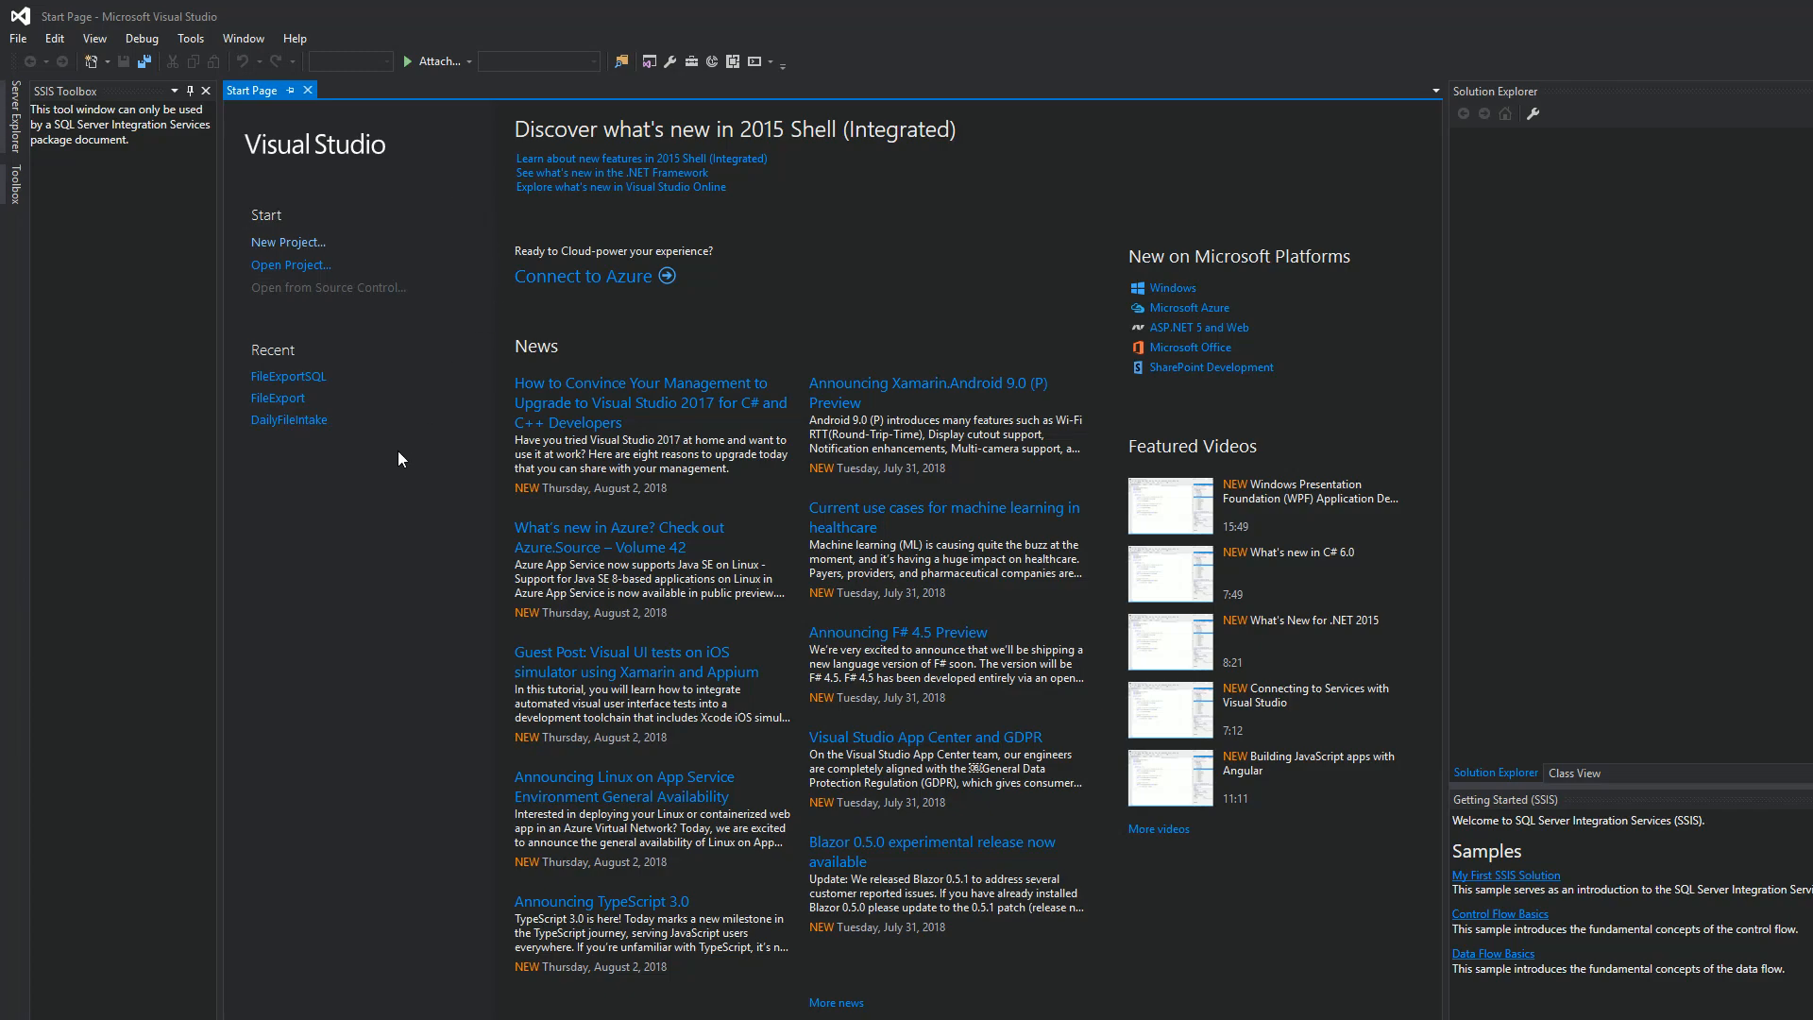
pyautogui.moveTo(546, 795)
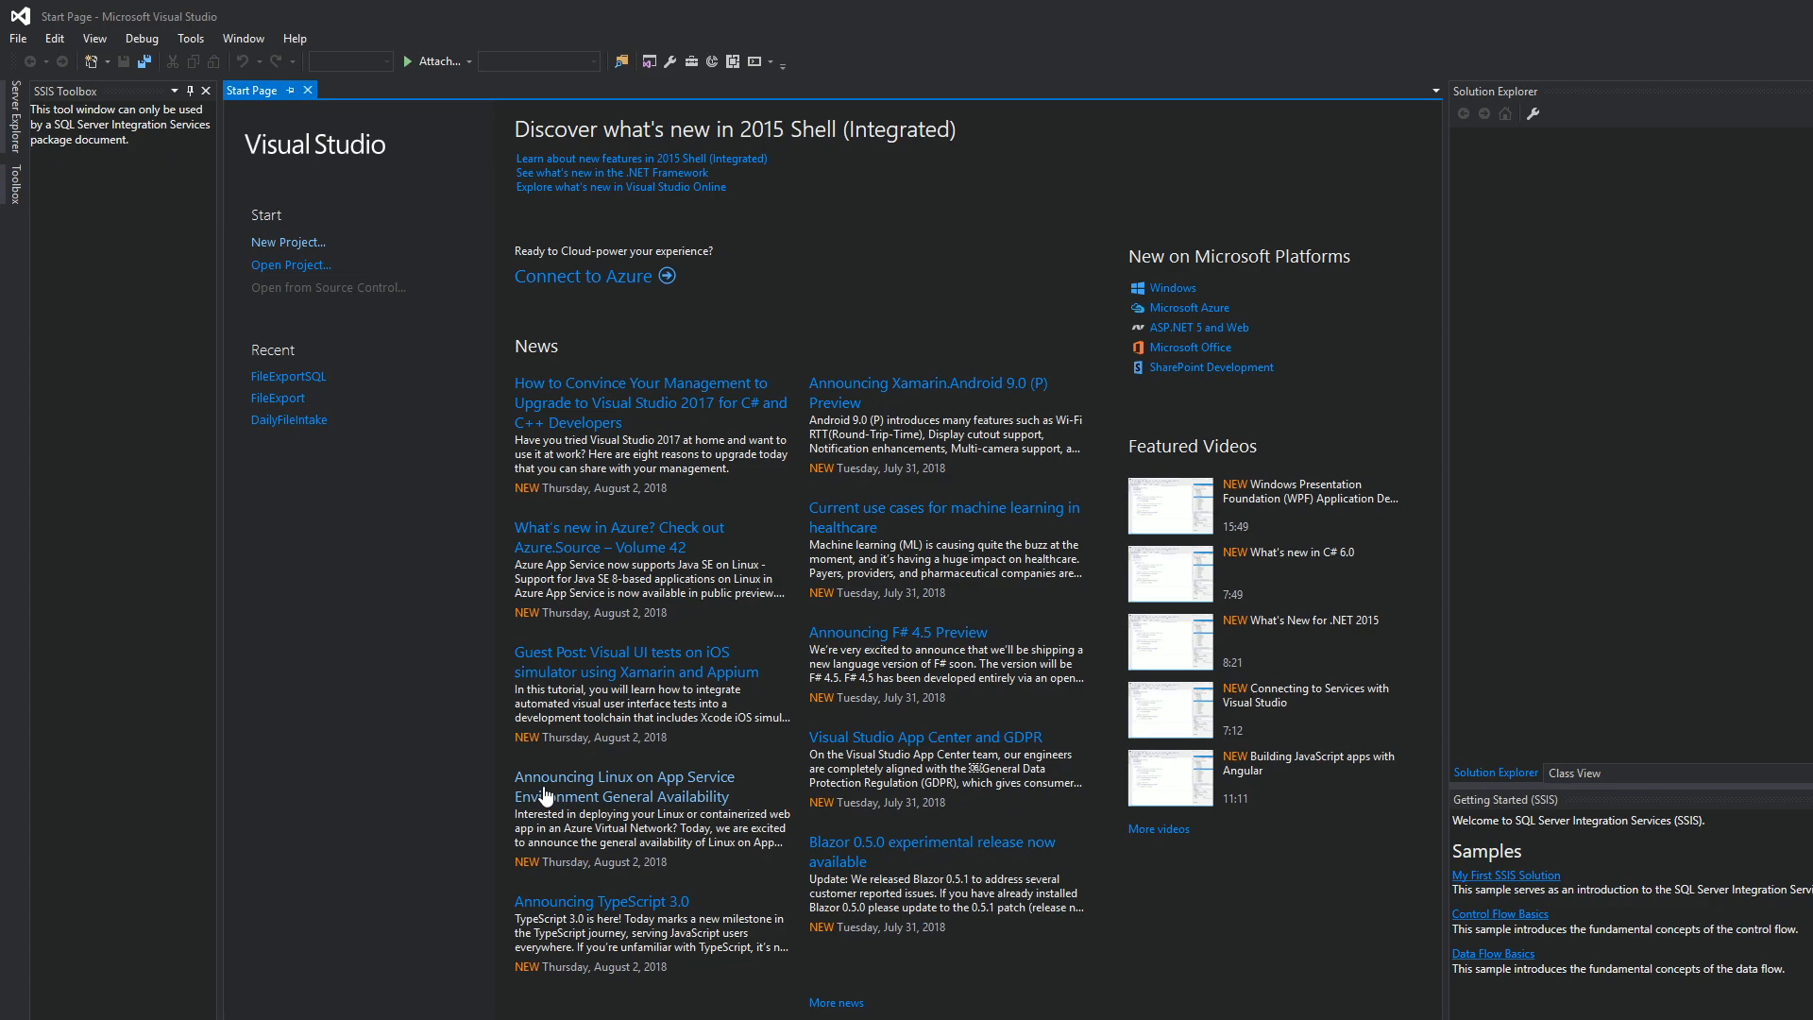
pyautogui.moveTo(518, 759)
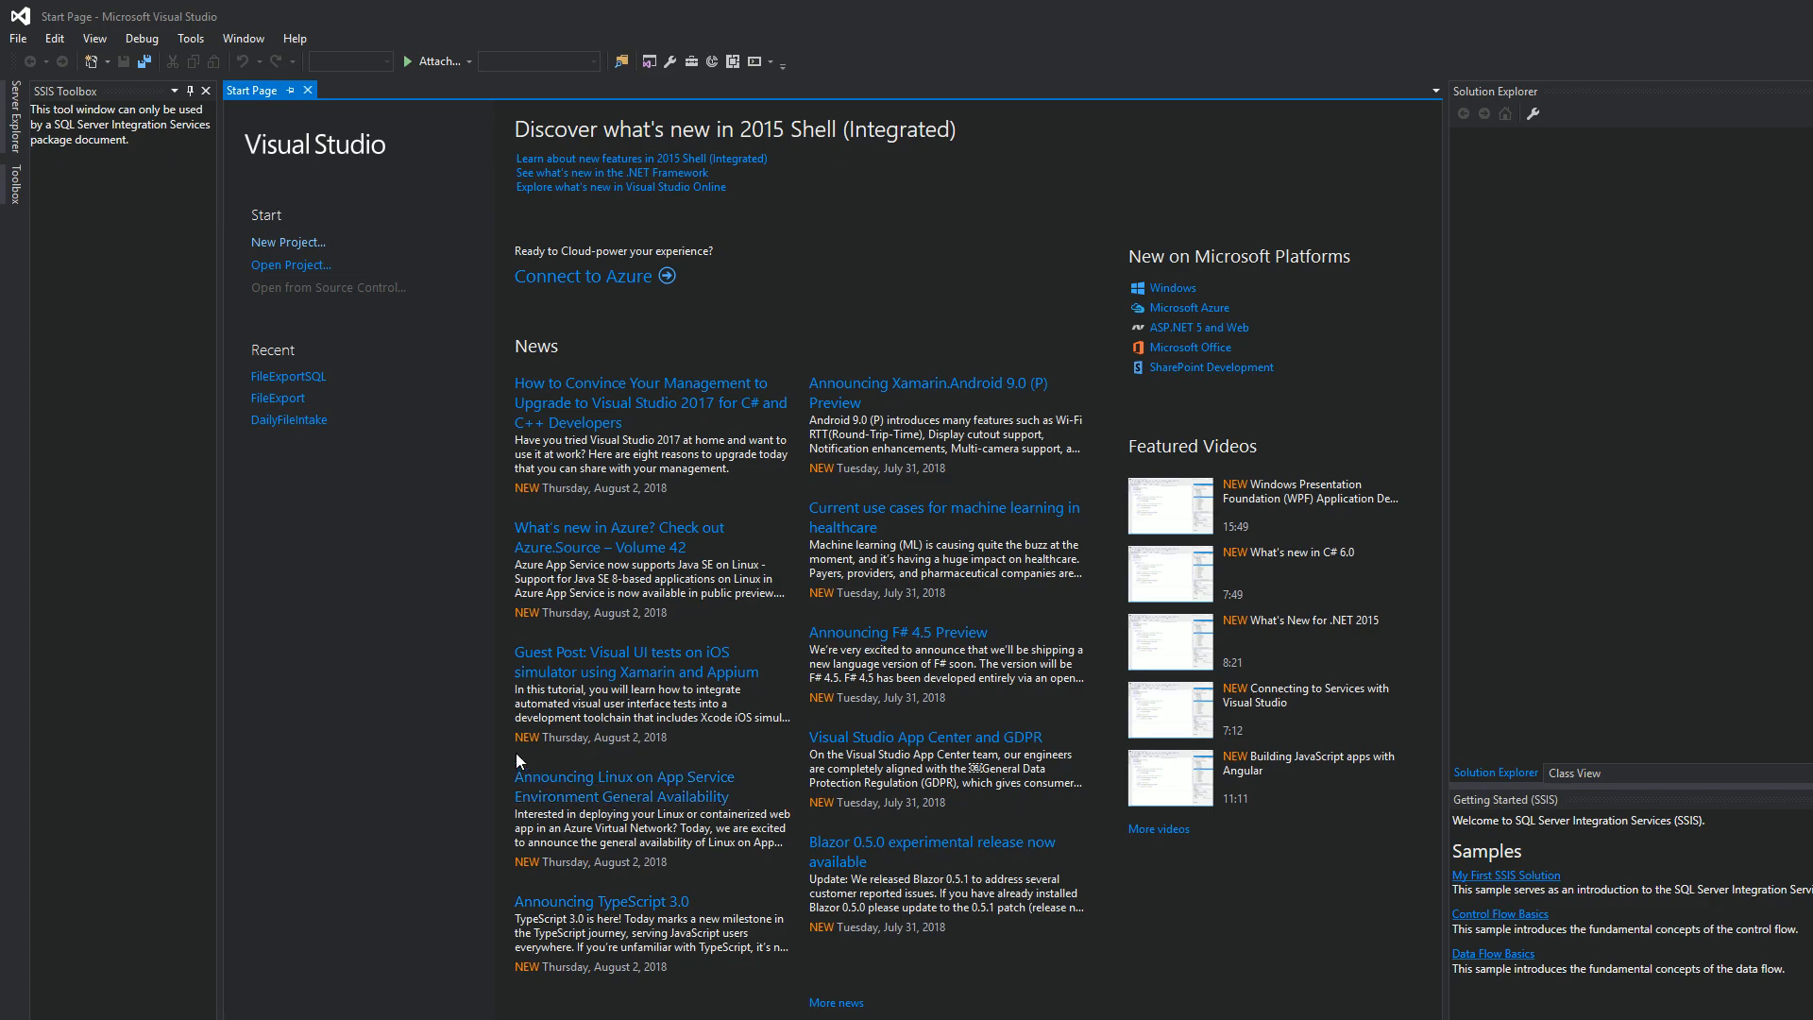
pyautogui.moveTo(497, 121)
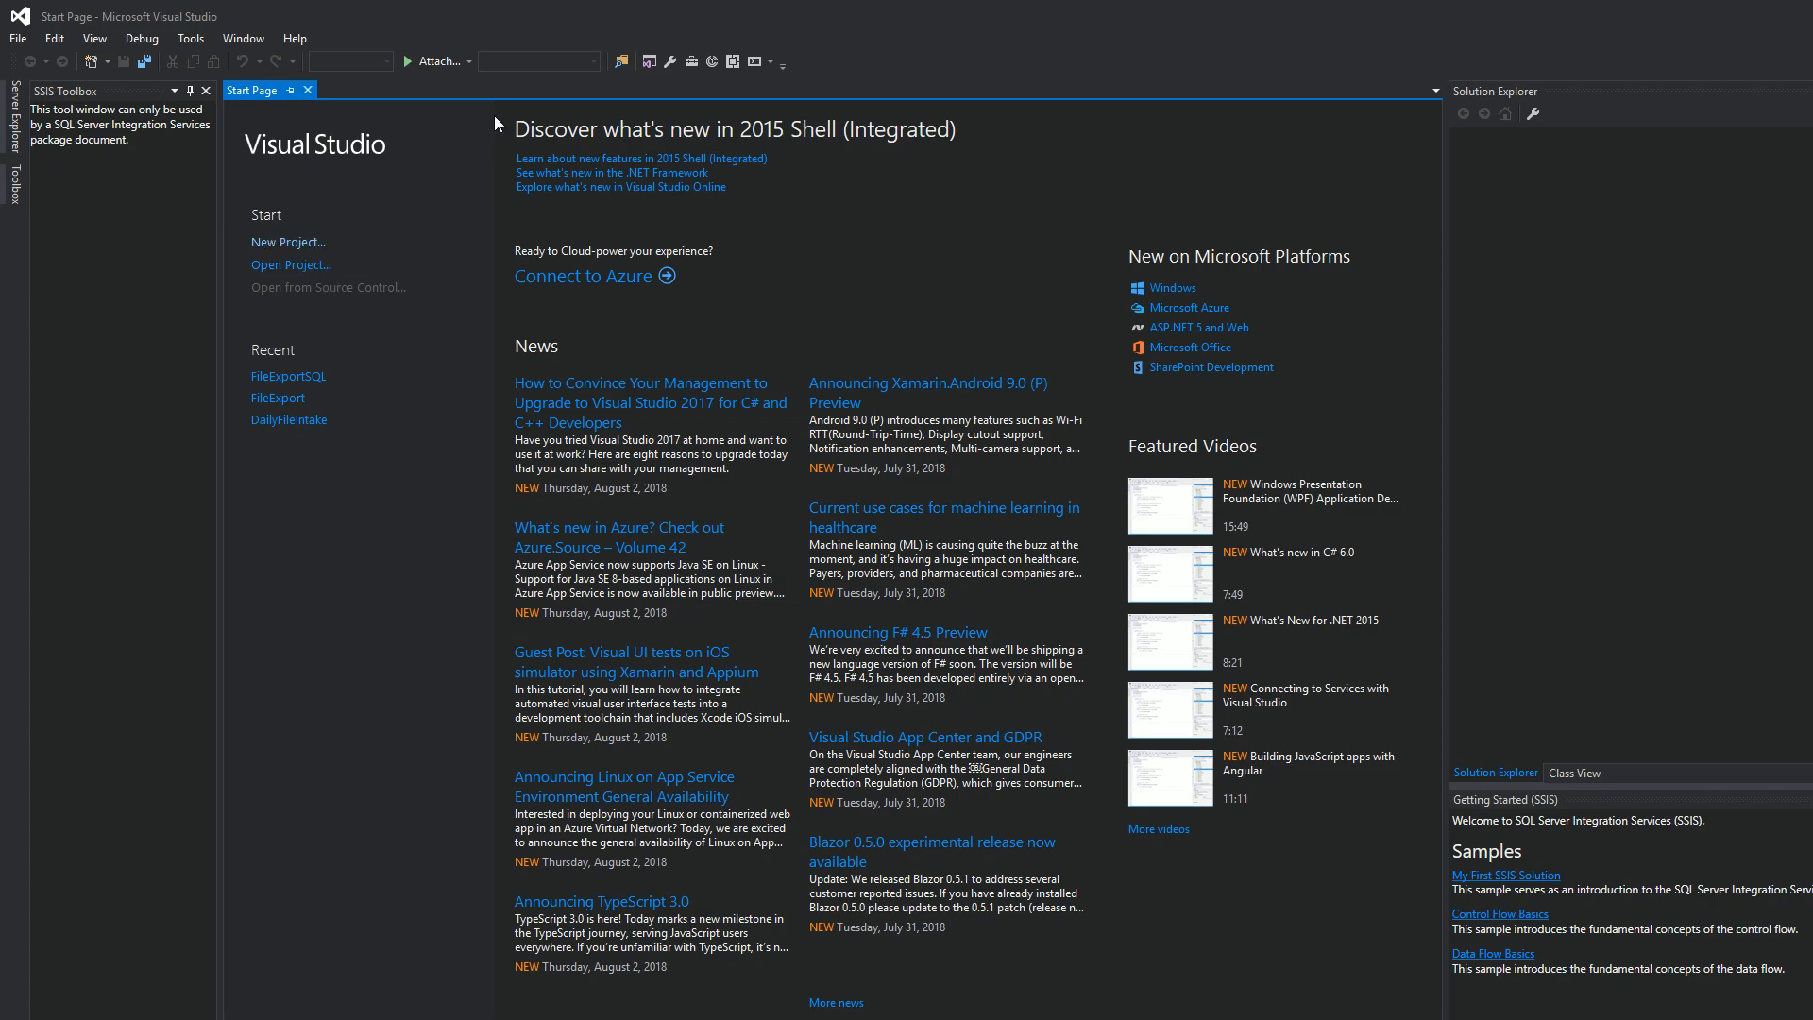
pyautogui.moveTo(321, 251)
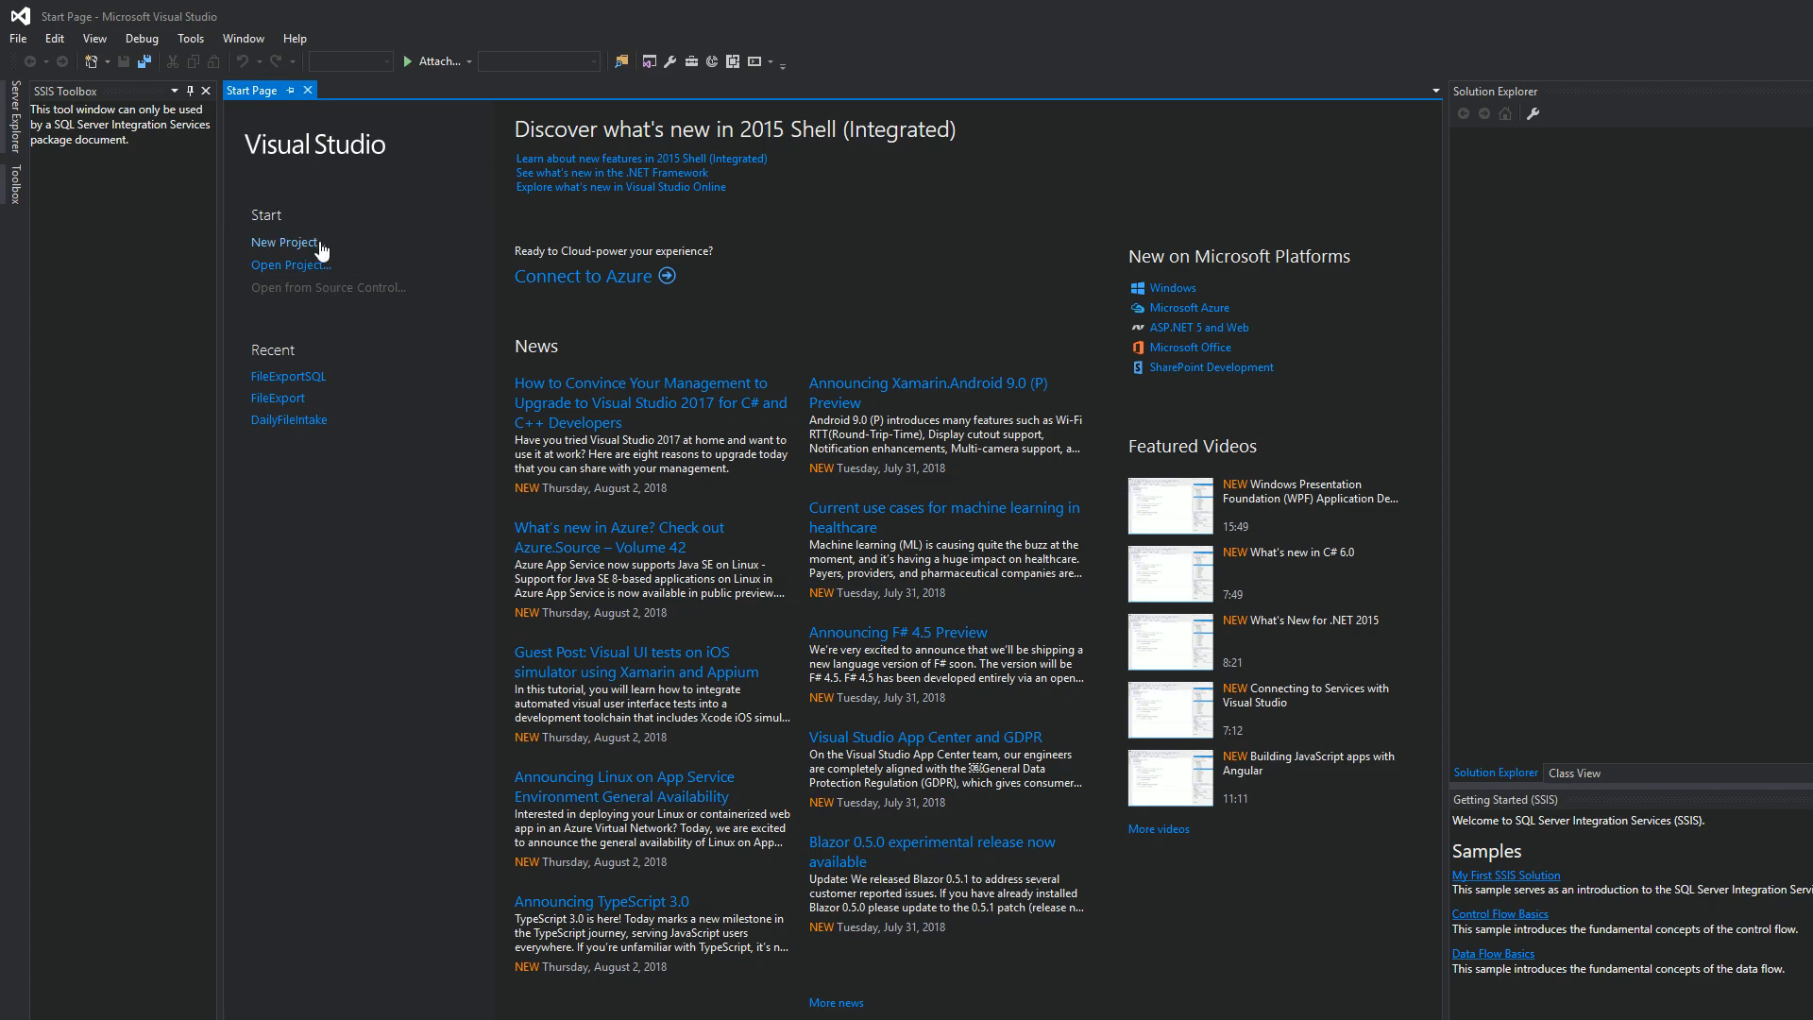
# Create a new Integration Services project named FileExportTest.
pyautogui.click(286, 242)
pyautogui.write('FileExport')
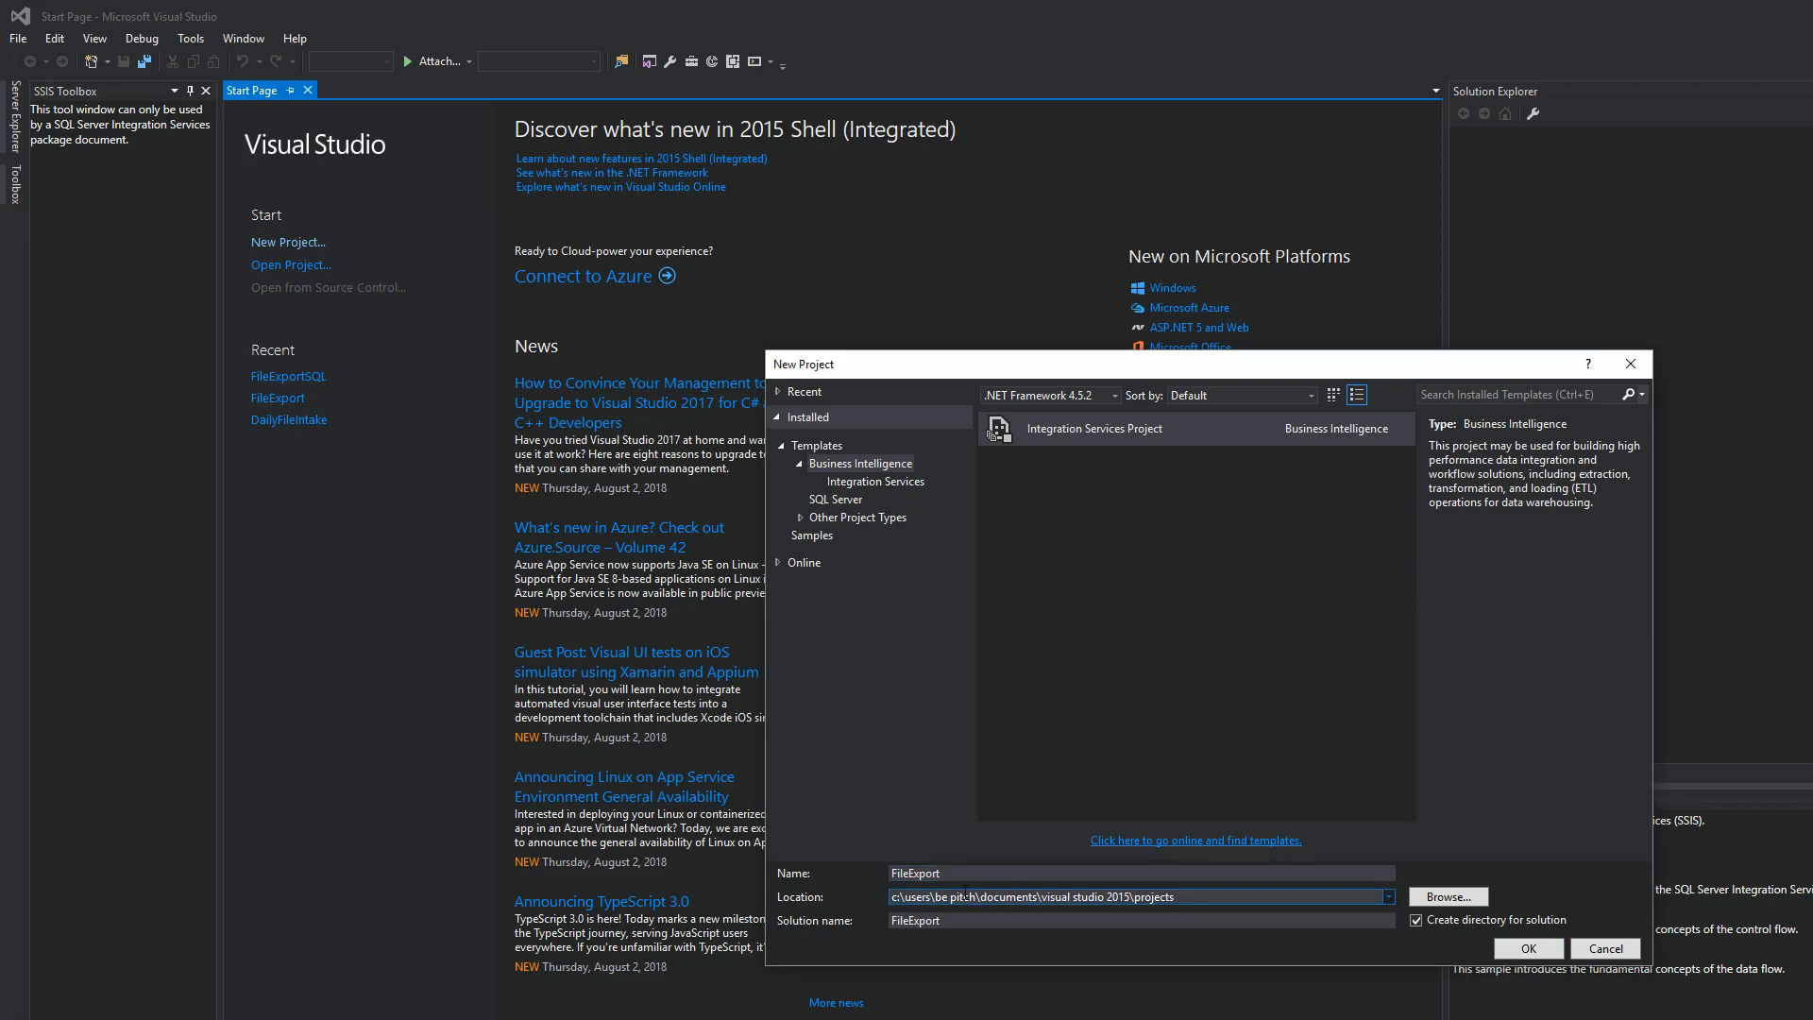
pyautogui.click(1139, 872)
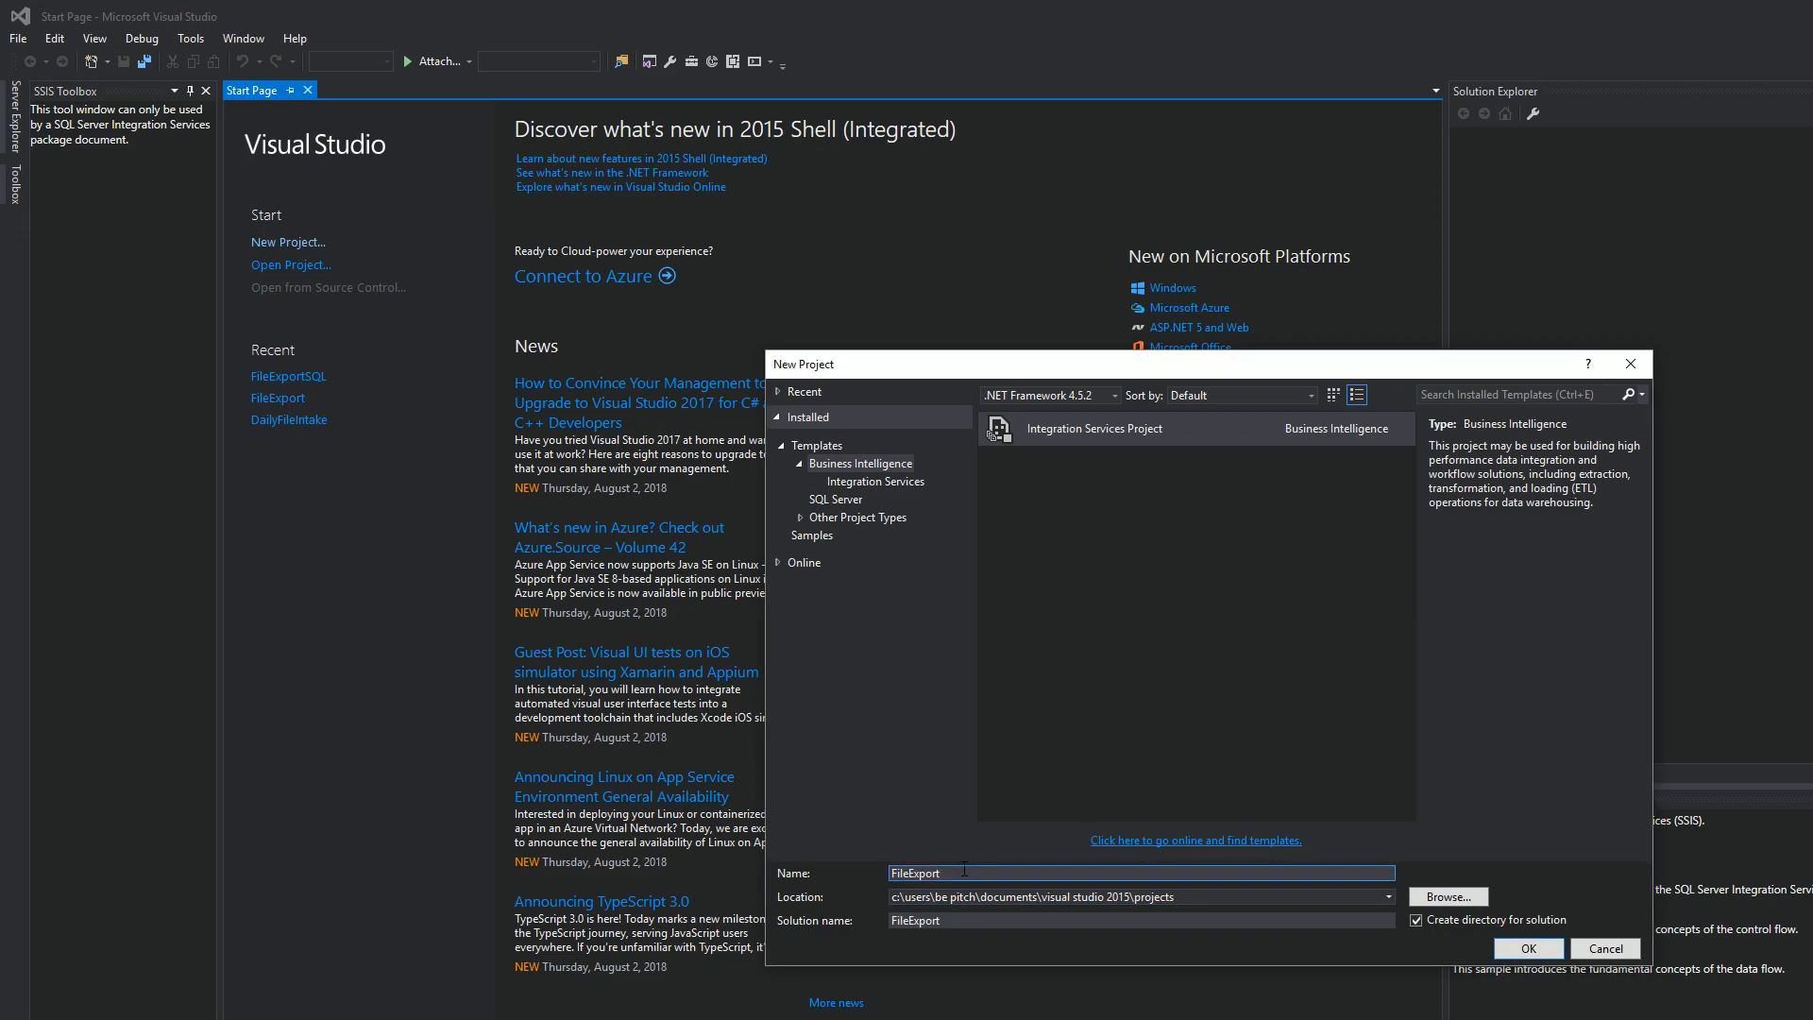
pyautogui.write('Test')
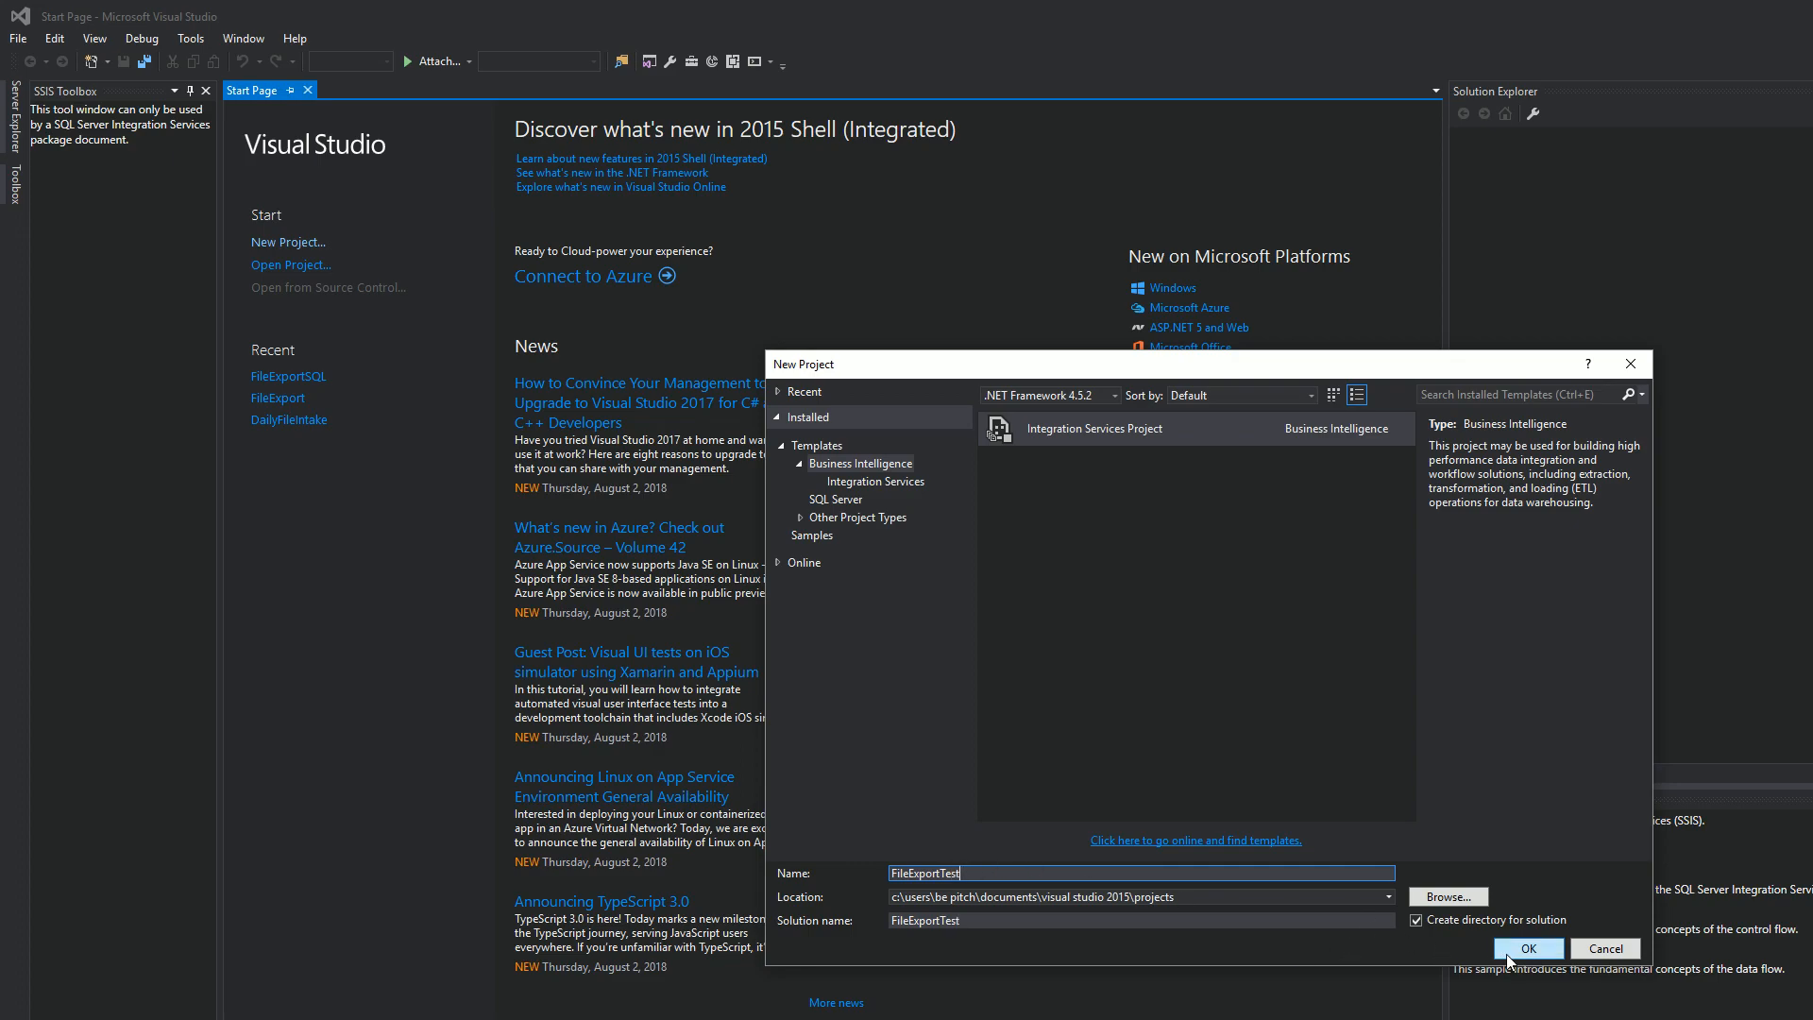
pyautogui.click(1526, 948)
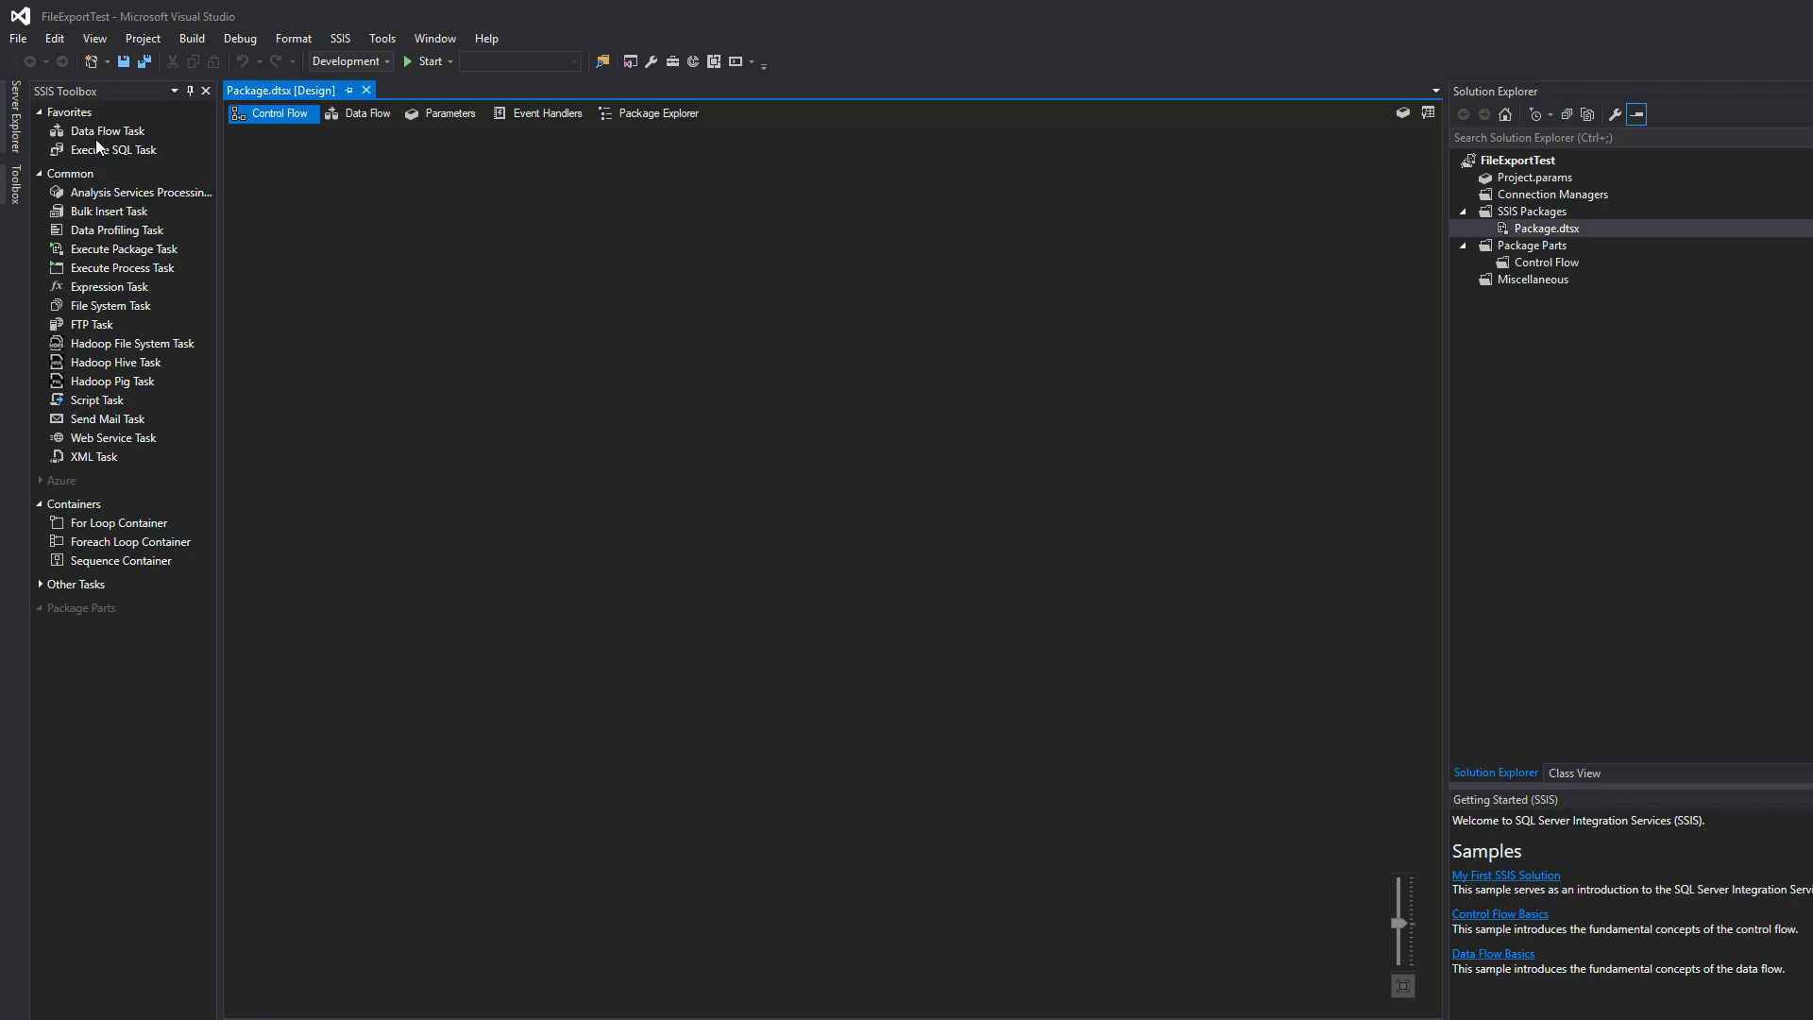
# Drag a Data Flow Task from the SSIS Toolbox onto the control flow canvas.
pyautogui.click(106, 131)
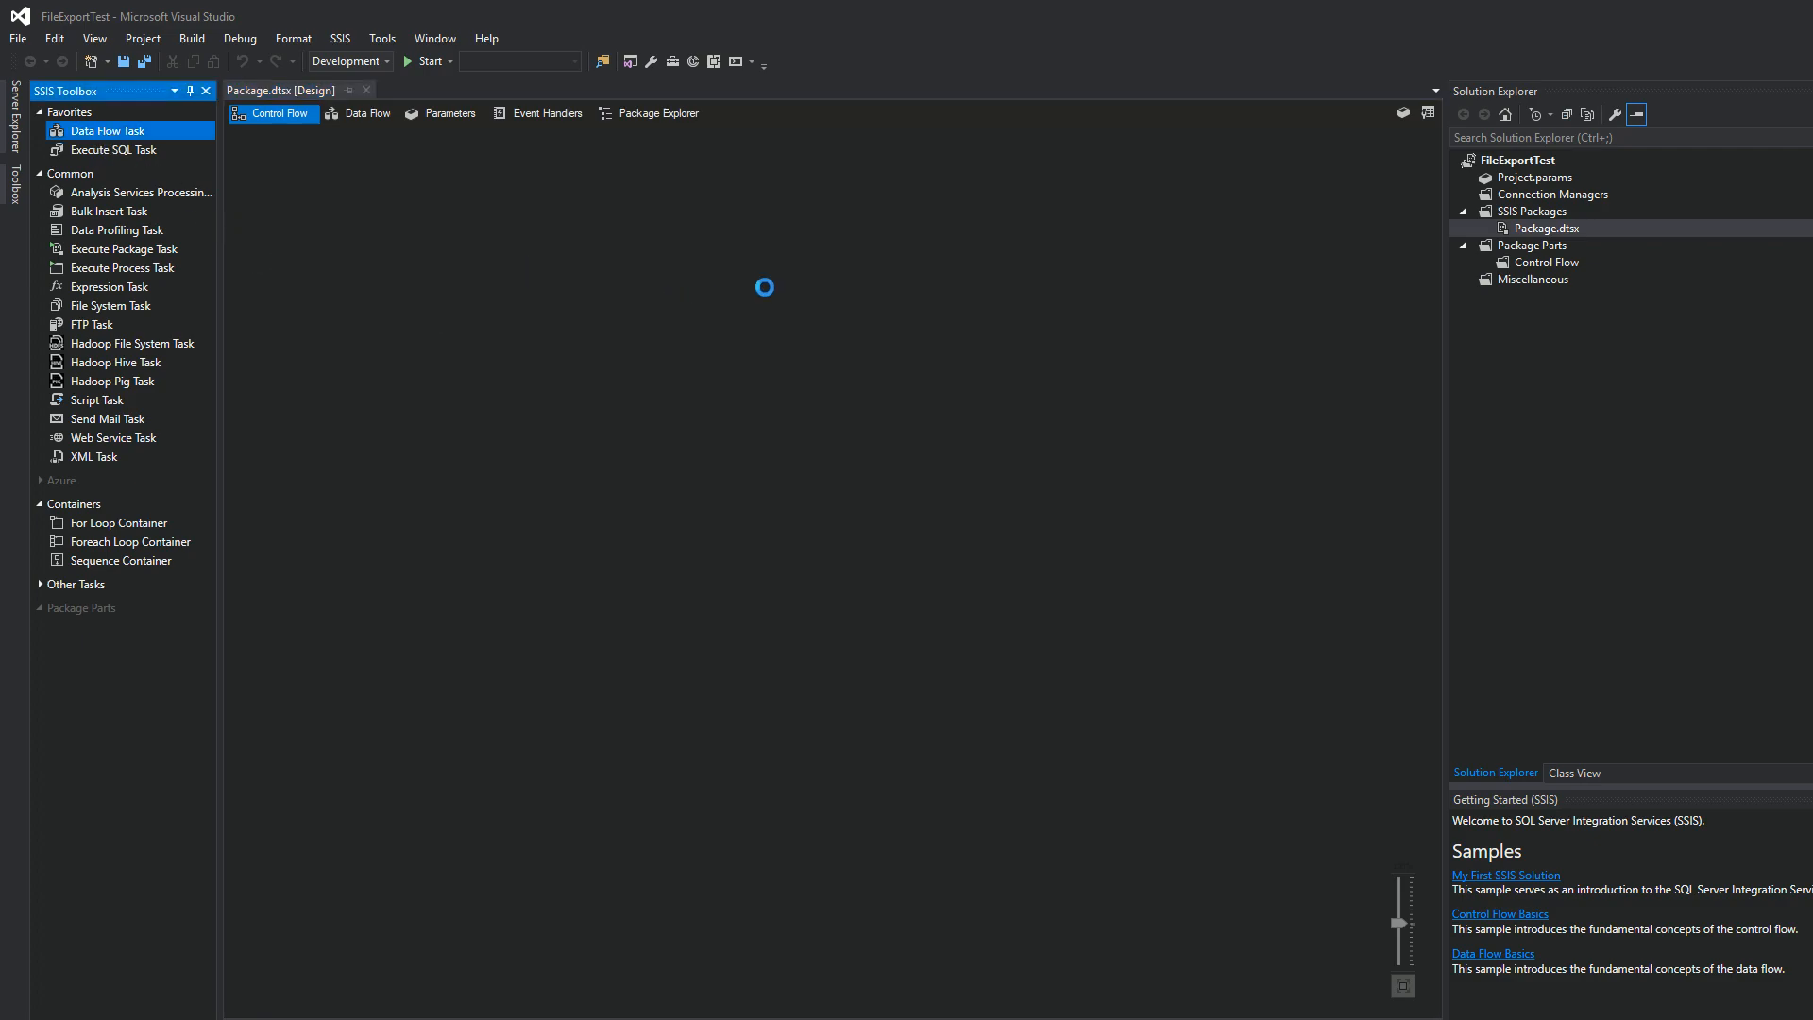
pyautogui.moveTo(106, 130); pyautogui.dragTo(610, 294)
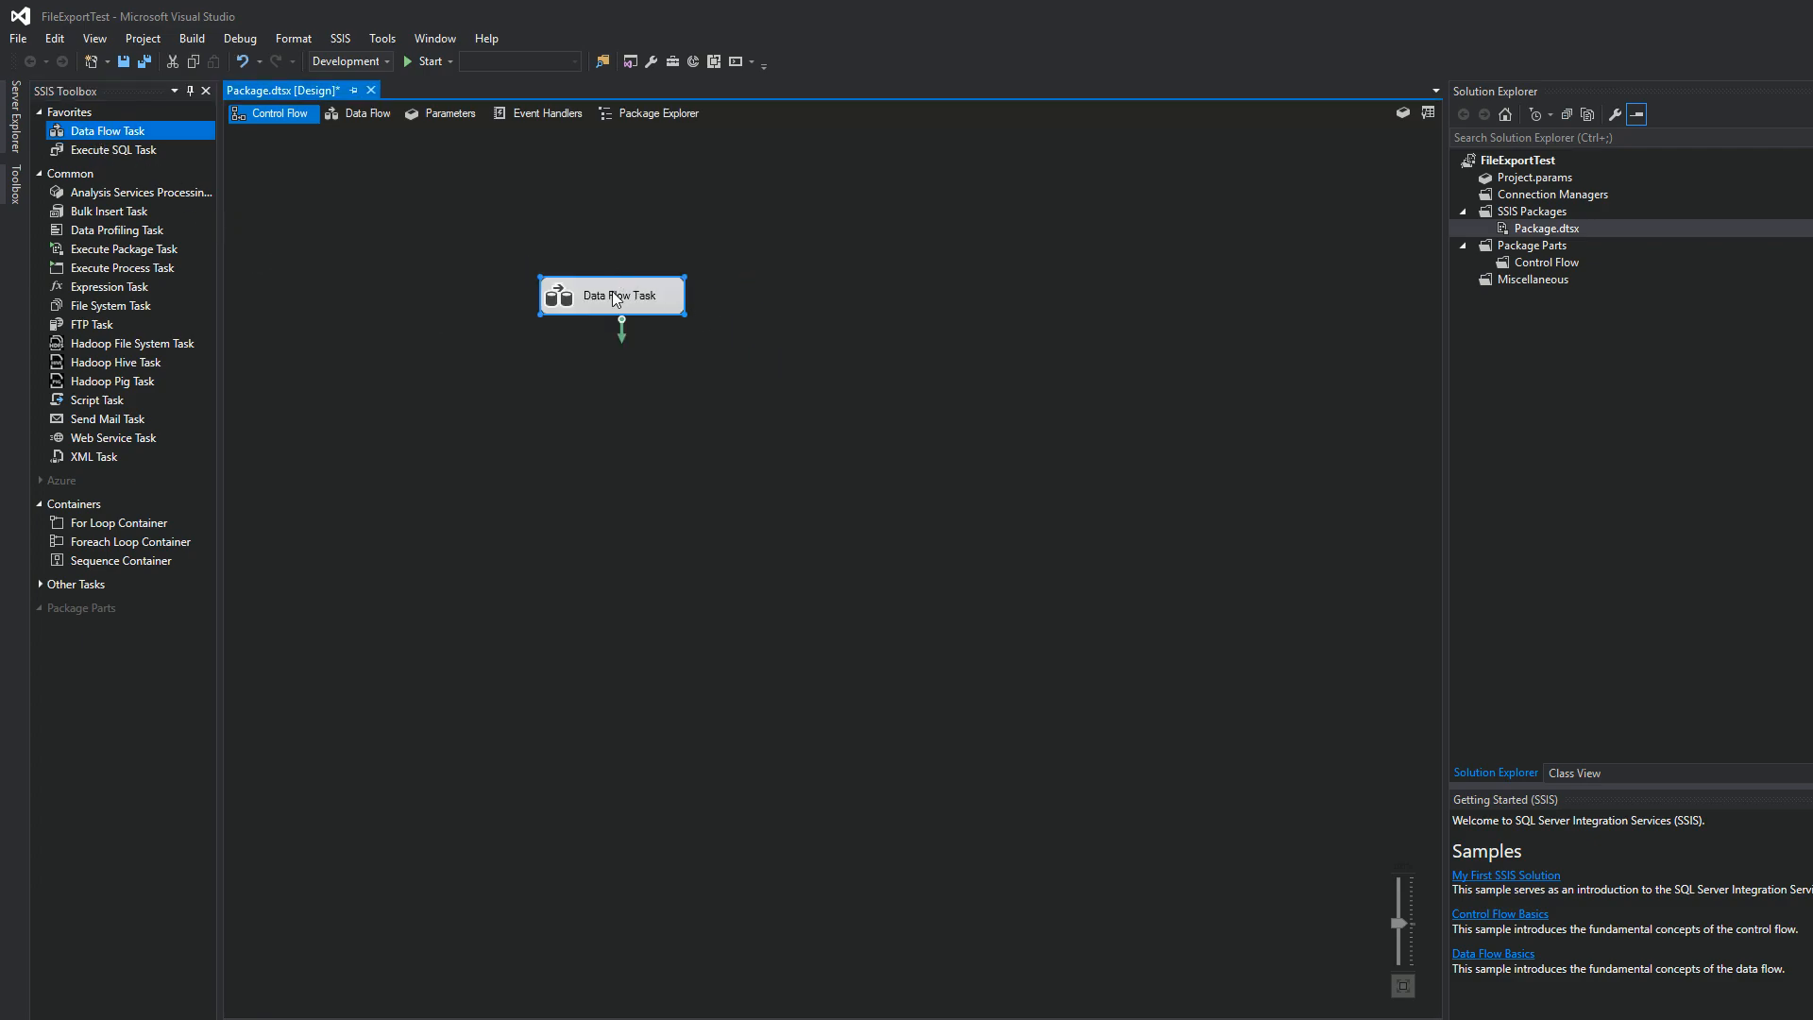
pyautogui.moveTo(621, 298)
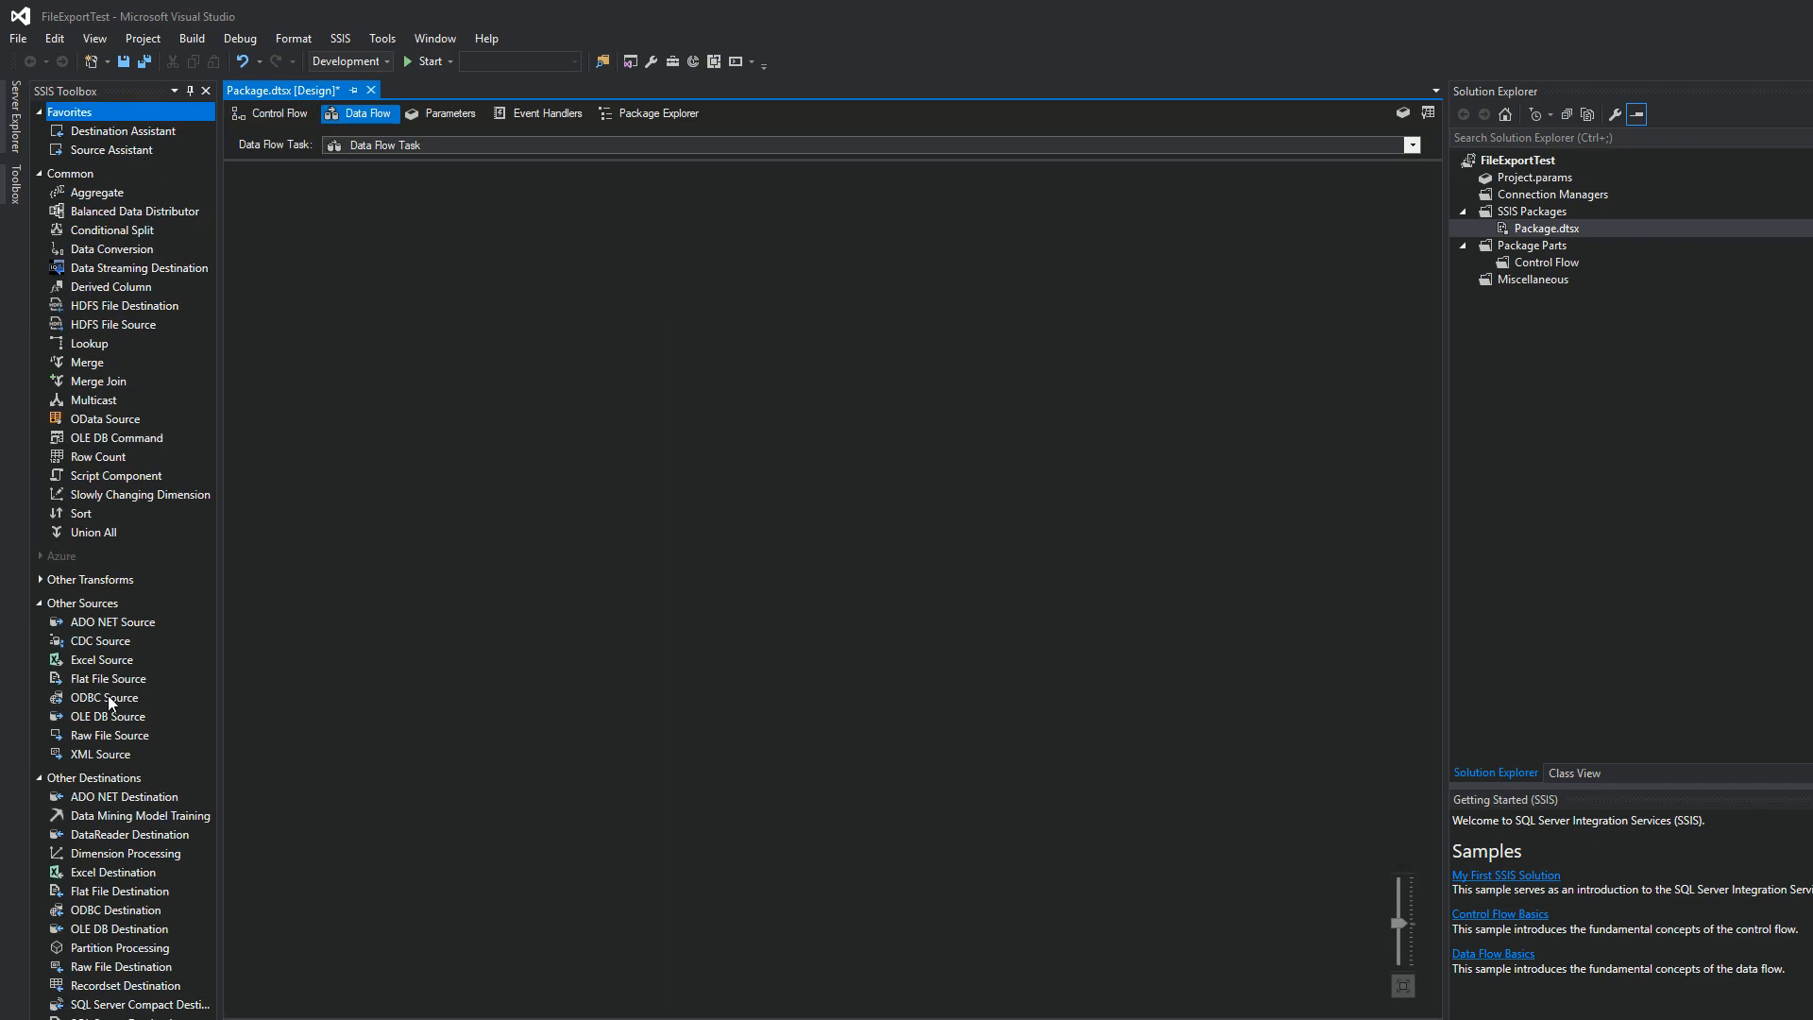
pyautogui.moveTo(93, 720)
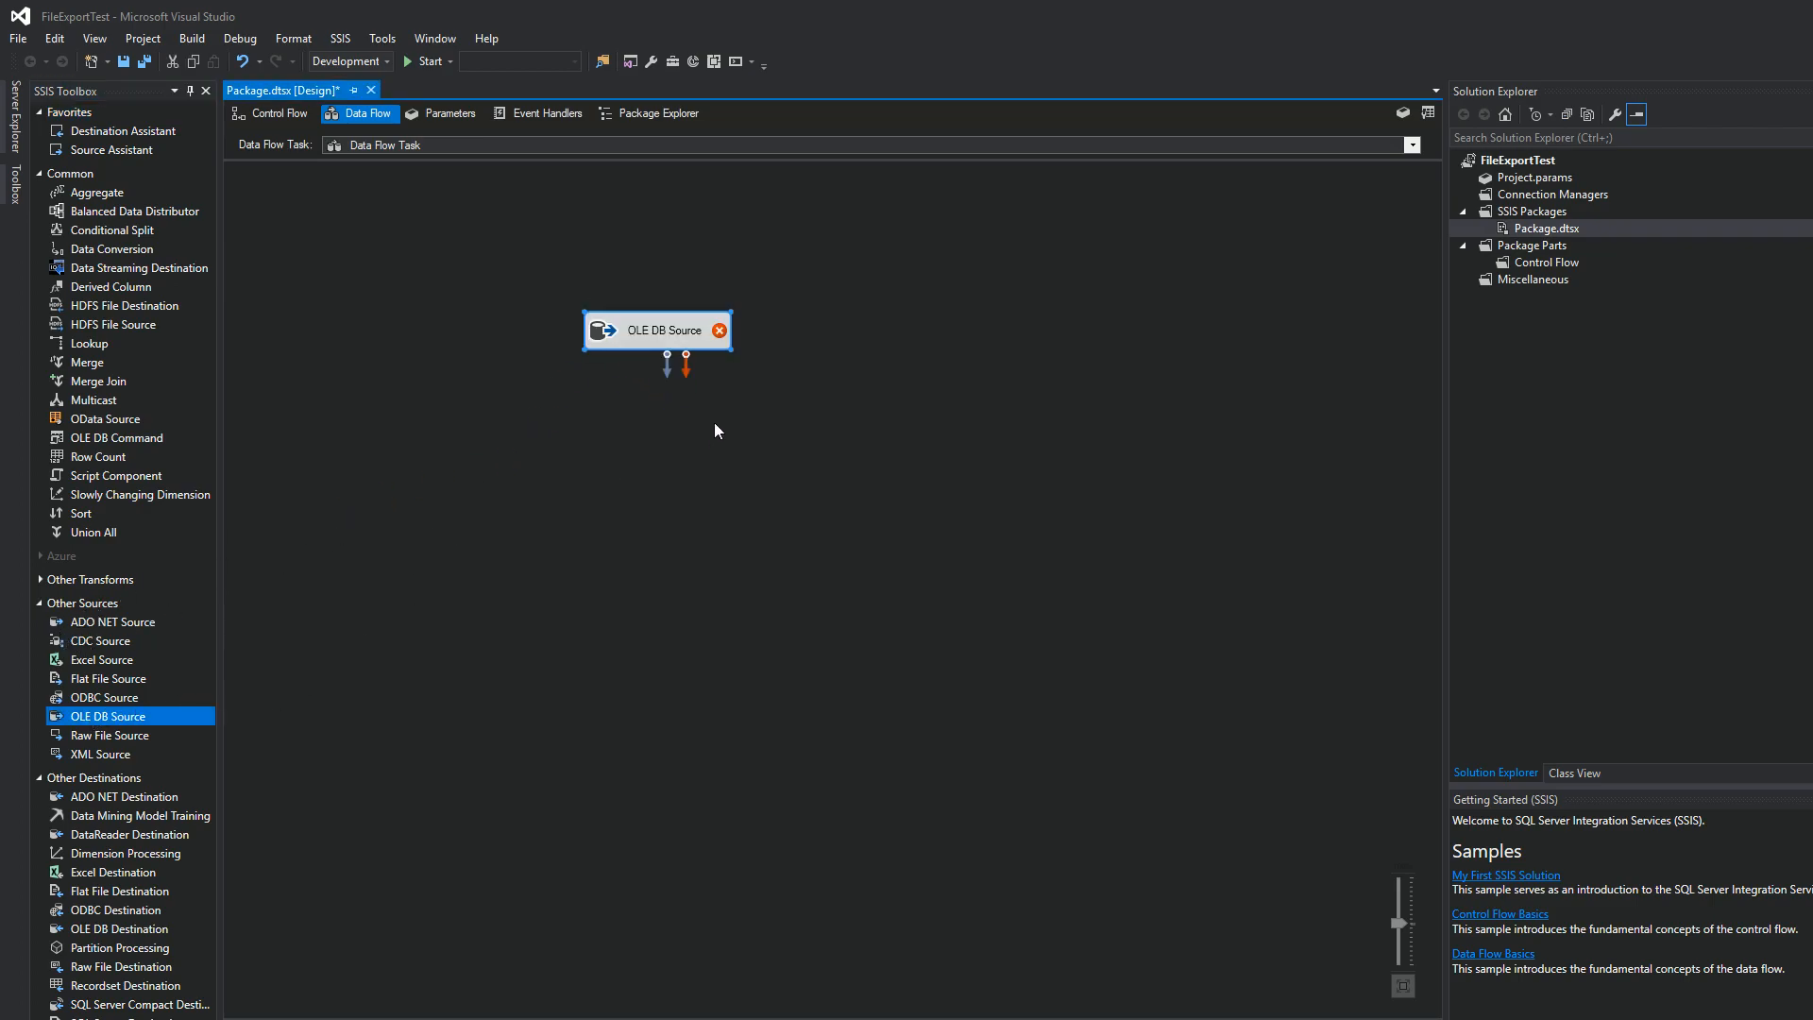
# Point the OLE DB Source at the existing SQLEXPRESS Prod connection manager instead of a new one.
pyautogui.doubleClick(657, 328)
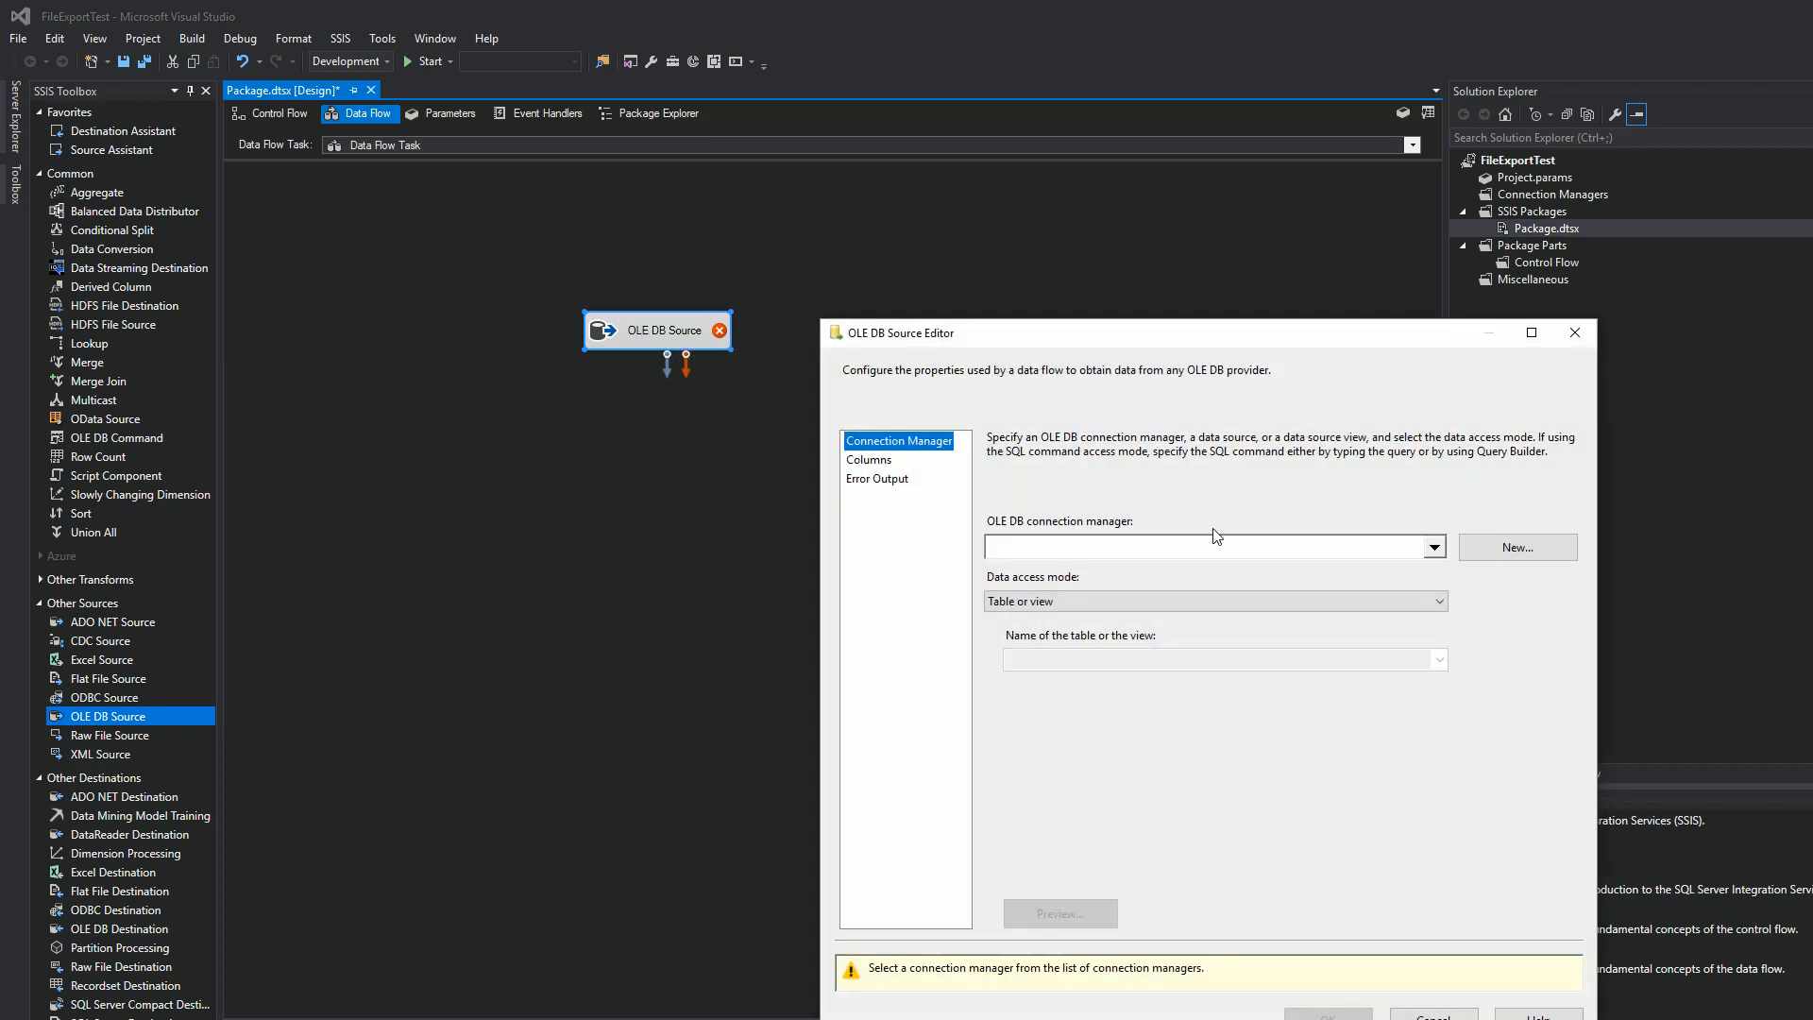
pyautogui.moveTo(1224, 561)
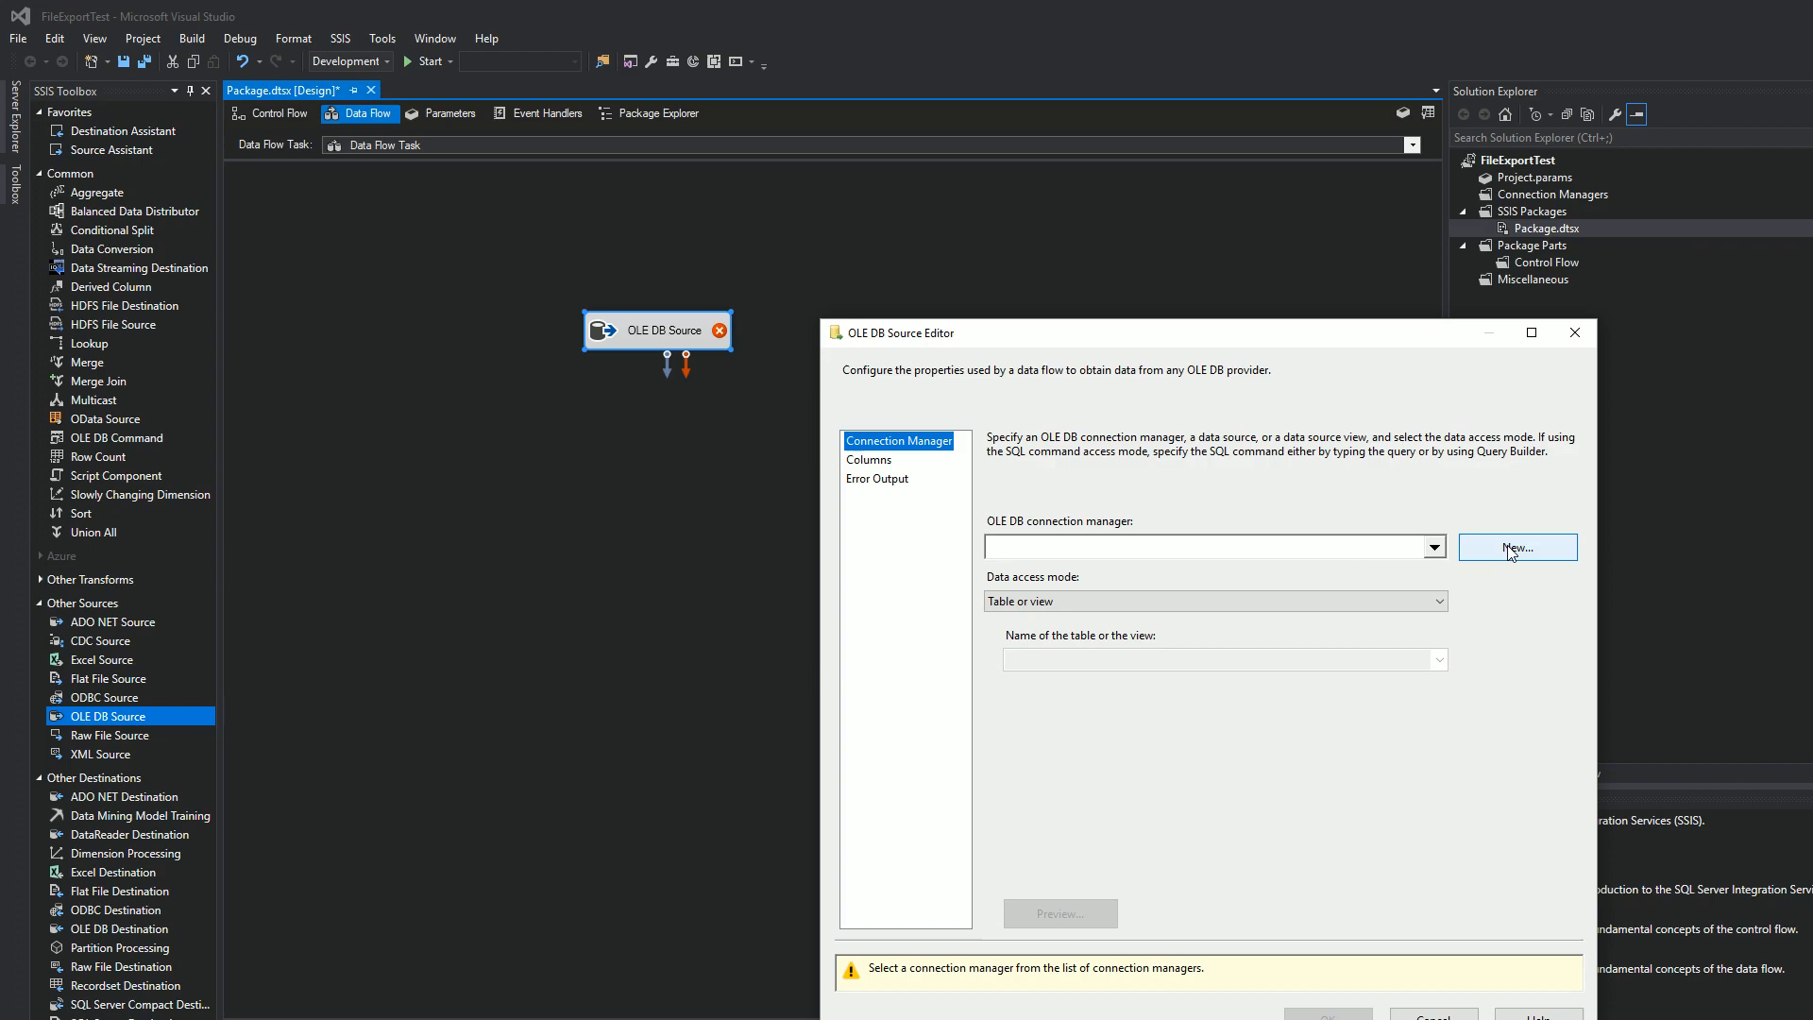
pyautogui.click(1516, 545)
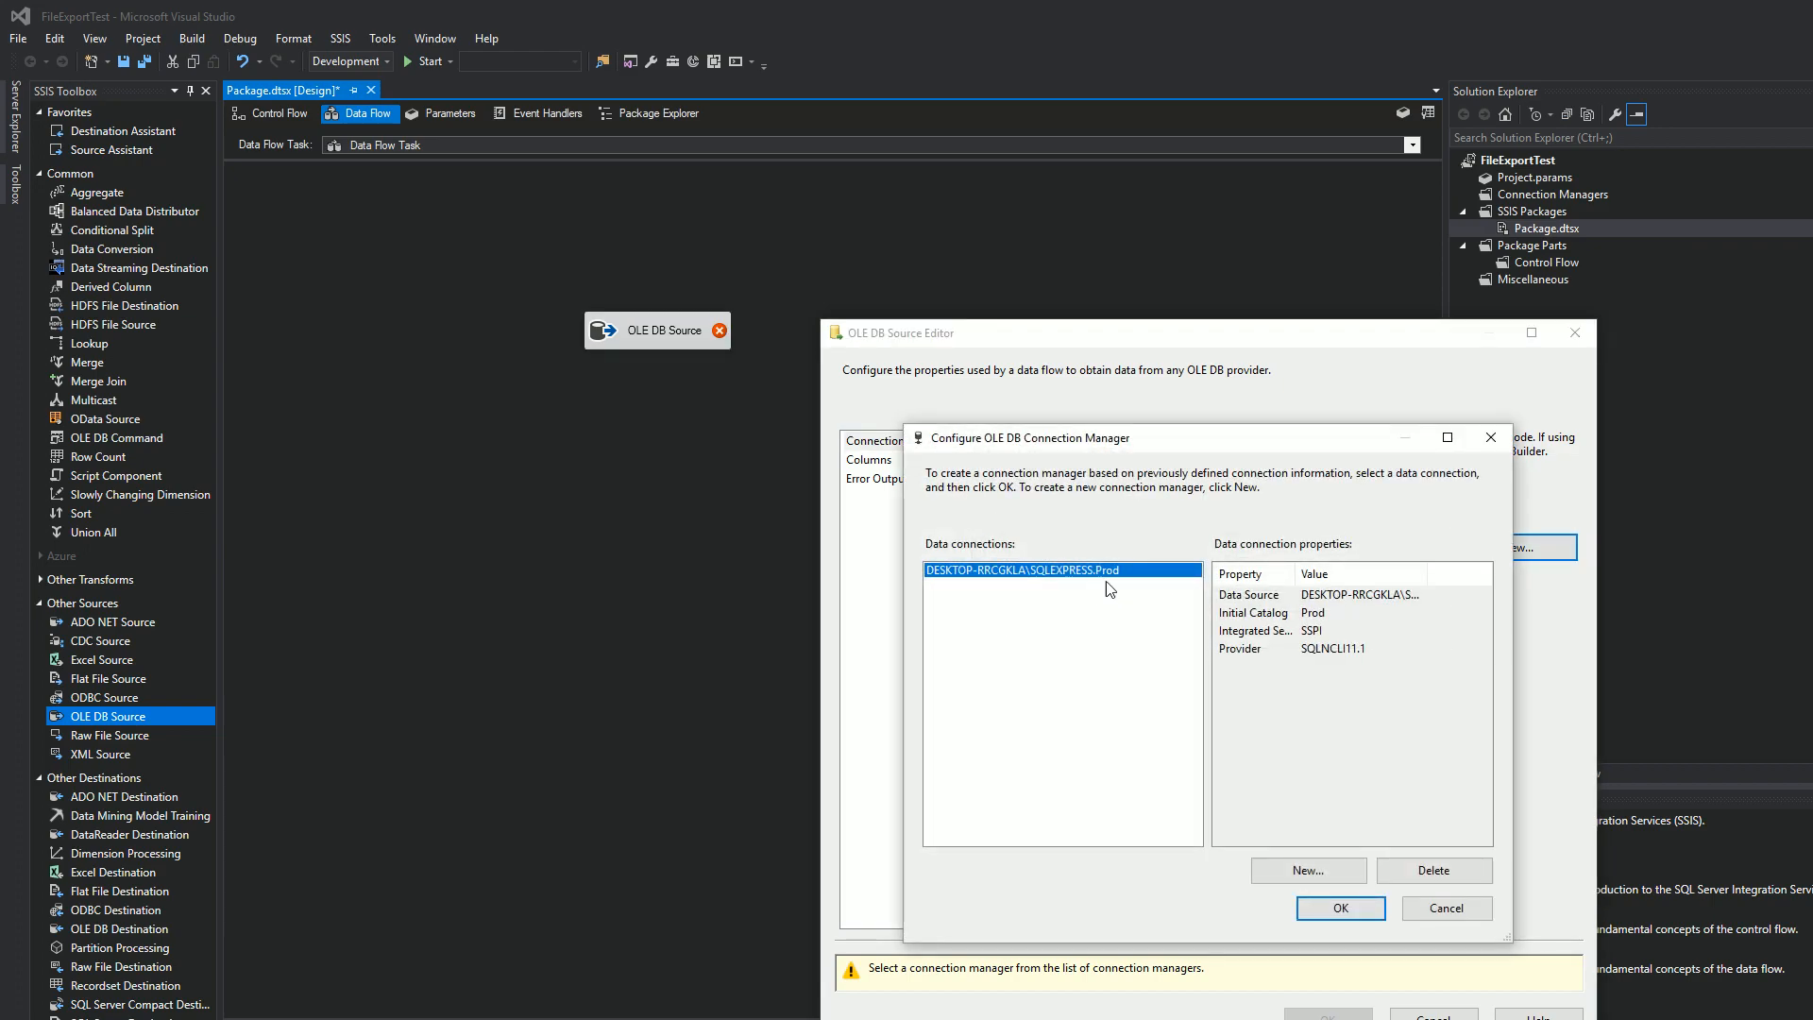
pyautogui.moveTo(1307, 869)
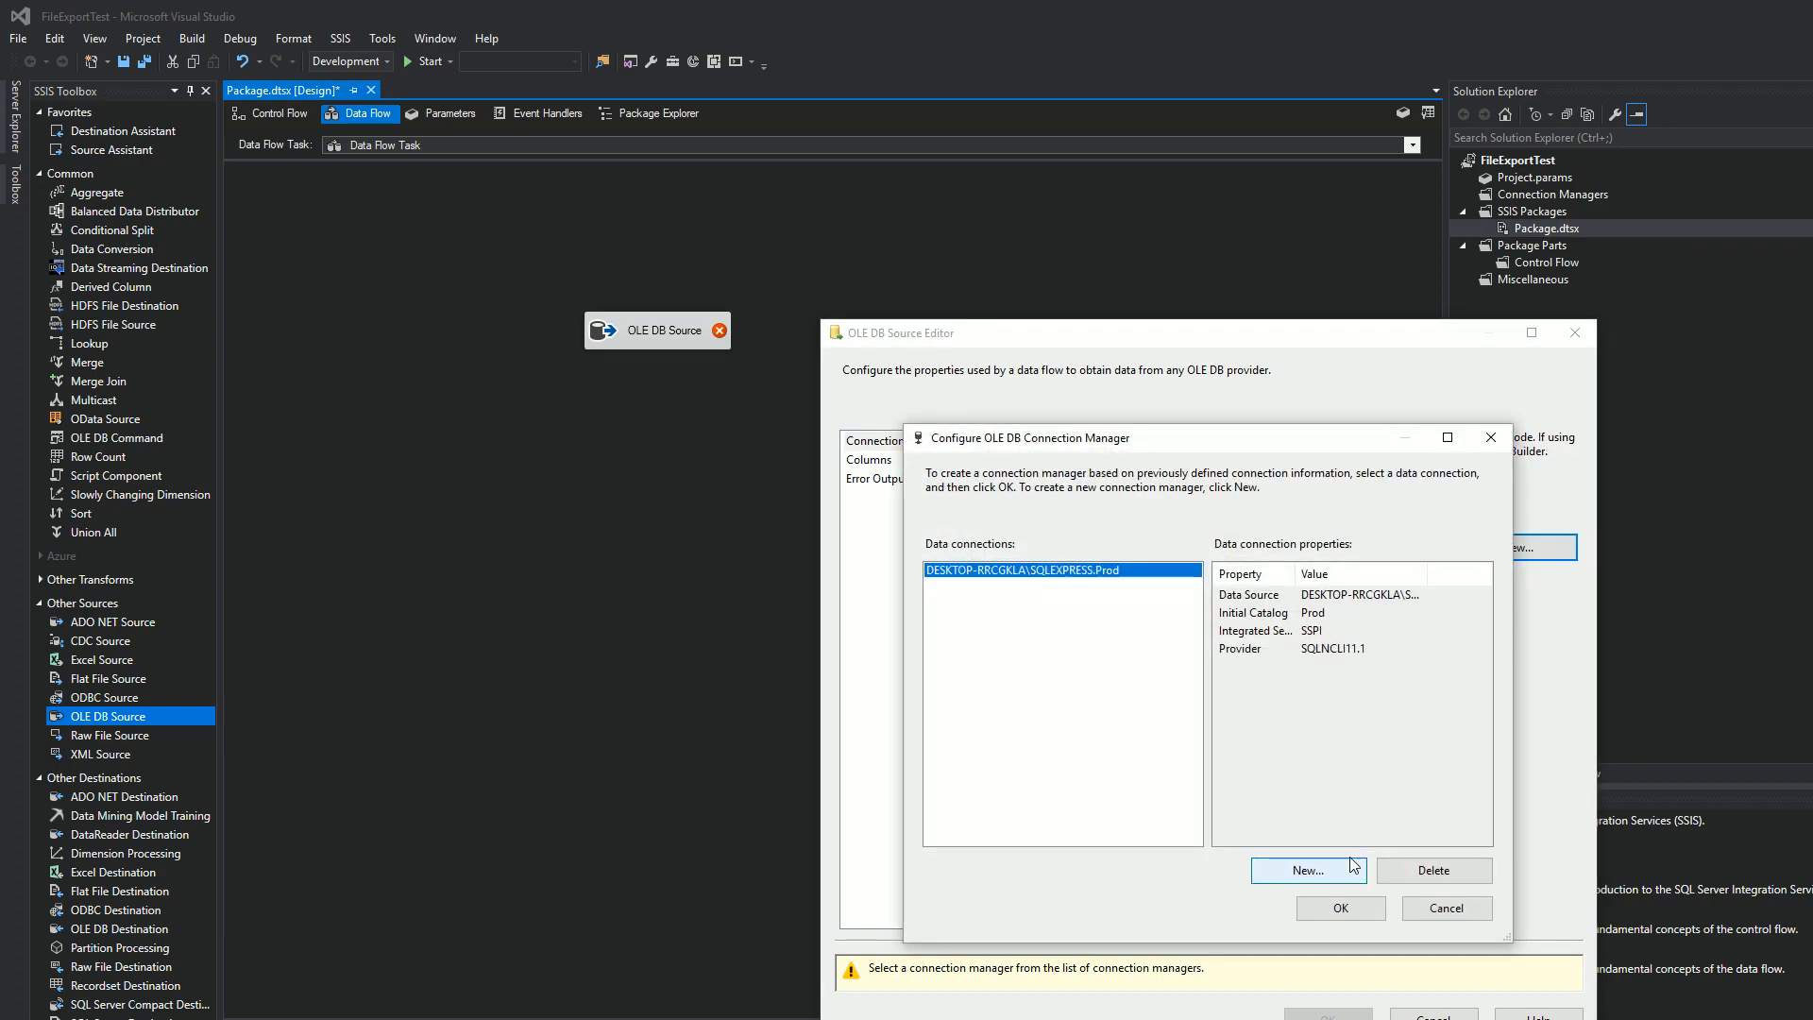
pyautogui.click(1306, 869)
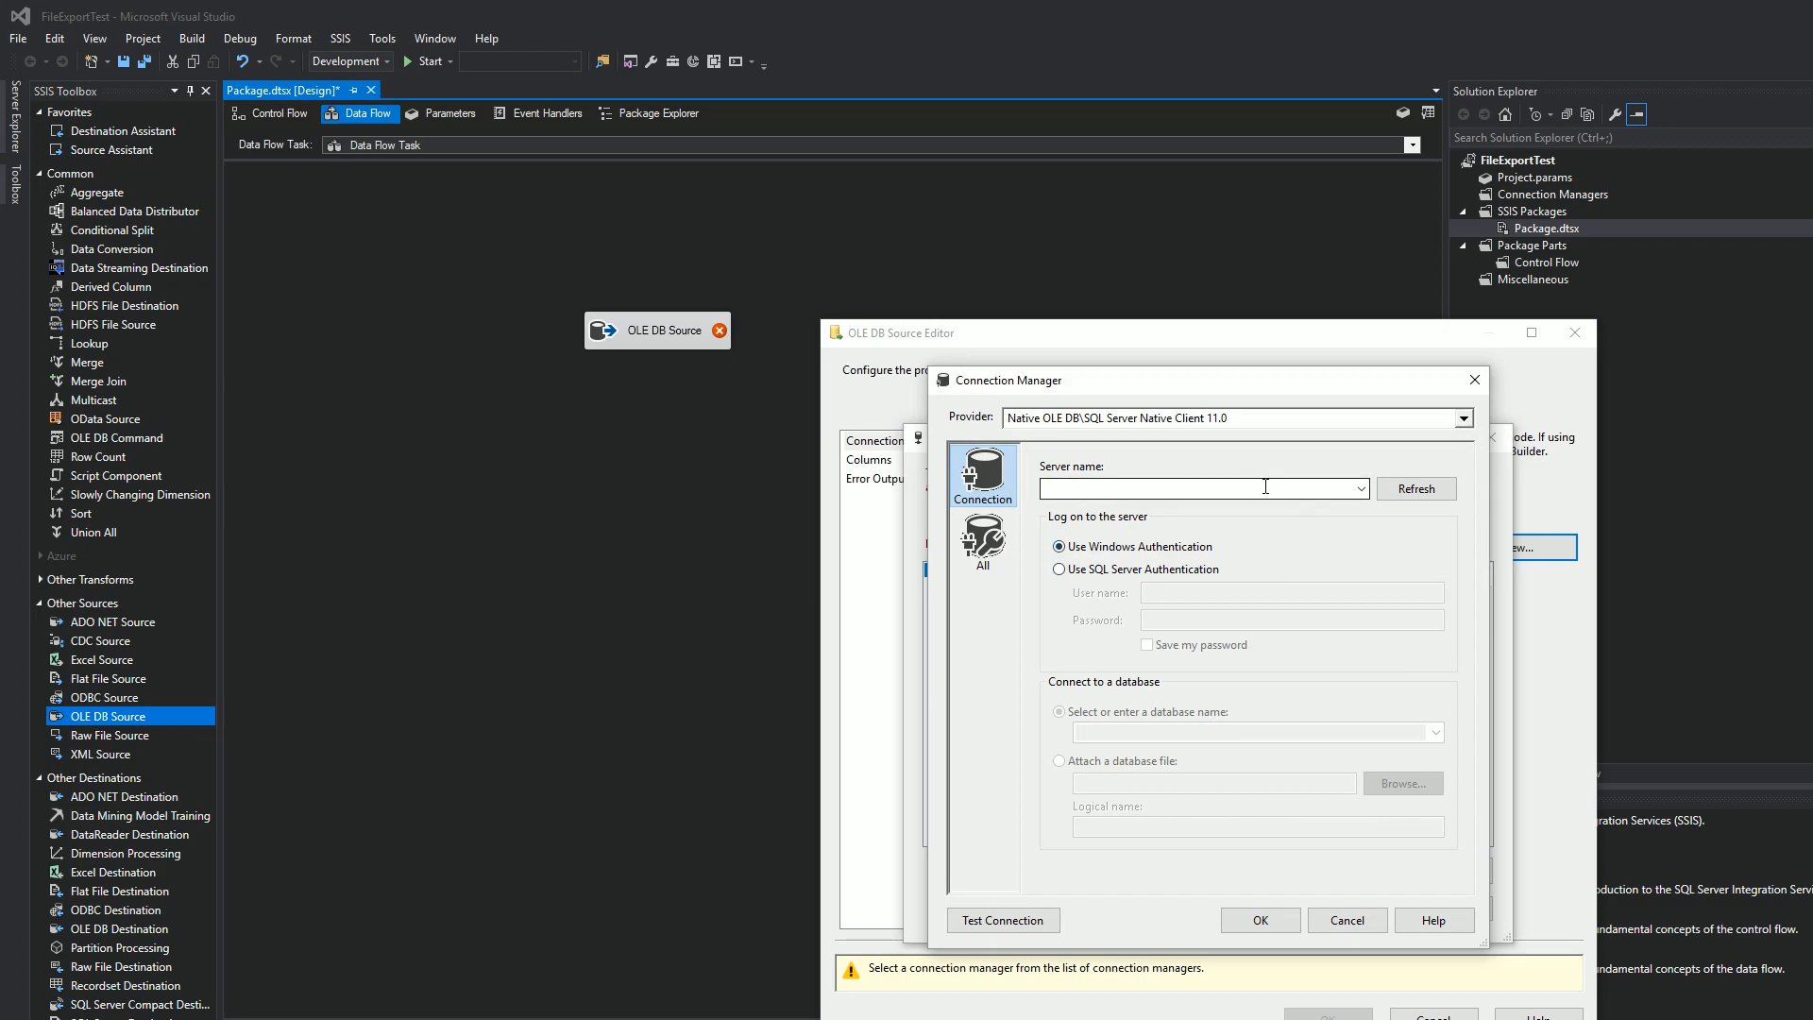
pyautogui.moveTo(1182, 705)
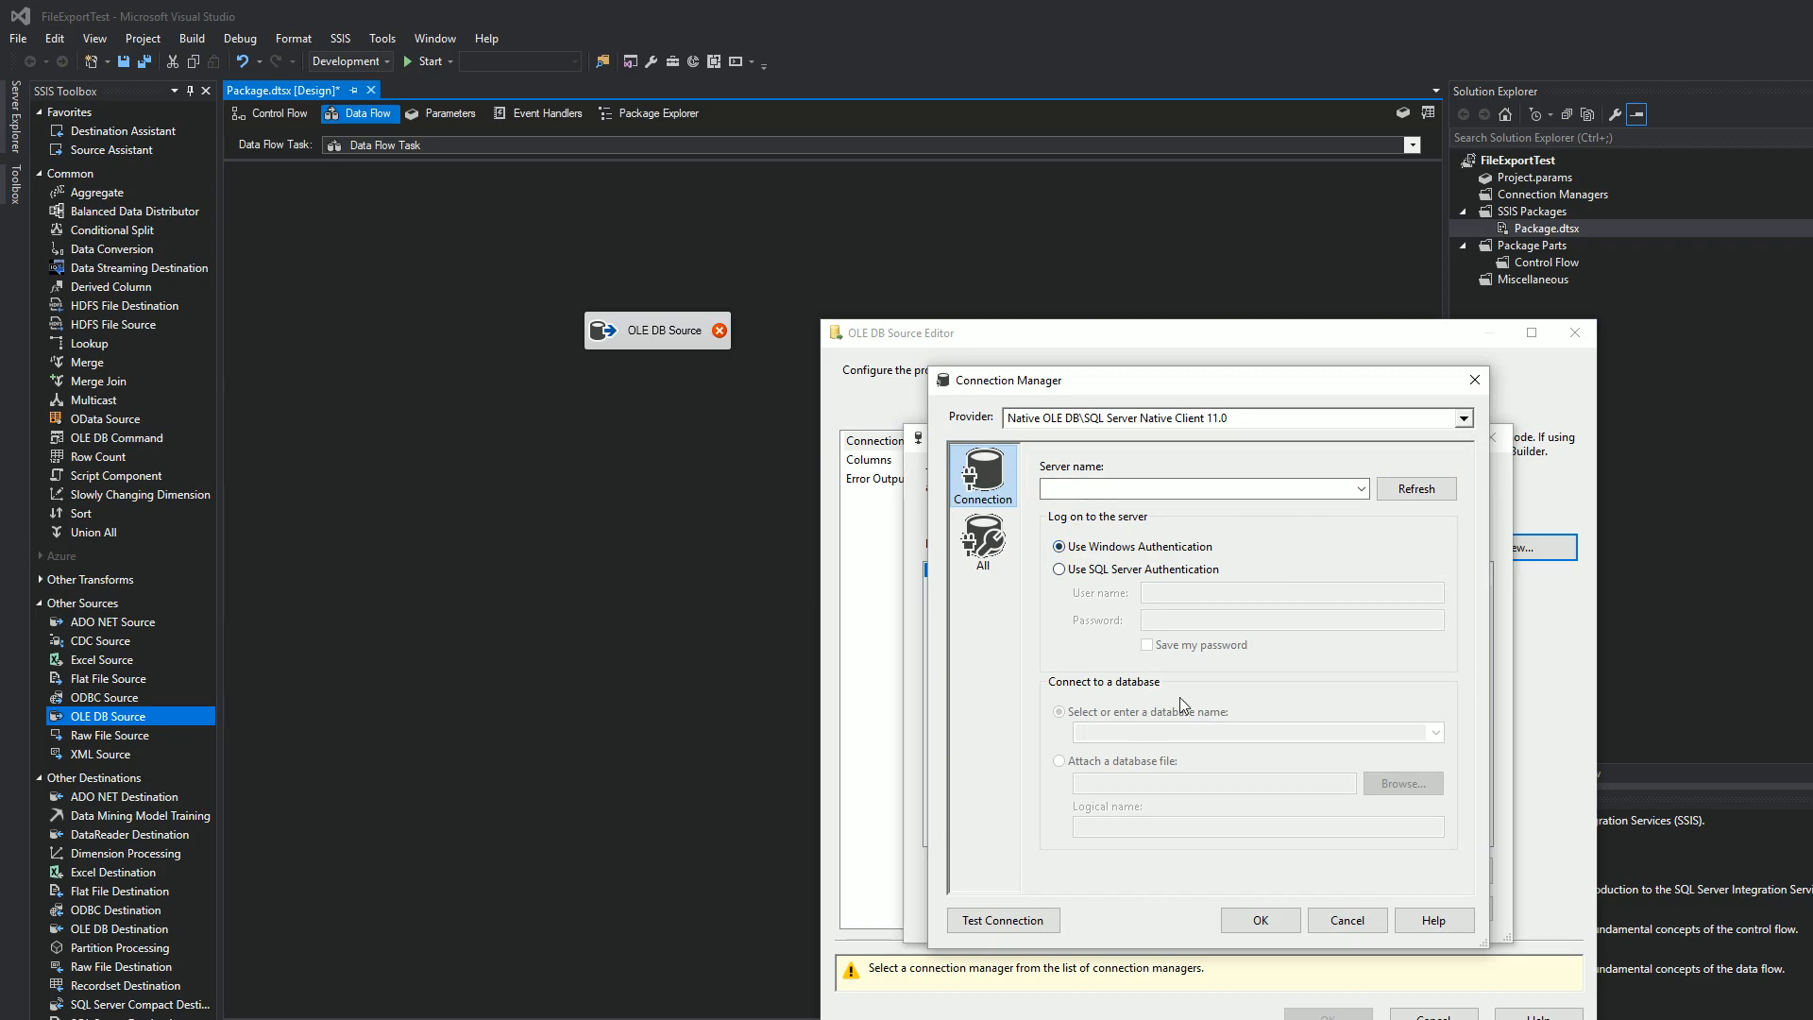
pyautogui.moveTo(1152, 741)
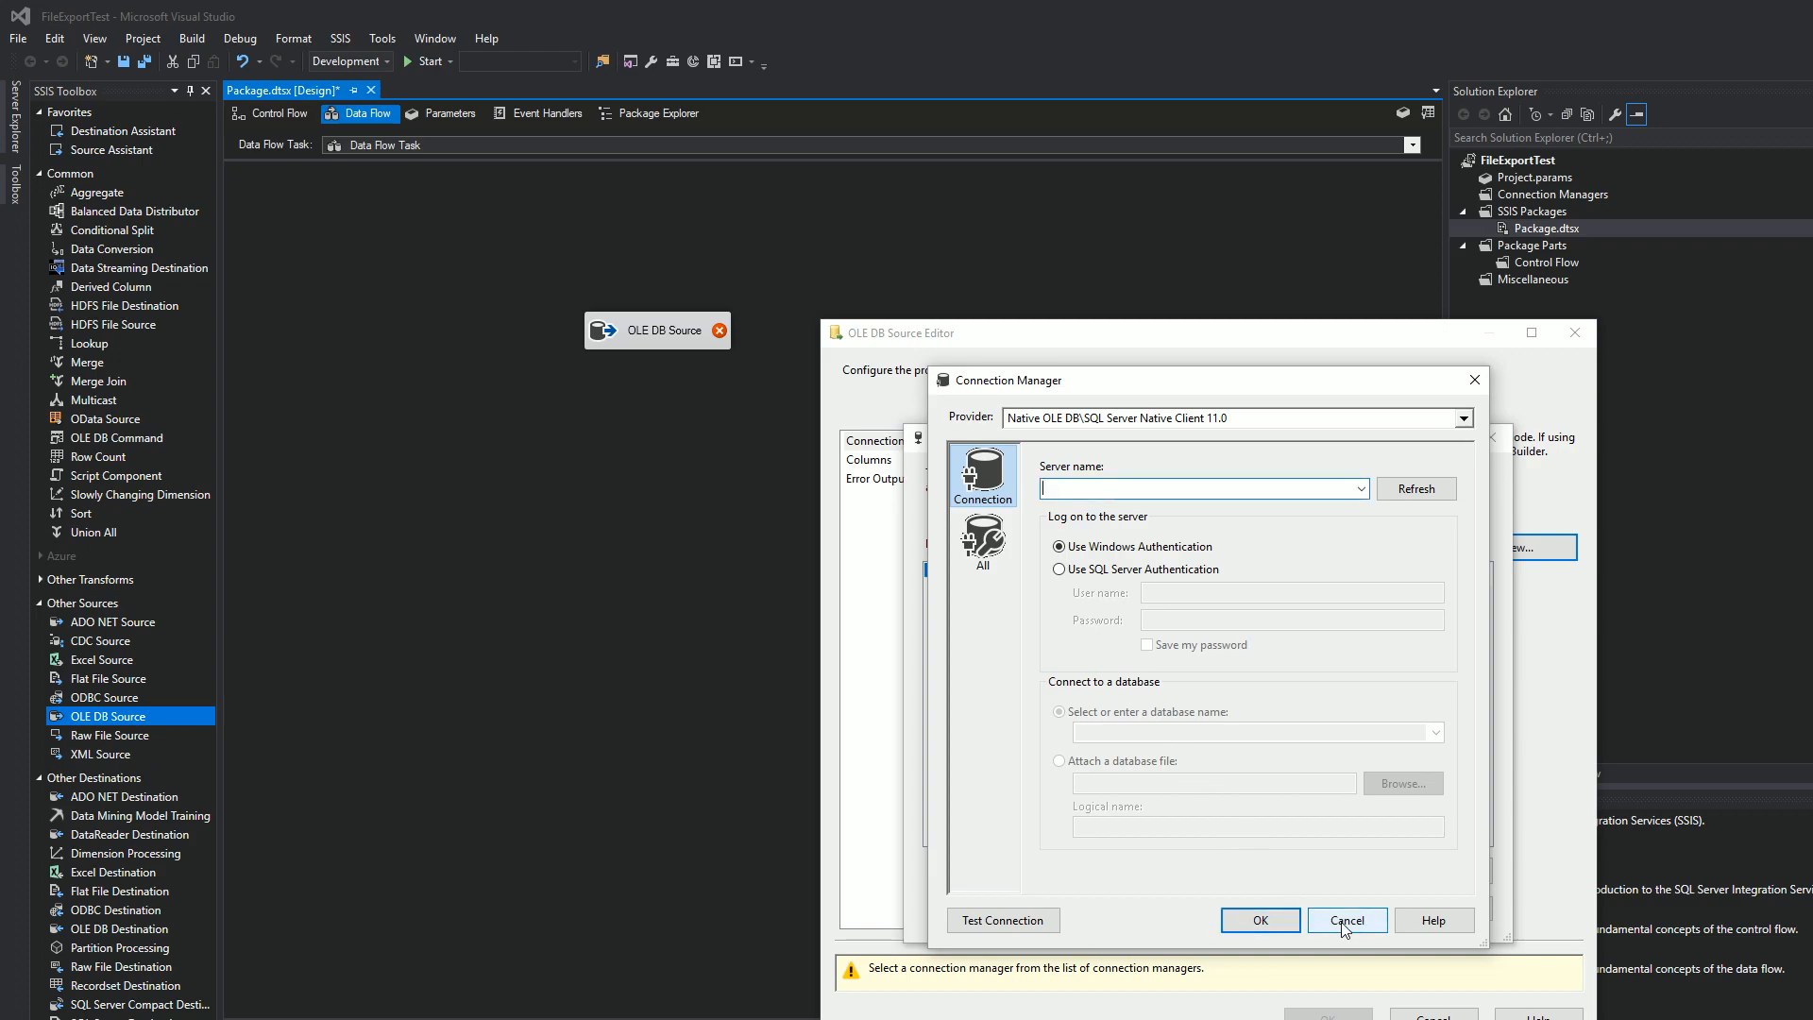
pyautogui.click(1345, 920)
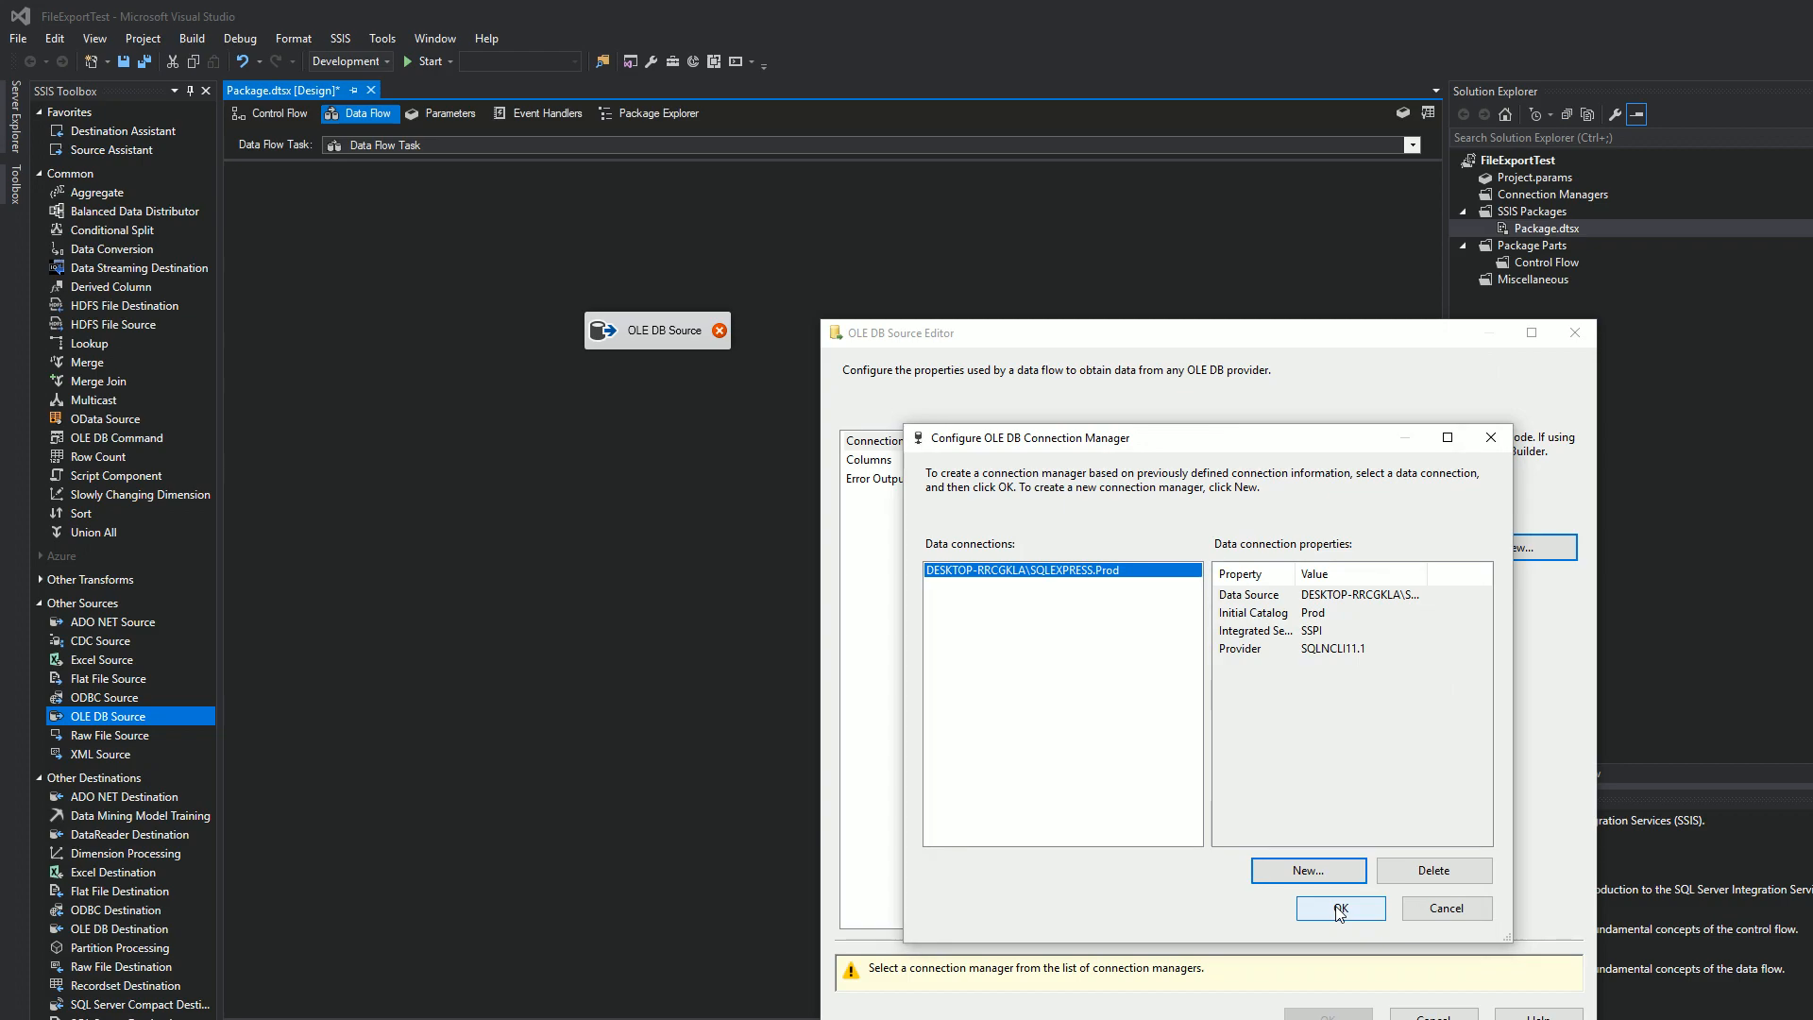
pyautogui.click(1339, 909)
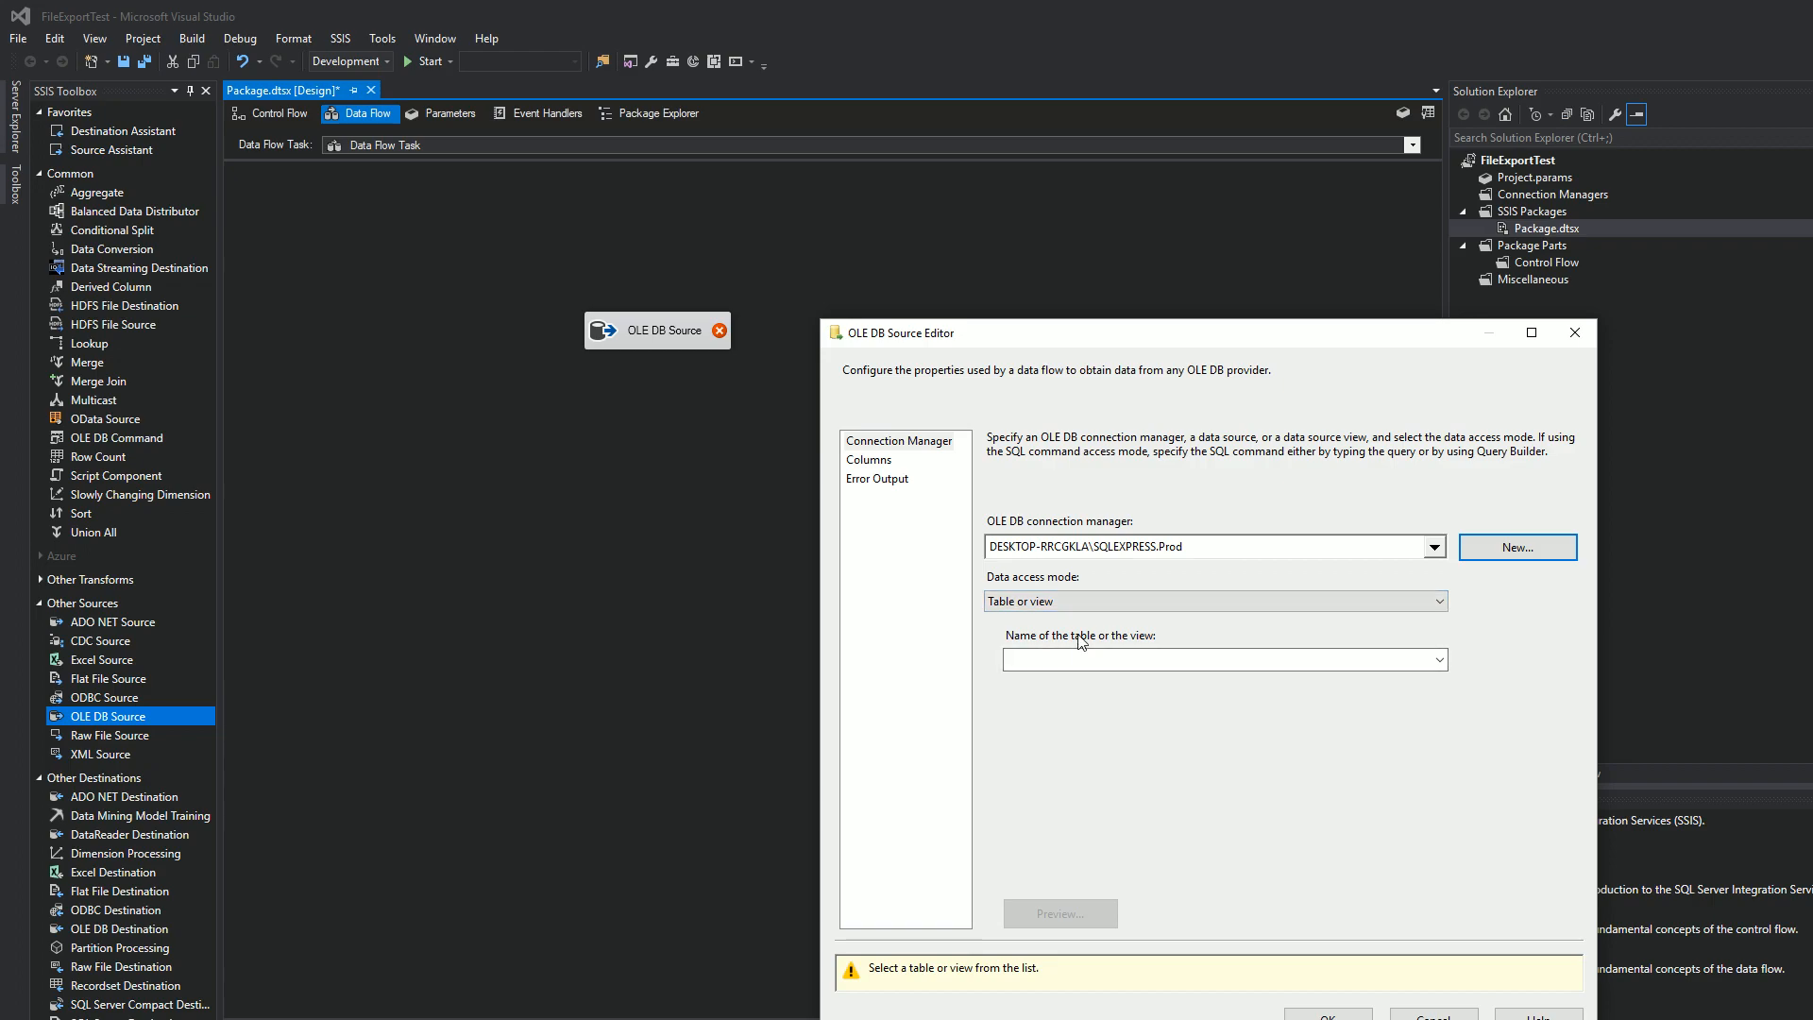
pyautogui.moveTo(1052, 599)
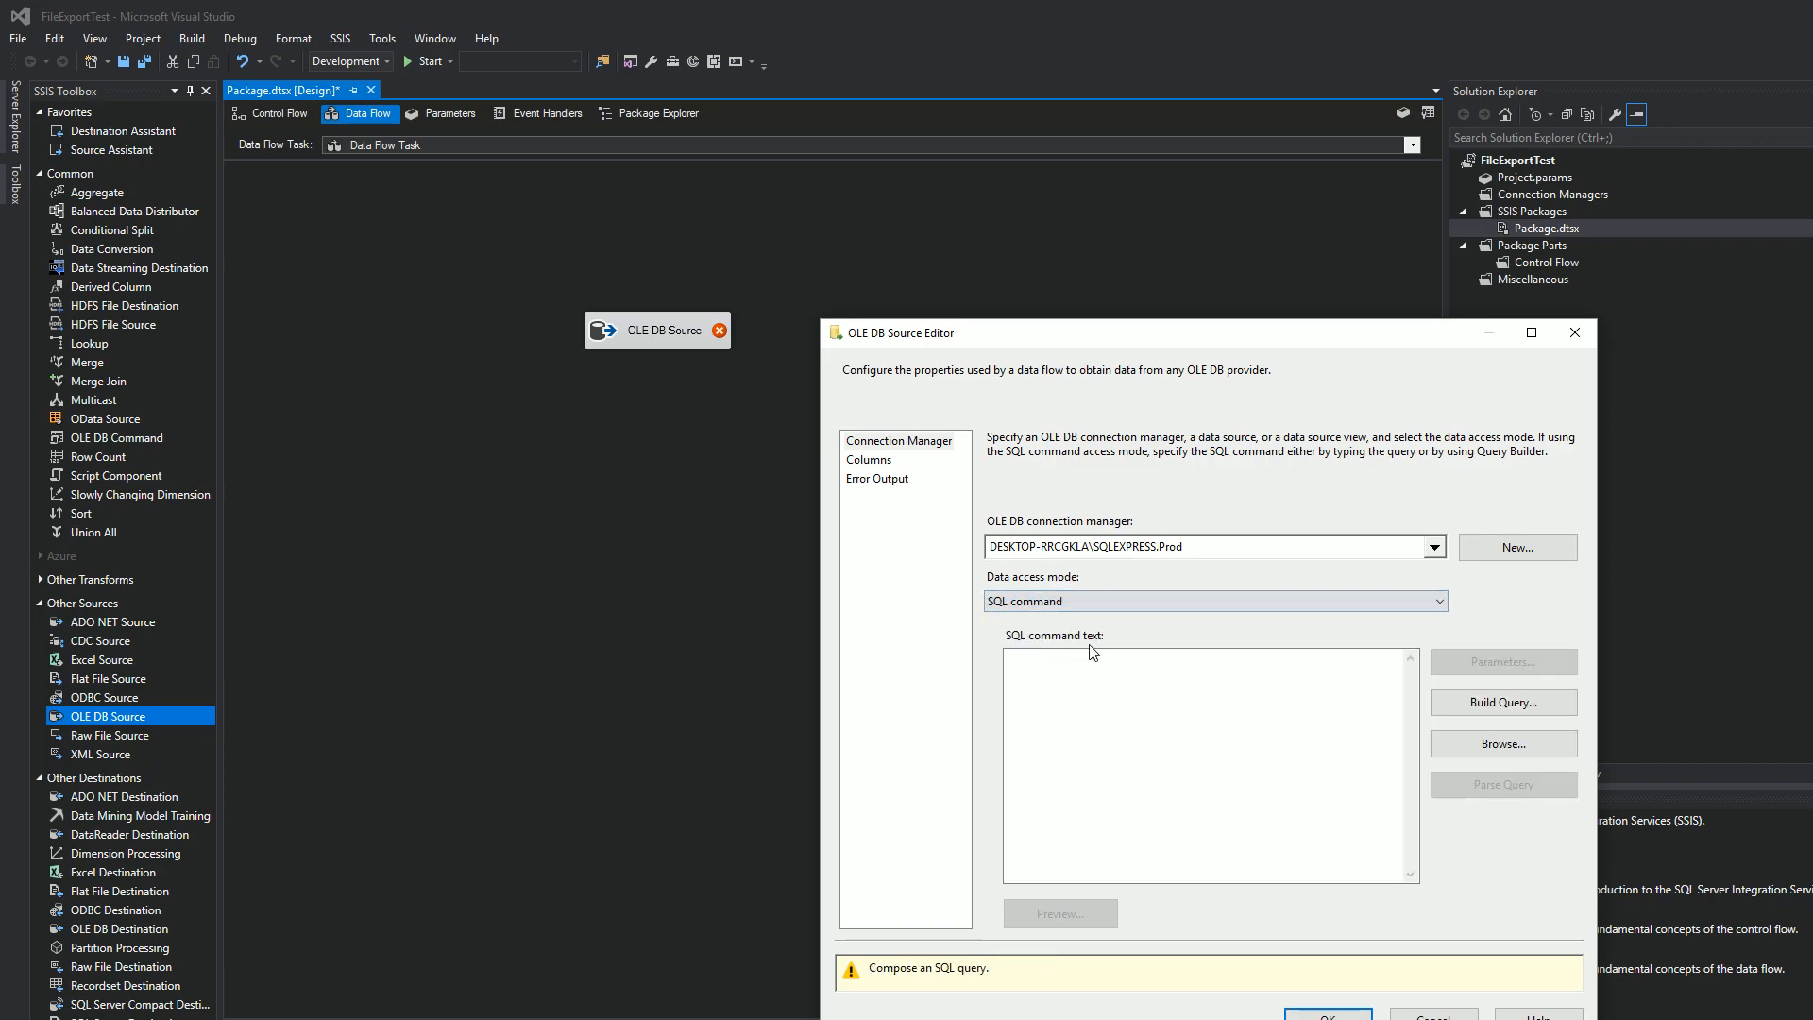
pyautogui.click(1209, 763)
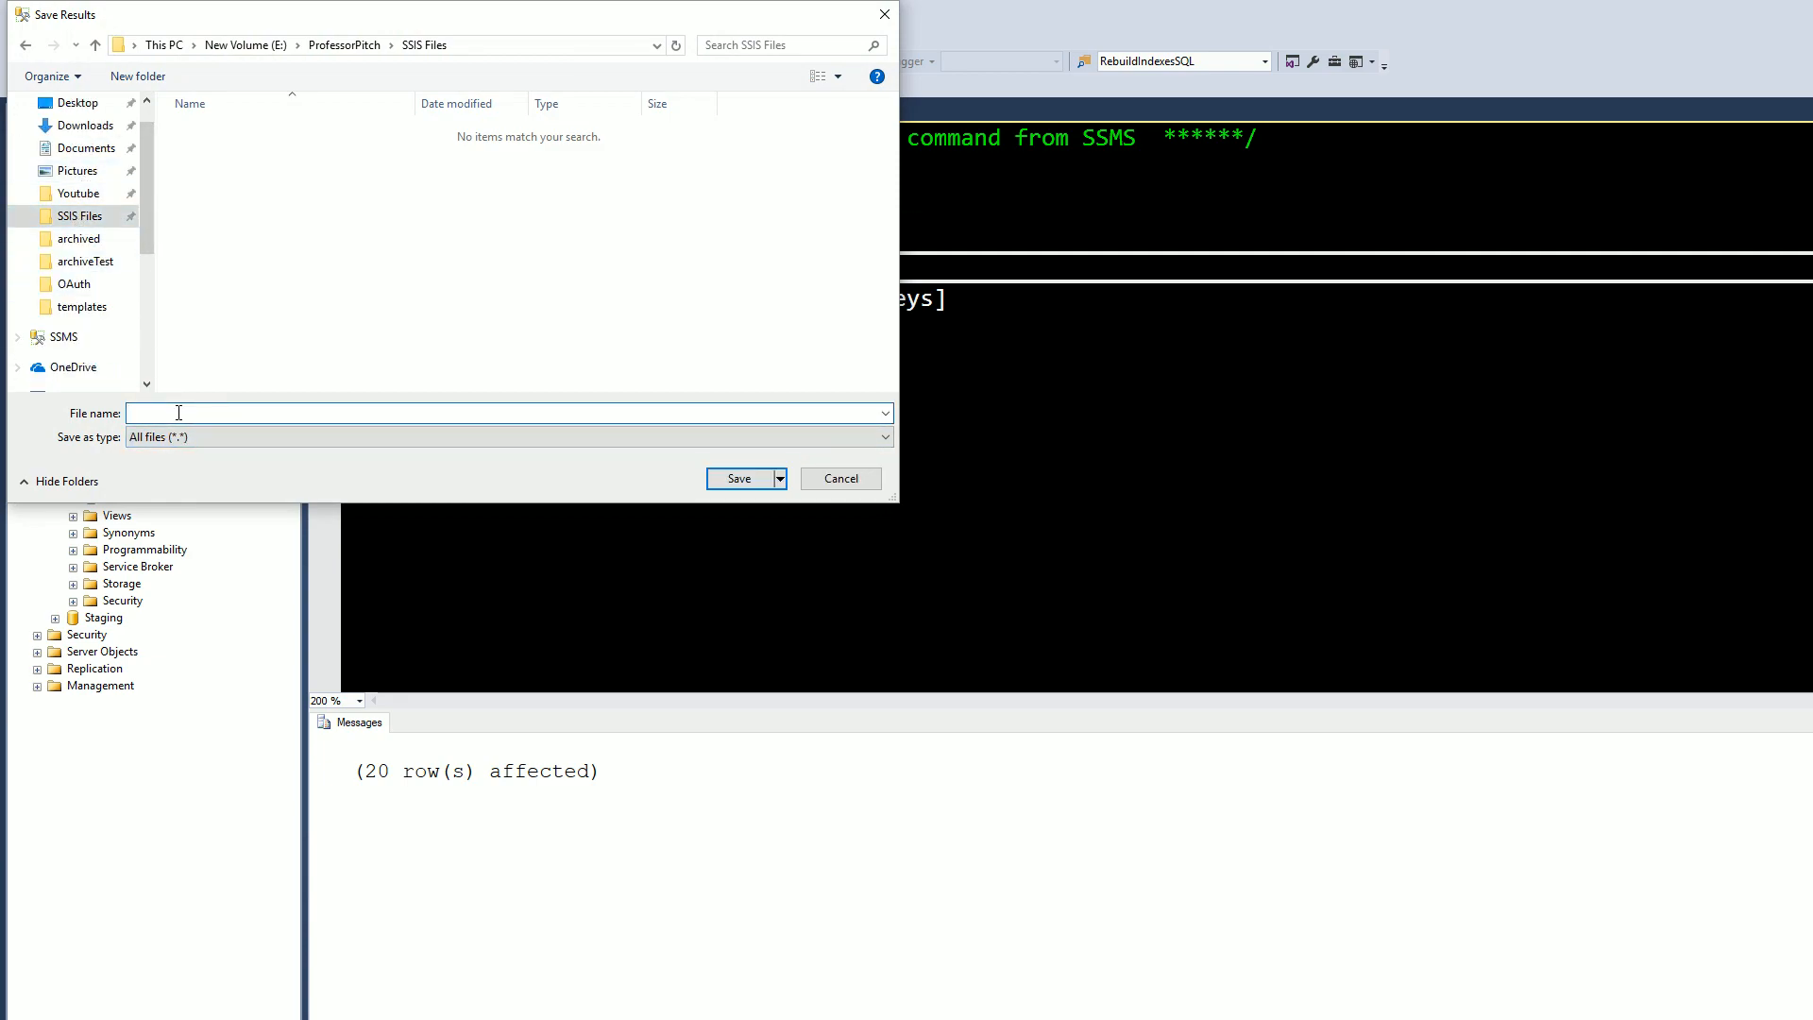
# Save the query results as 20180801_flatfile.txt in the SSIS Files folder.
pyautogui.write('20180801')
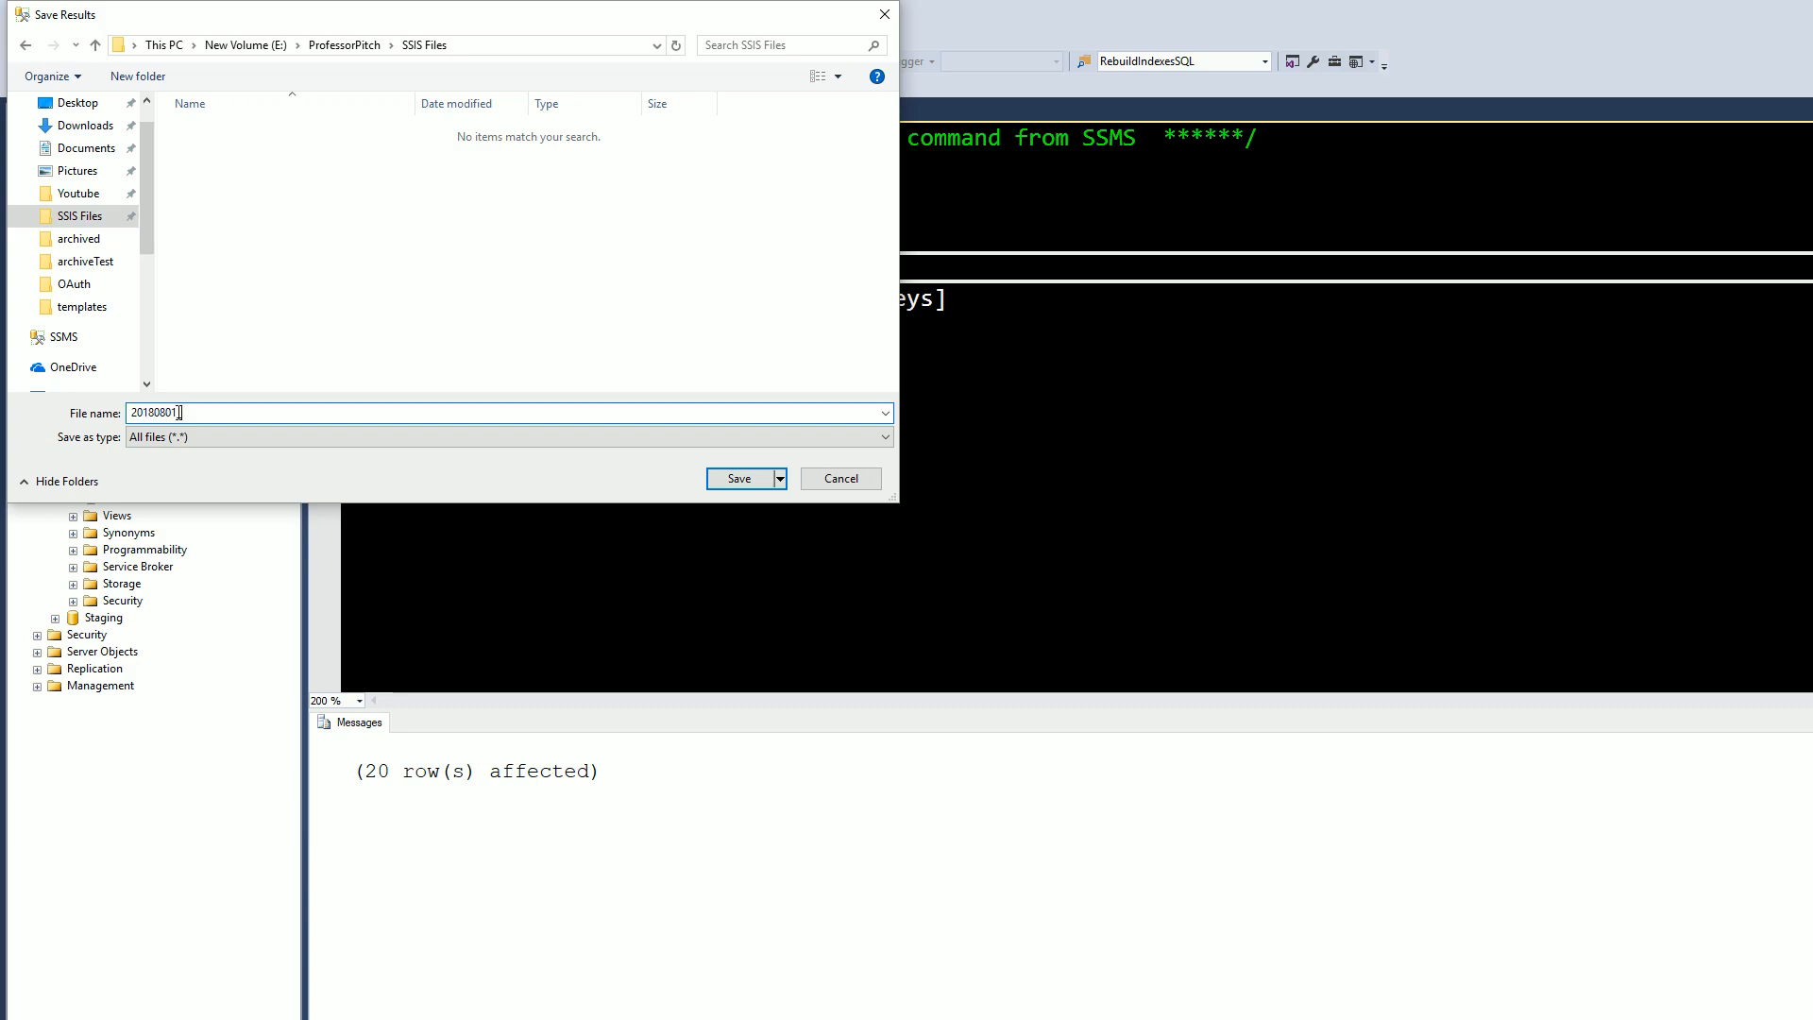
pyautogui.write('flatfile.')
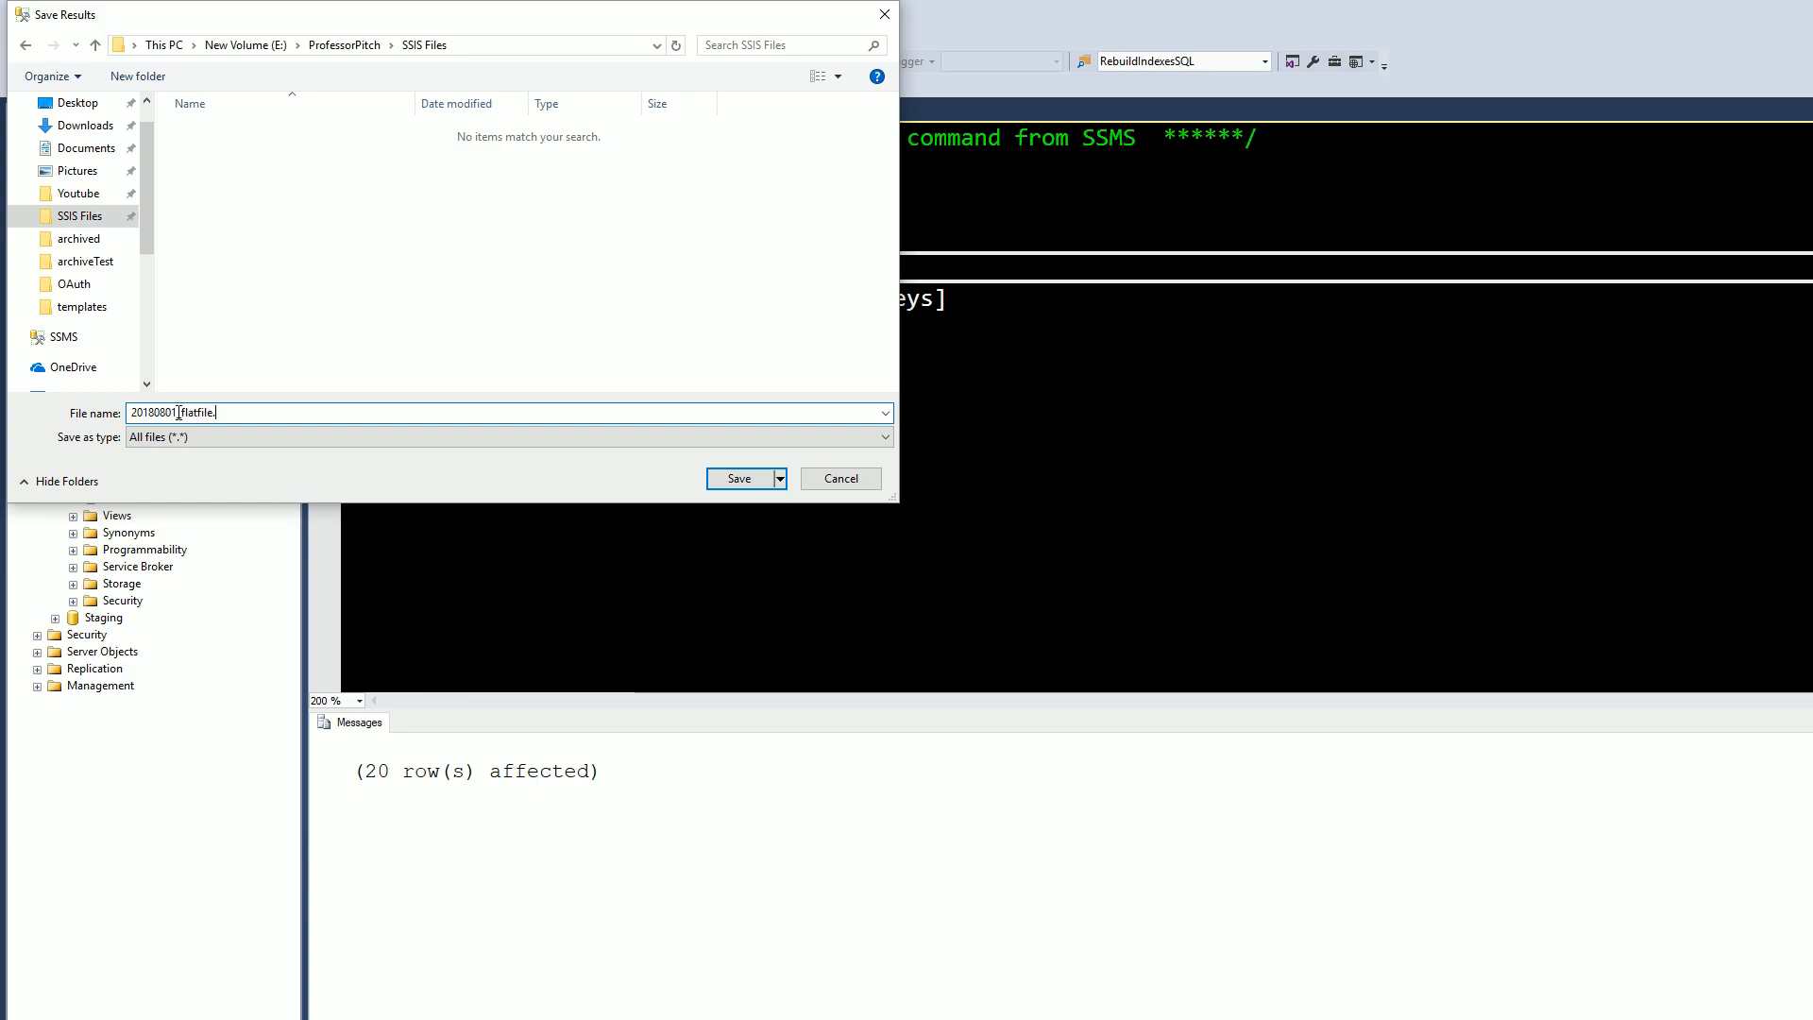
pyautogui.write('txt')
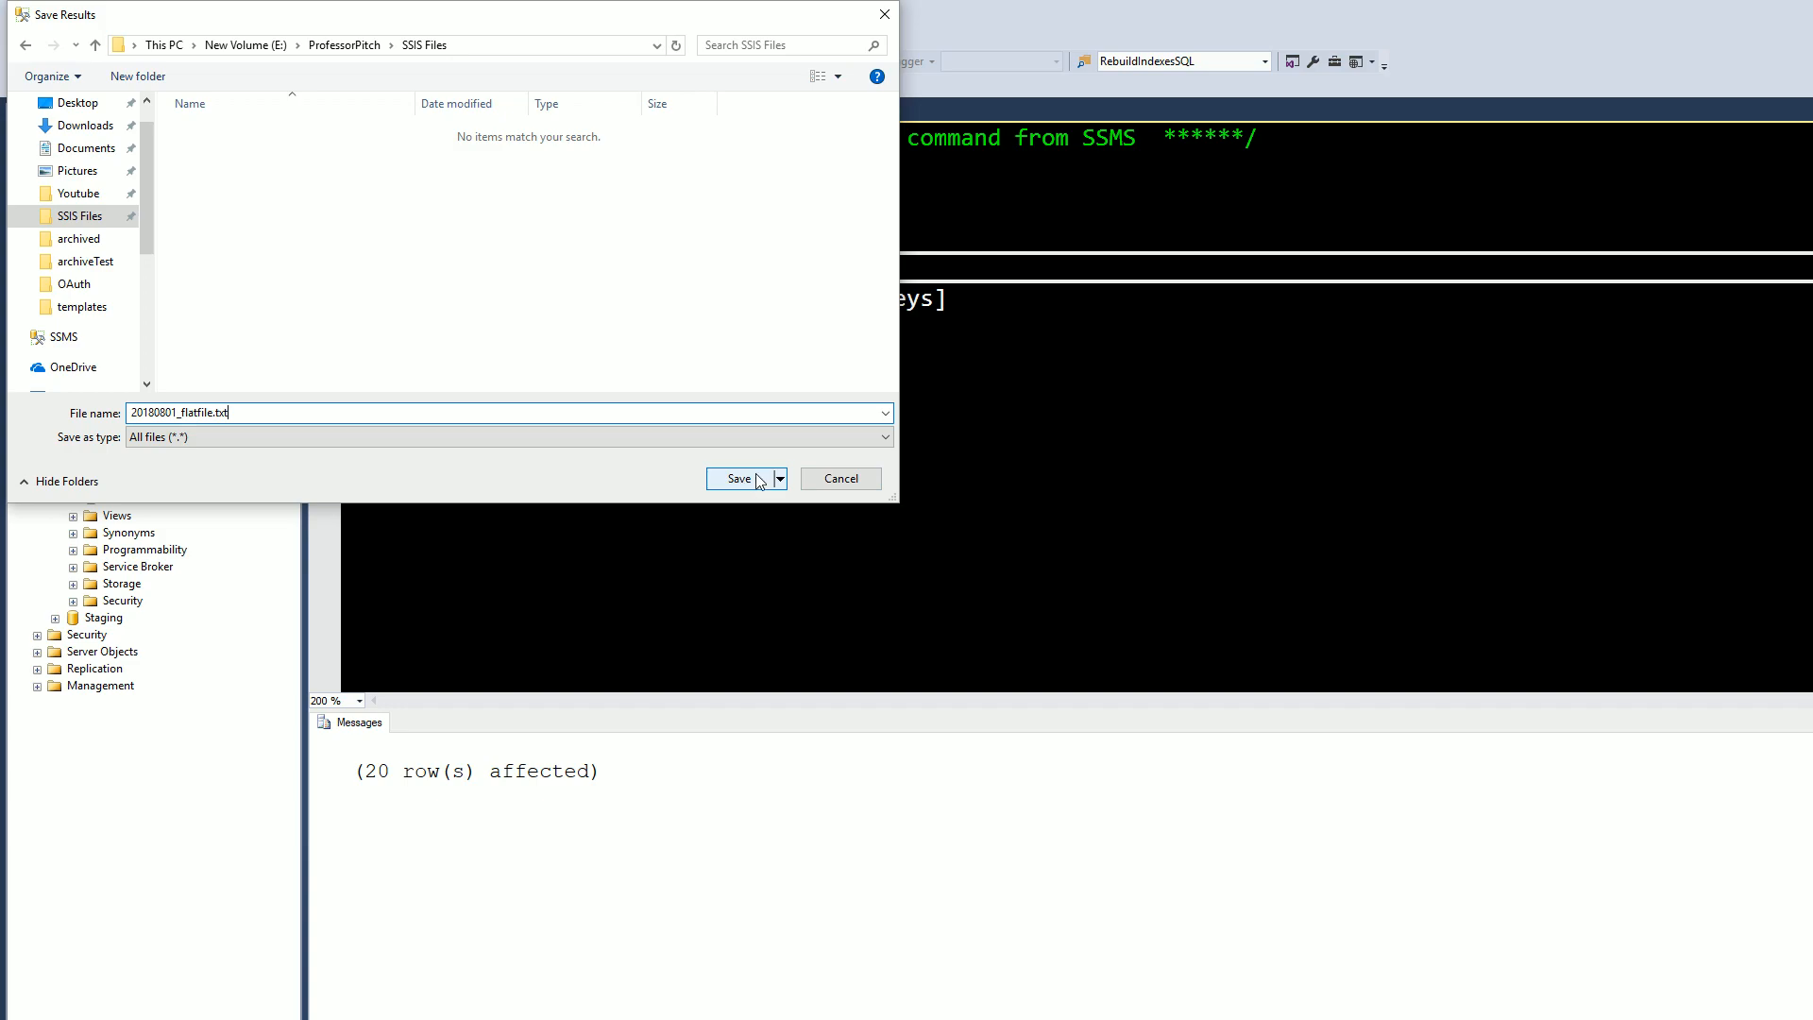
pyautogui.click(739, 478)
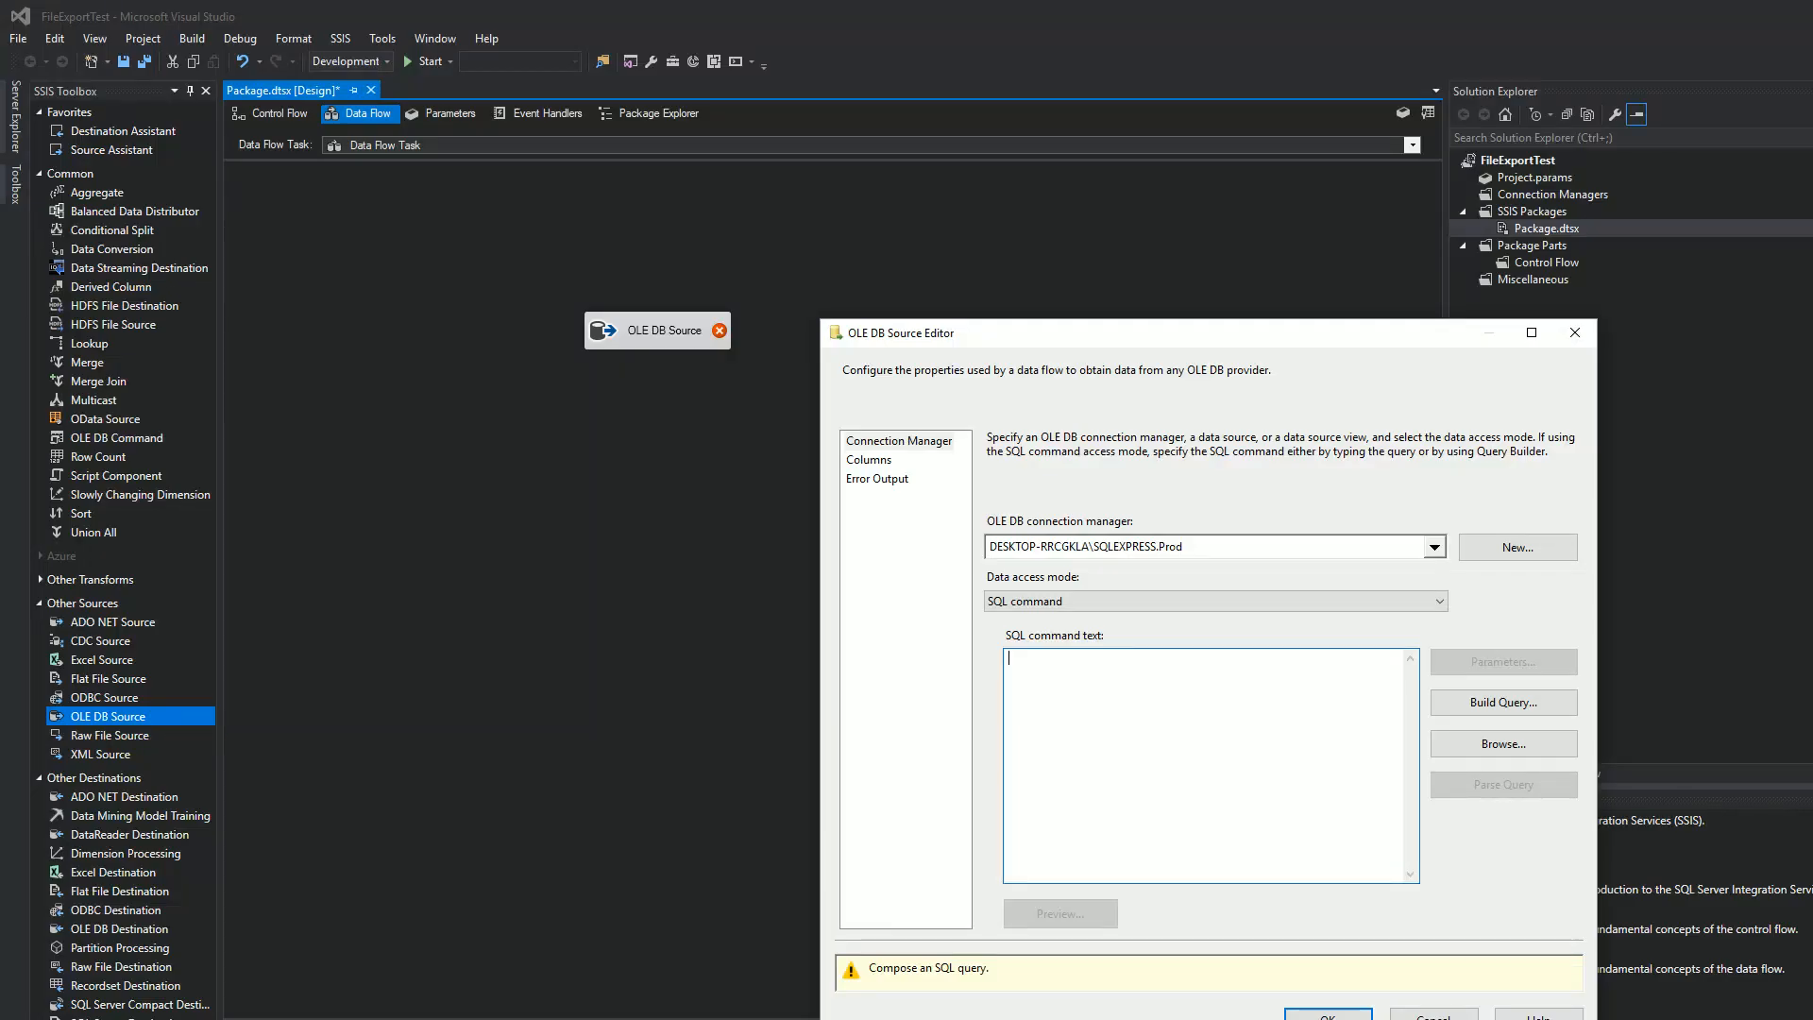
pyautogui.moveTo(1234, 487)
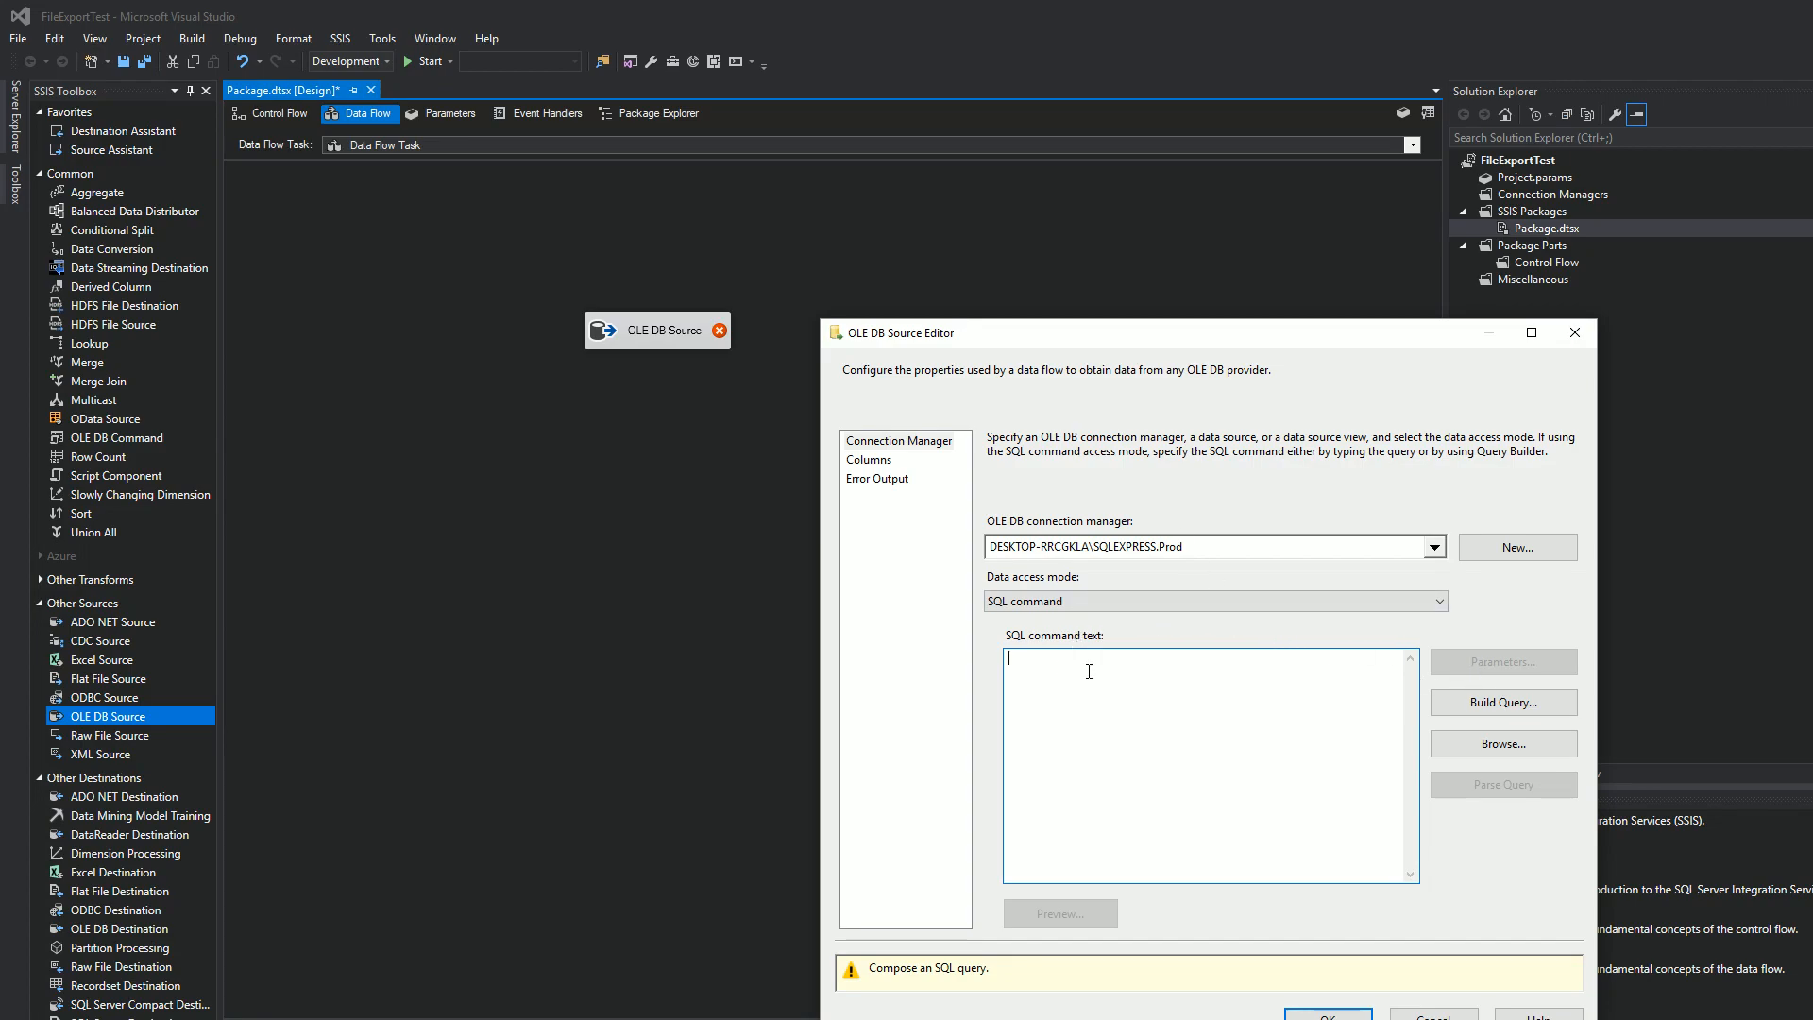
# Enter 'Select top 100 * from prod.dbo.customersurveys' as the SQL command and parse it successfully.
pyautogui.write('sELECT')
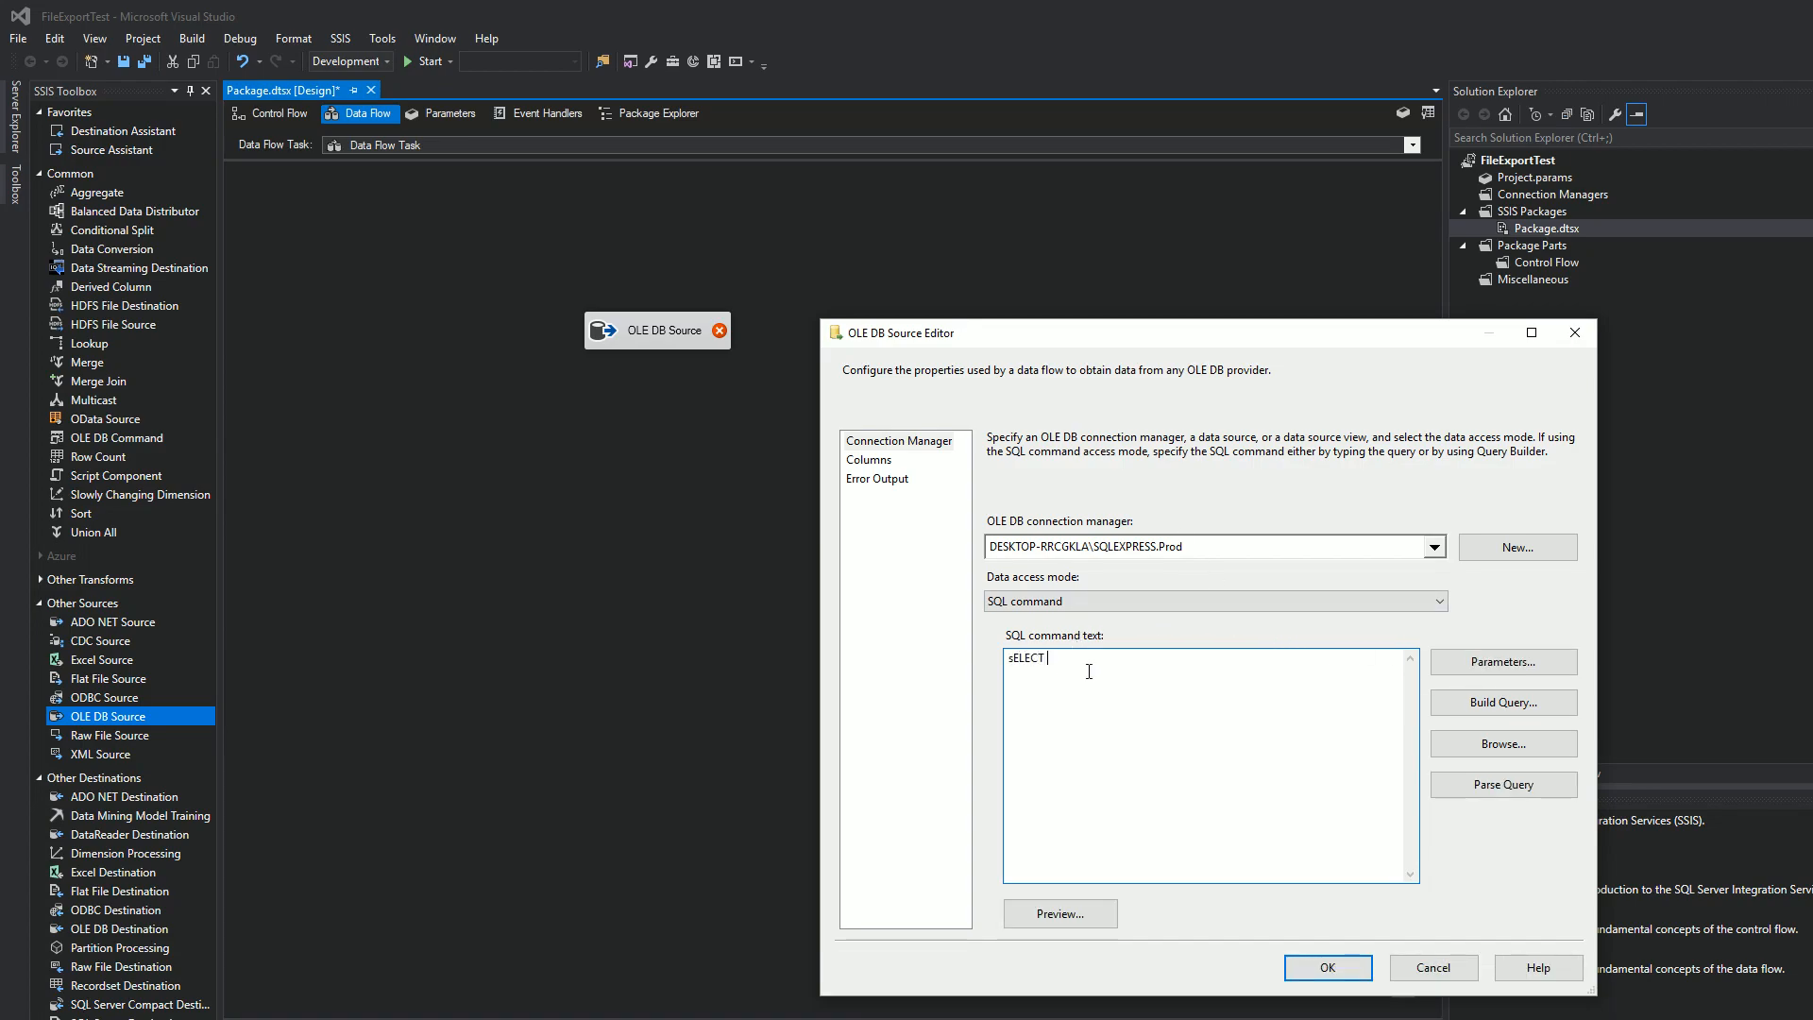
pyautogui.write('Select top 100 *')
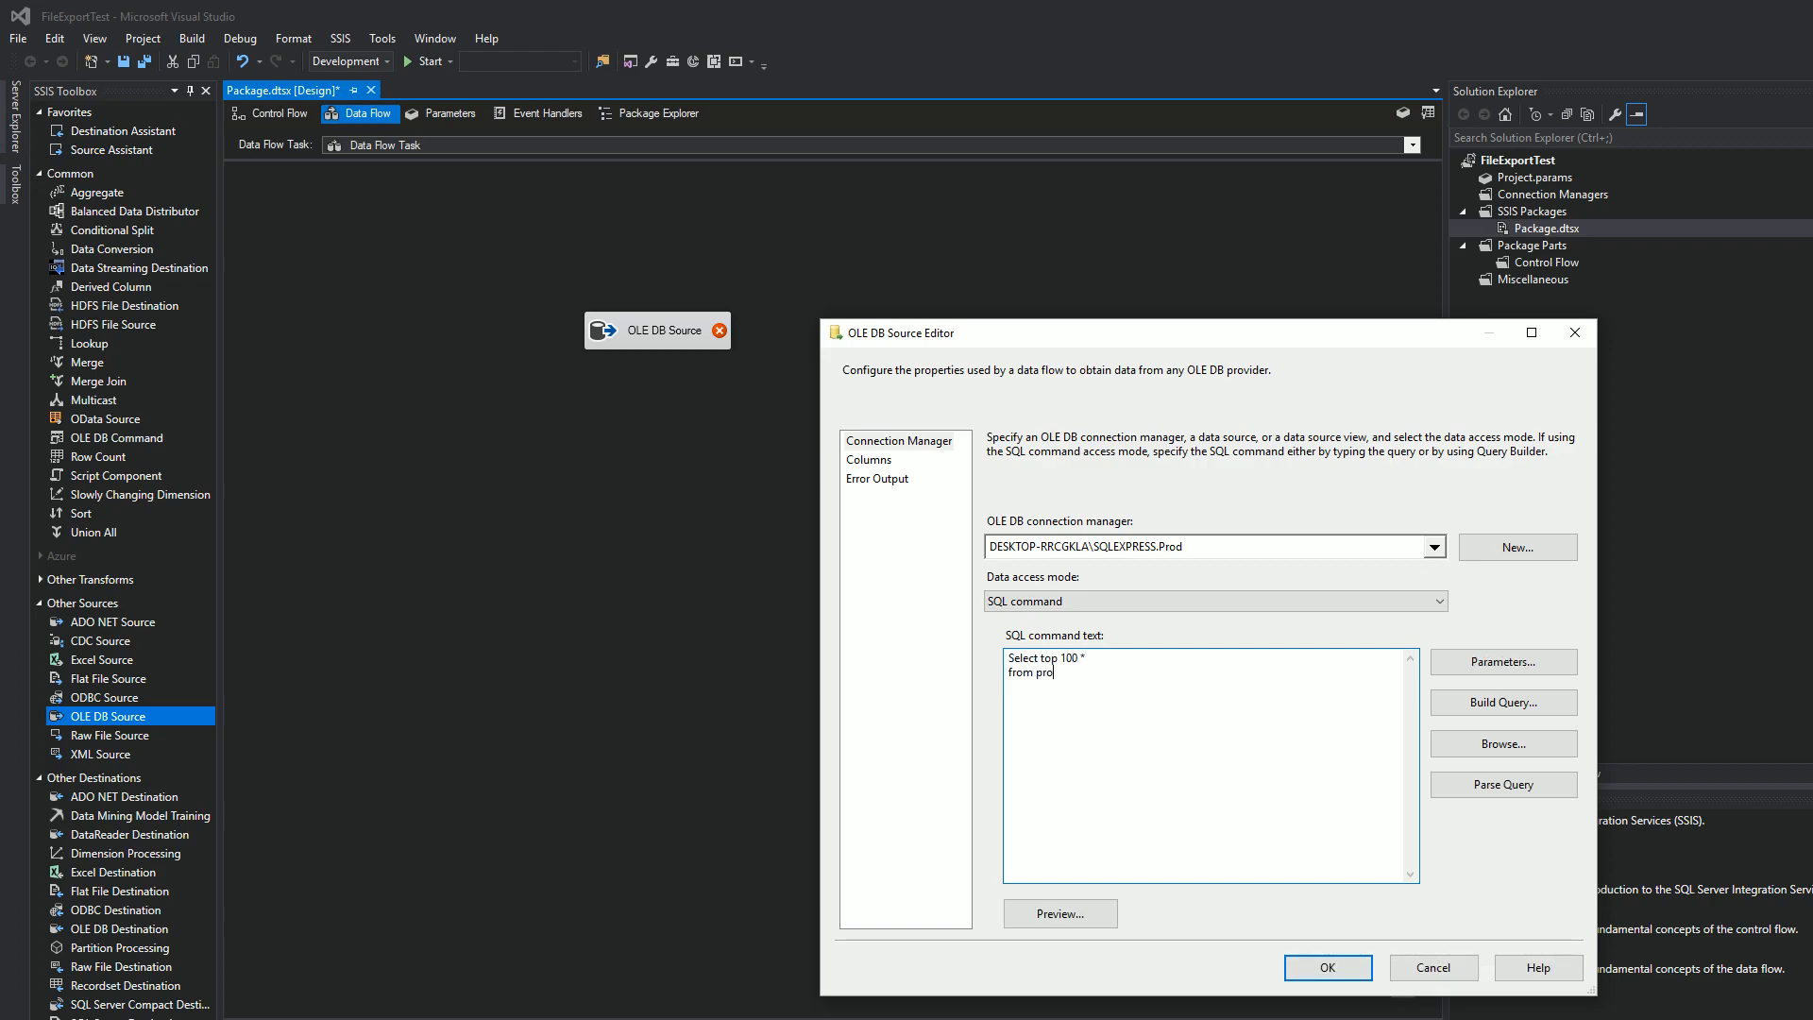
pyautogui.write('d.dbo.')
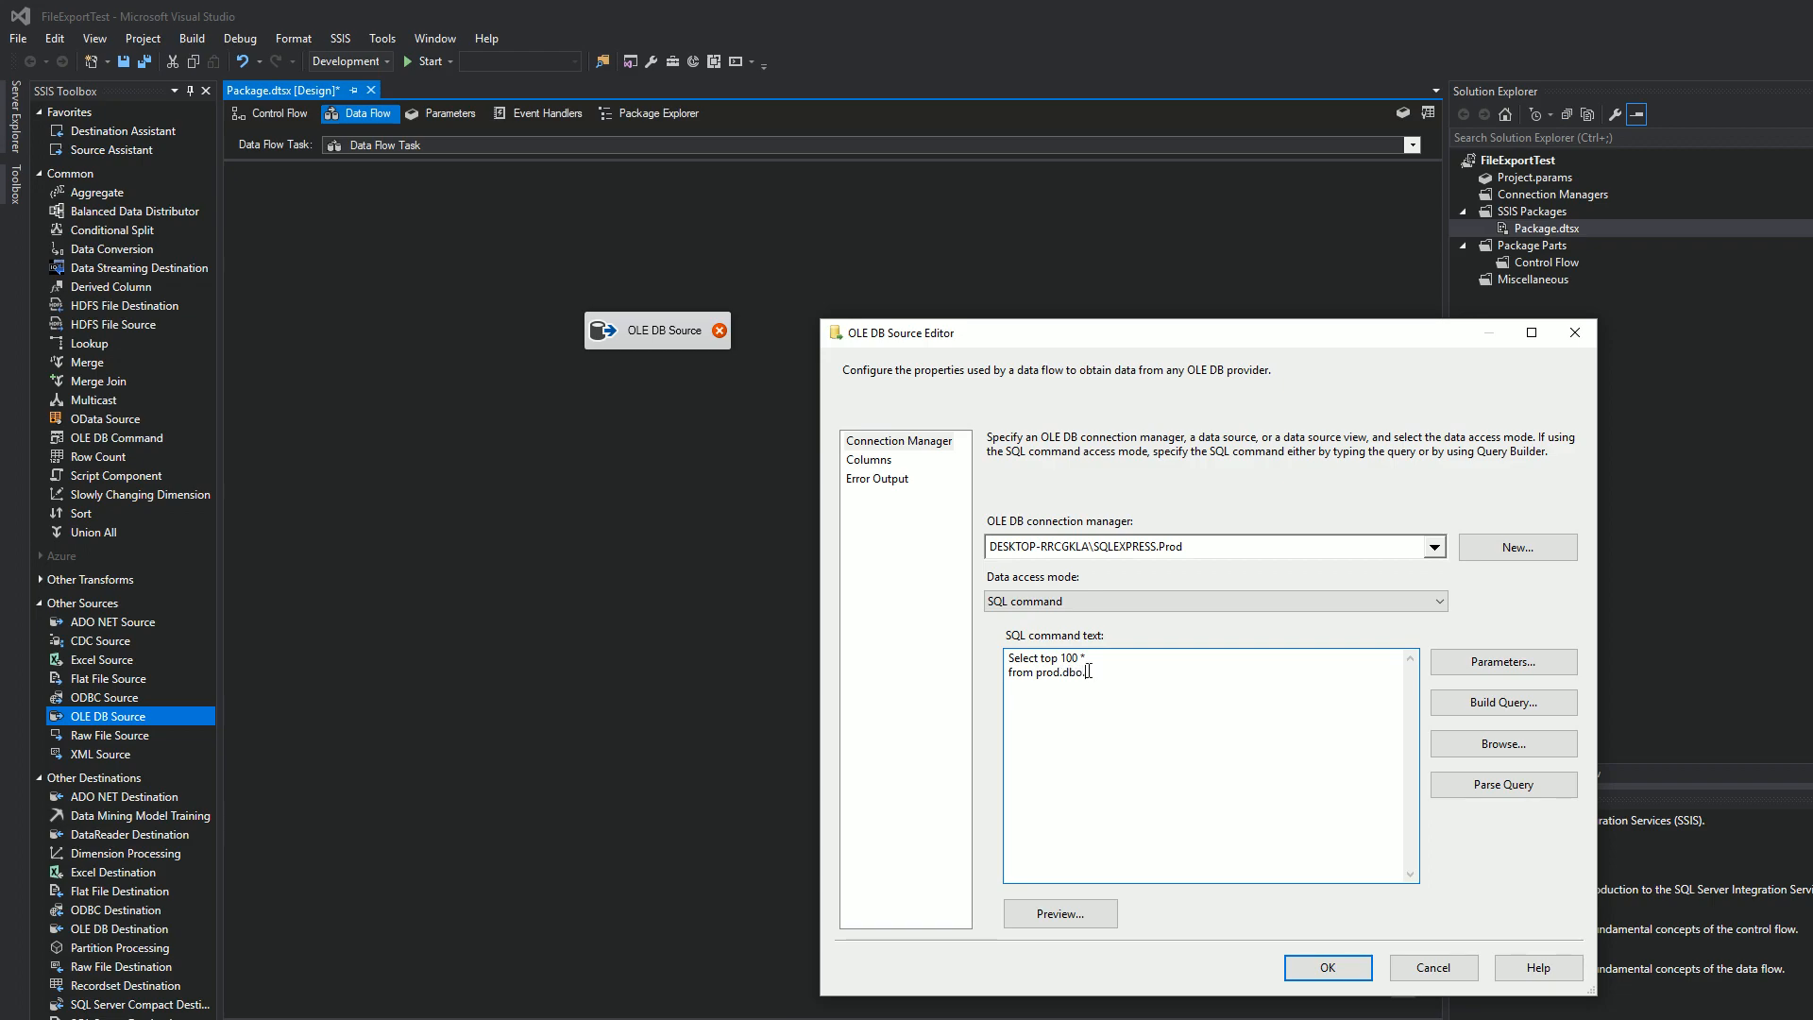
pyautogui.write('customersurveys')
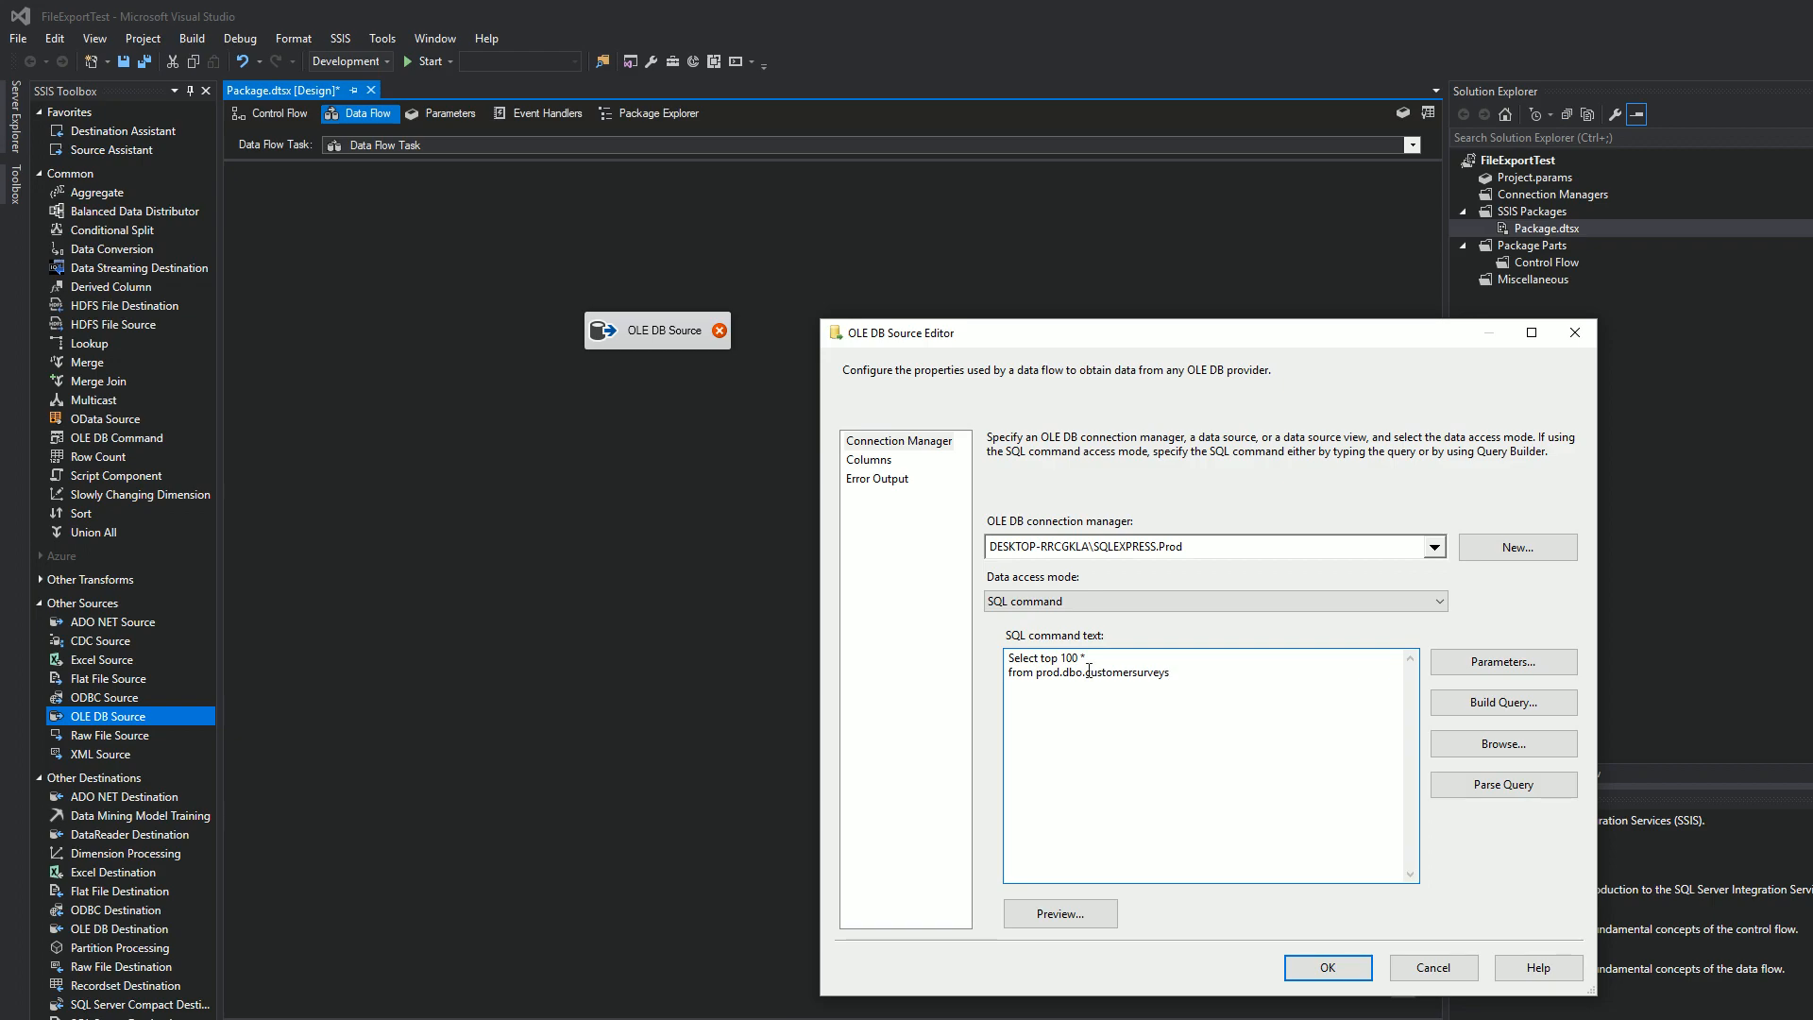
pyautogui.click(1501, 784)
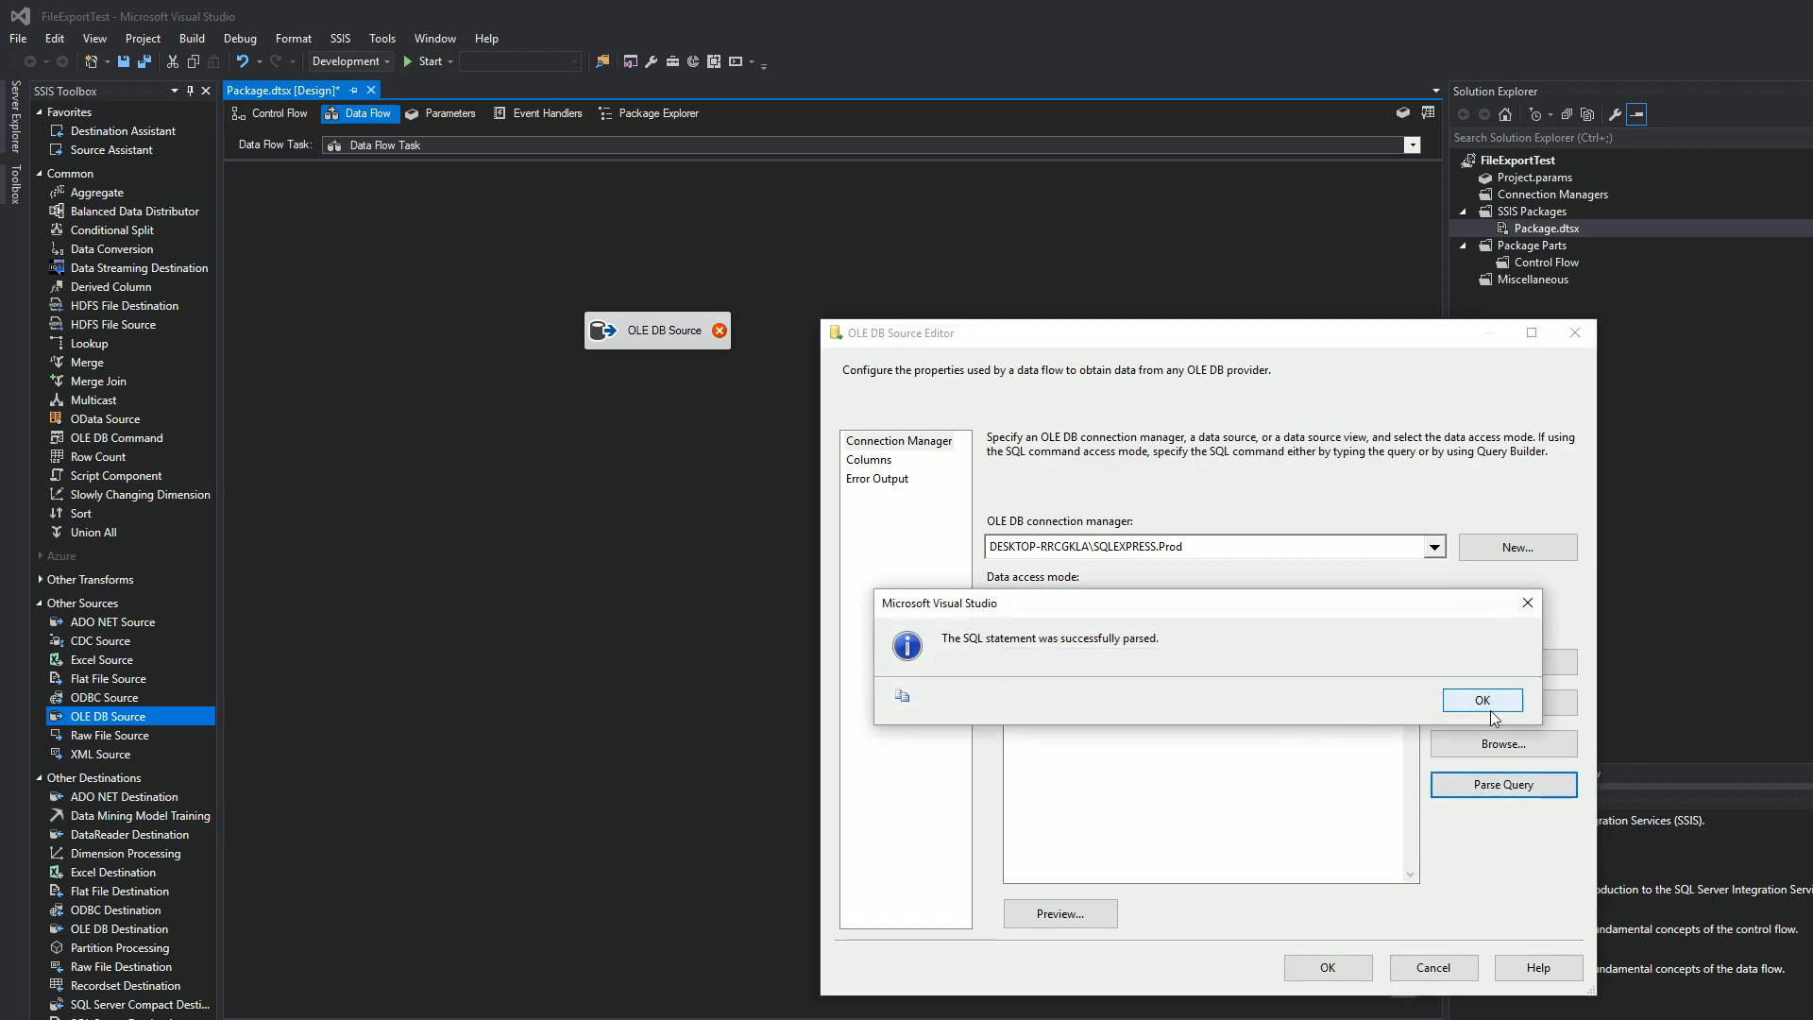
pyautogui.click(1481, 698)
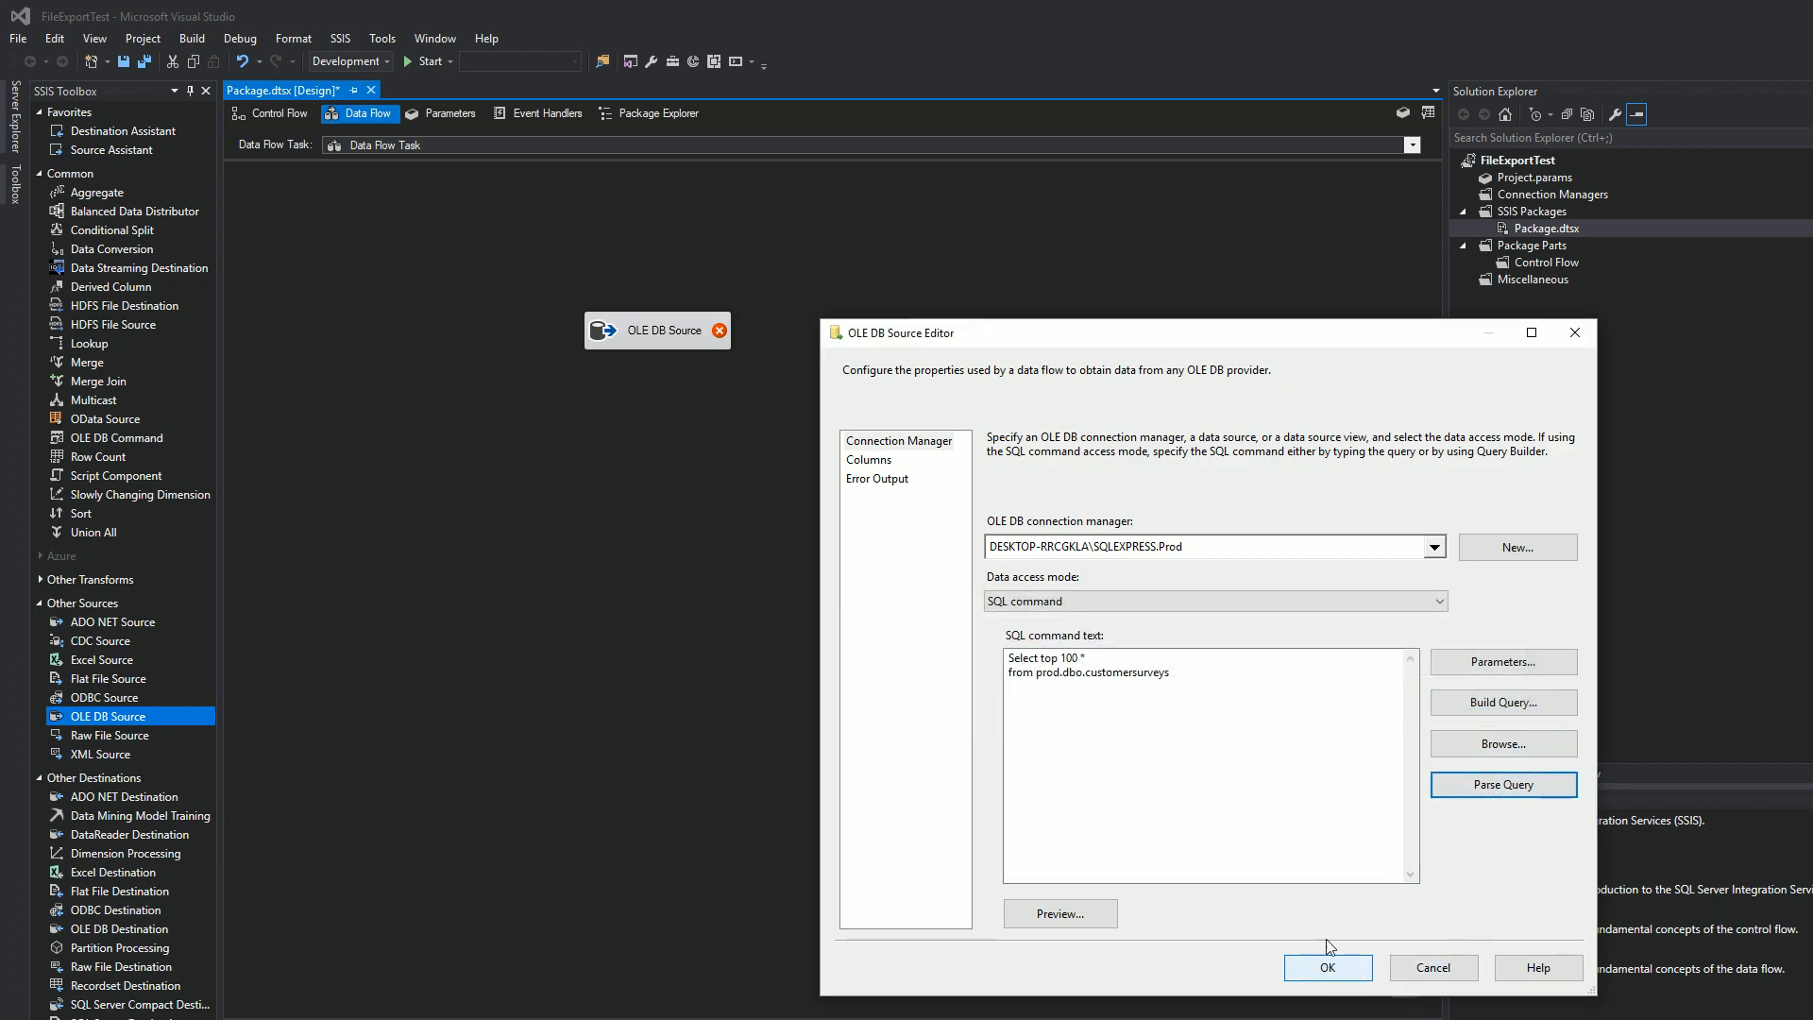
# Review the returned columns and confirm the OLE DB Source settings.
pyautogui.click(866, 459)
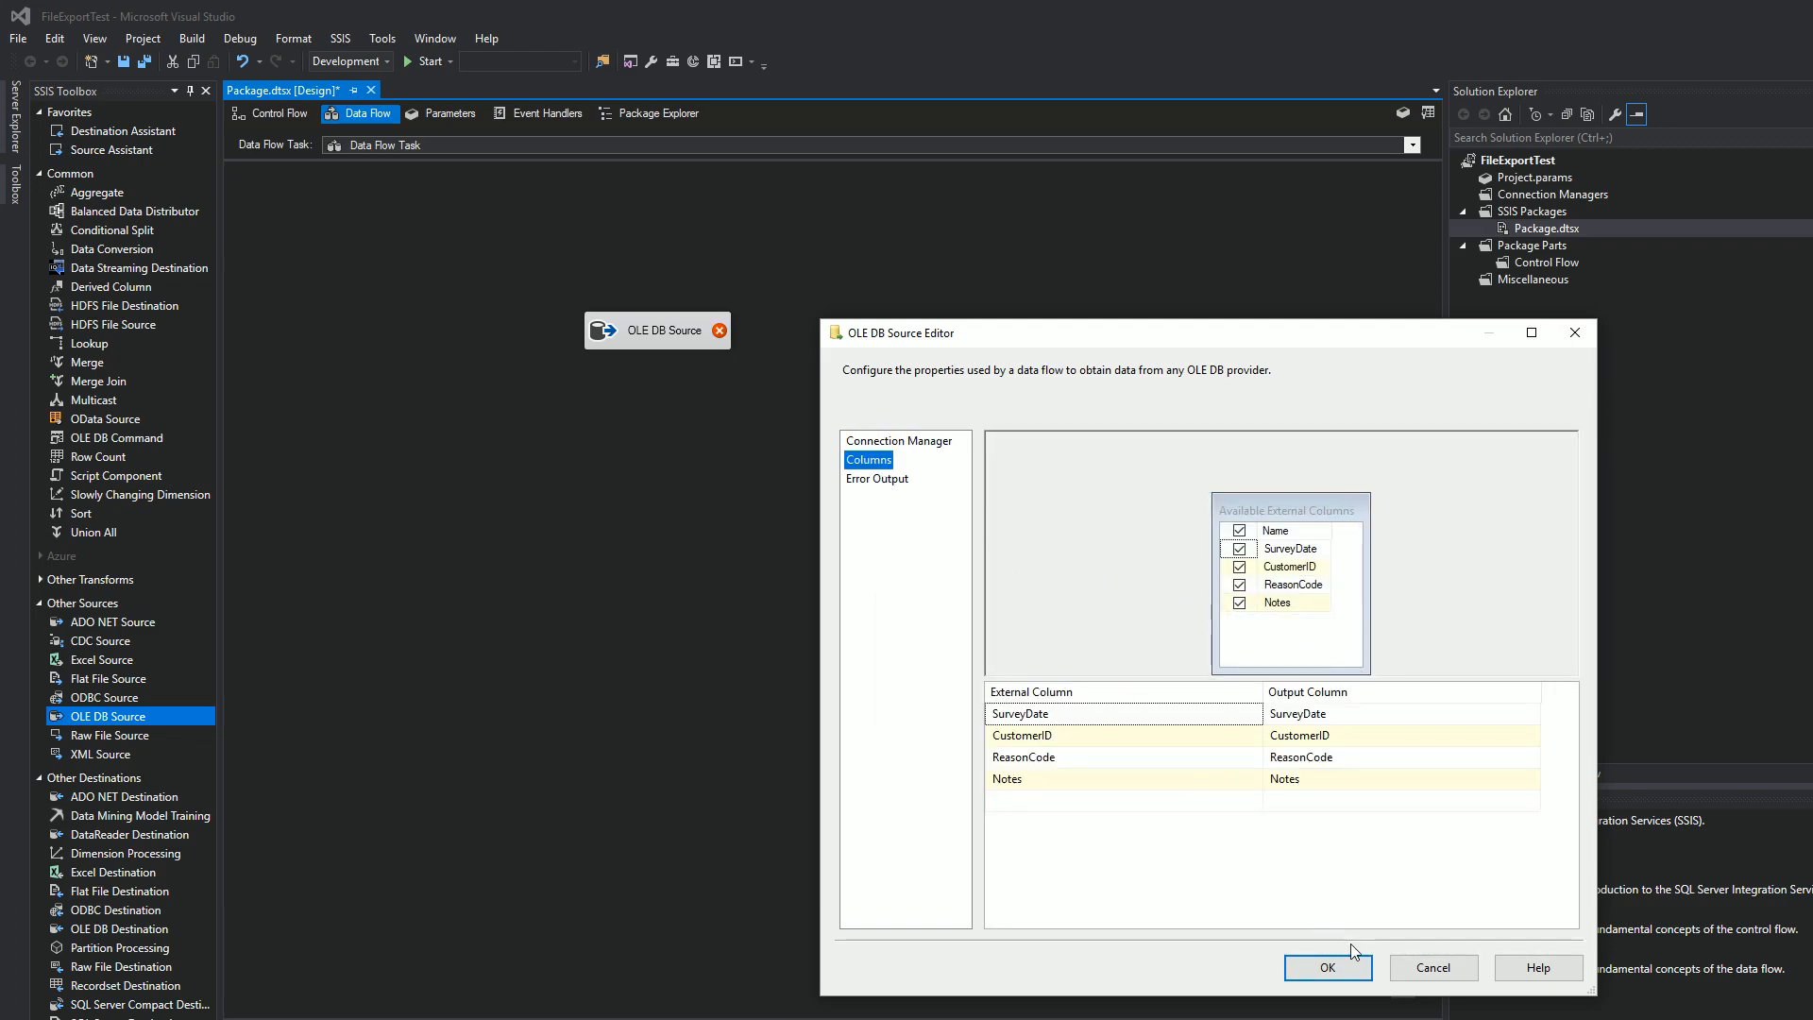
pyautogui.click(1325, 967)
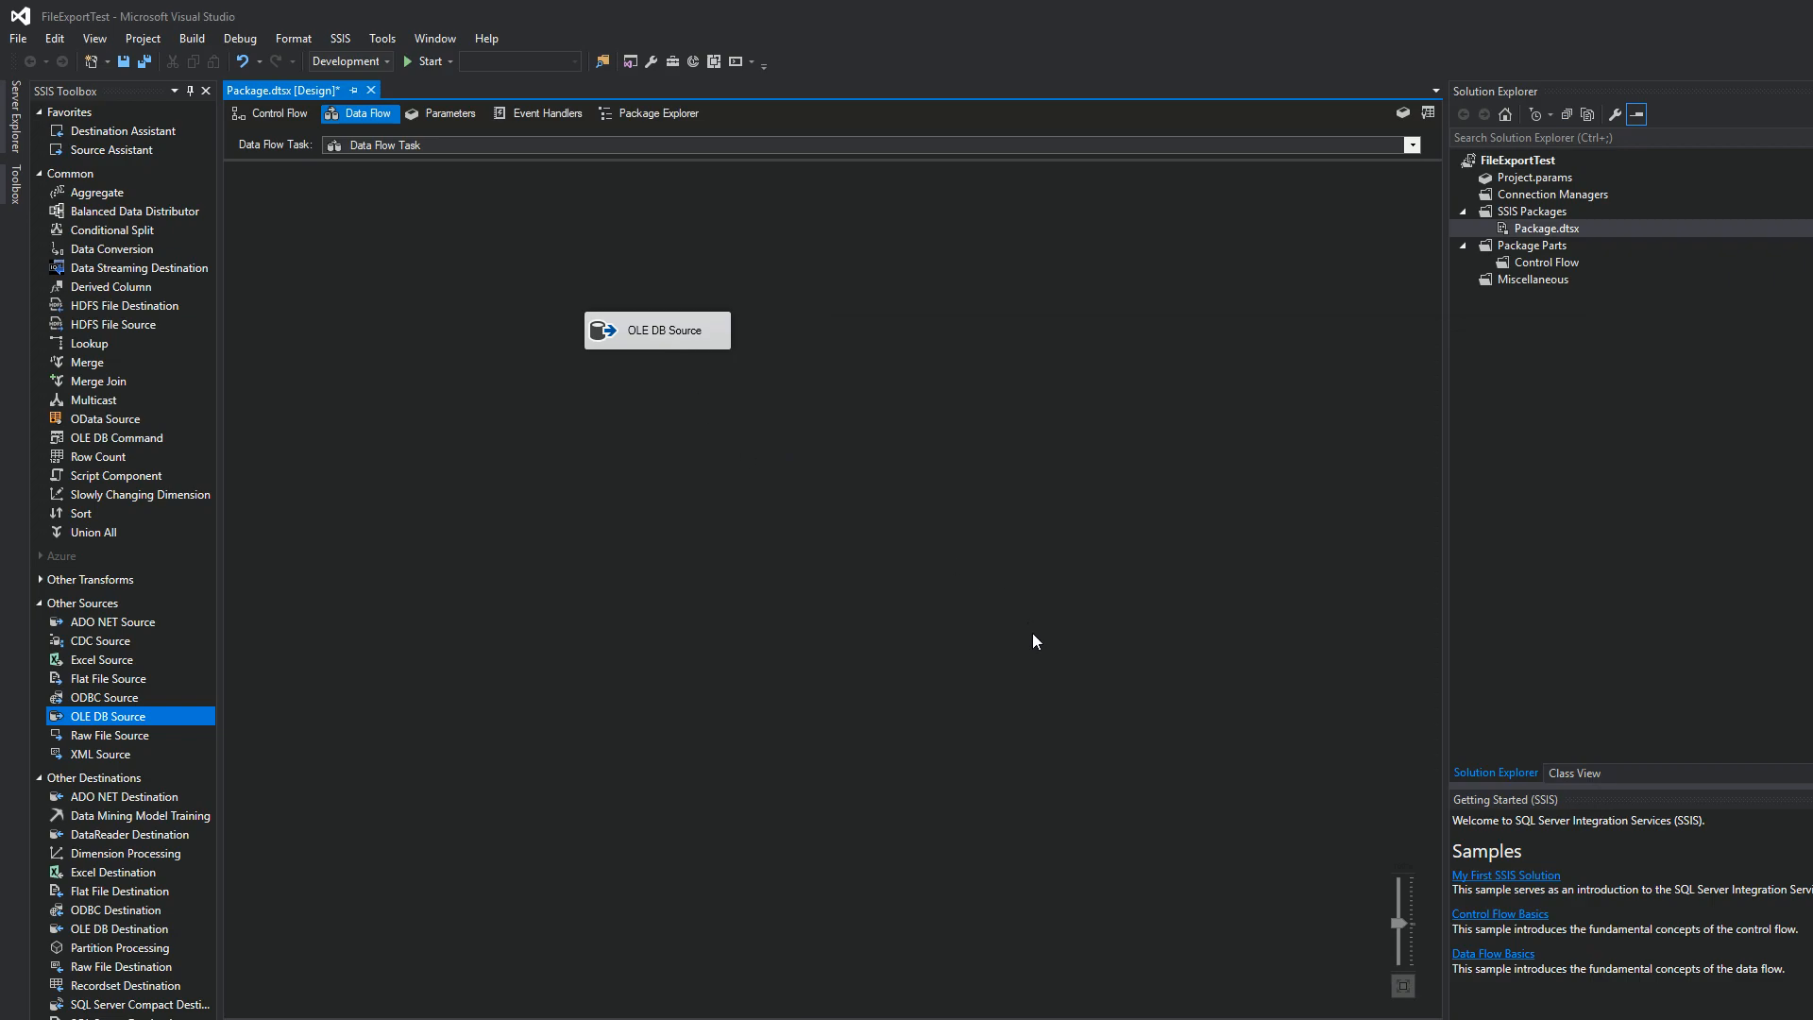
pyautogui.moveTo(121, 735)
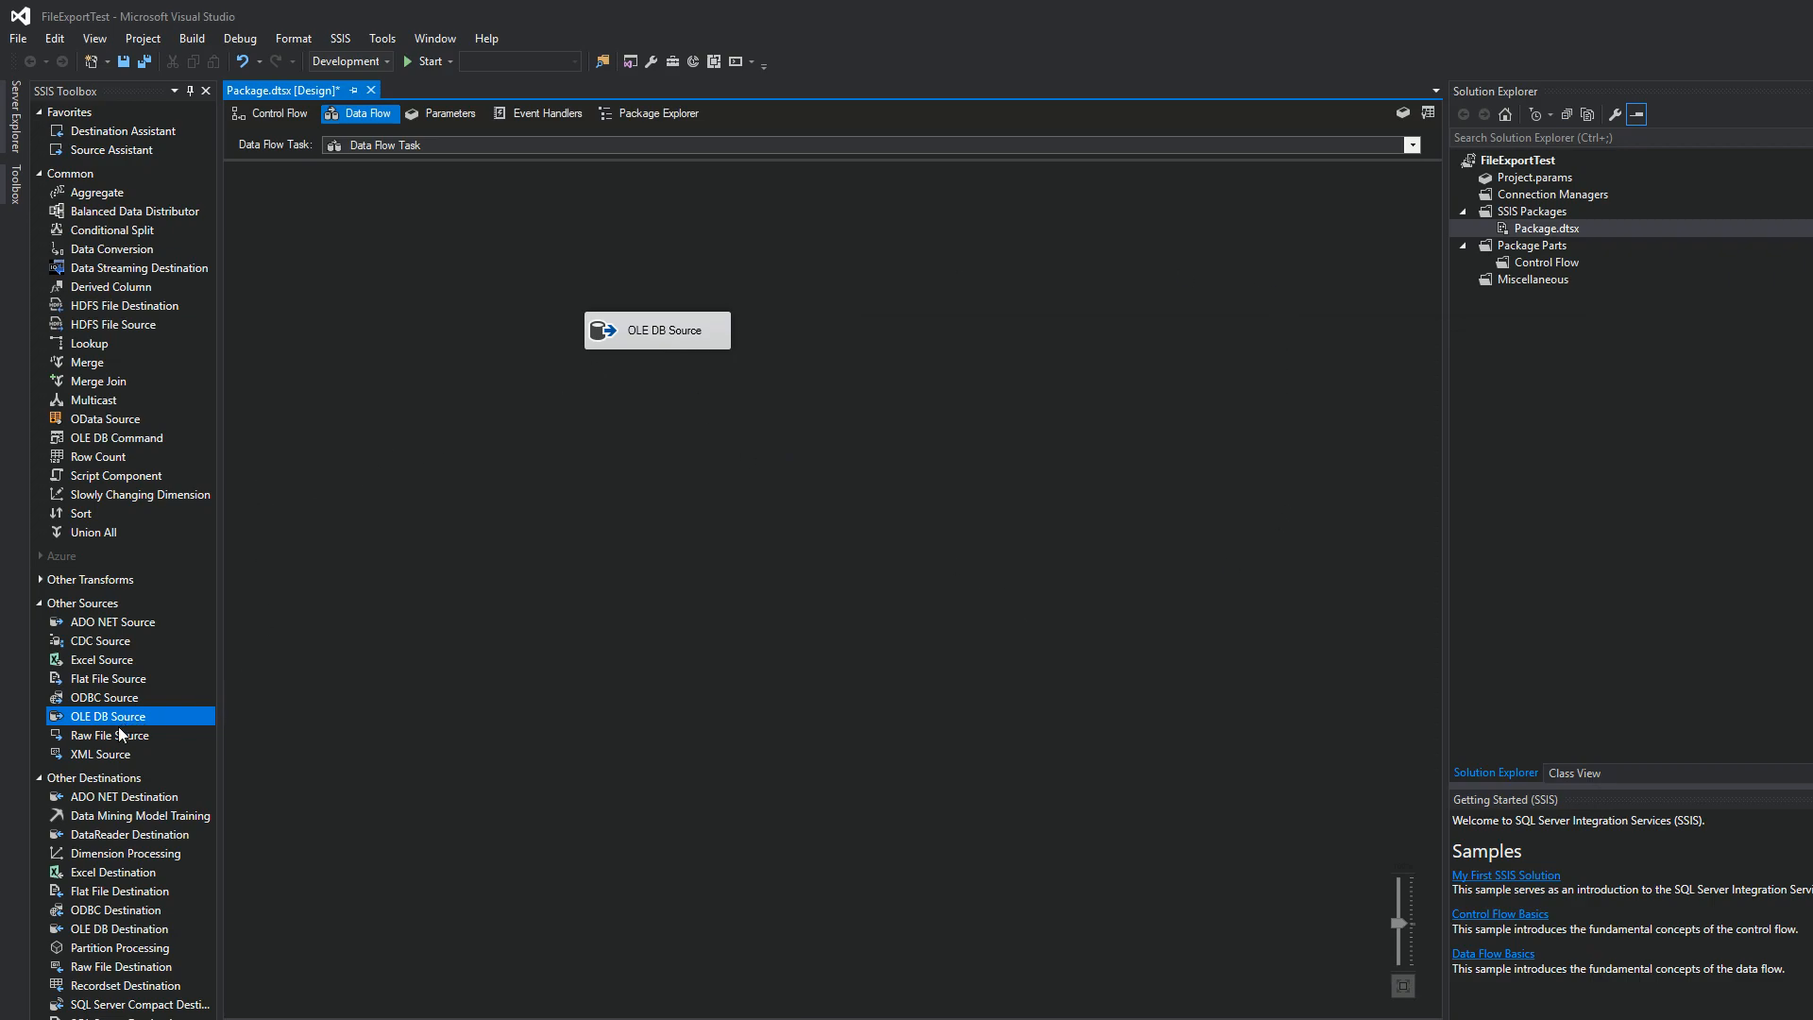
pyautogui.moveTo(280, 795)
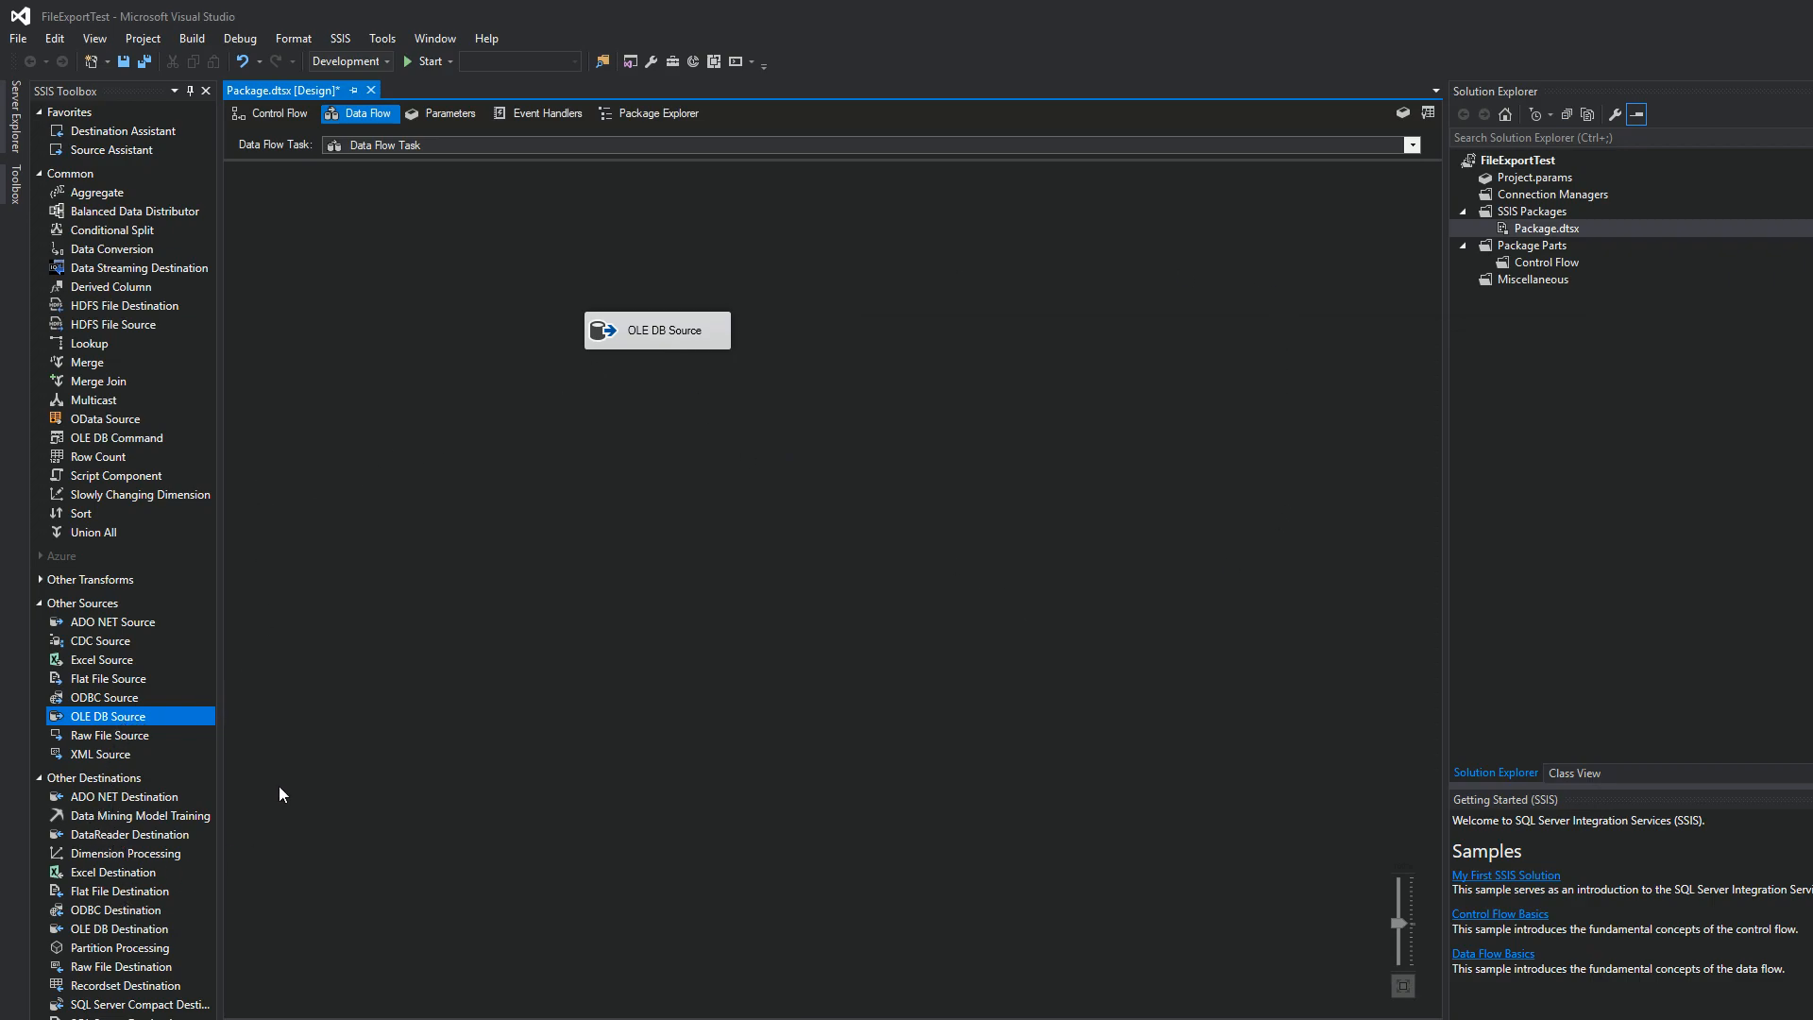
pyautogui.moveTo(124, 917)
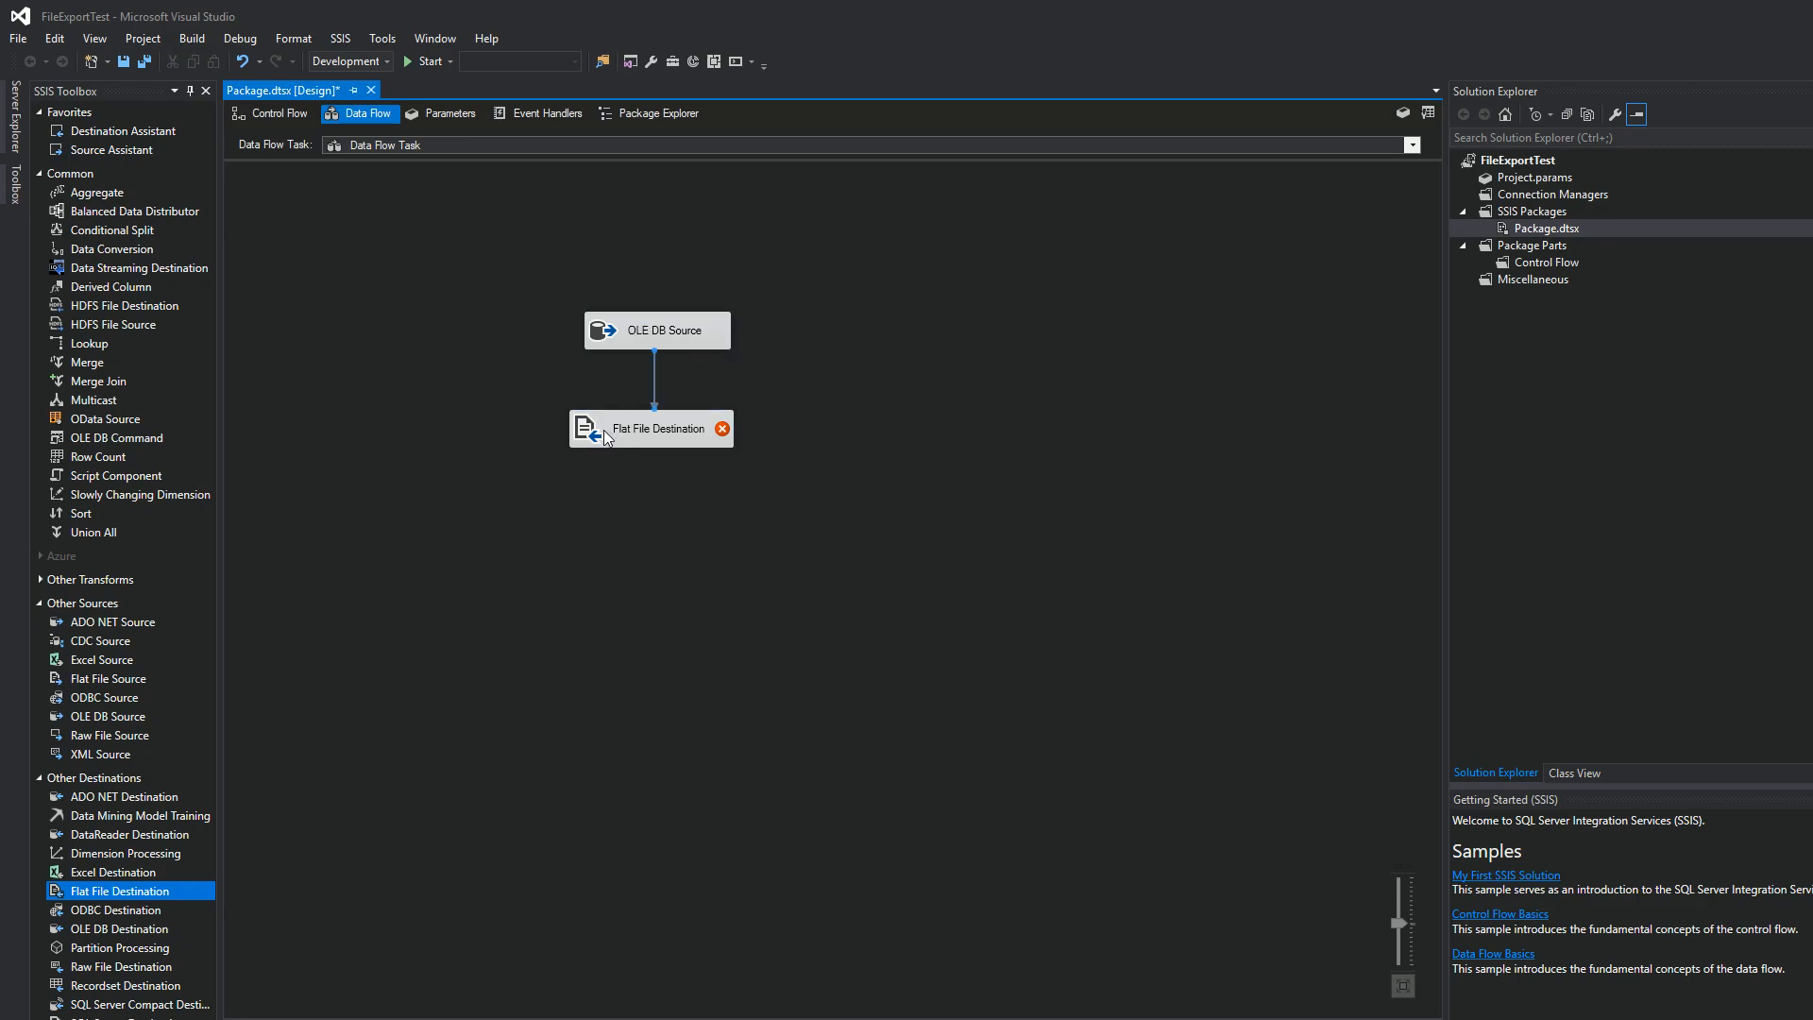
pyautogui.moveTo(537, 1005)
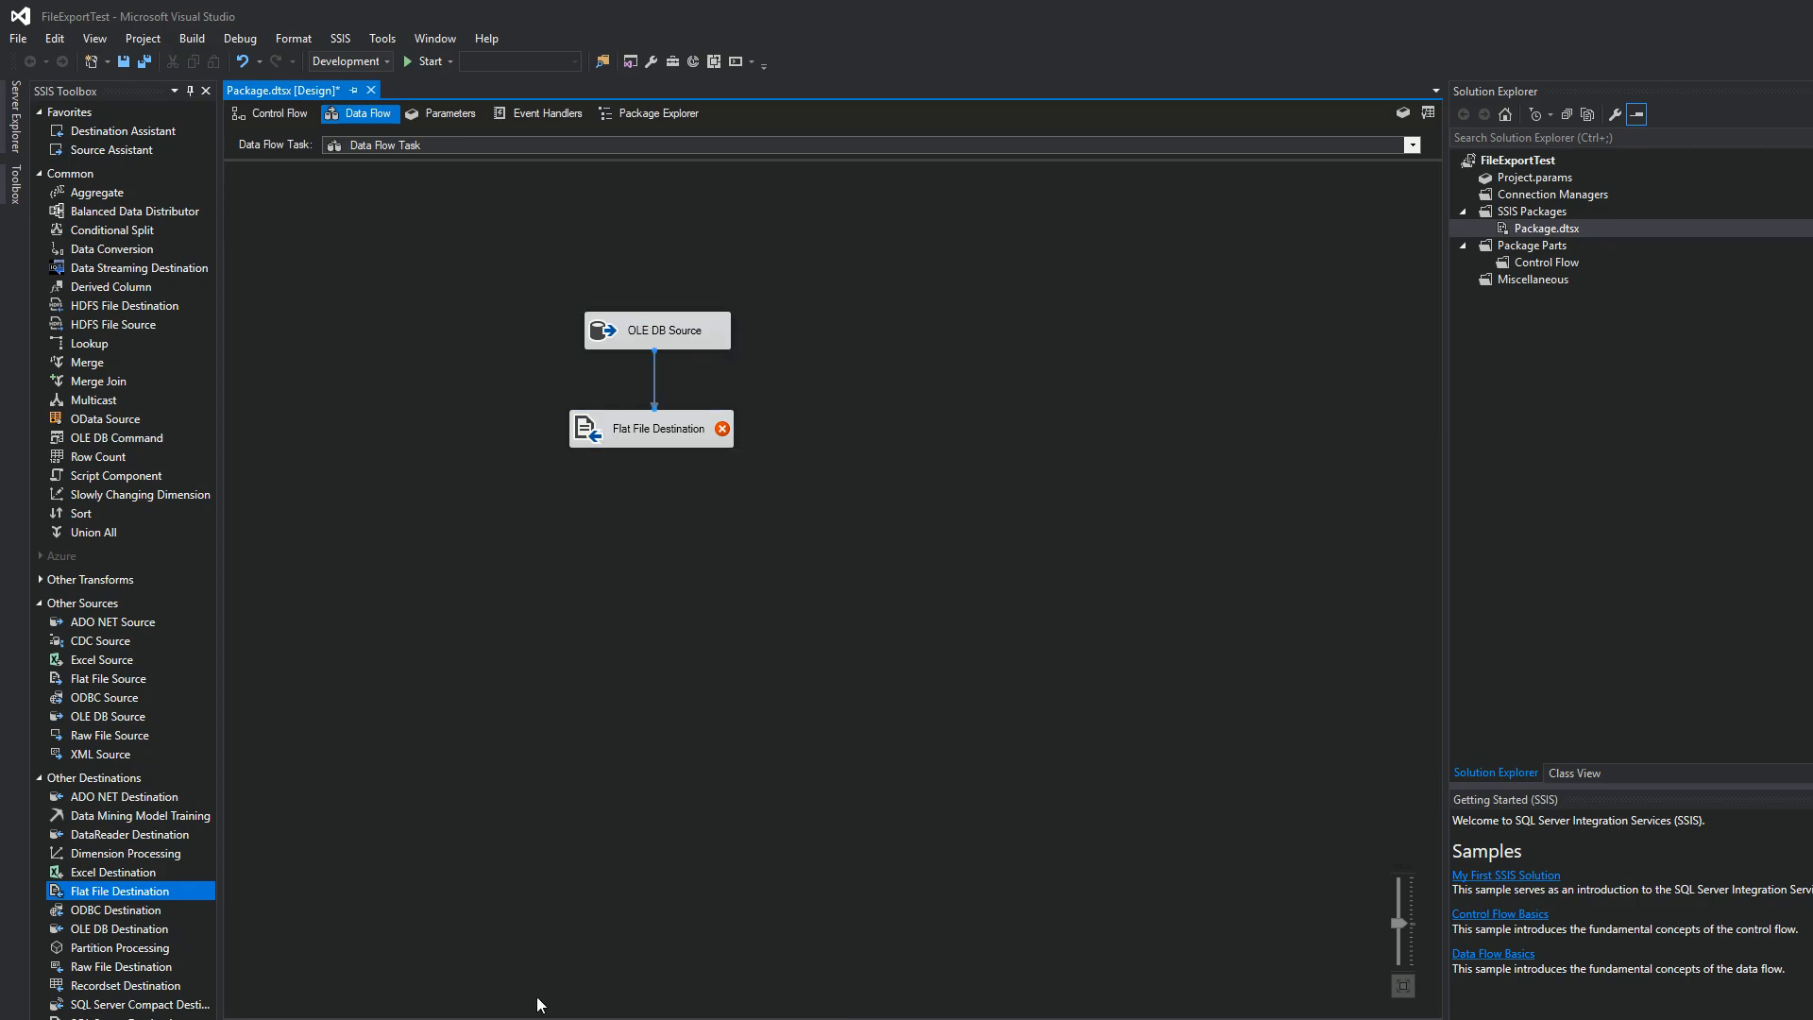
pyautogui.moveTo(593, 431)
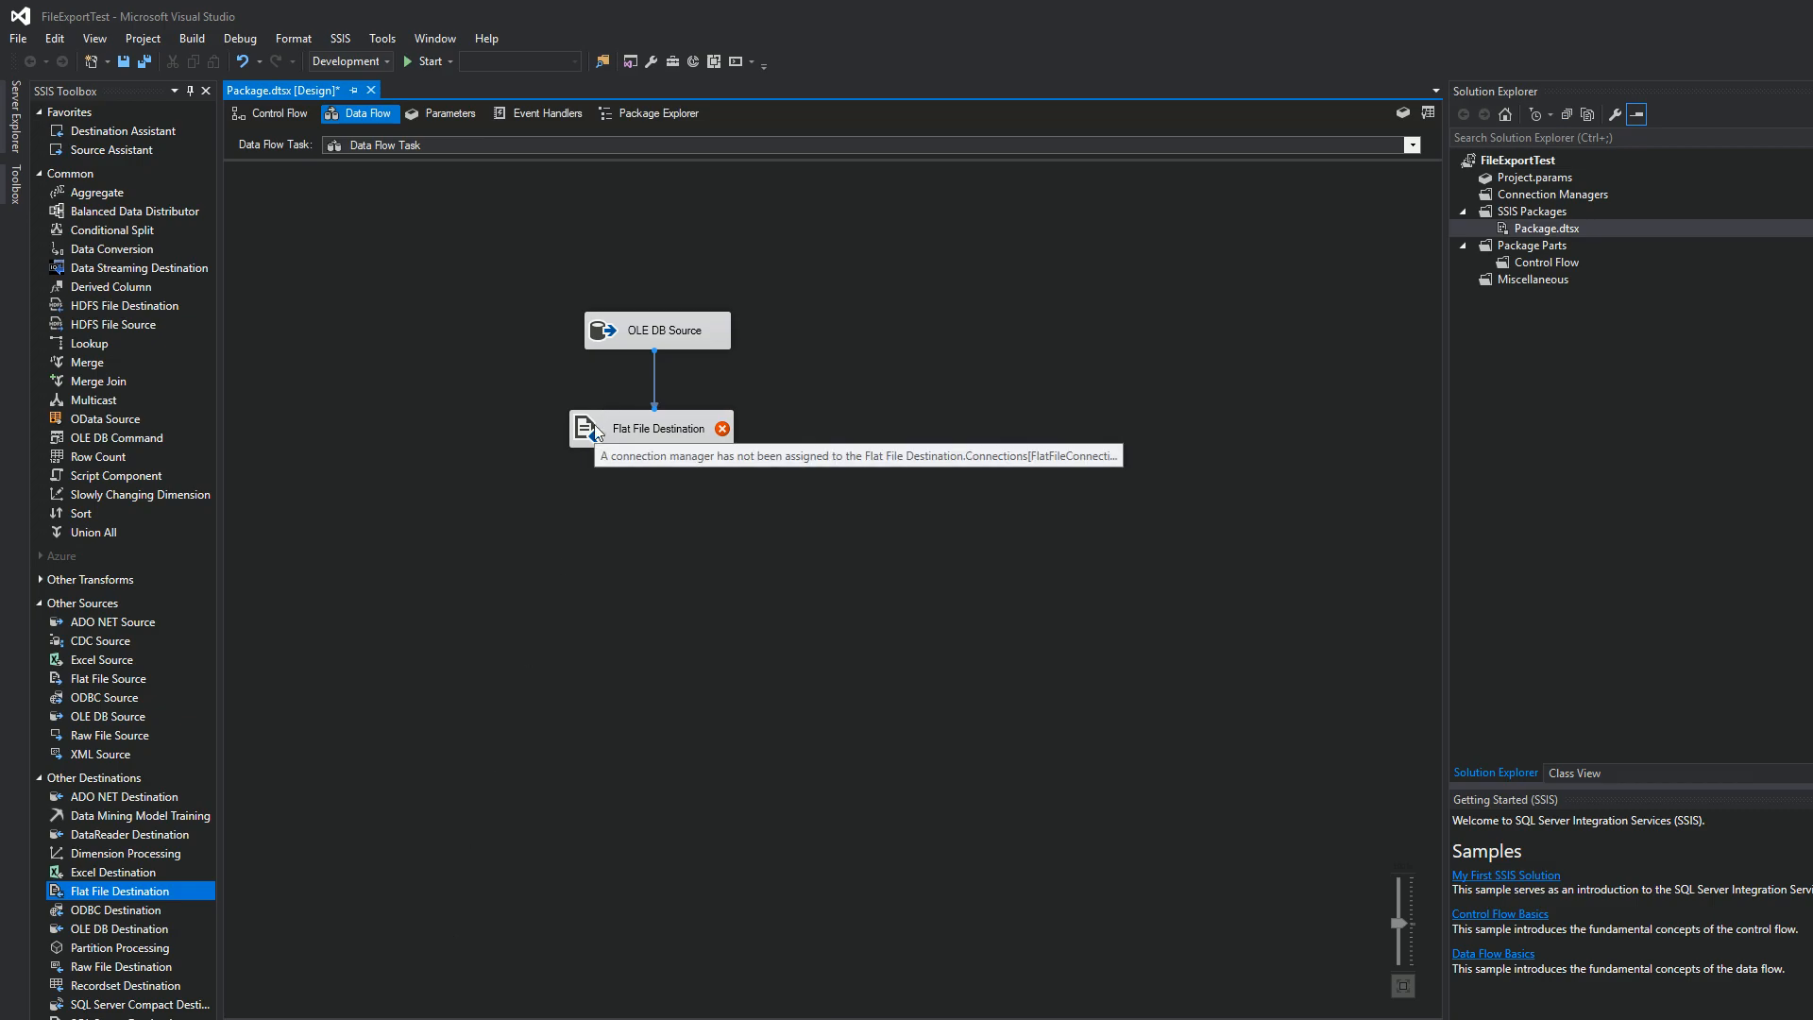
# Create a new delimited flat file connection for the destination pointing at 20180801_flatfile.txt.
pyautogui.doubleClick(652, 429)
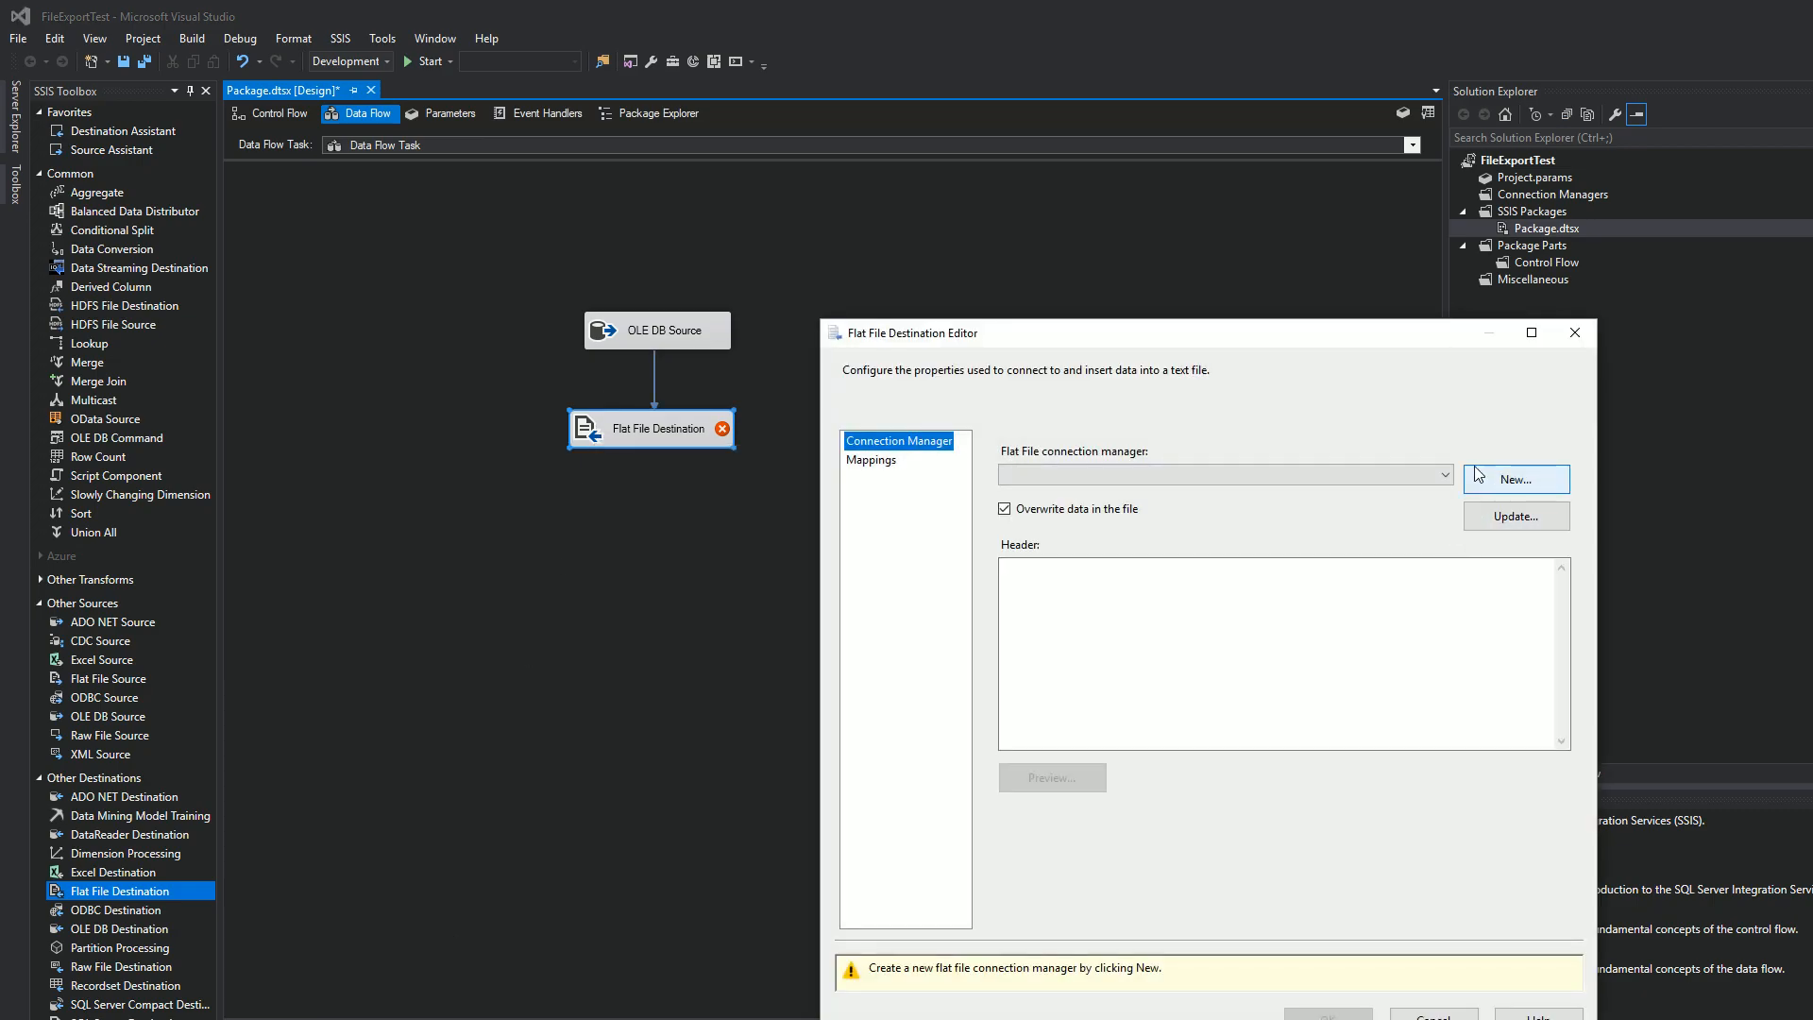
pyautogui.moveTo(1381, 398)
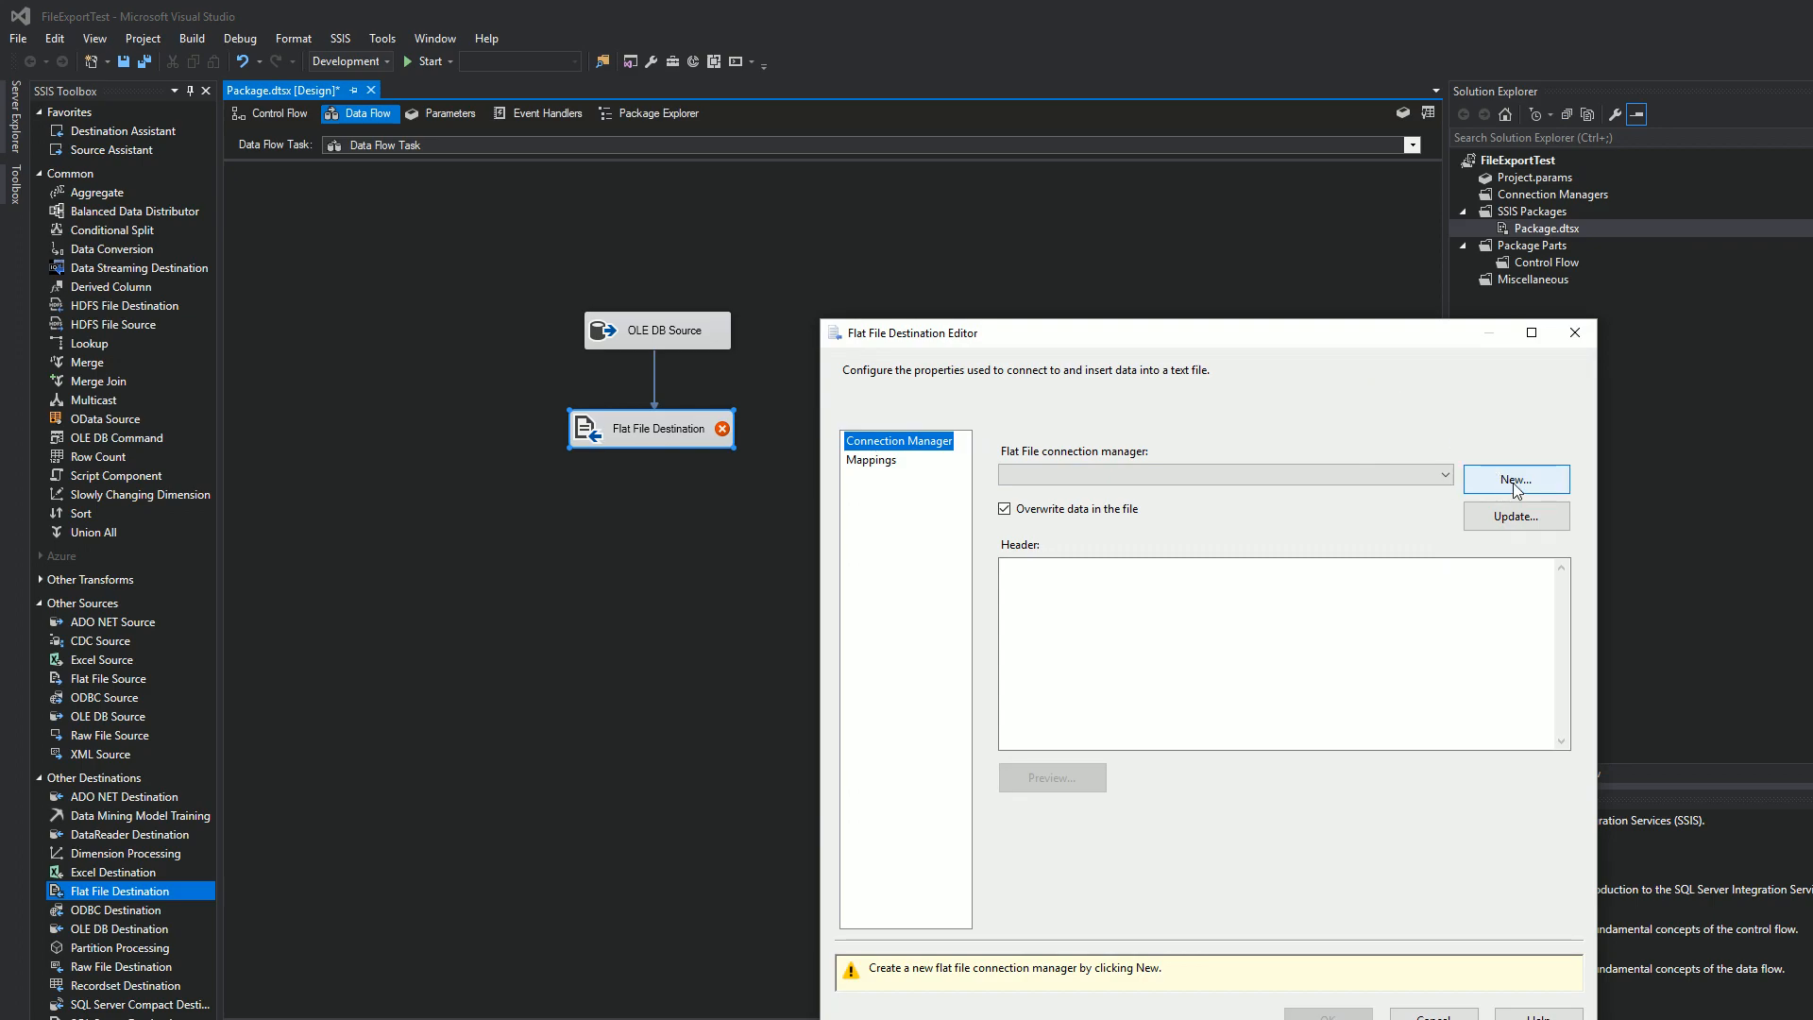
pyautogui.click(1517, 478)
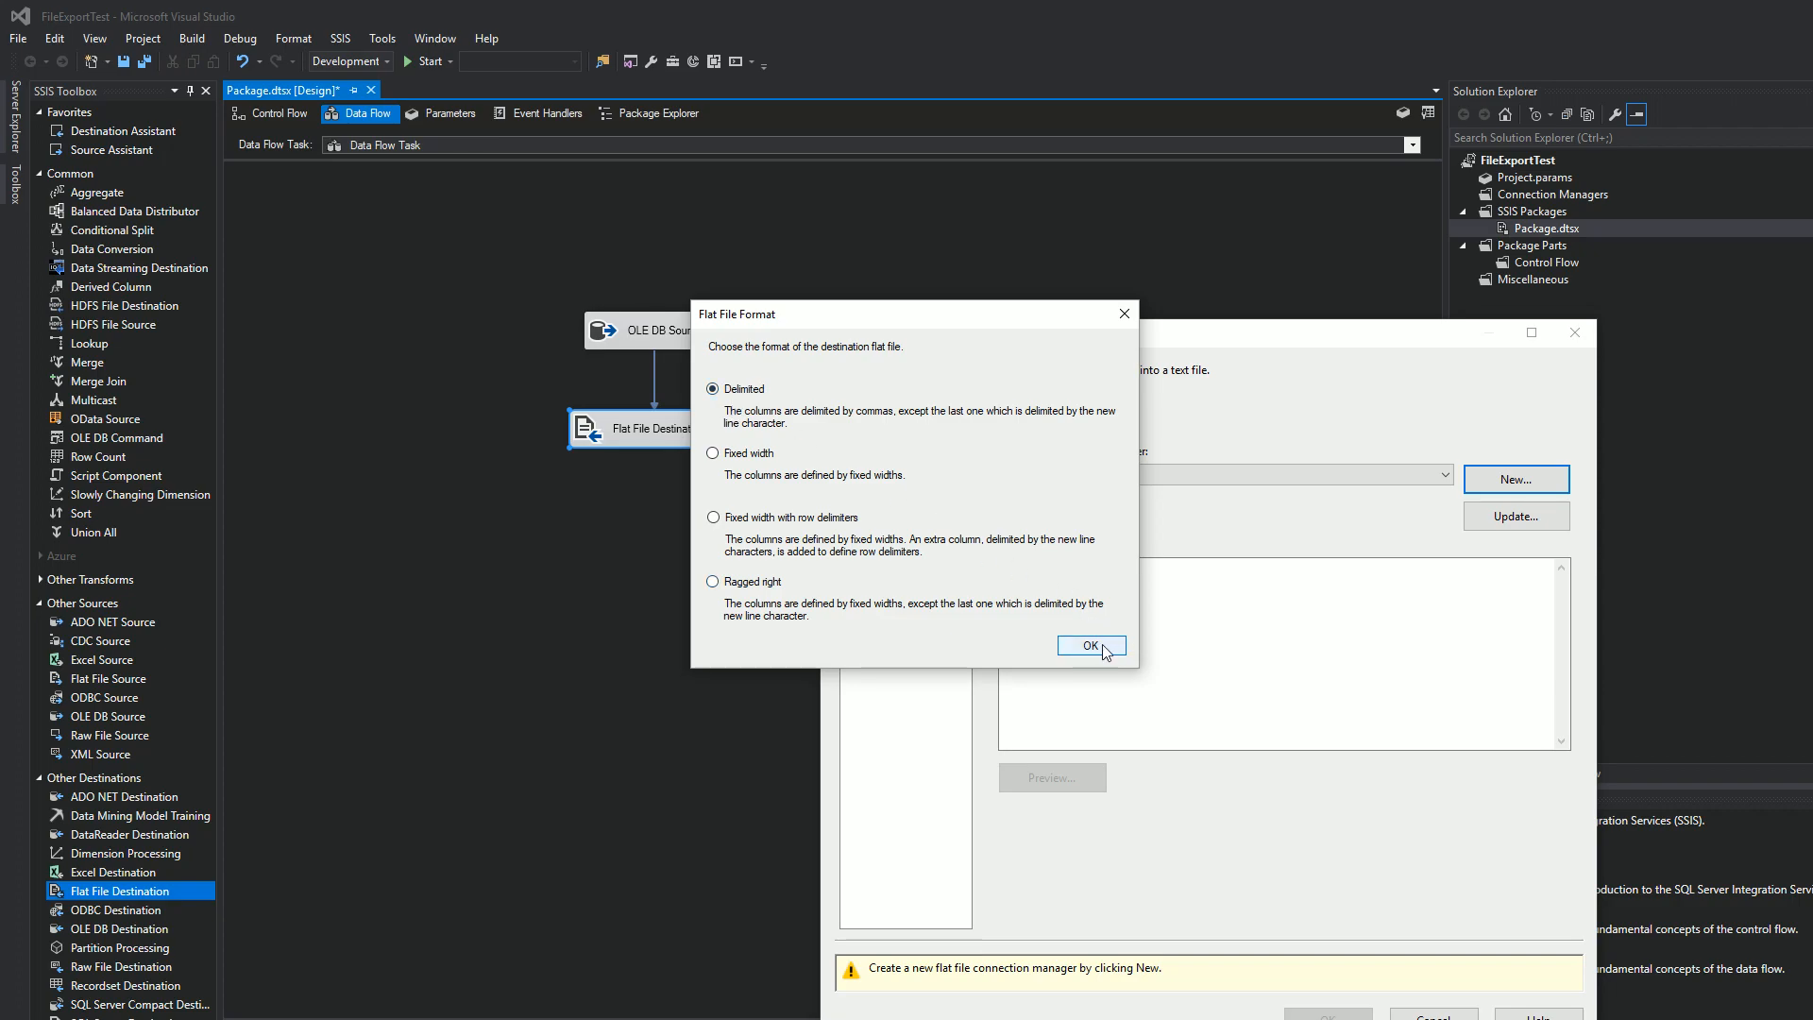
pyautogui.click(1088, 646)
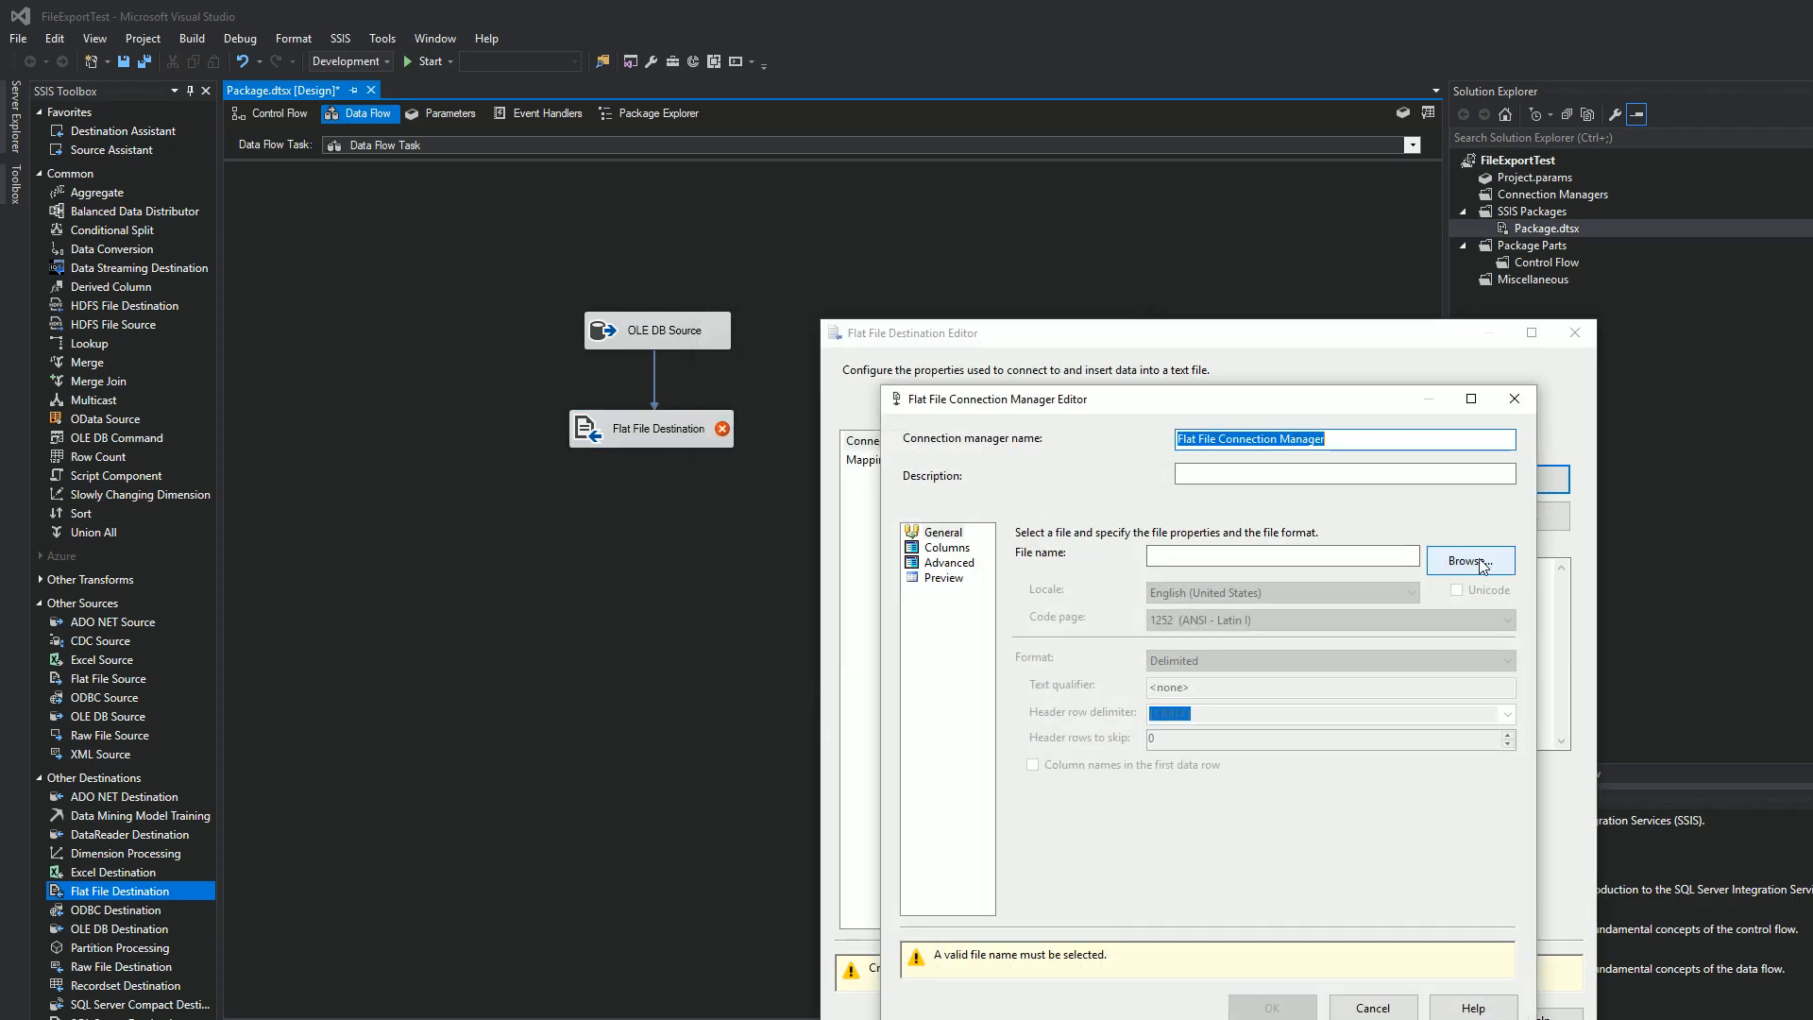
pyautogui.click(1470, 561)
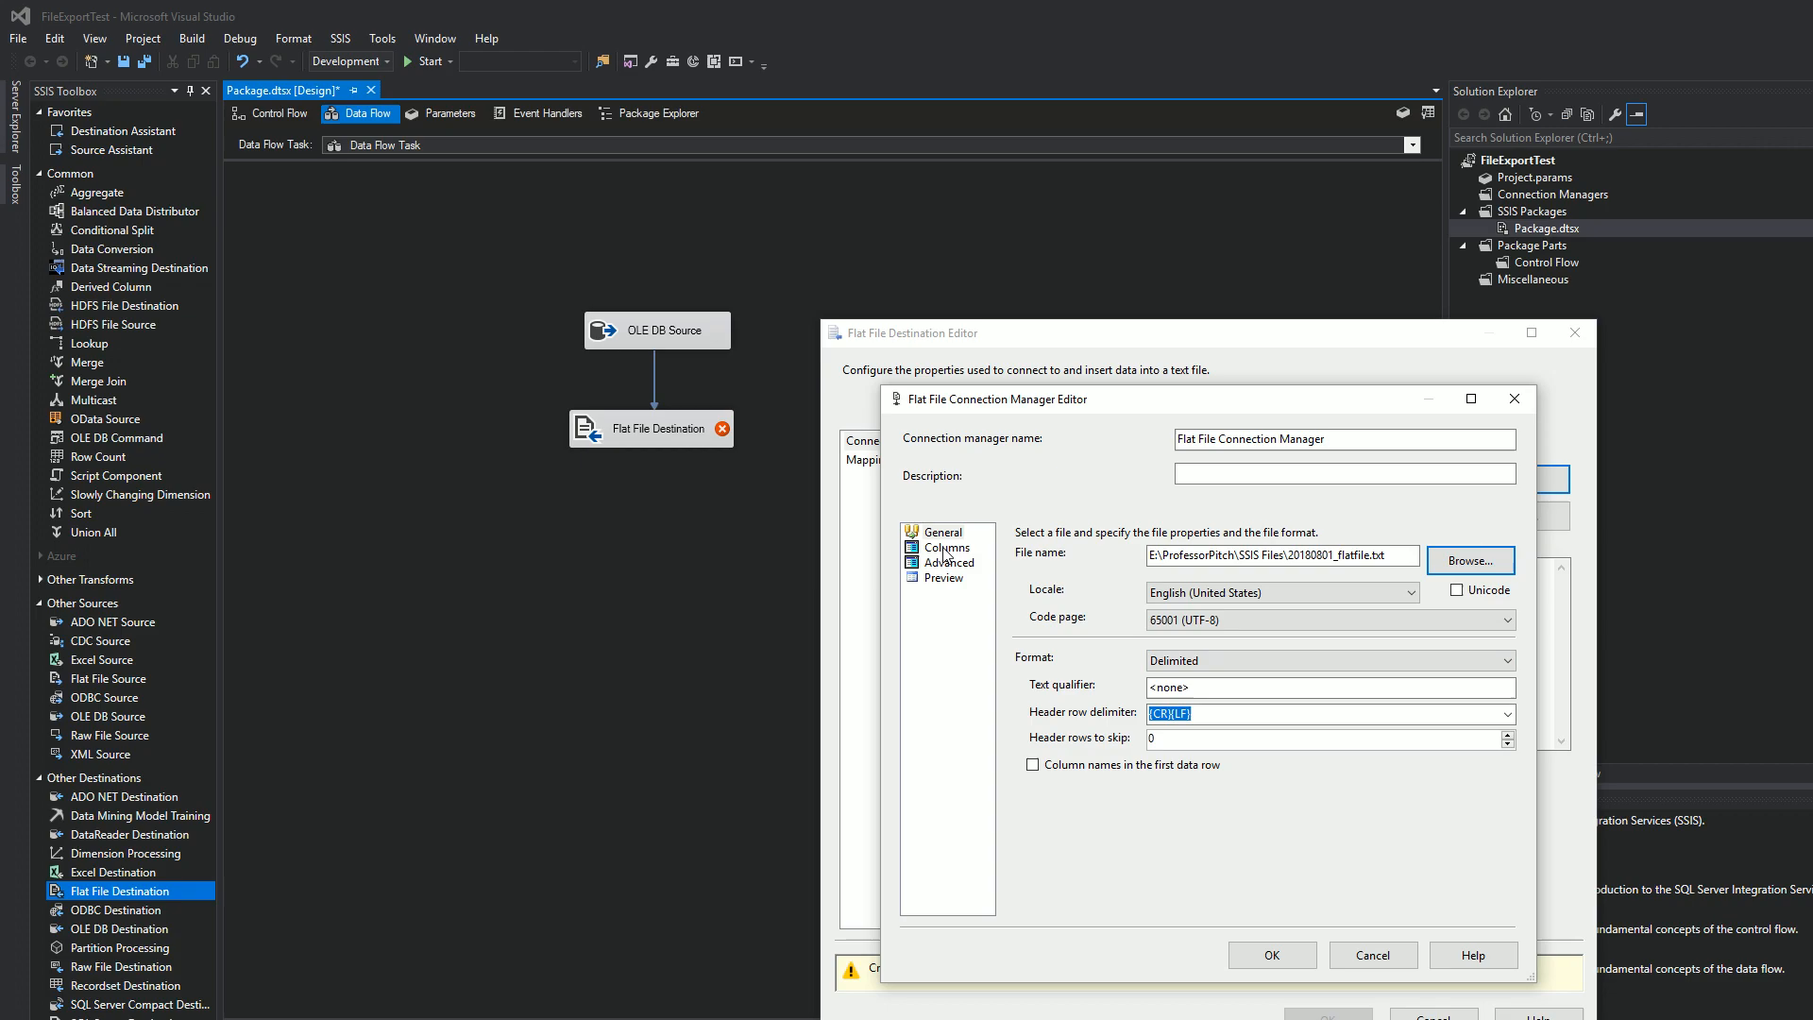
# Set the connection's column delimiter to Vertical Bar, refresh the preview and save it.
pyautogui.click(946, 546)
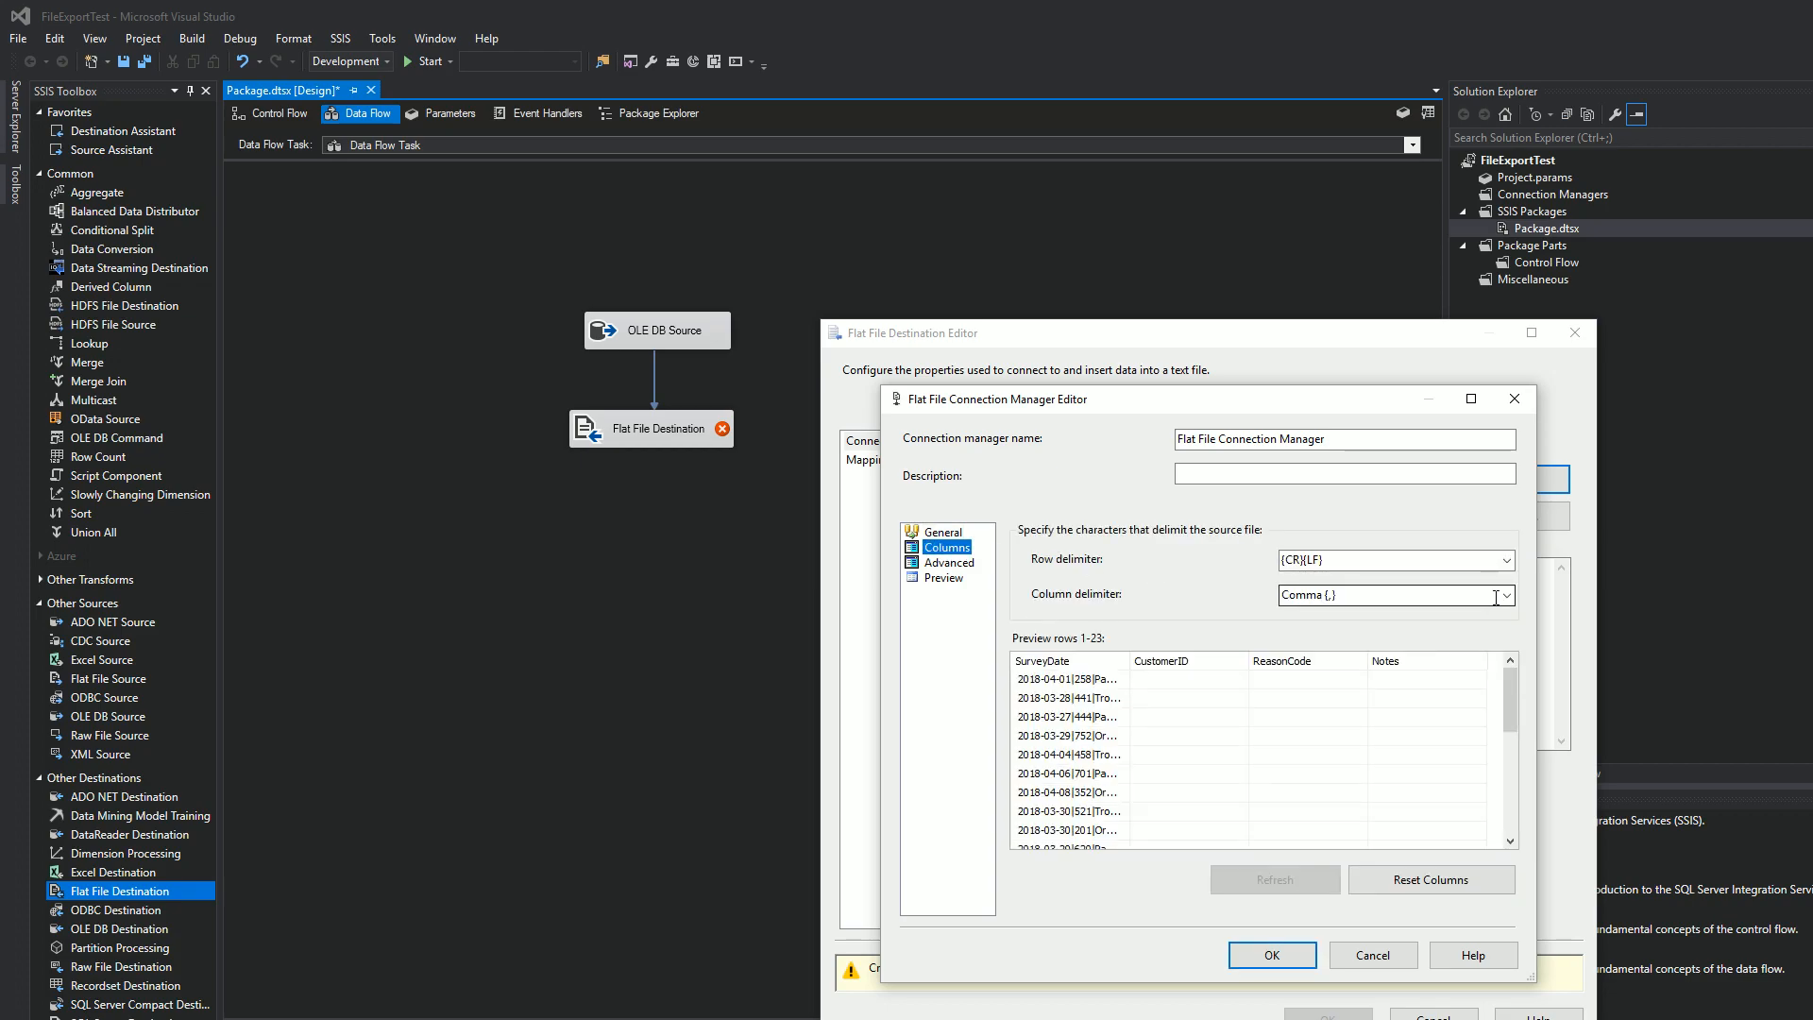
pyautogui.click(1504, 594)
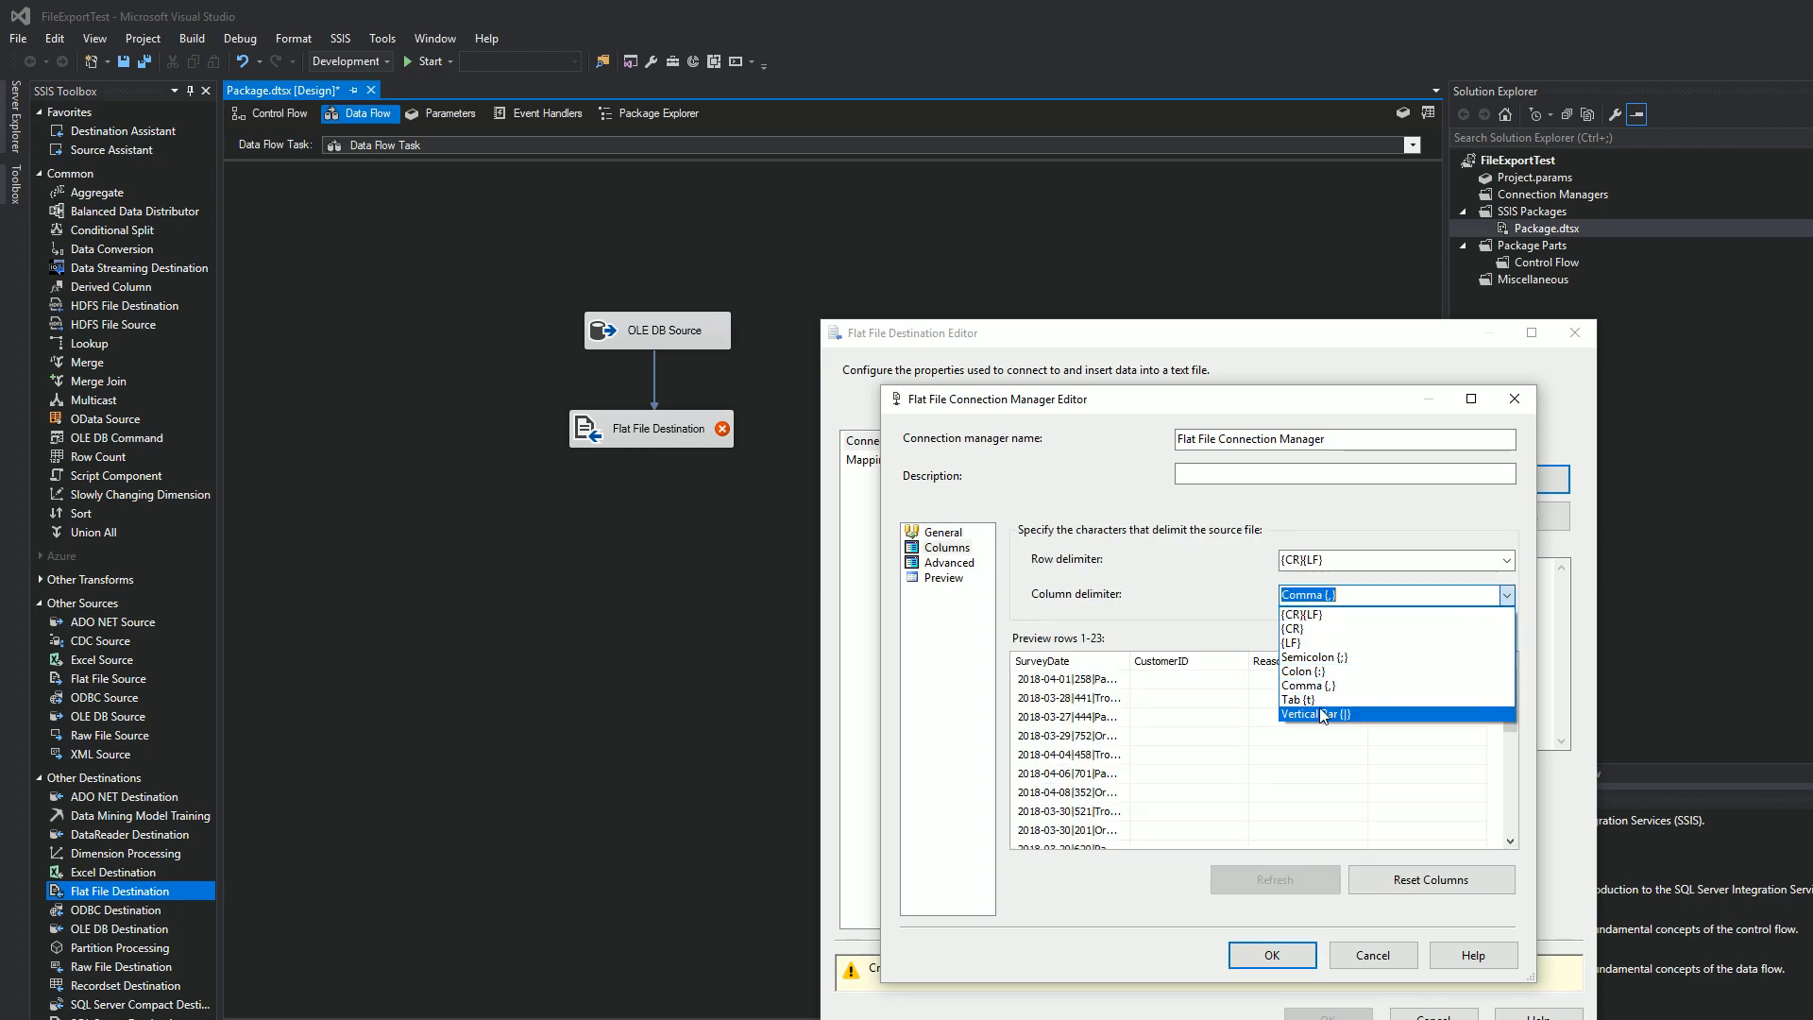
pyautogui.click(1307, 714)
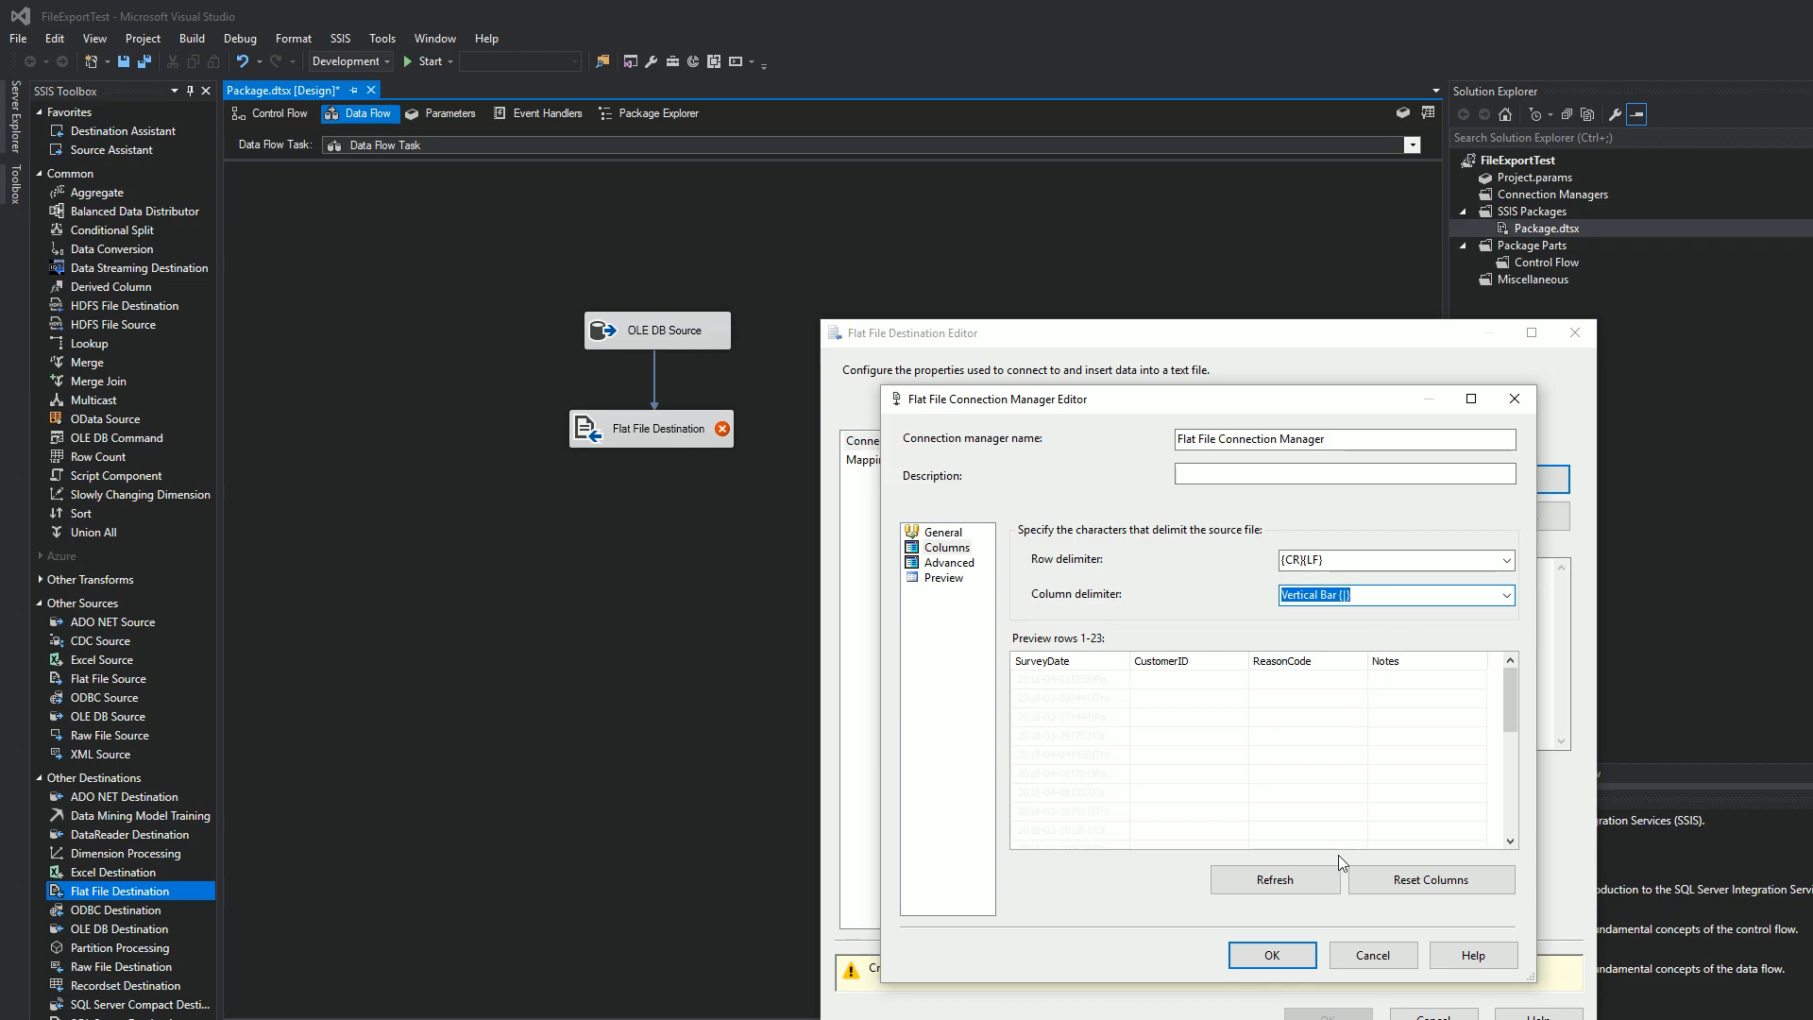
pyautogui.click(1275, 878)
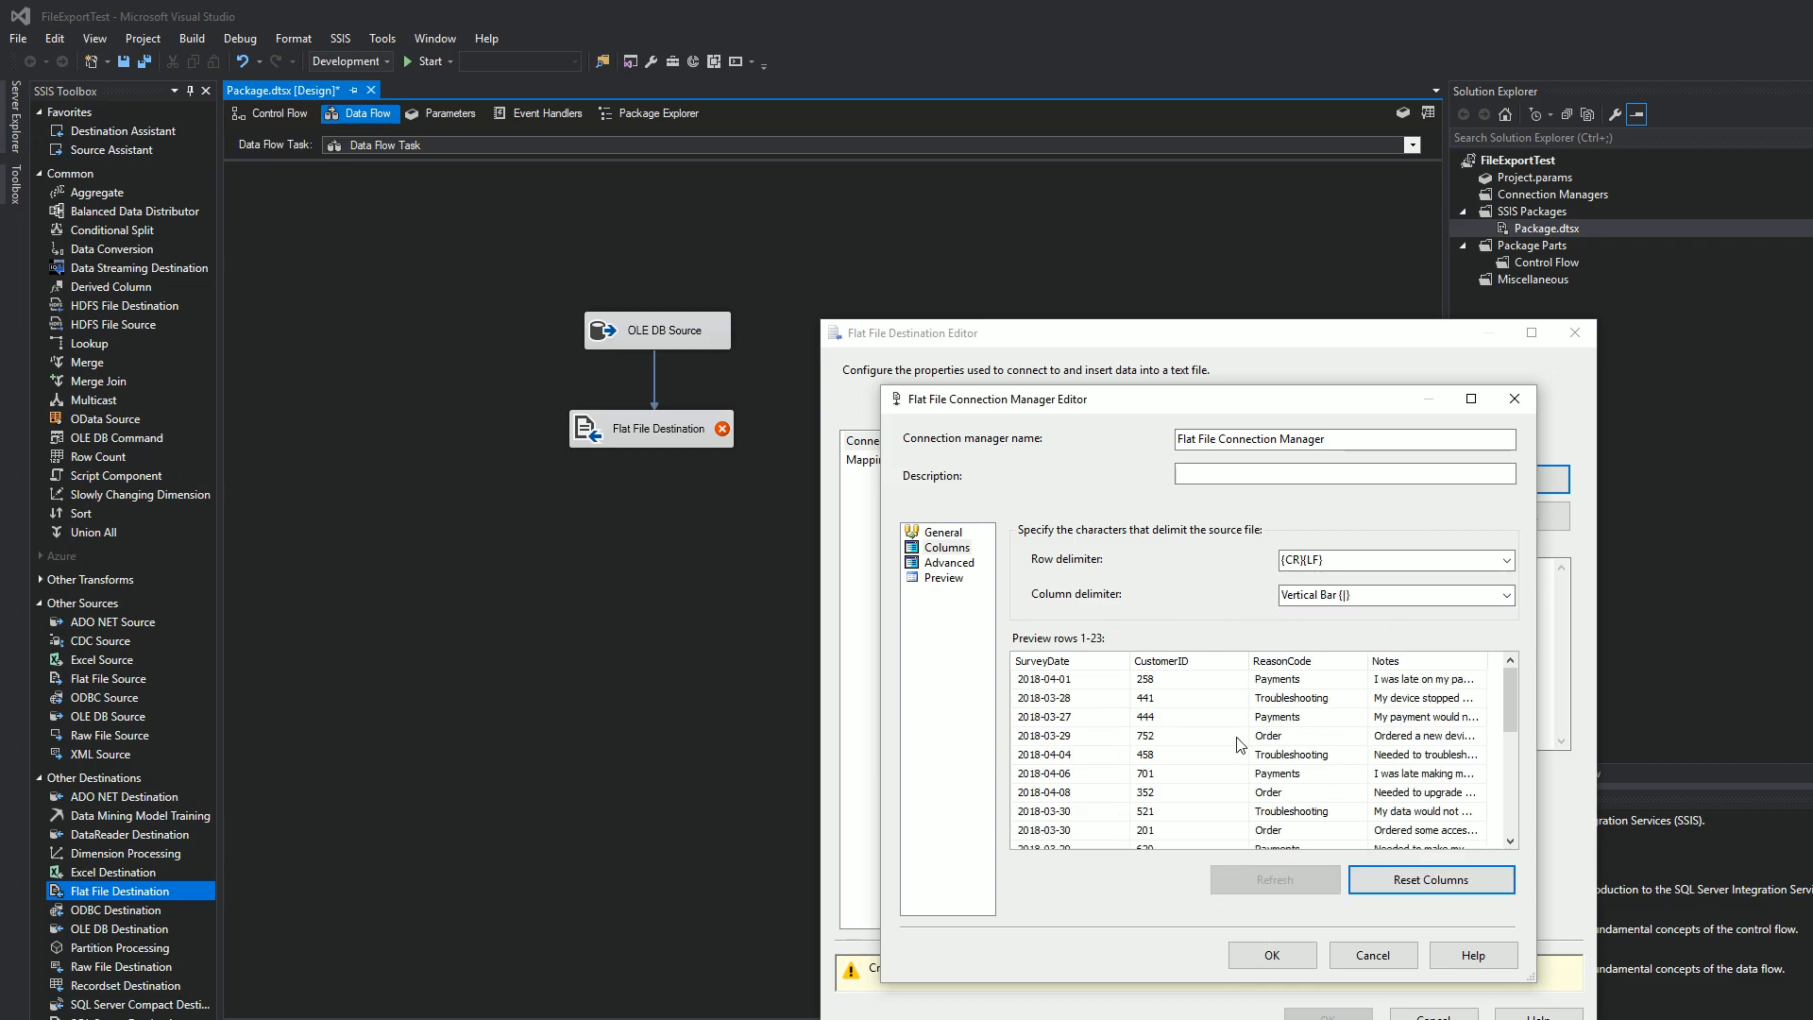
pyautogui.moveTo(1271, 955)
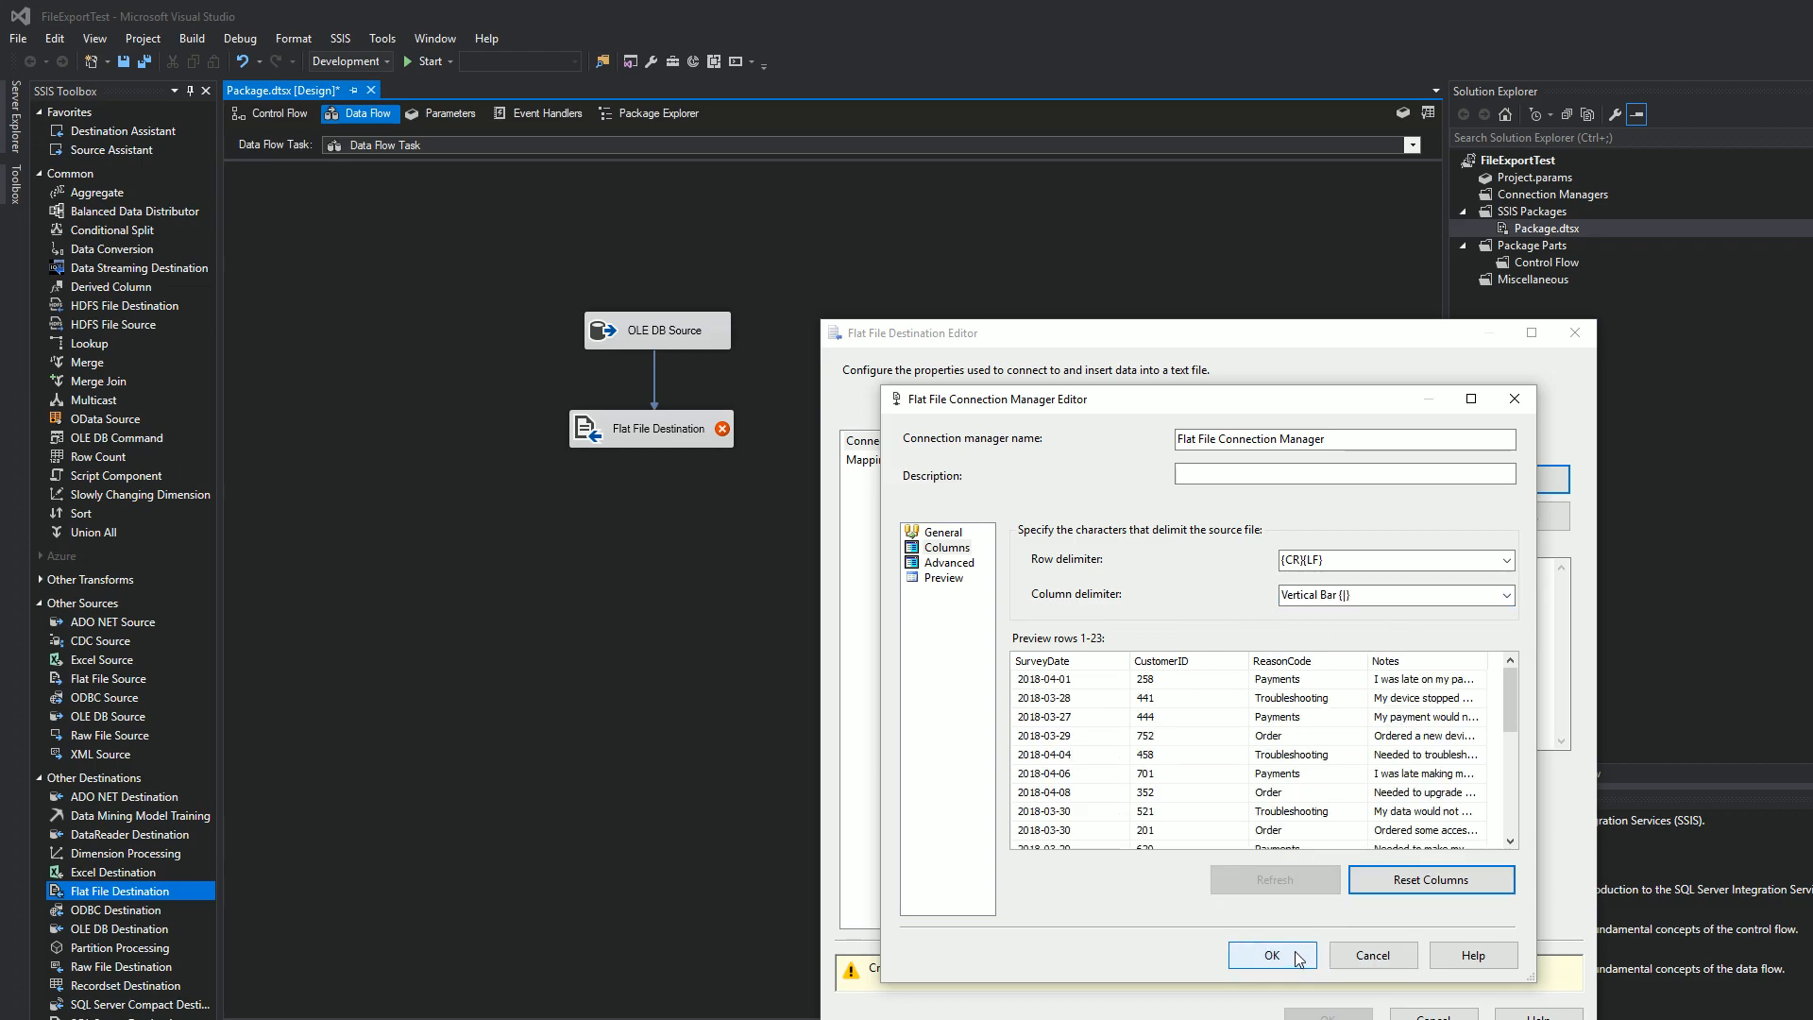
pyautogui.click(1271, 956)
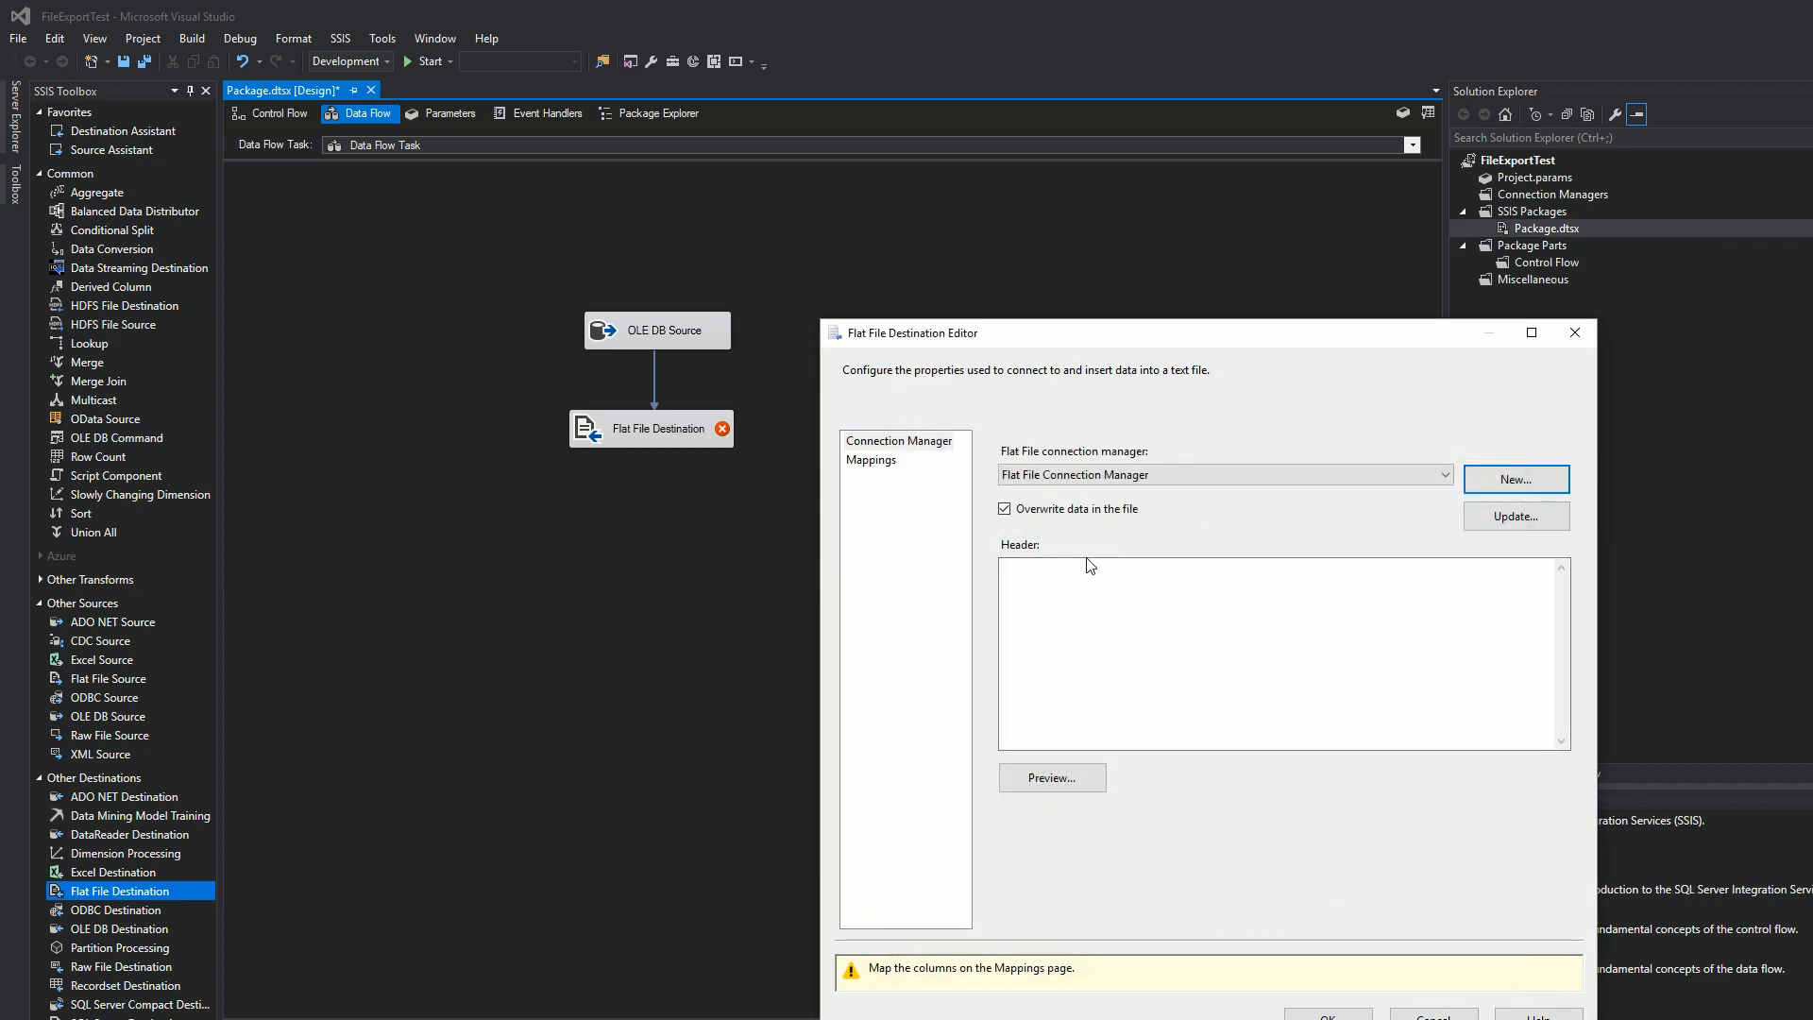
# Check the four column mappings and confirm the Flat File Destination settings.
pyautogui.click(870, 459)
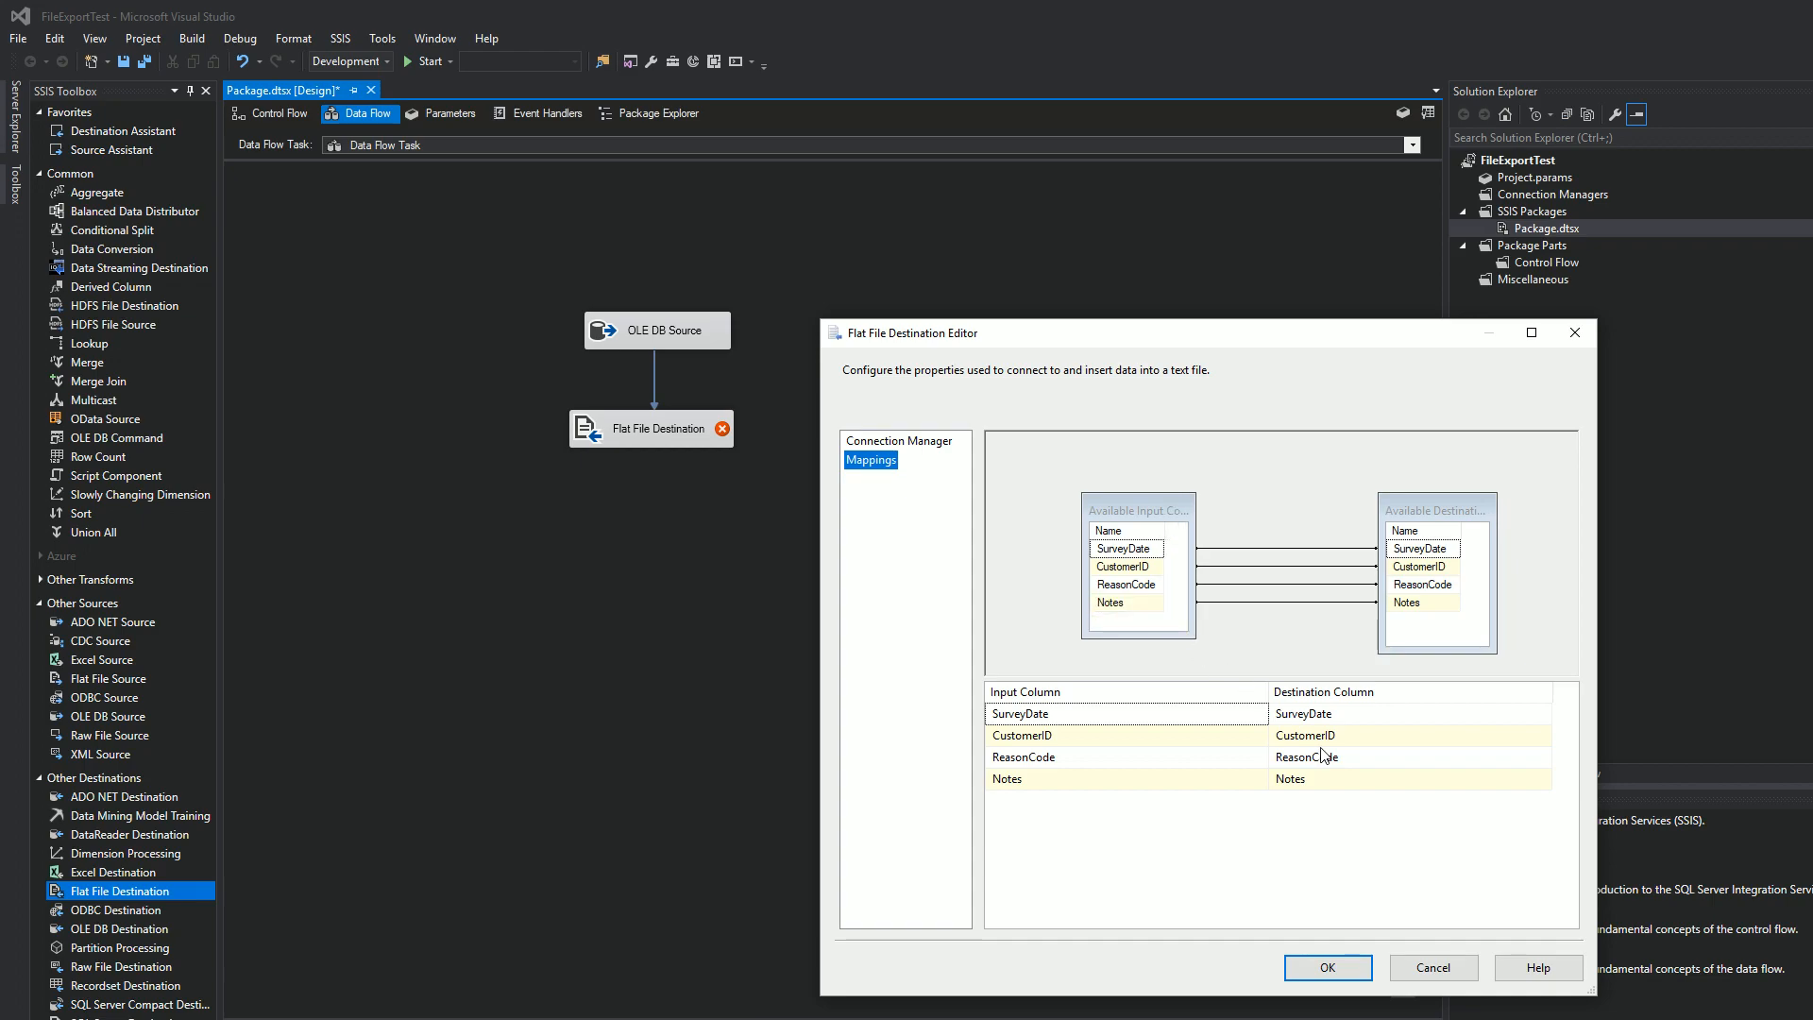
pyautogui.click(1326, 967)
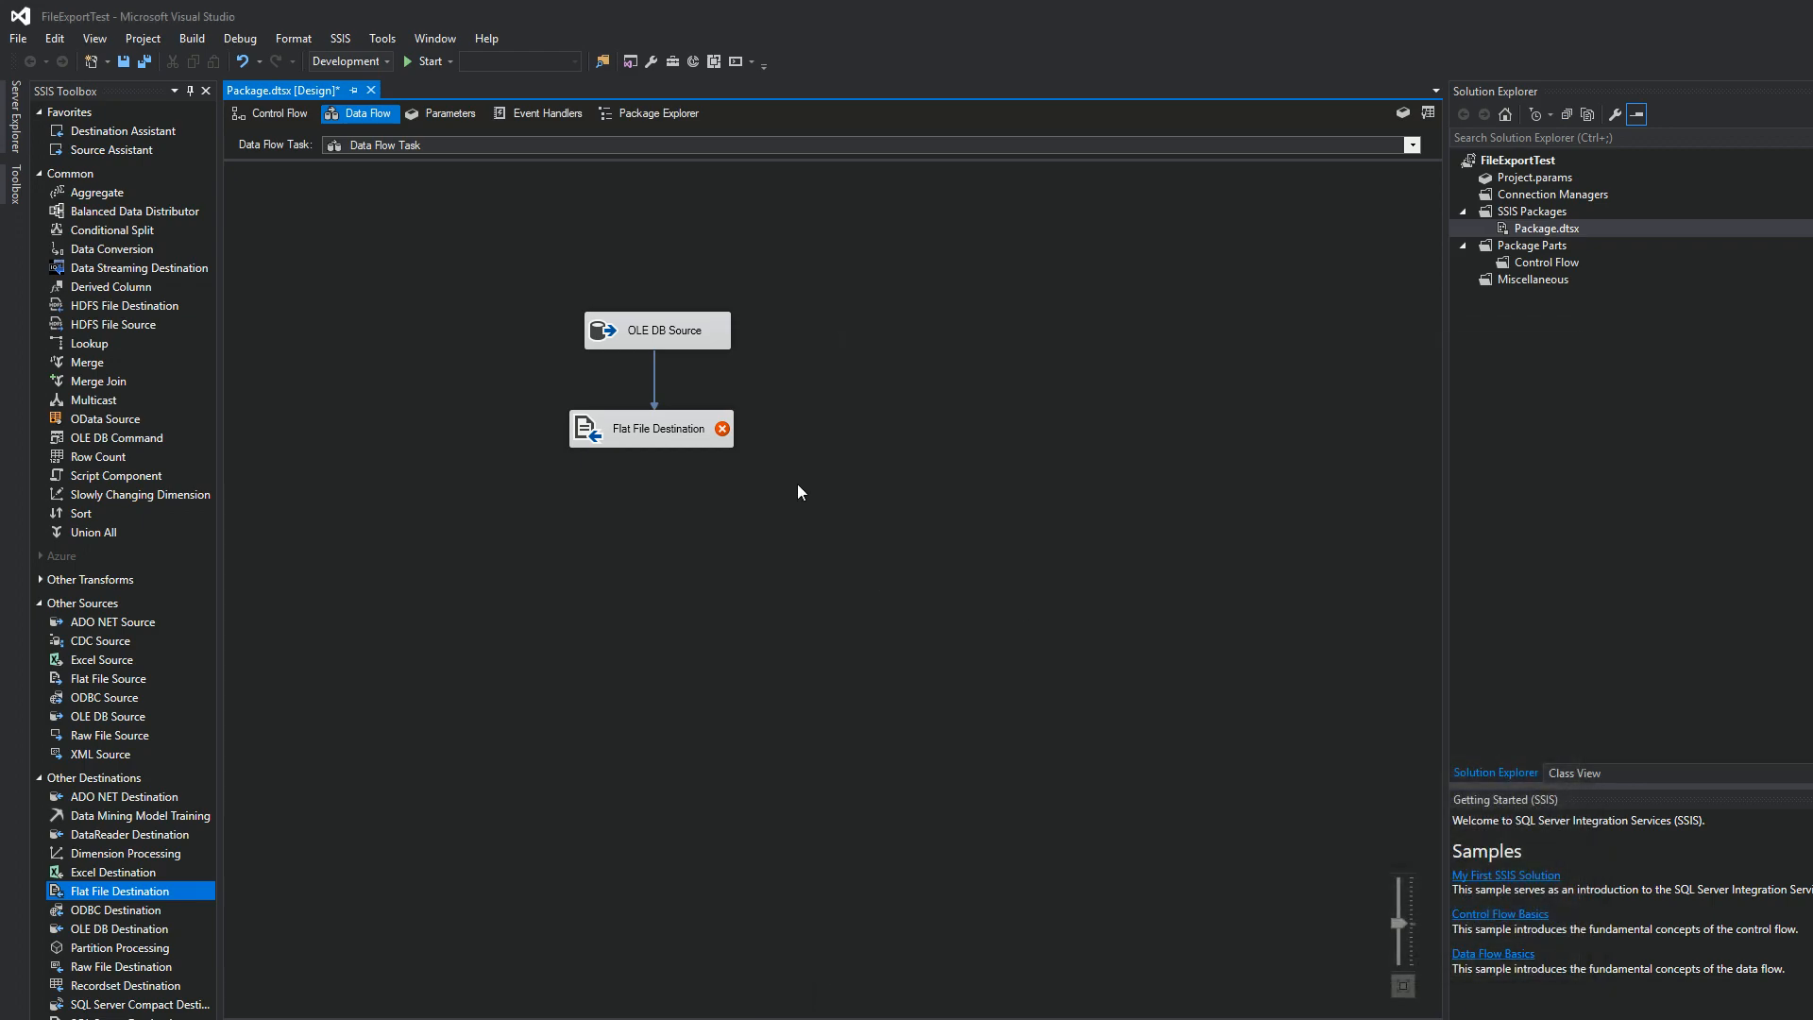
pyautogui.moveTo(723, 429)
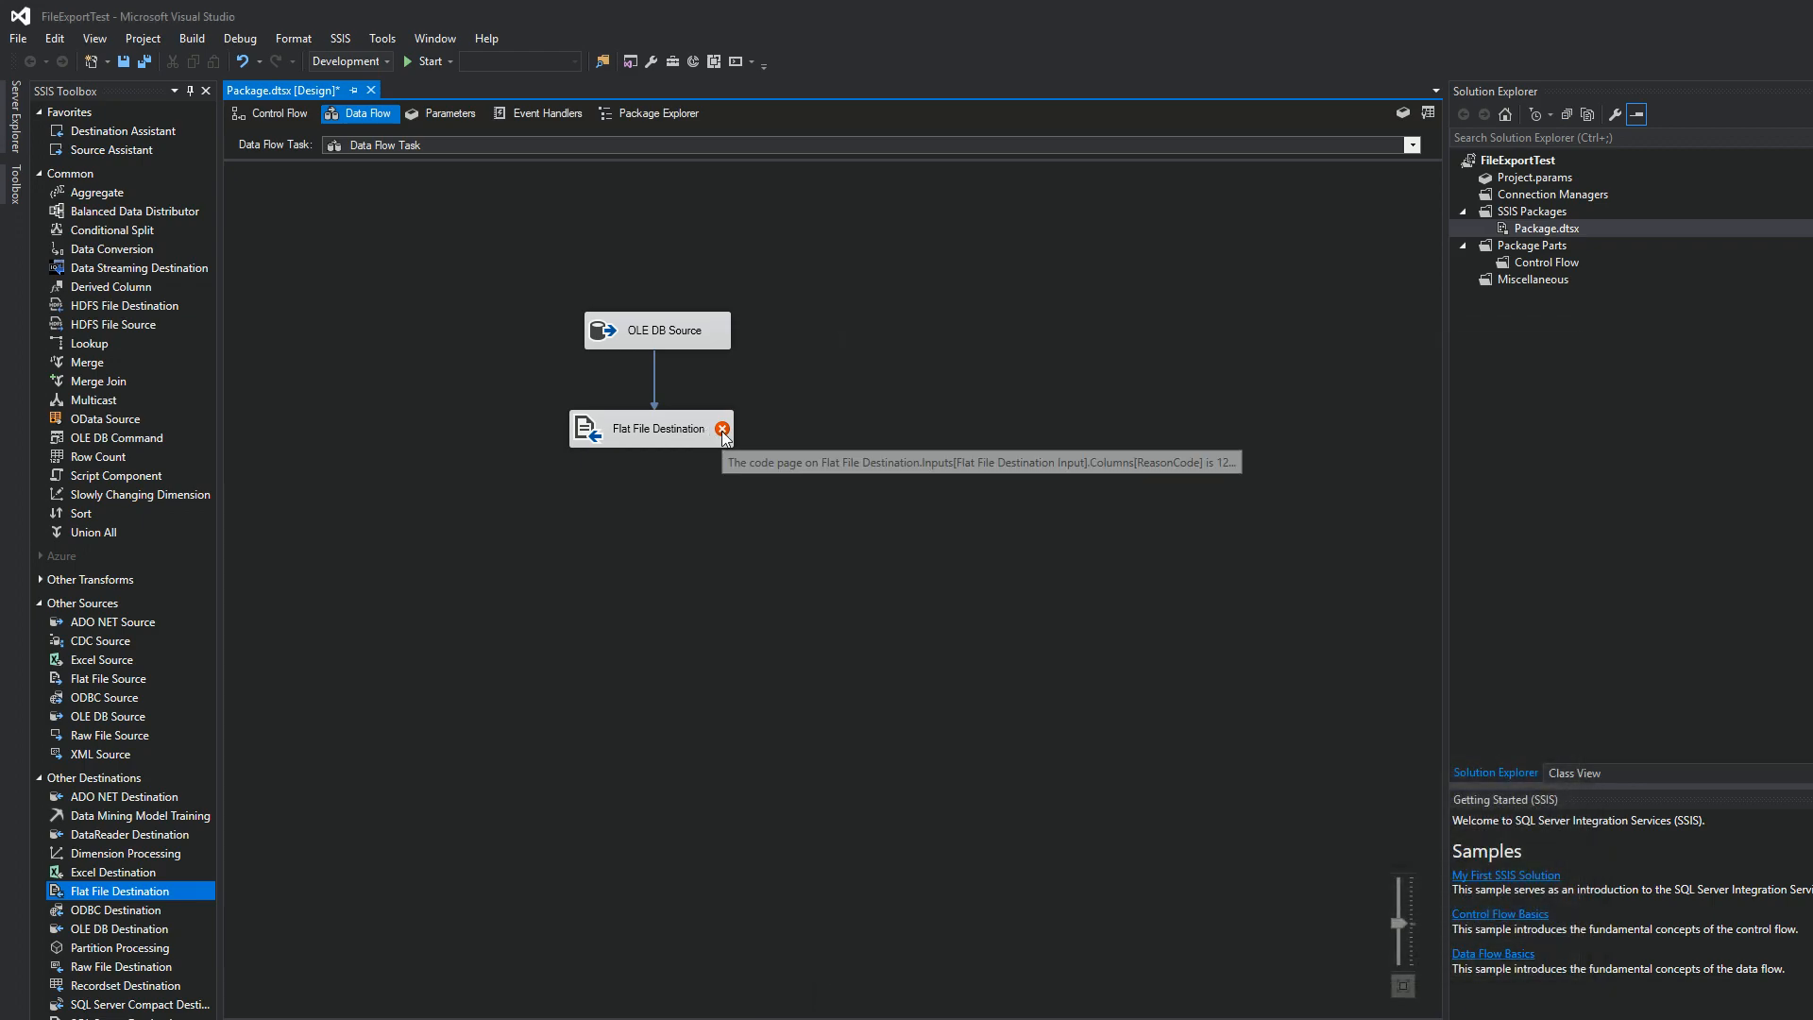
pyautogui.moveTo(721, 426)
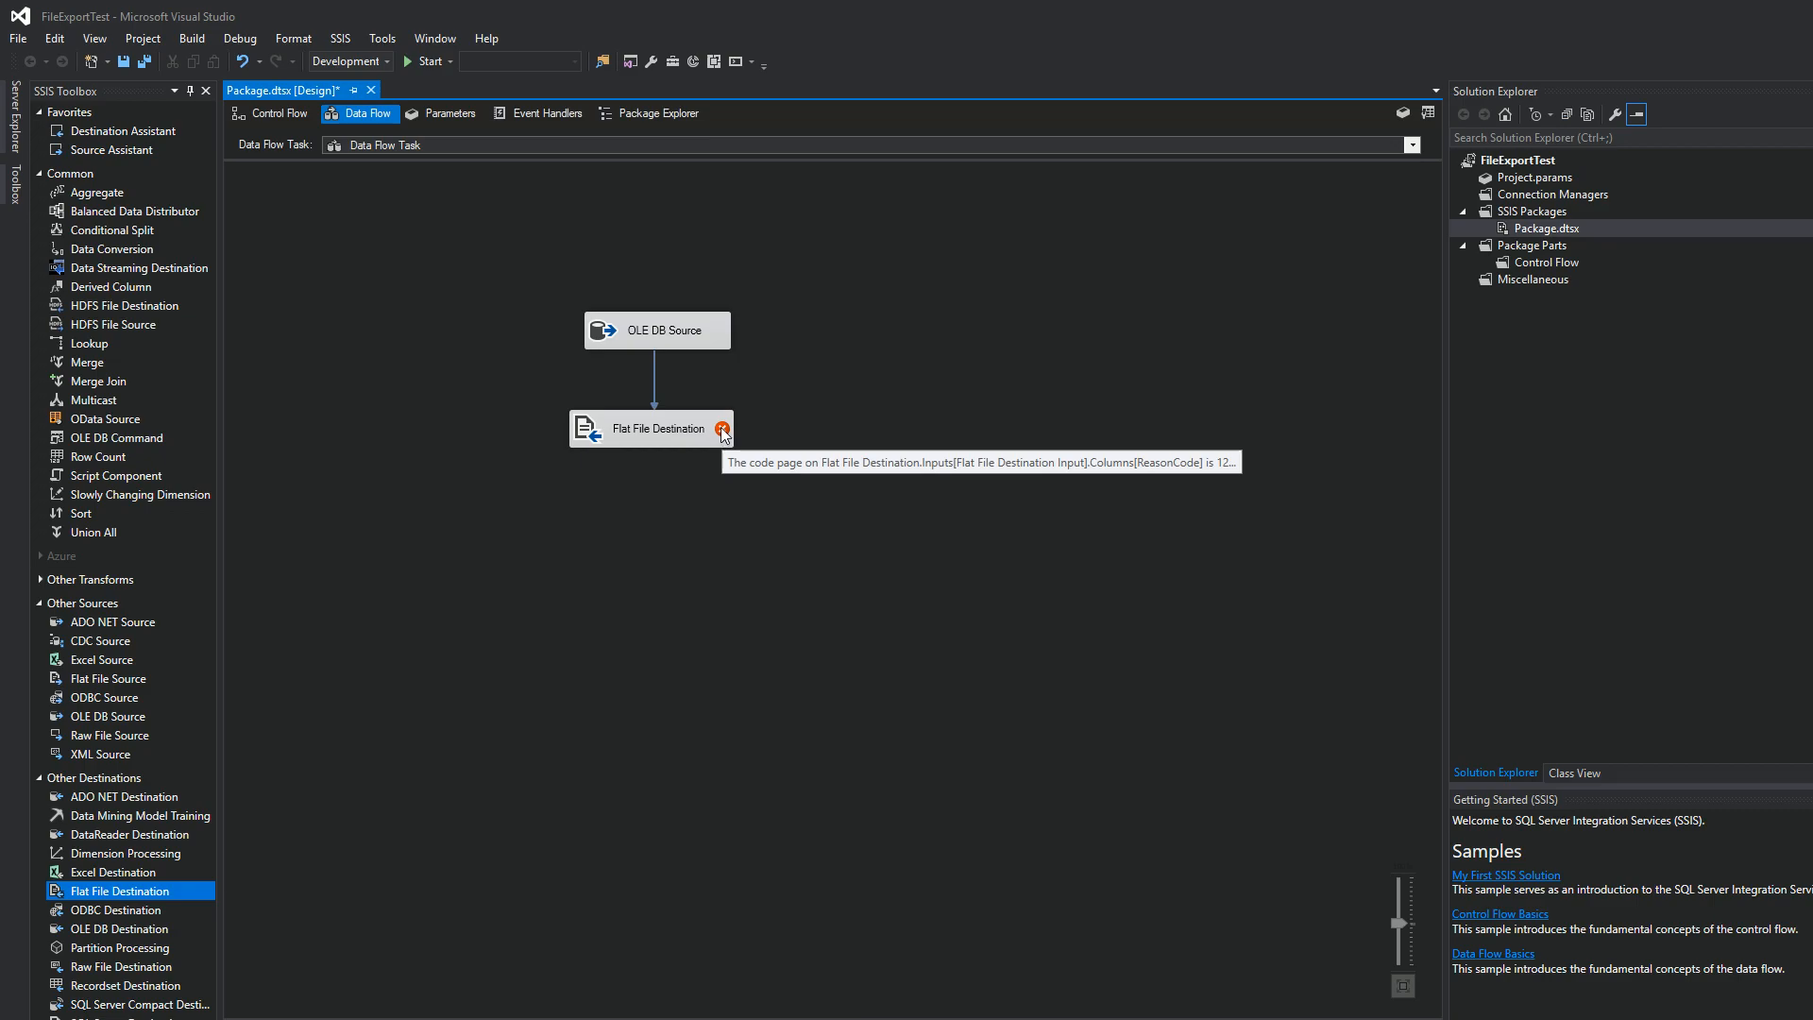
pyautogui.moveTo(1314, 534)
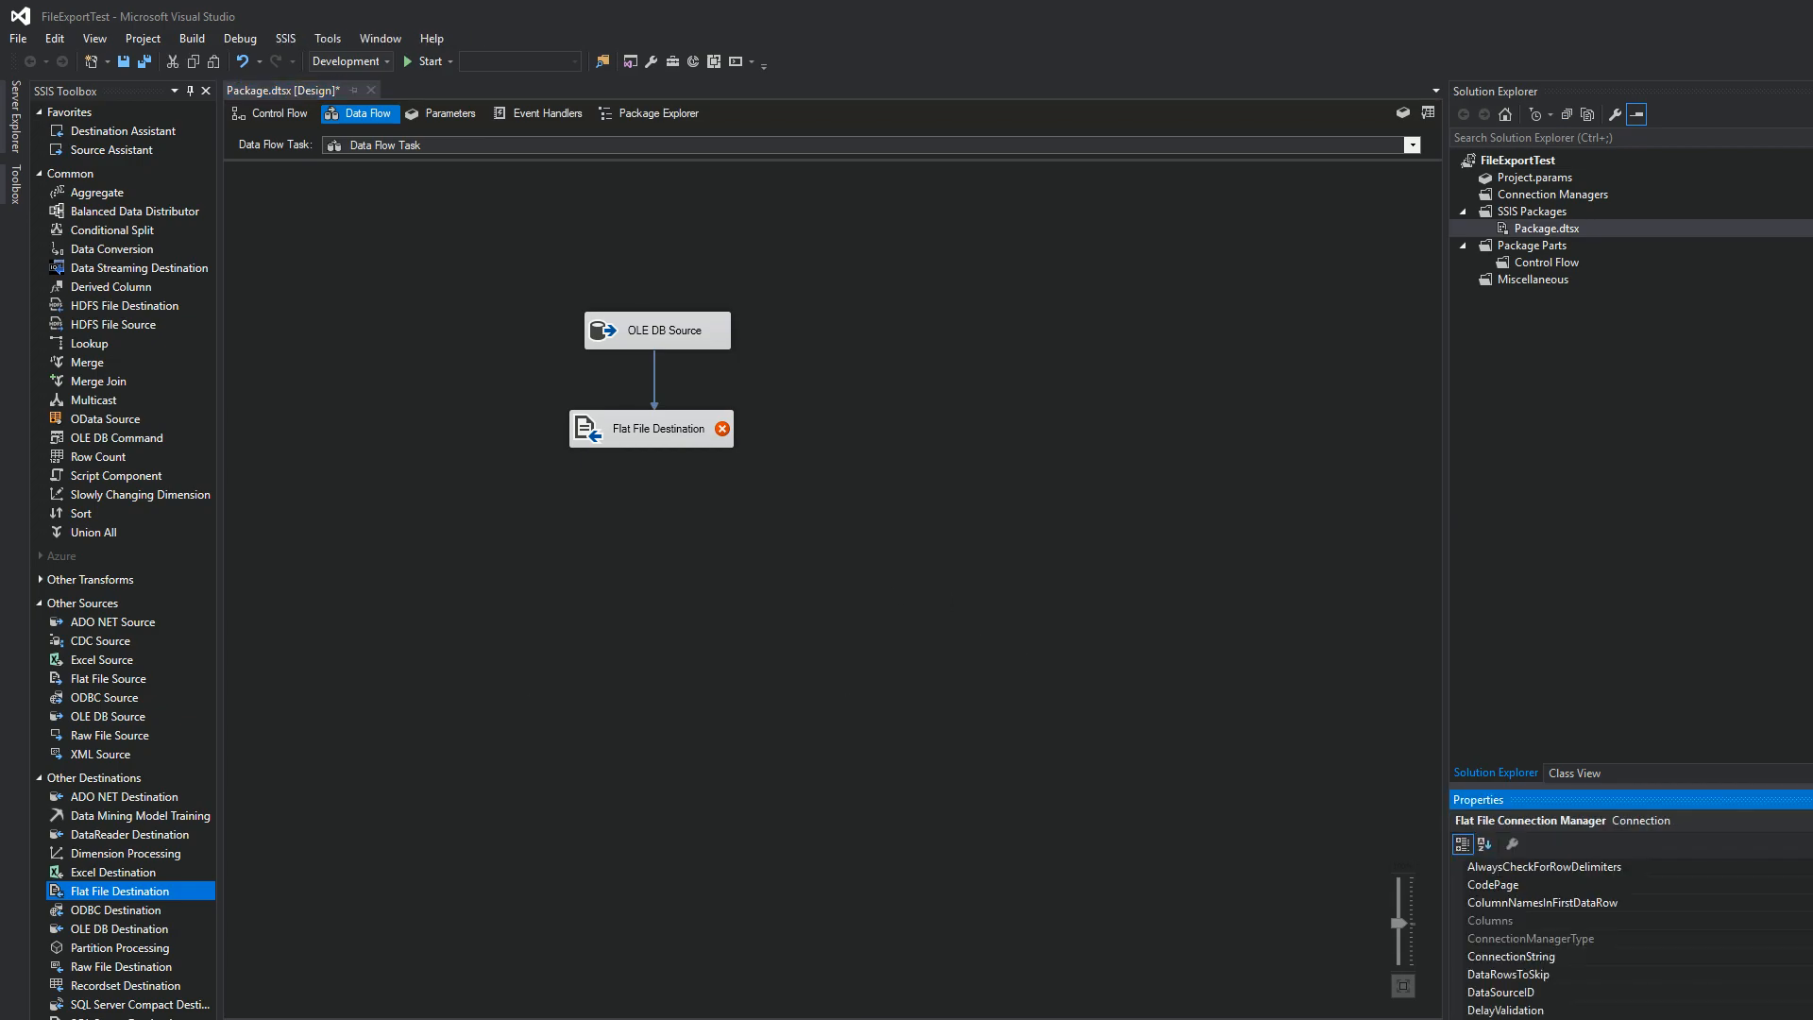
pyautogui.moveTo(1437, 656)
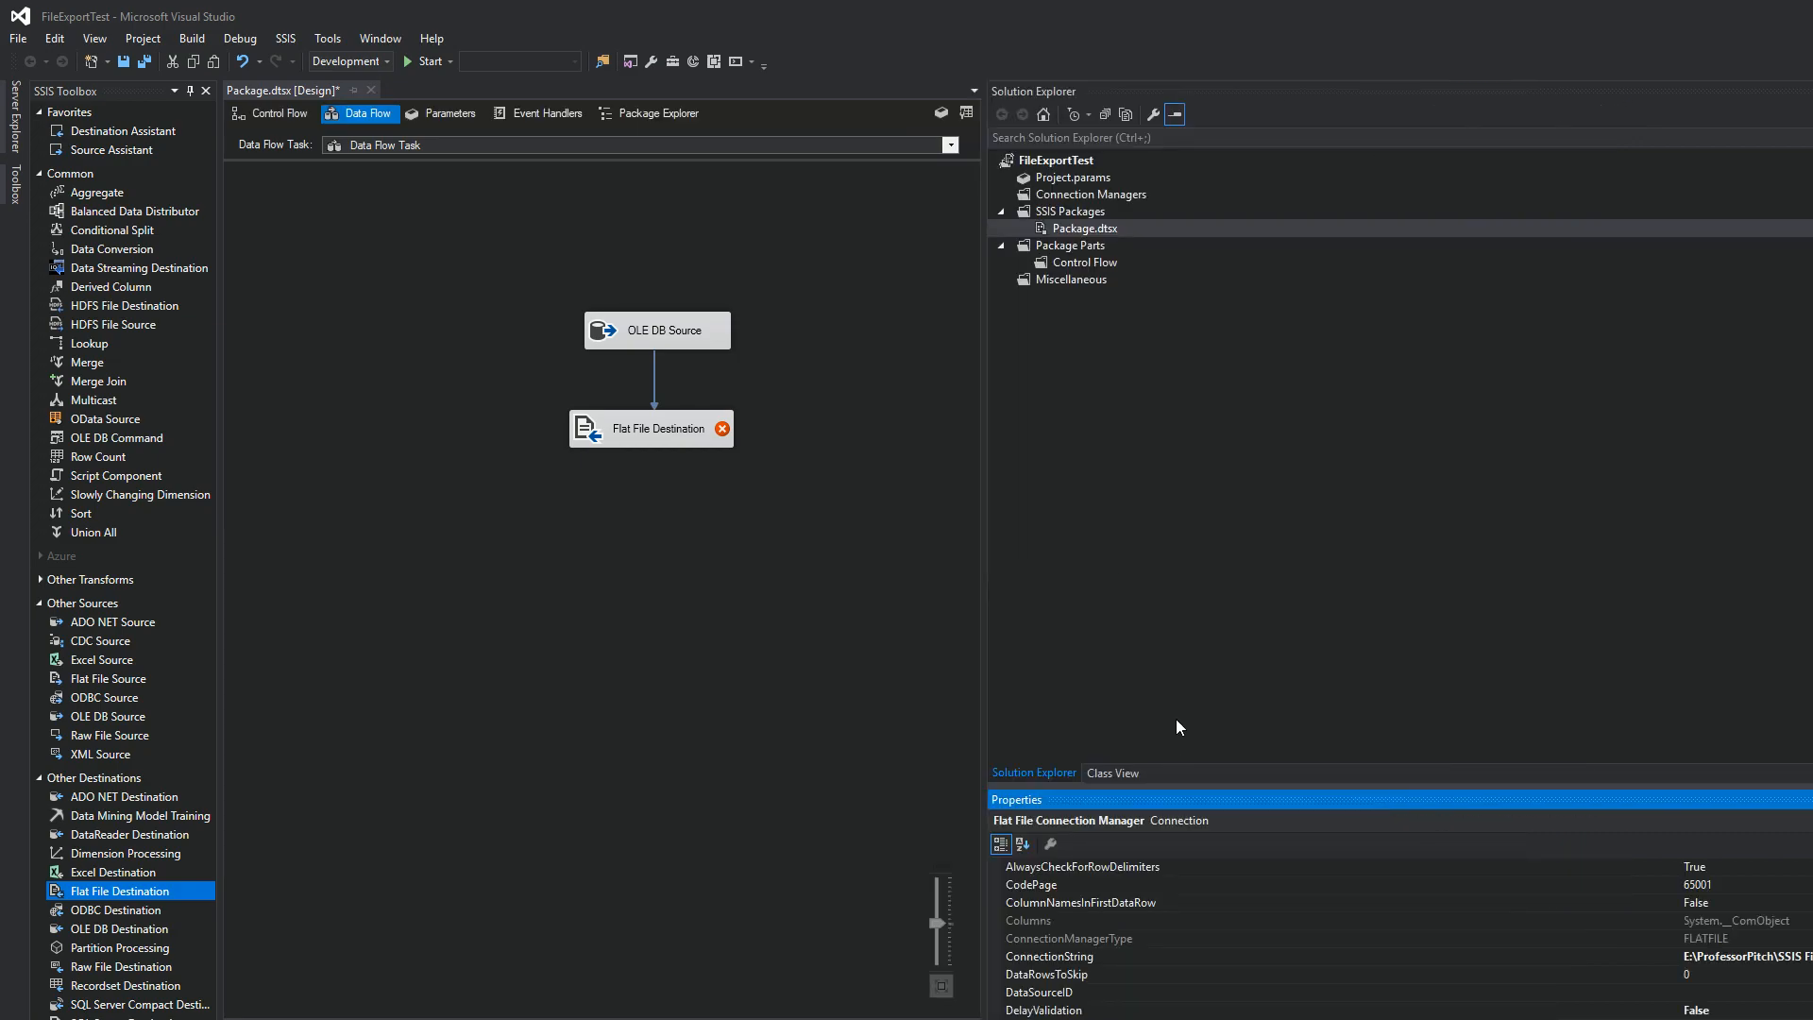
# Enlarge the Properties pane to review the Flat File Connection Manager's properties.
pyautogui.click(1086, 228)
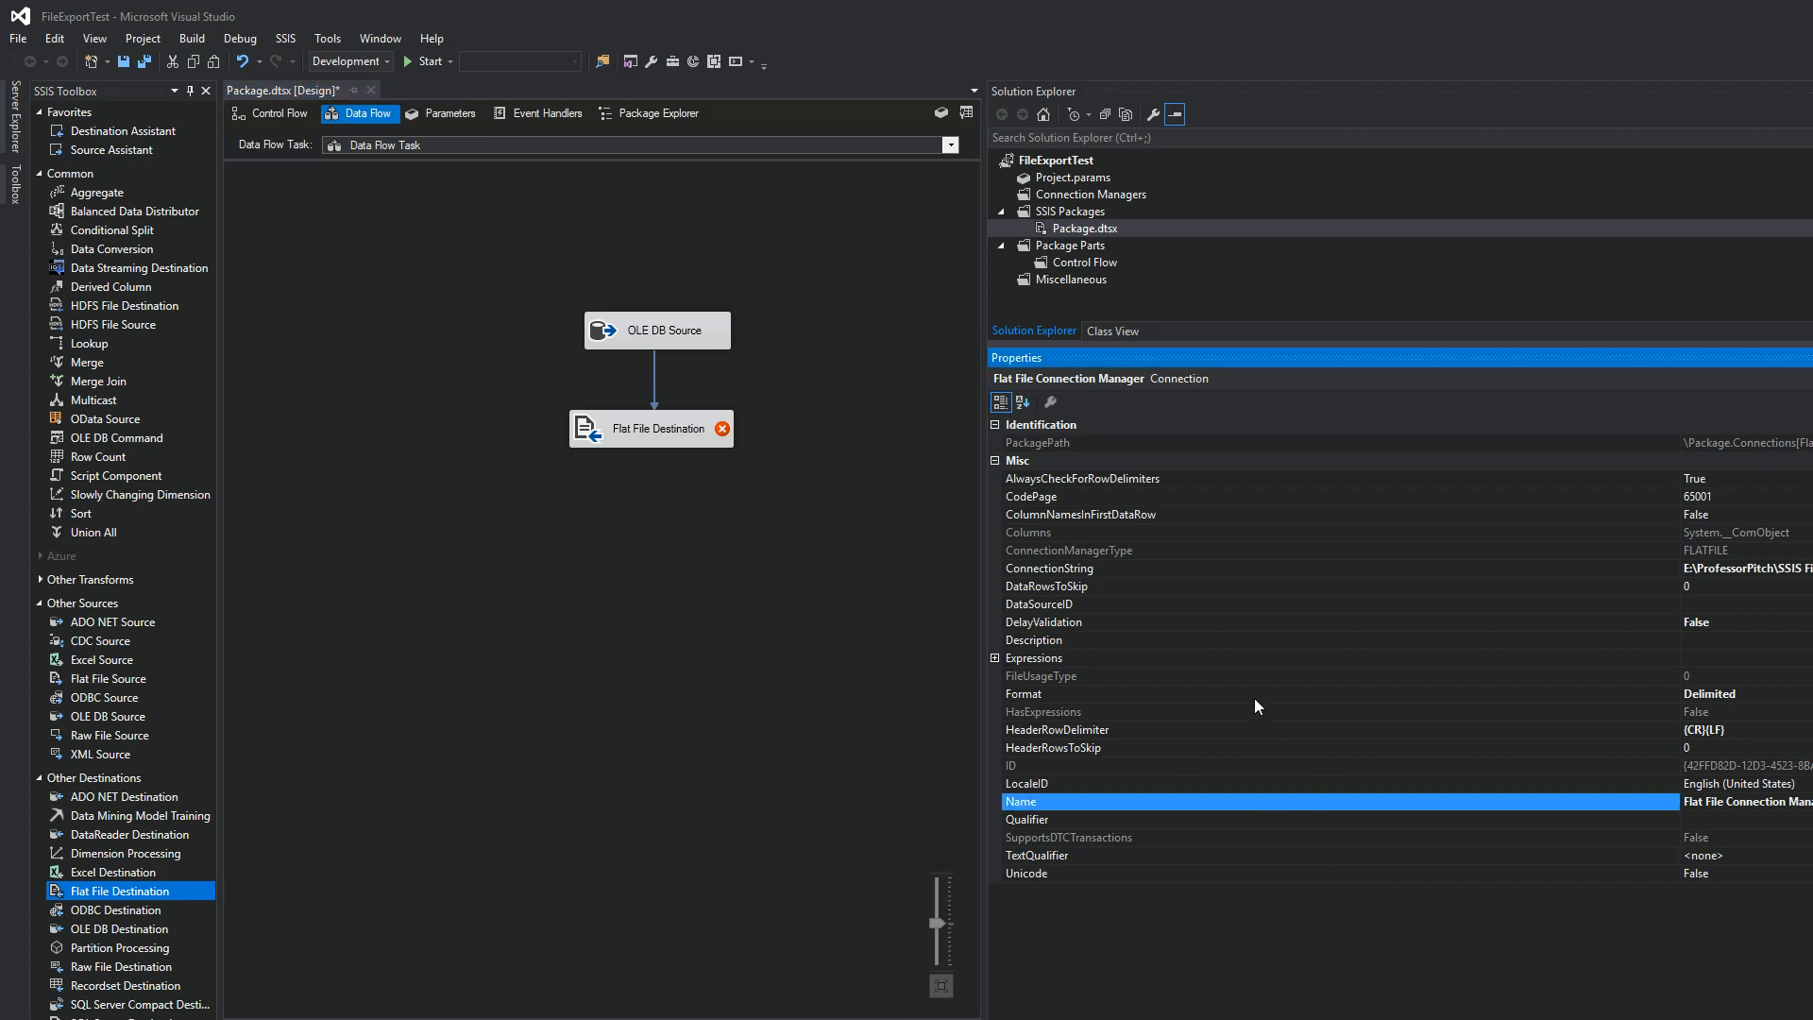
pyautogui.moveTo(1100, 619)
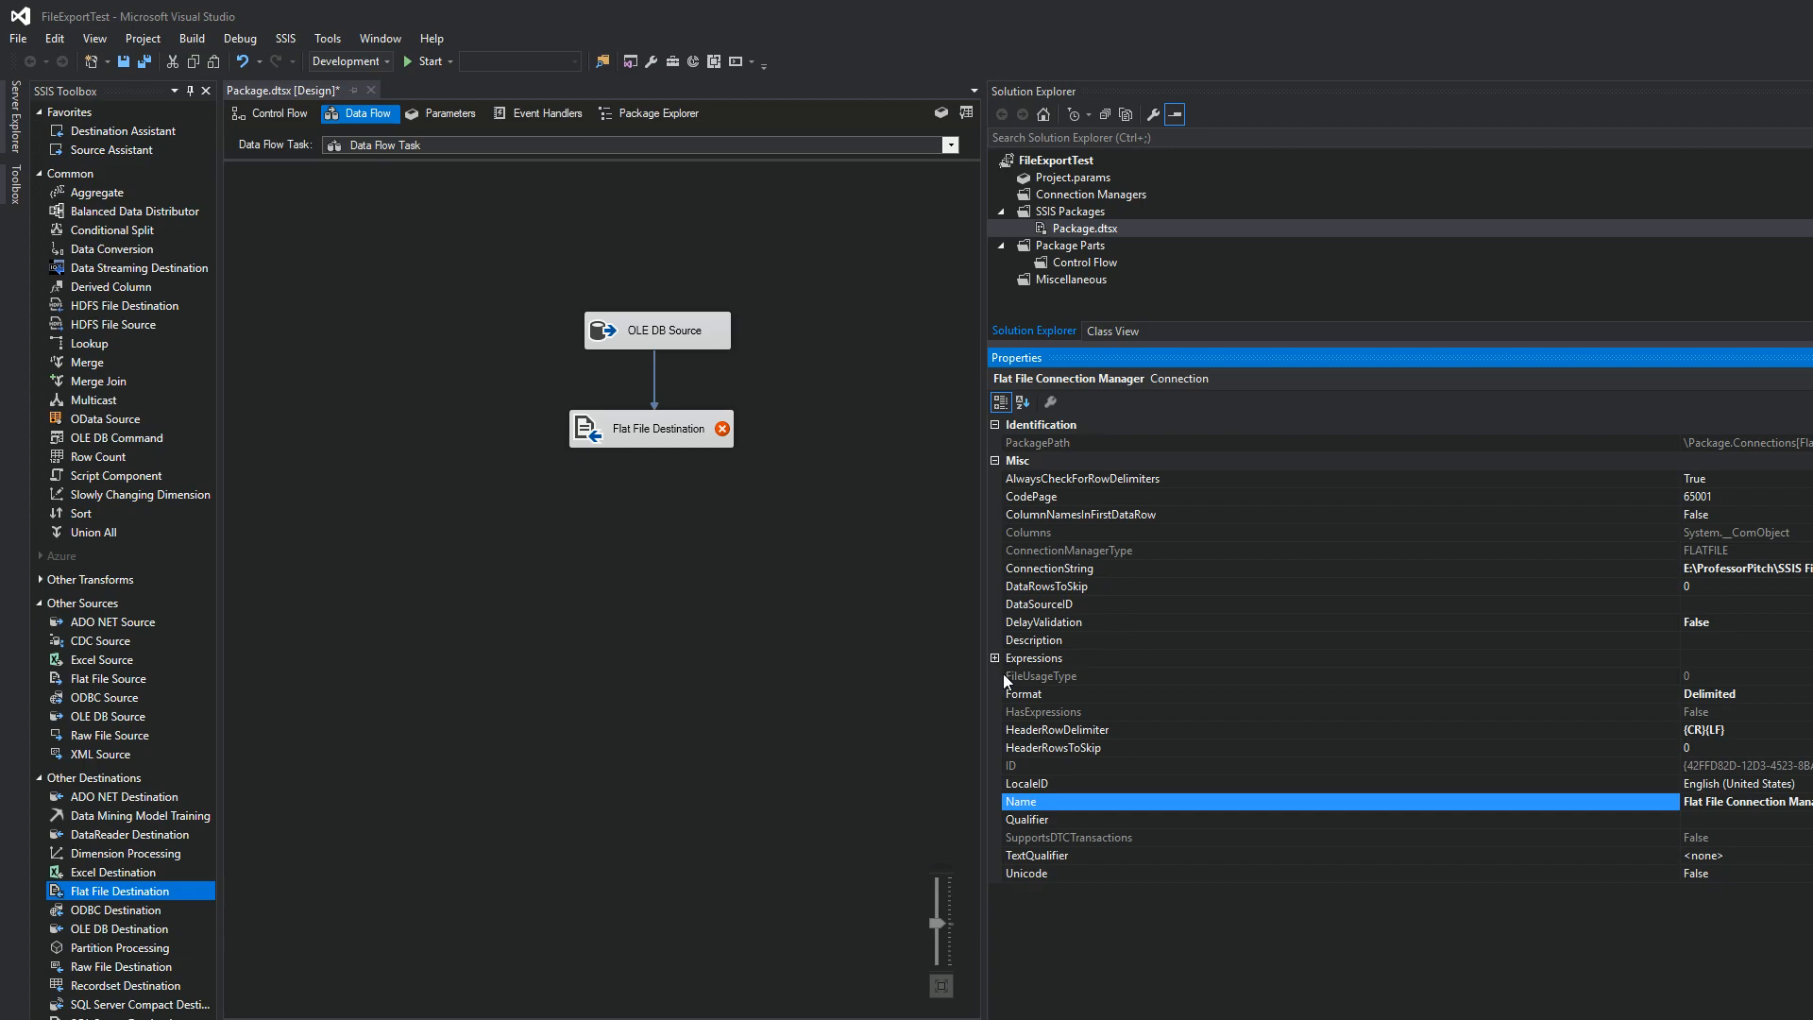
pyautogui.moveTo(1069, 554)
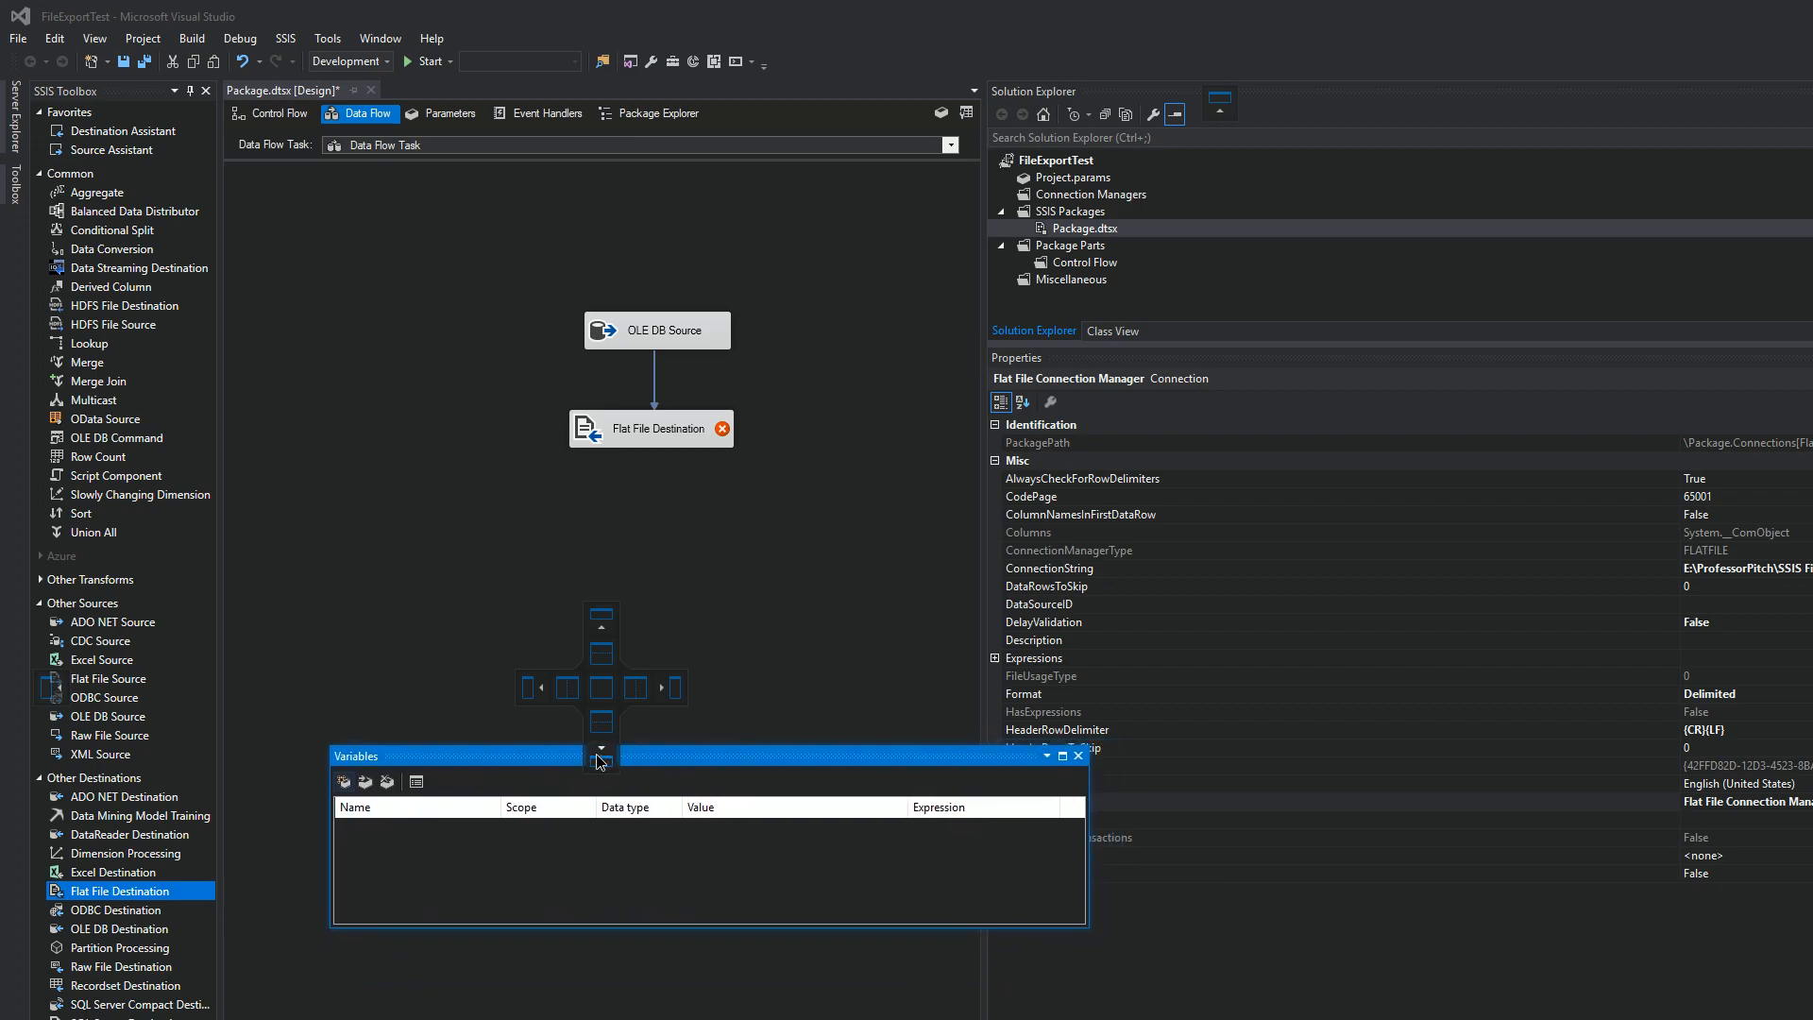
# Dock the Variables pane and add a String variable named SourceFolder.
pyautogui.click(1074, 755)
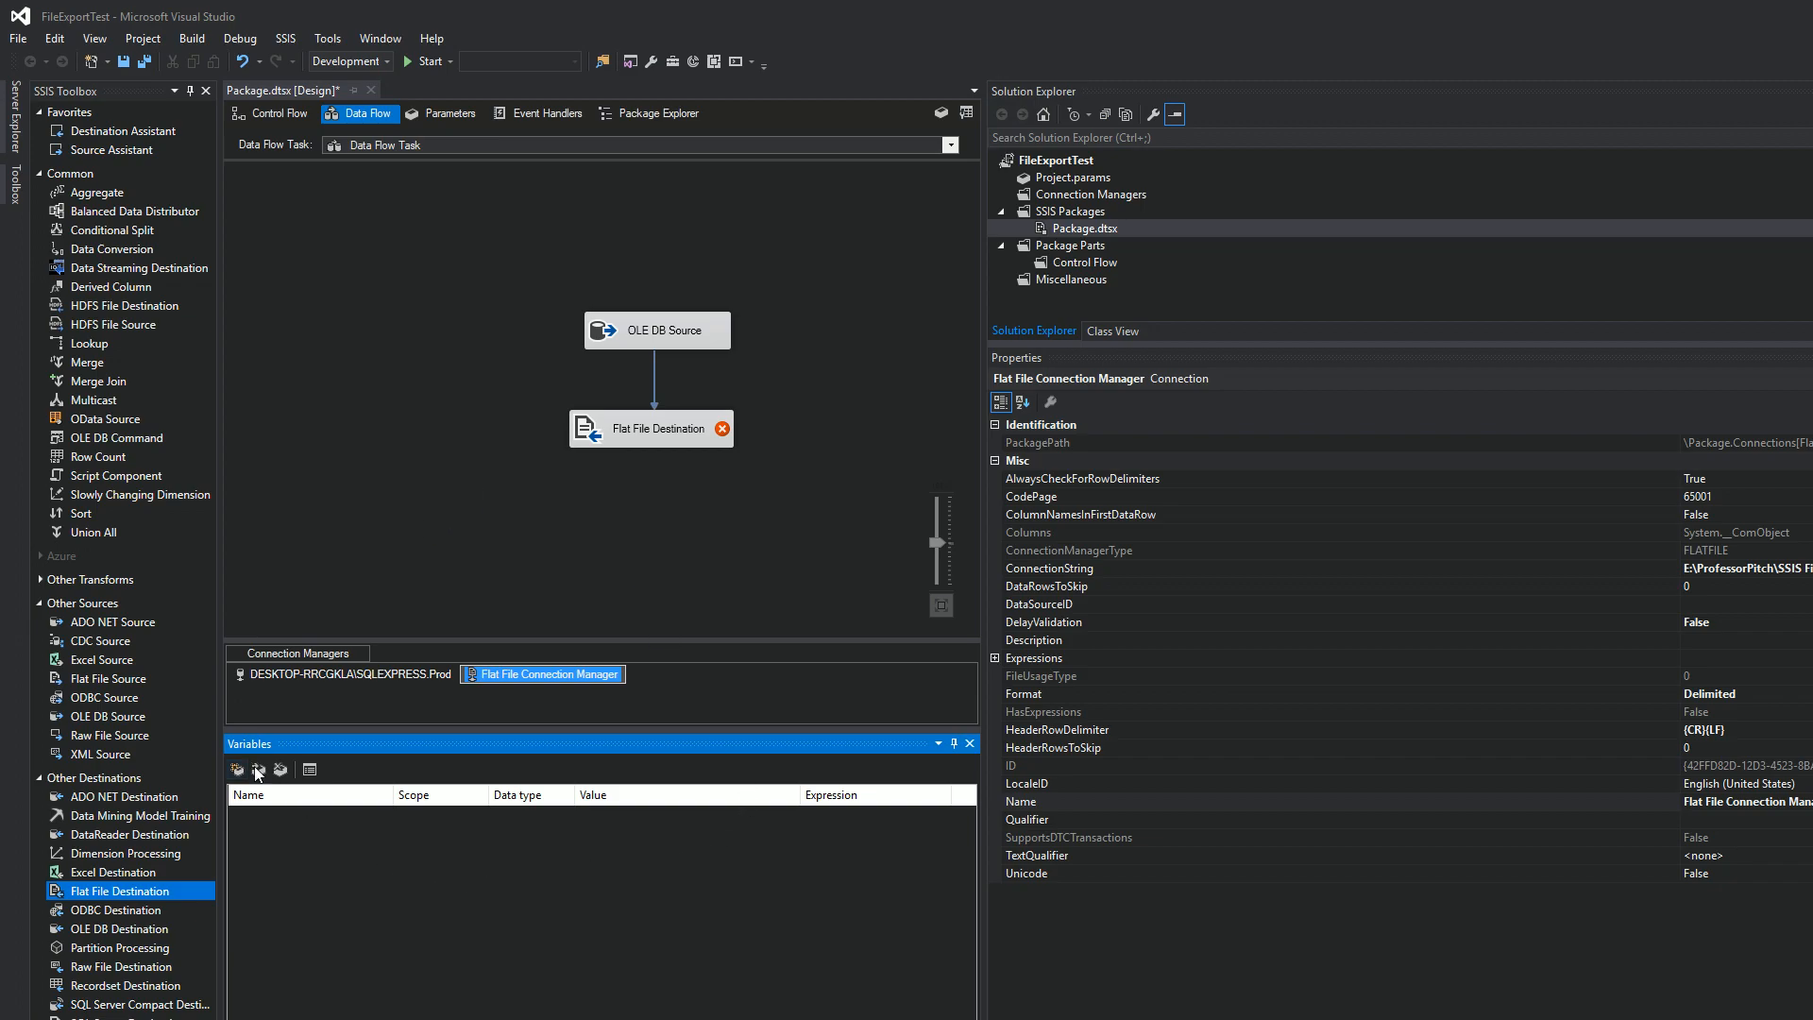
pyautogui.click(238, 768)
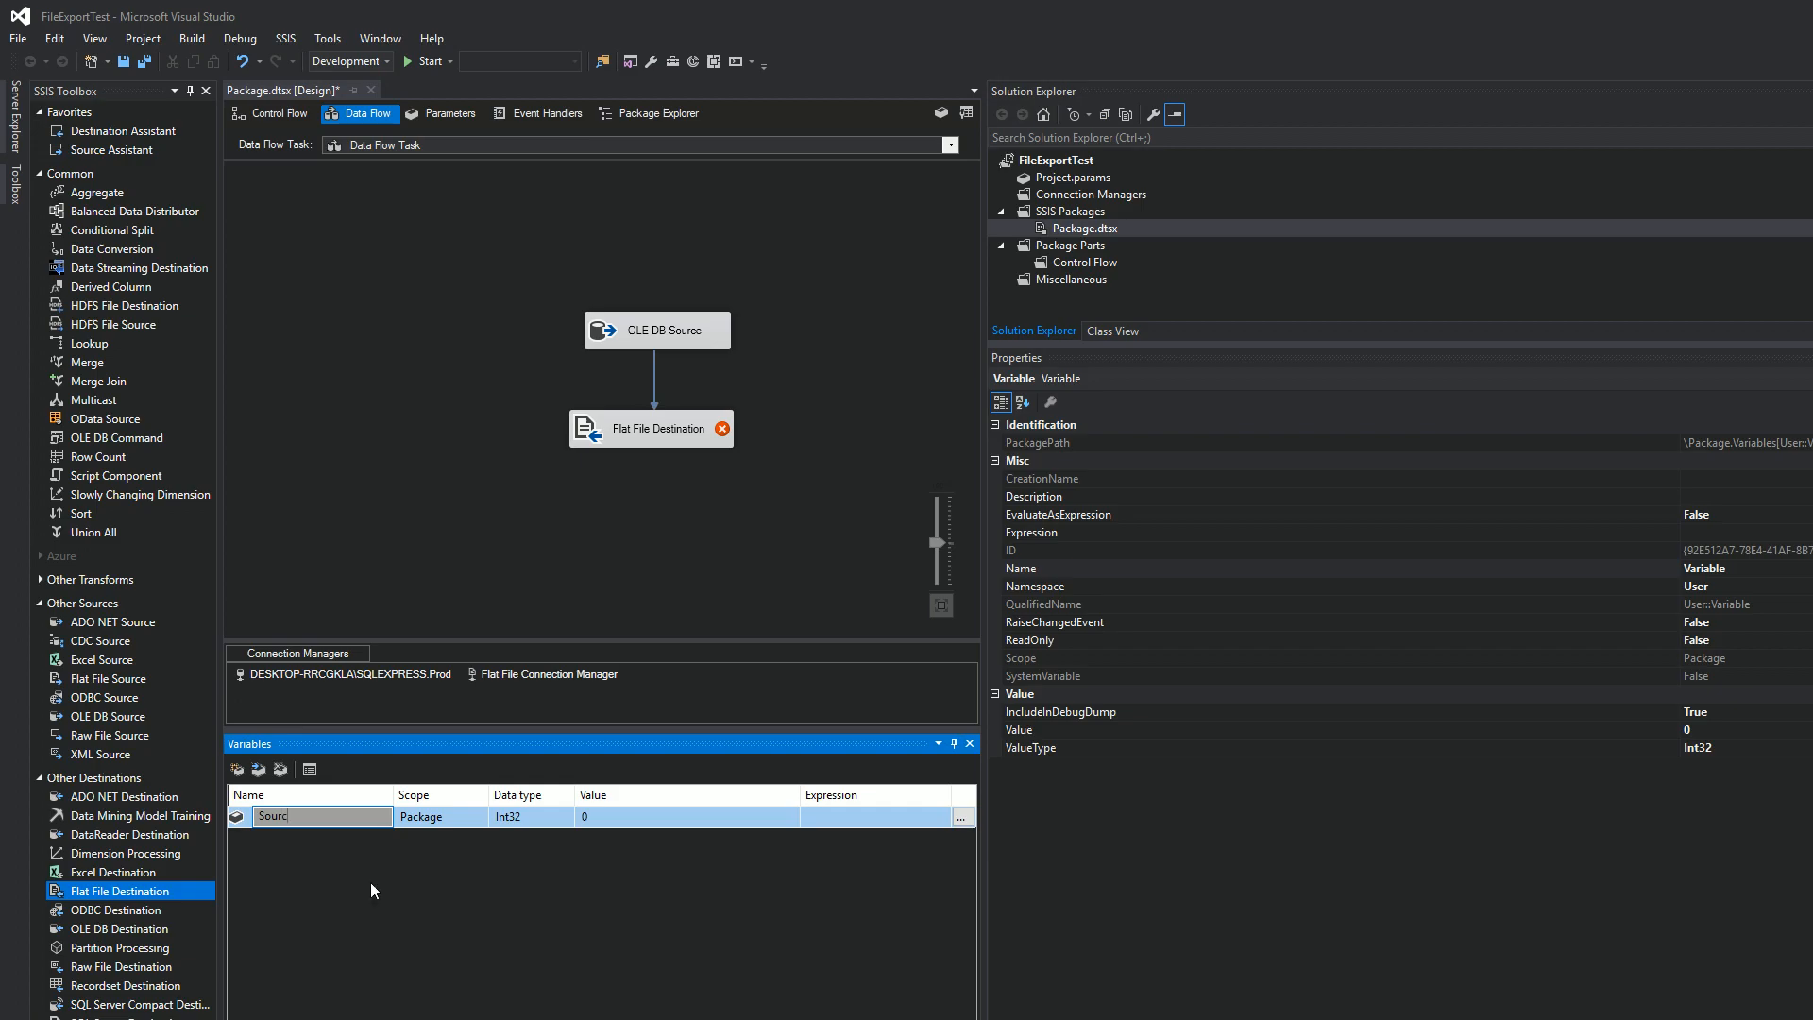
pyautogui.write('SourceFolder')
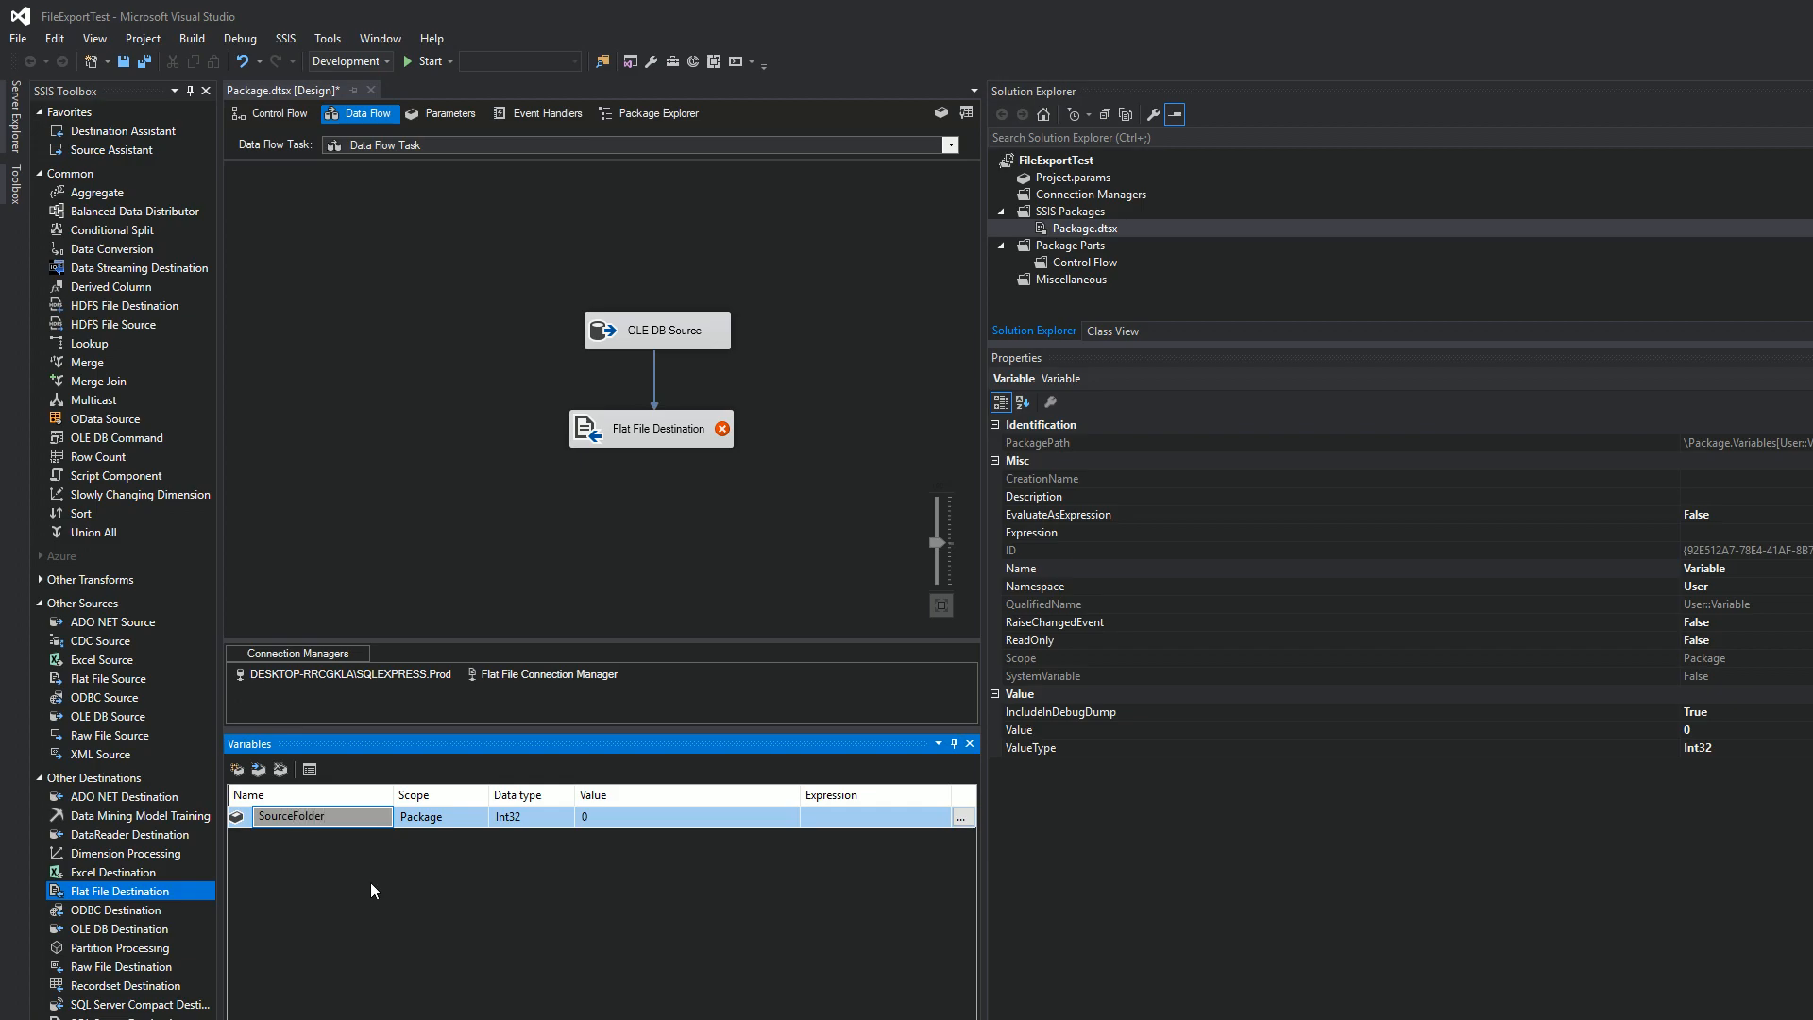
pyautogui.click(564, 815)
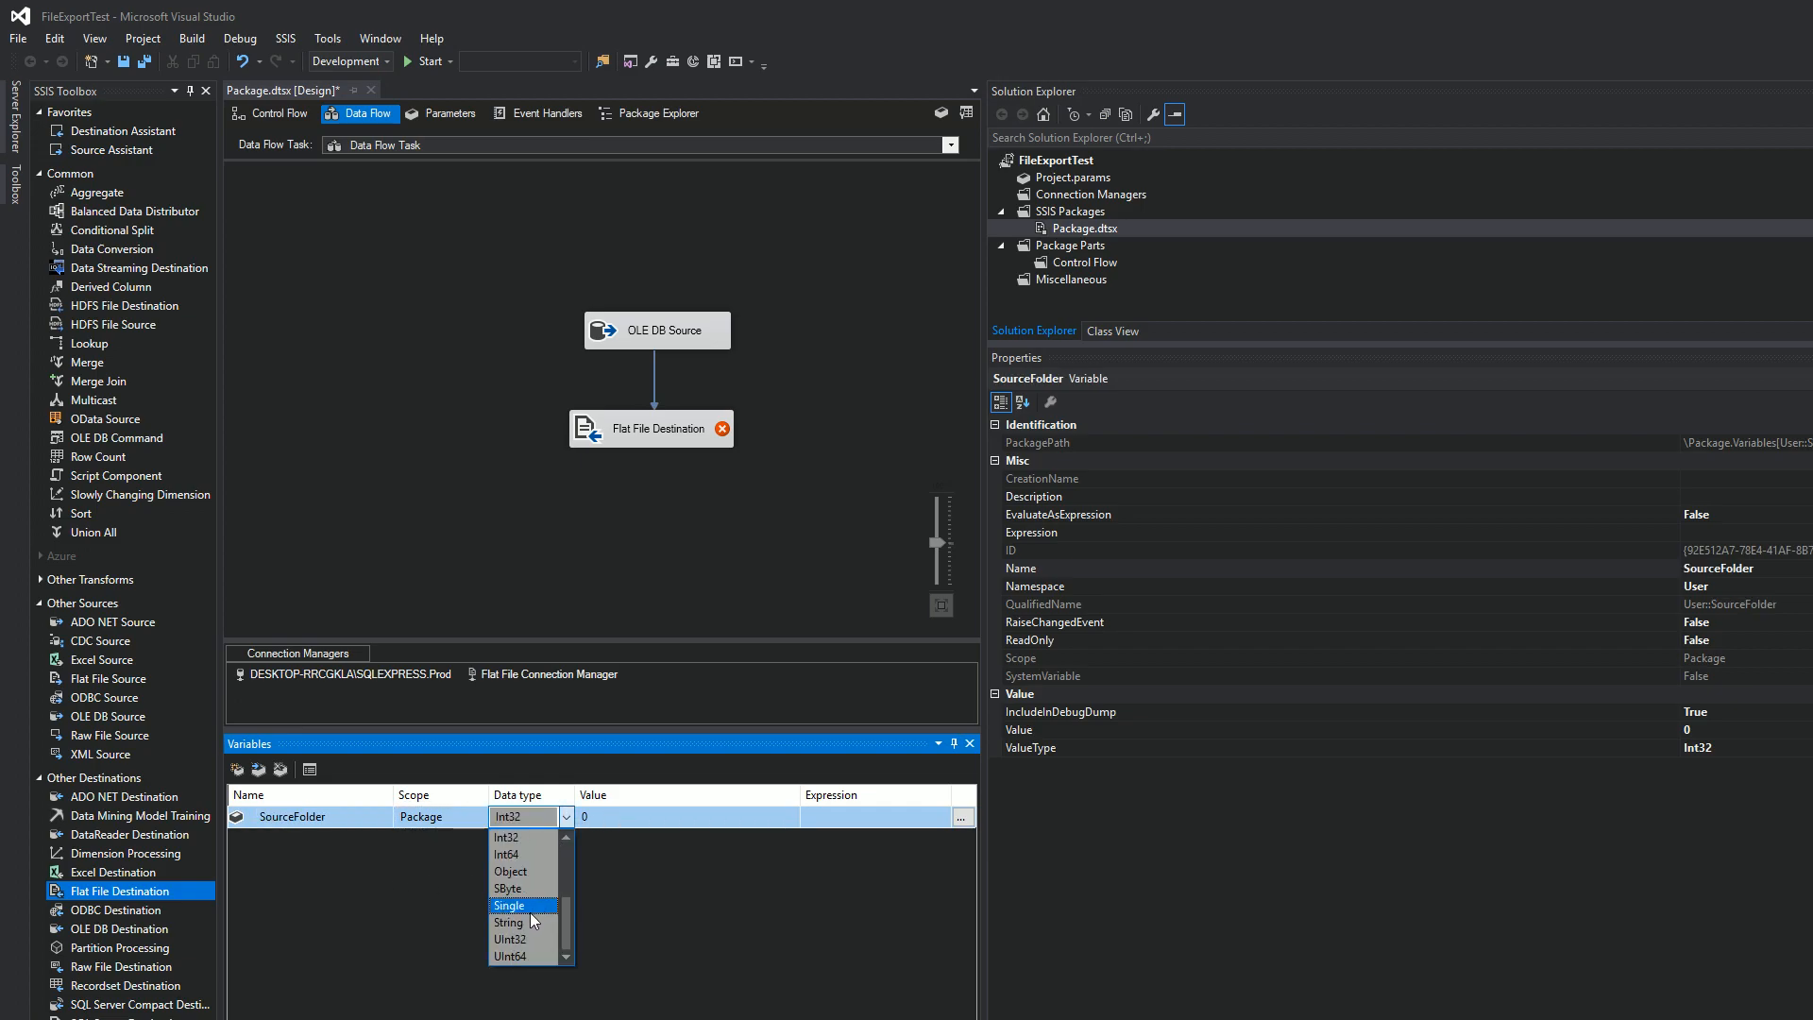
pyautogui.click(506, 921)
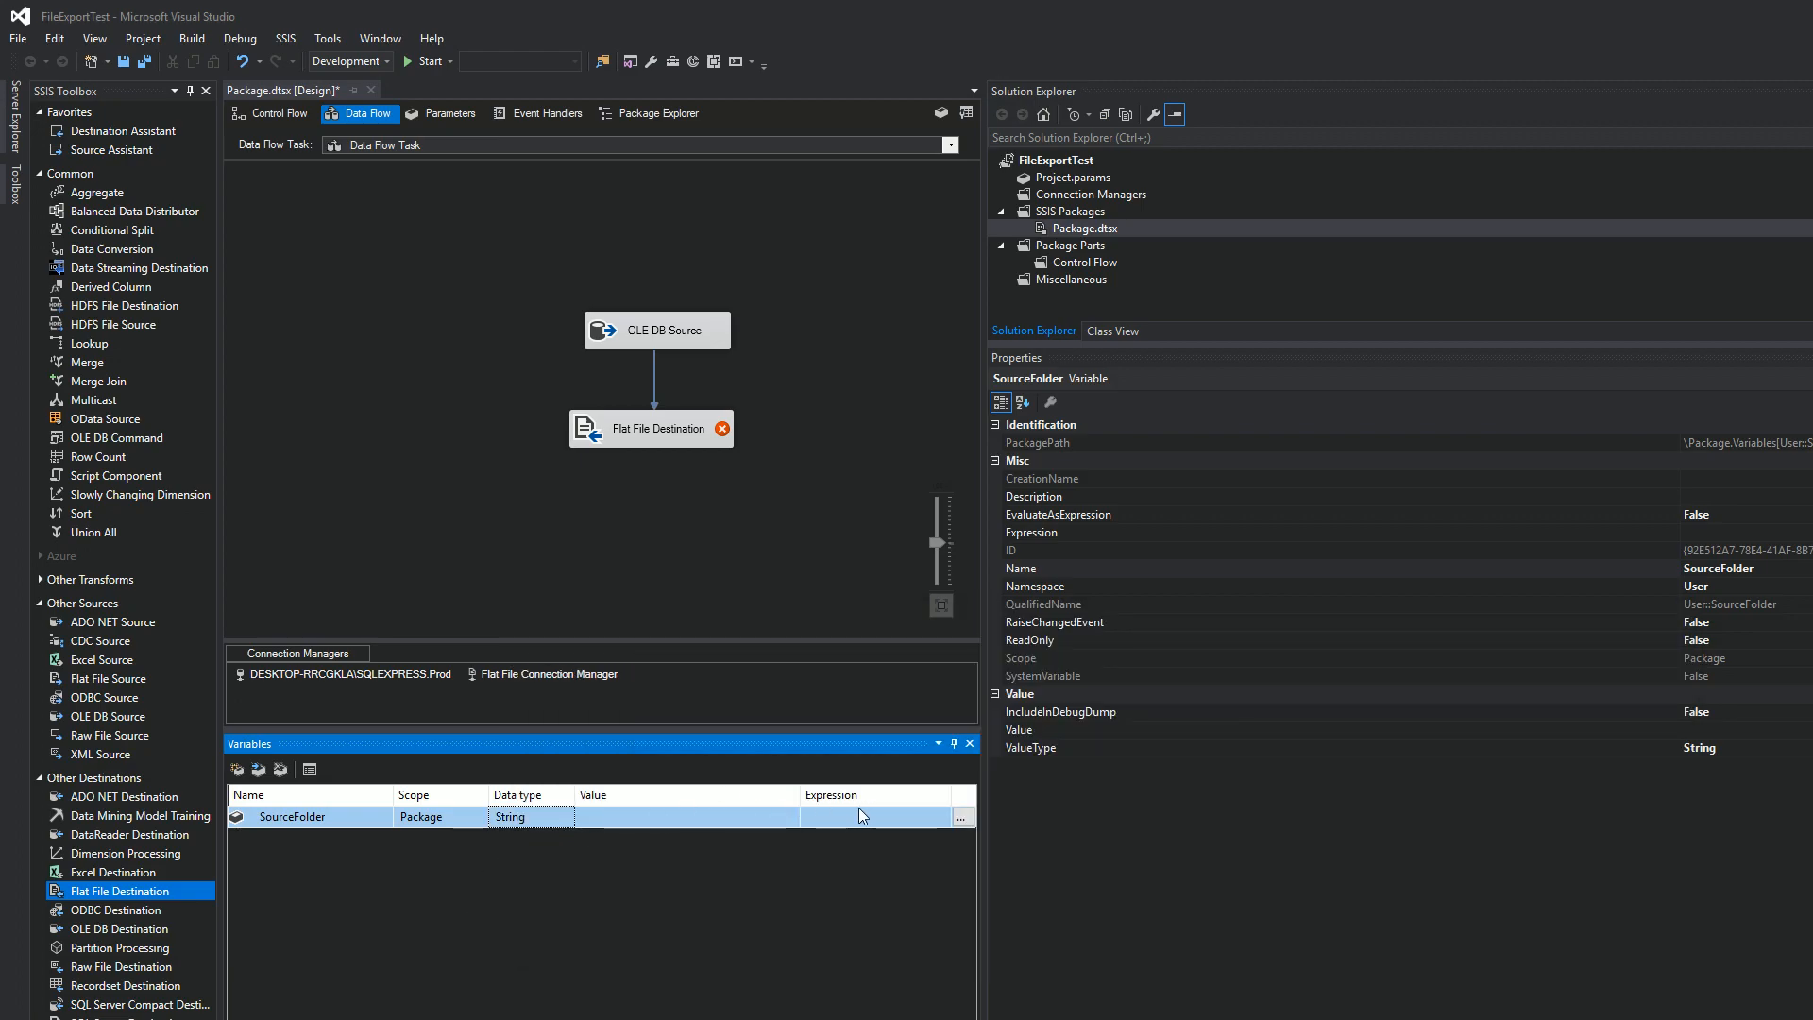
# Give SourceFolder an escaped expression evaluating to E:\ProfessorPitch\SSIS Files\ and start a second variable.
pyautogui.click(961, 817)
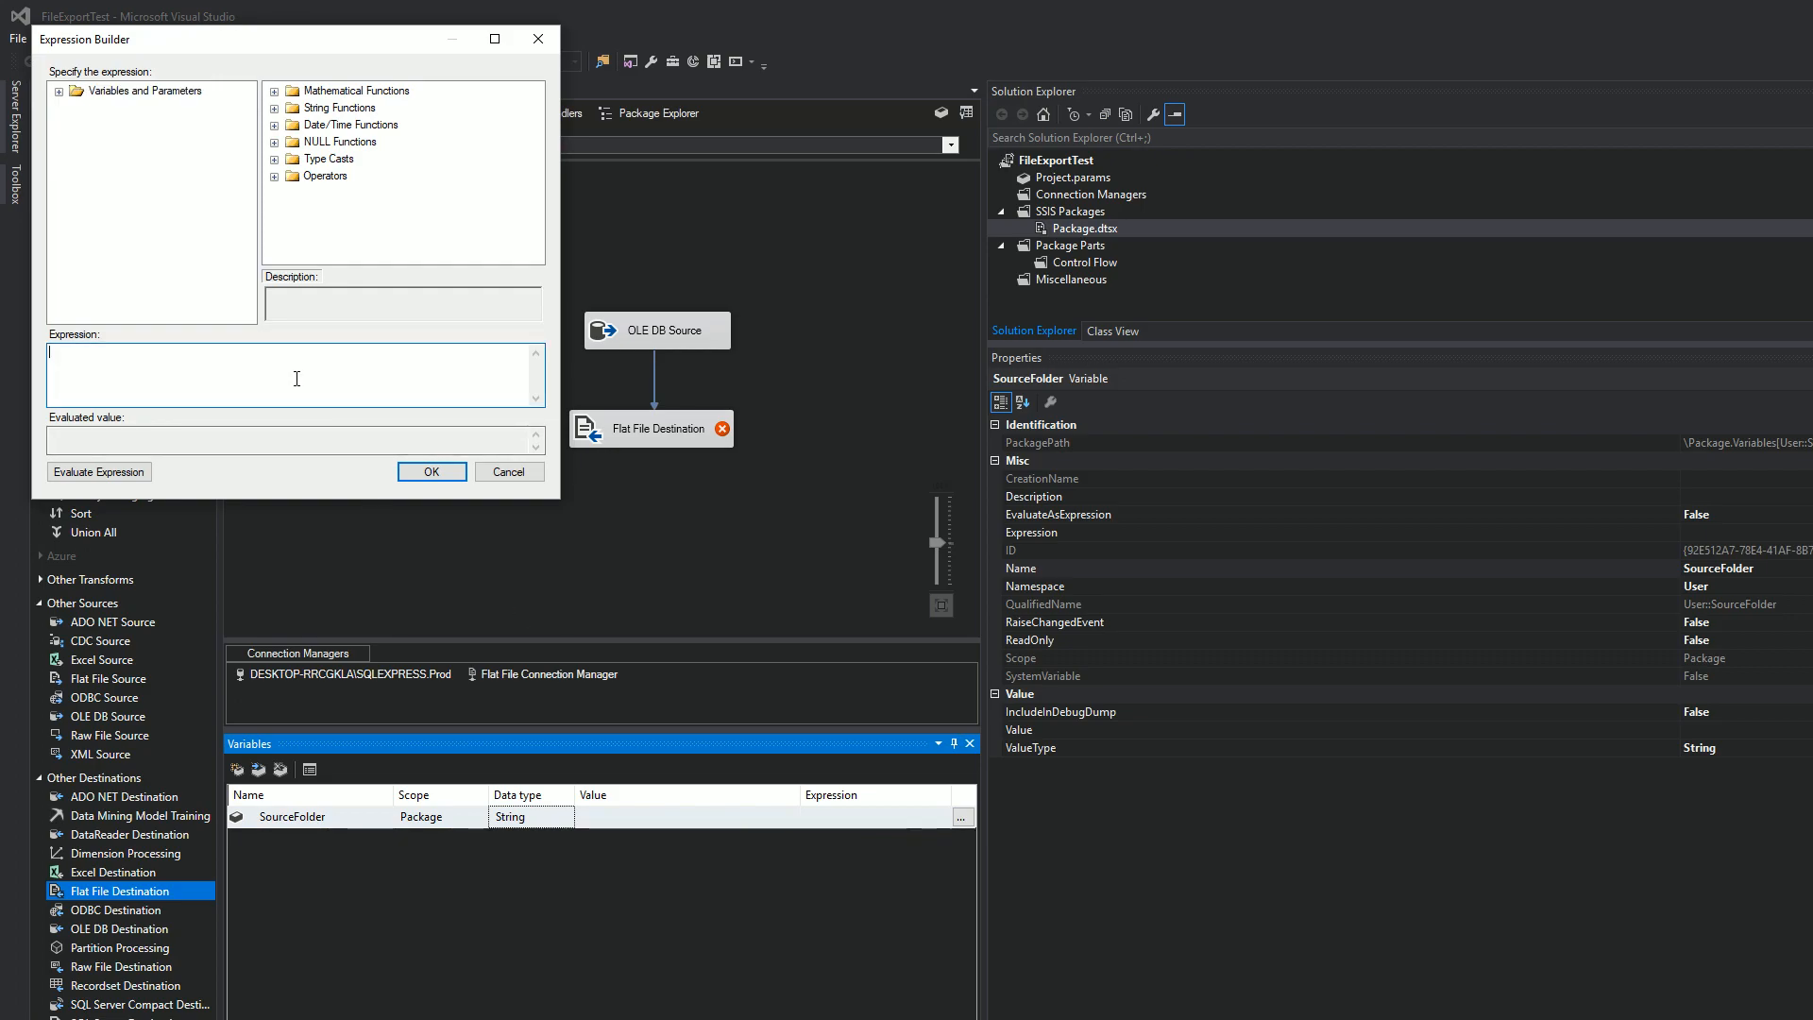
pyautogui.write('"E:\\ProfessorPitch\\SSIS Files"')
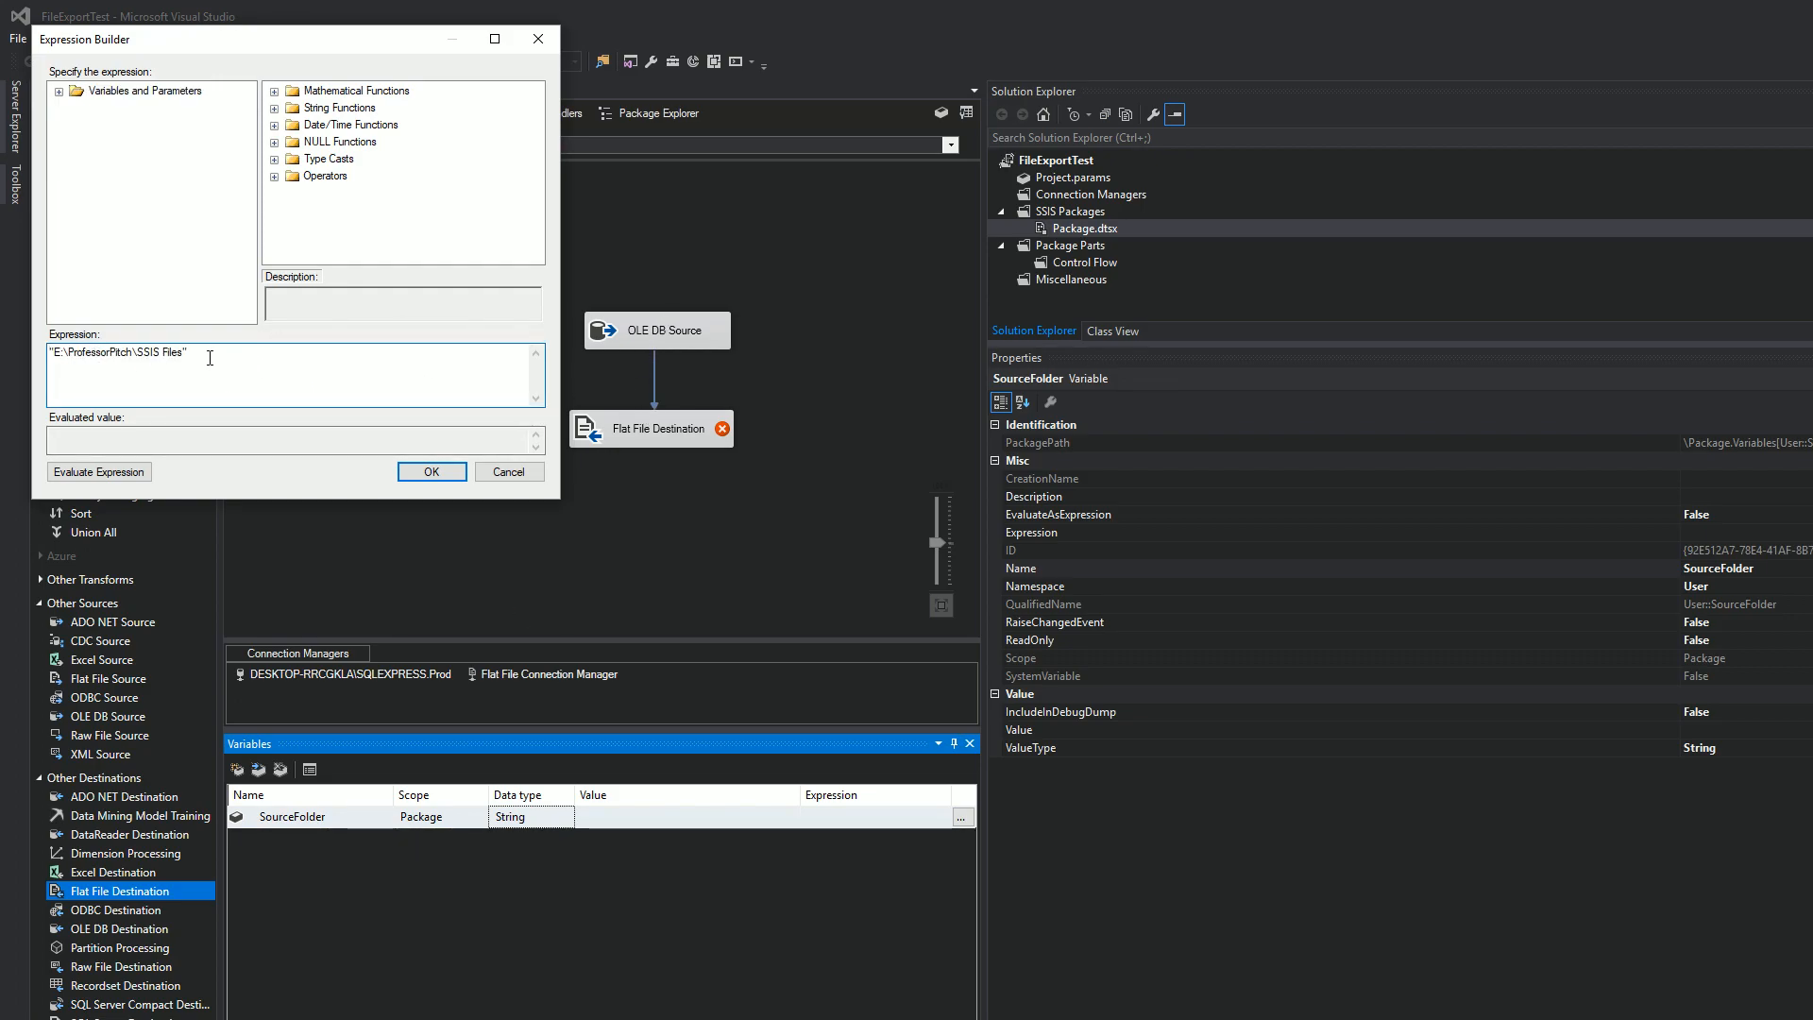
pyautogui.click(98, 470)
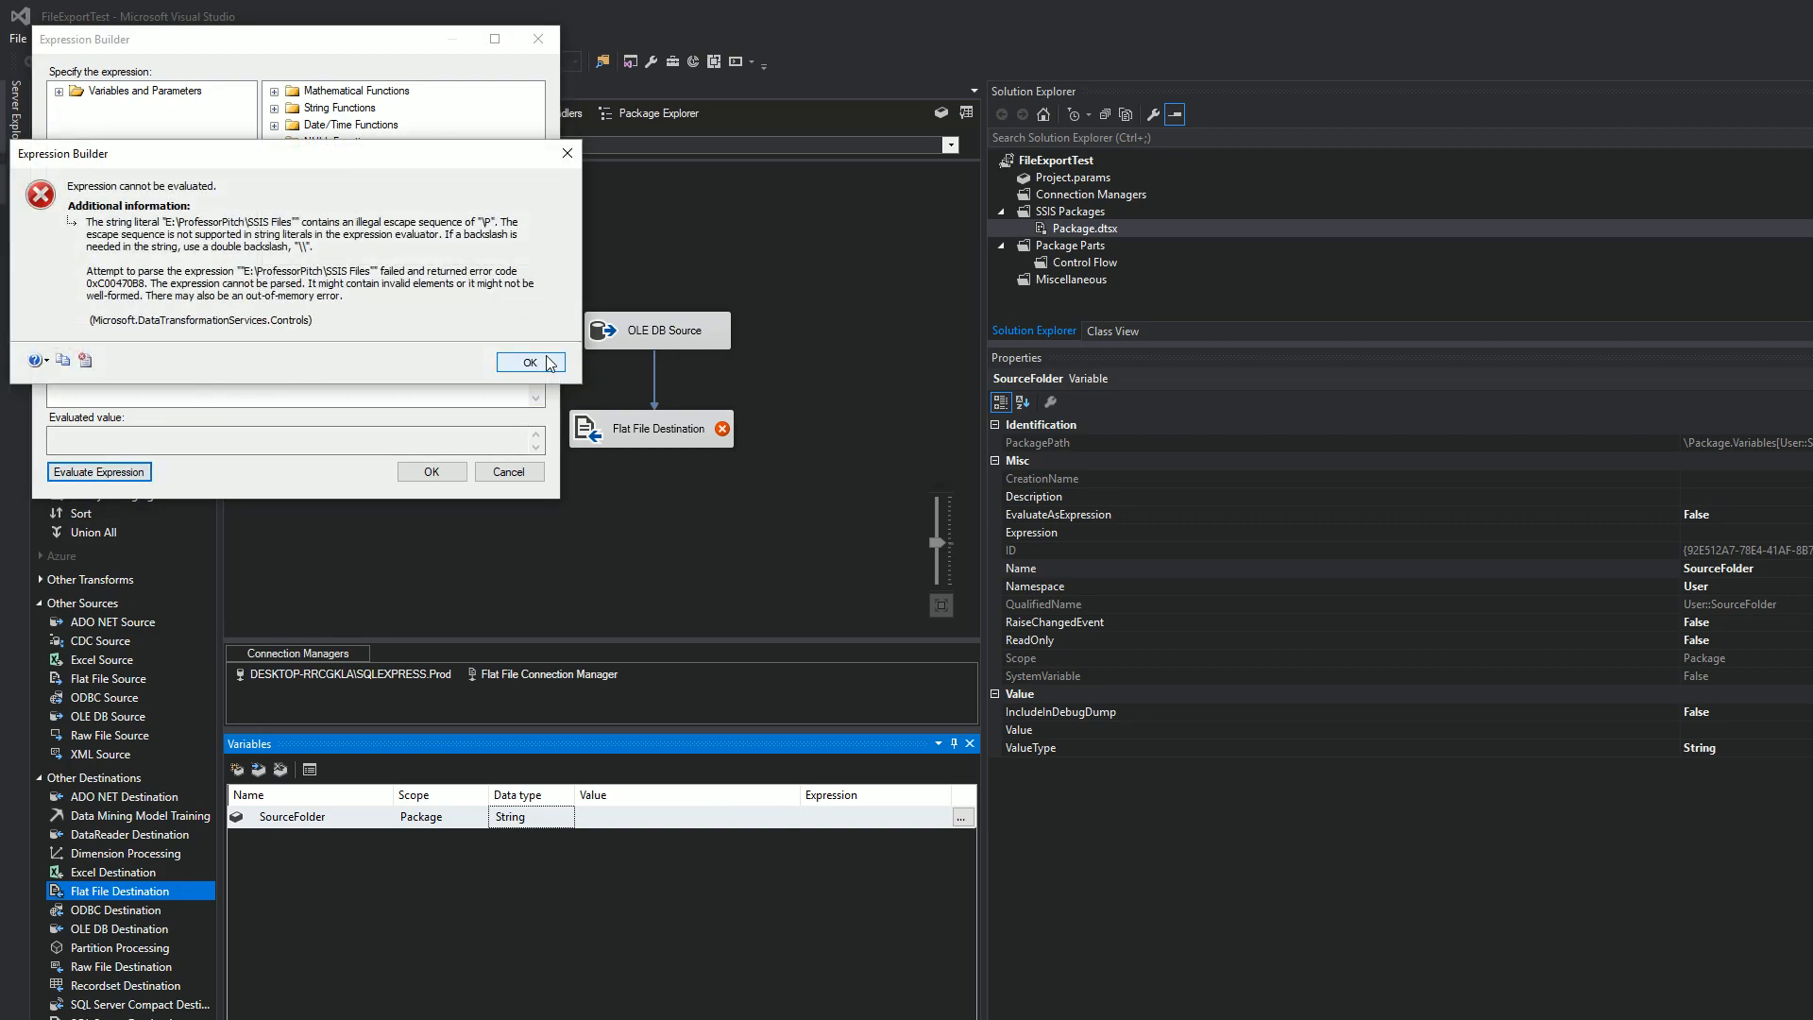
pyautogui.click(531, 362)
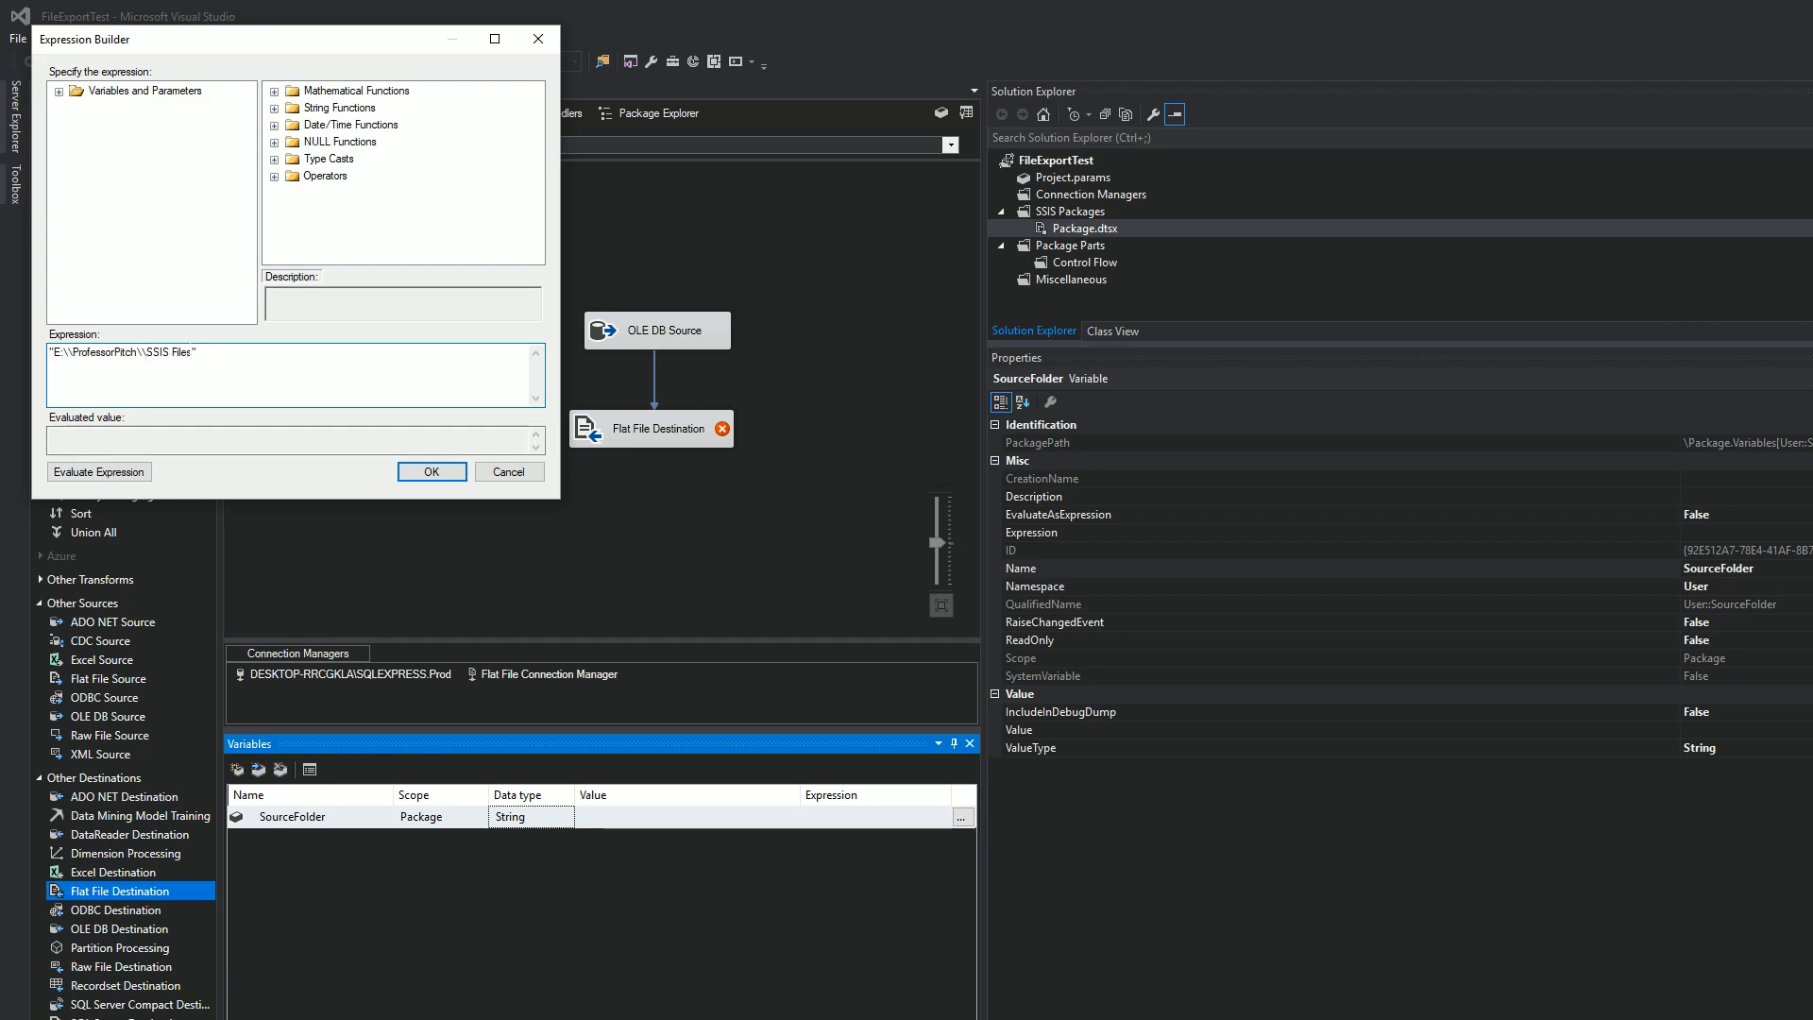
pyautogui.write('\\\\')
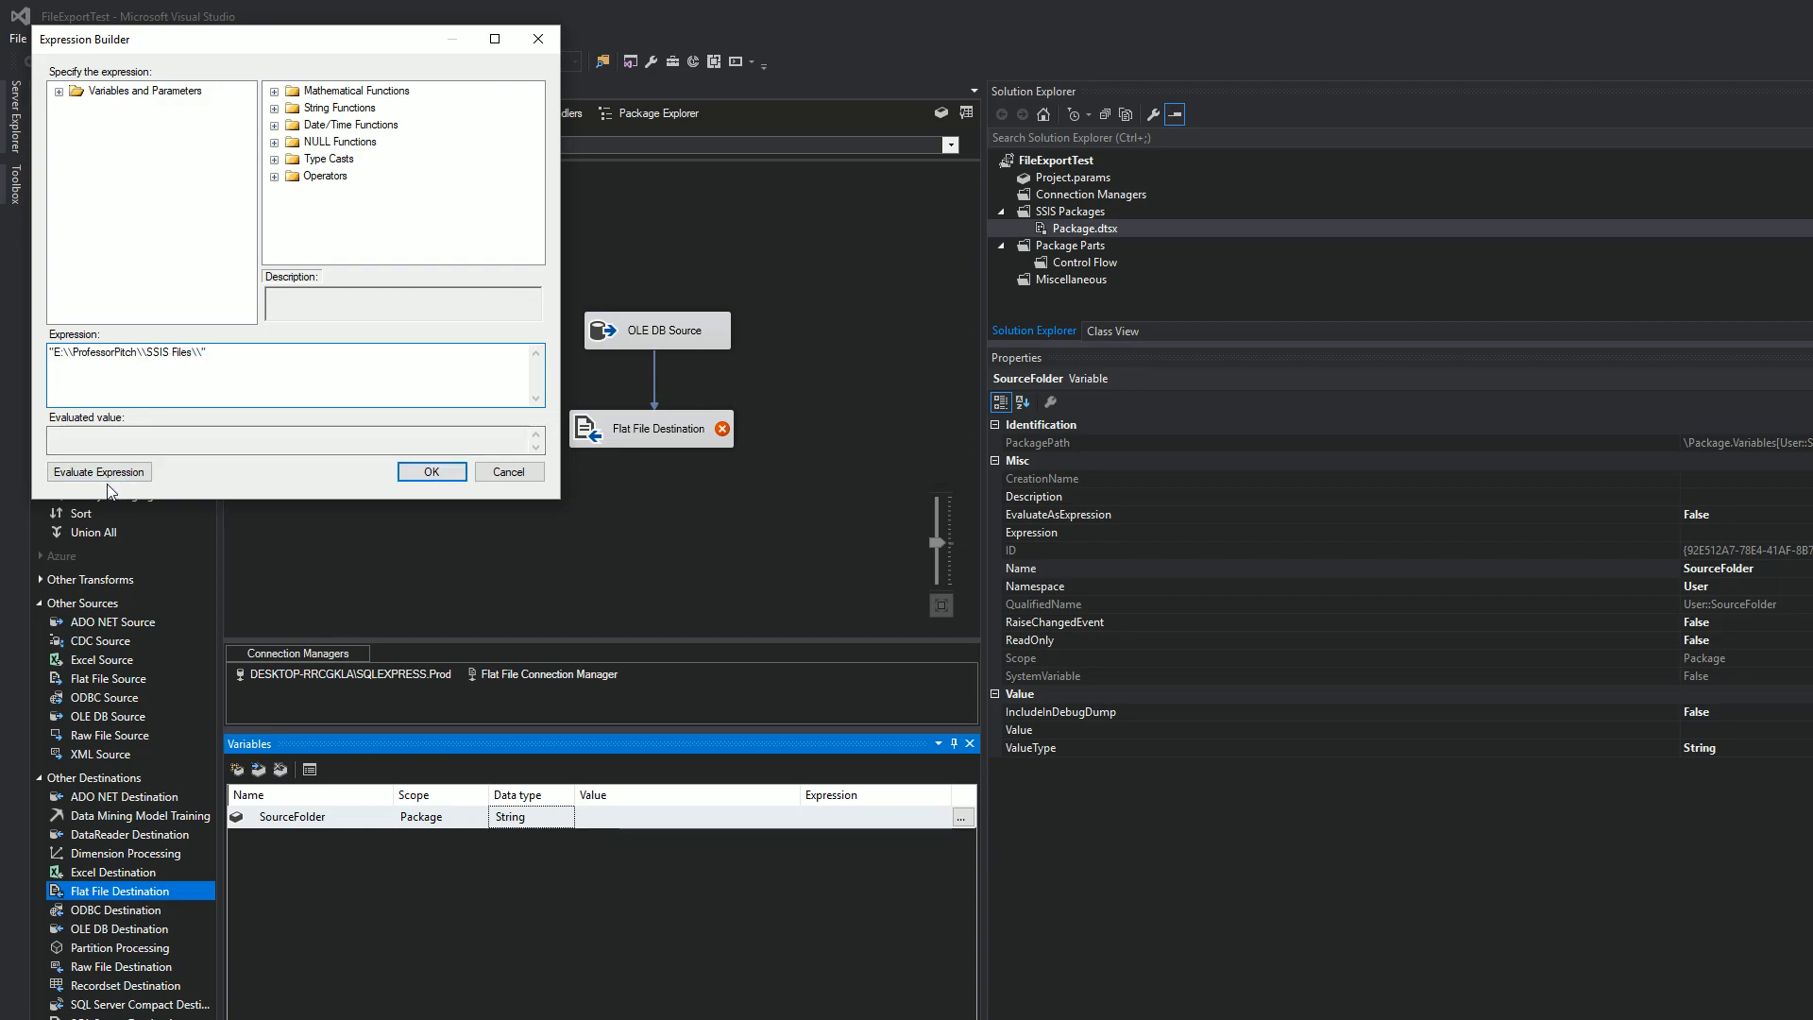
pyautogui.click(96, 471)
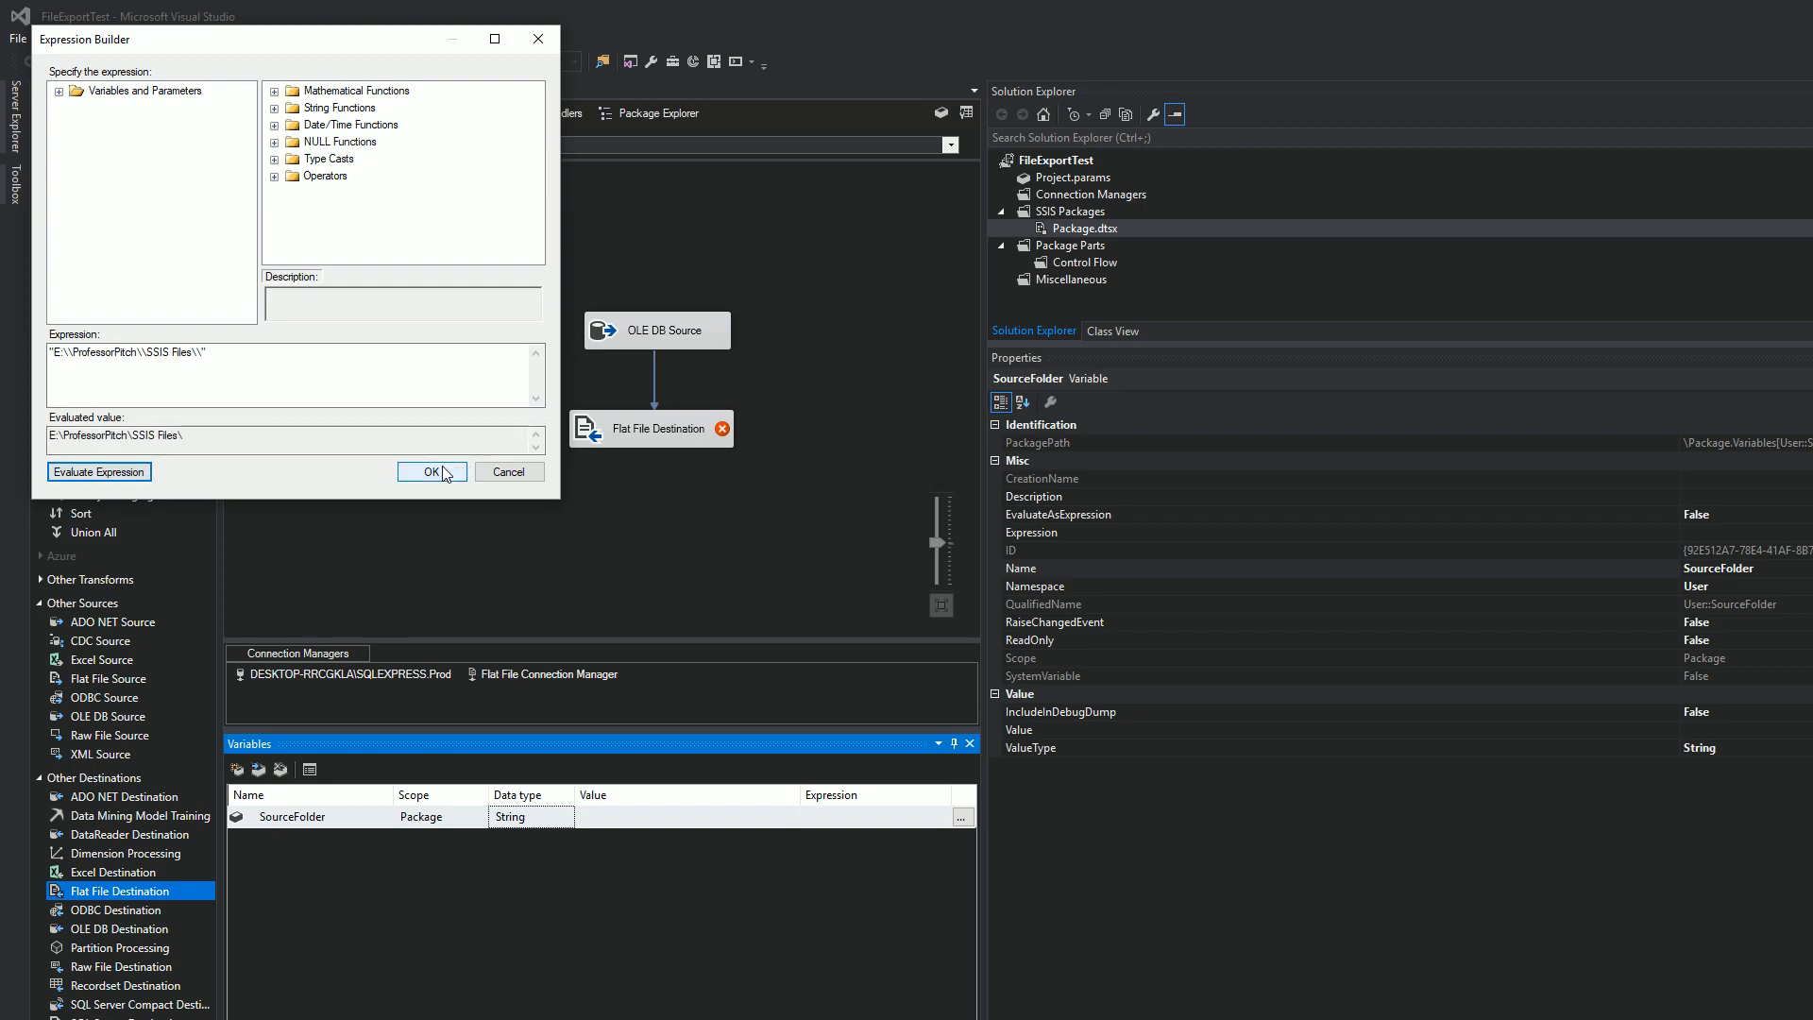
pyautogui.click(431, 471)
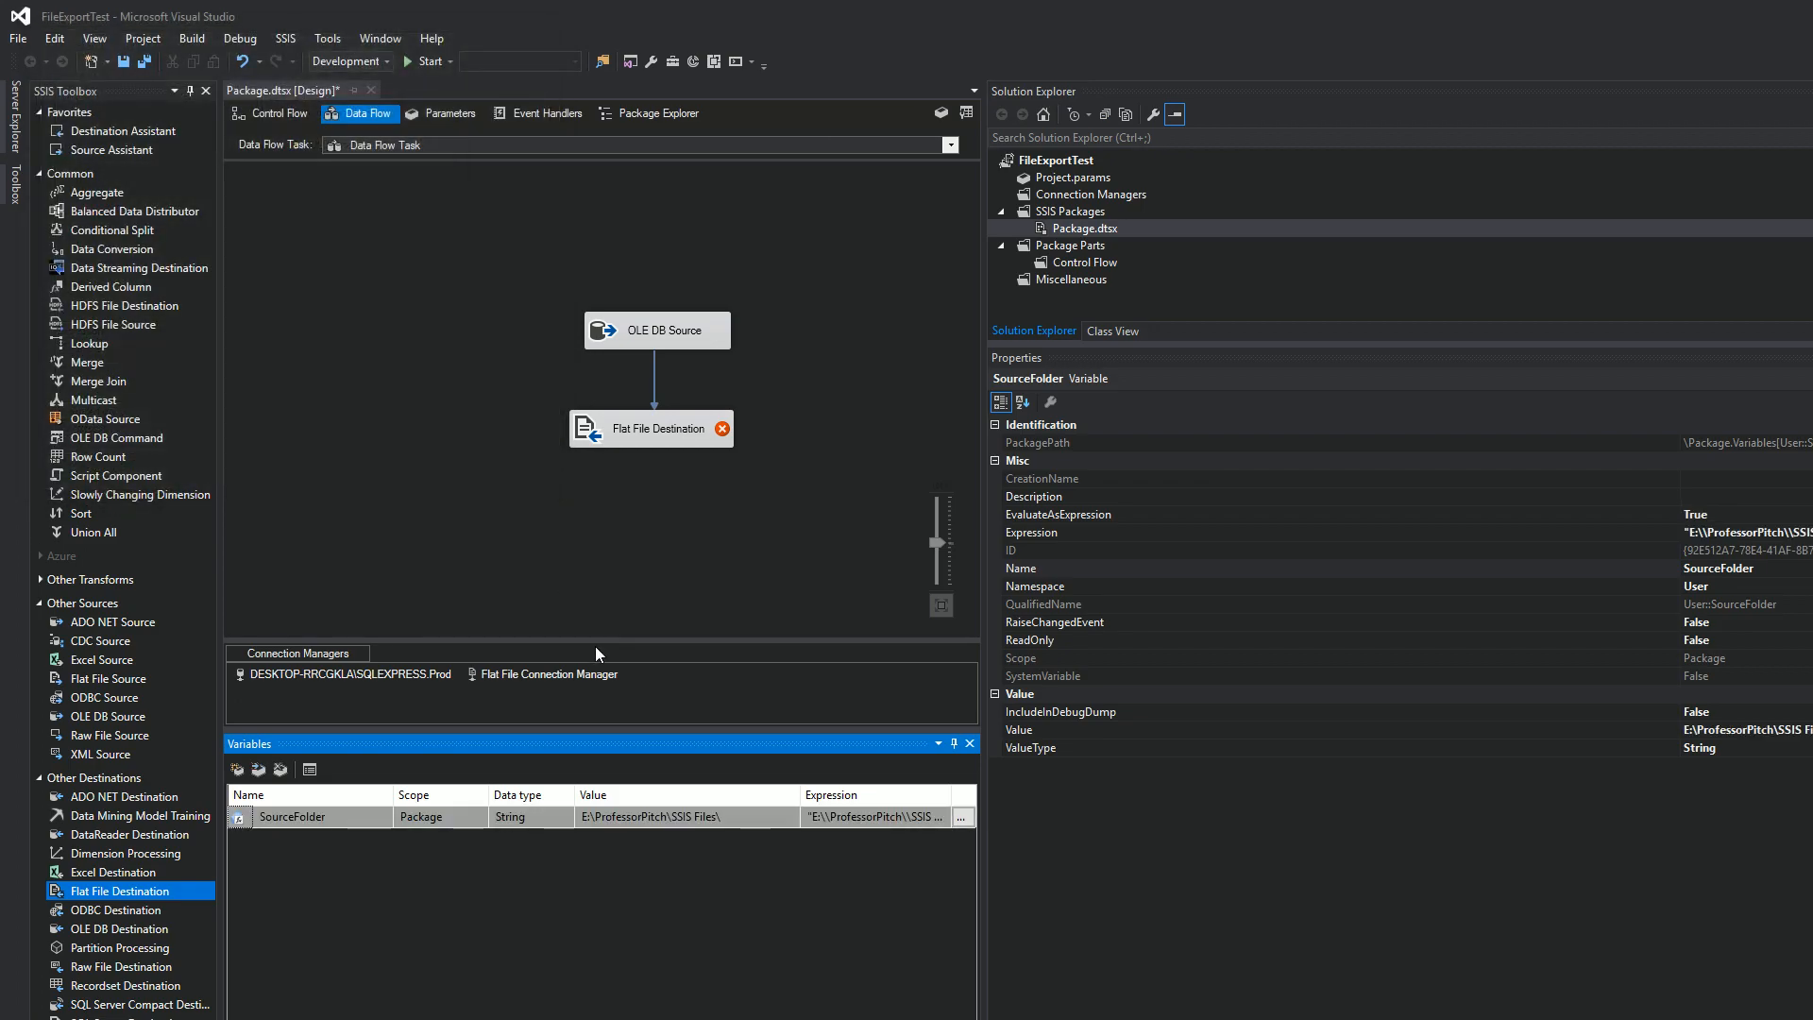
pyautogui.click(238, 768)
pyautogui.write('FileName')
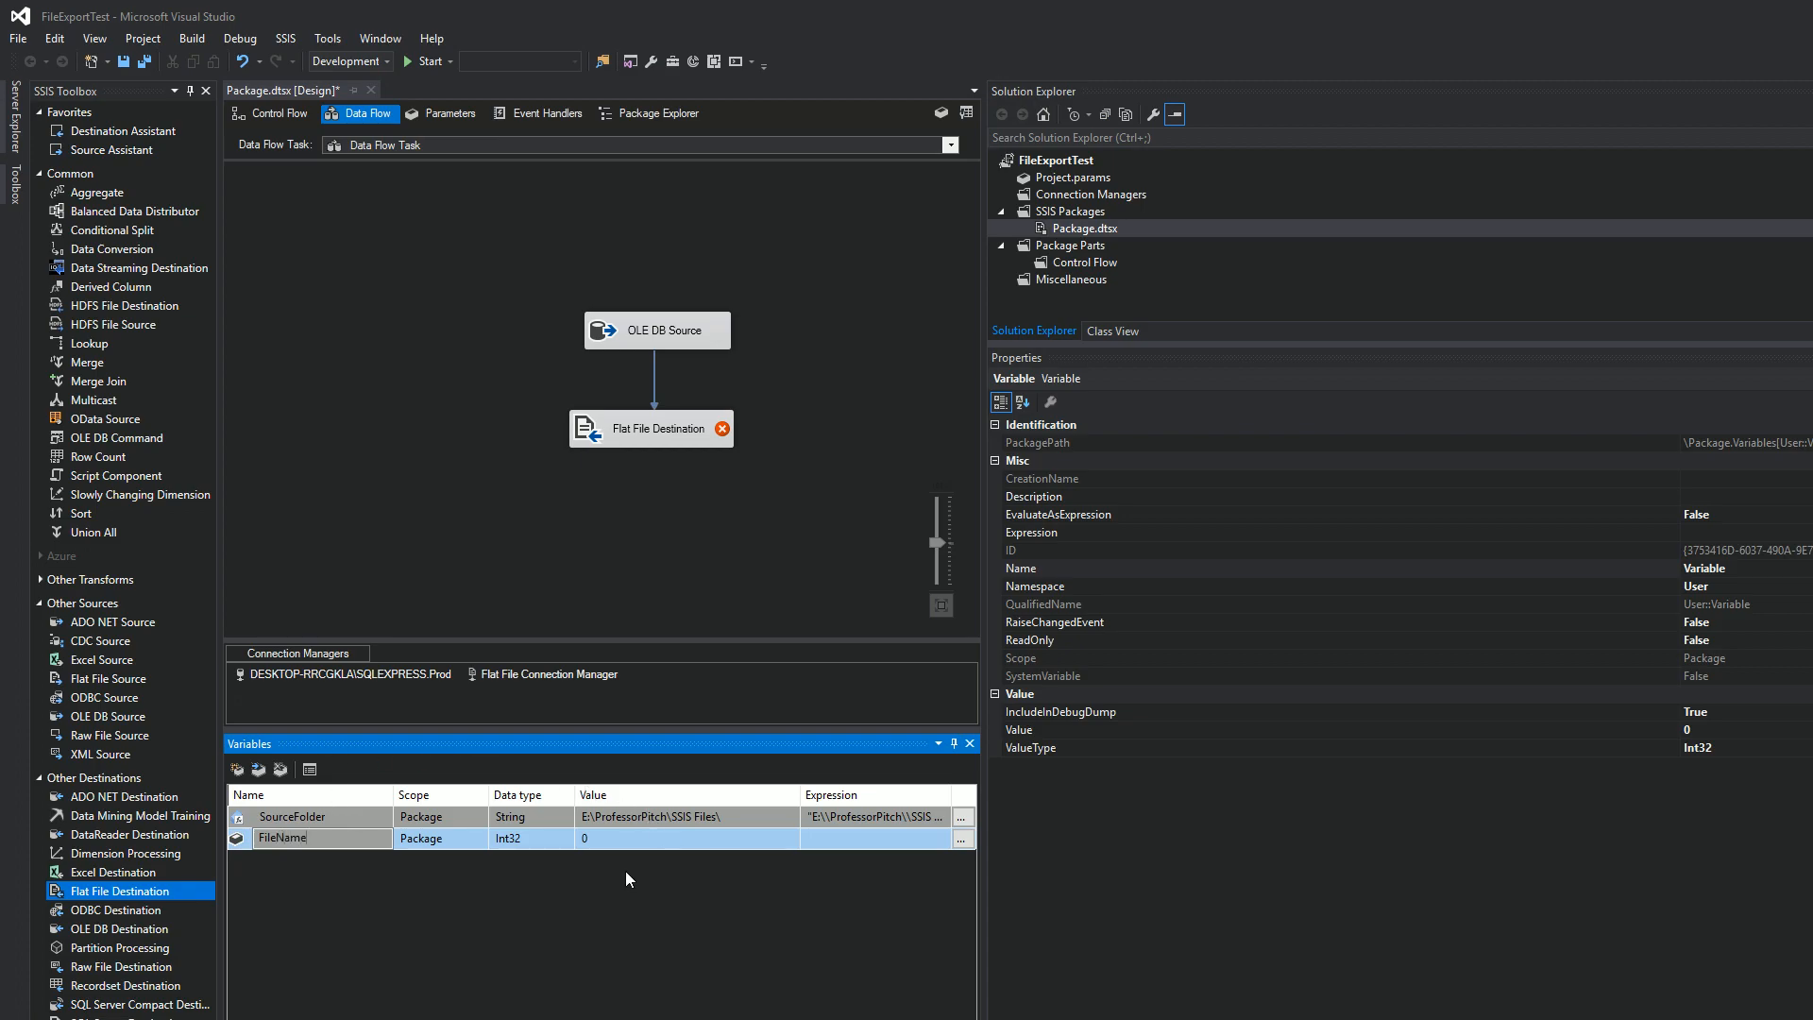
# Make FileName a String with a DATEPART-based expression evaluating to 20180804_flatfile.txt.
pyautogui.click(521, 837)
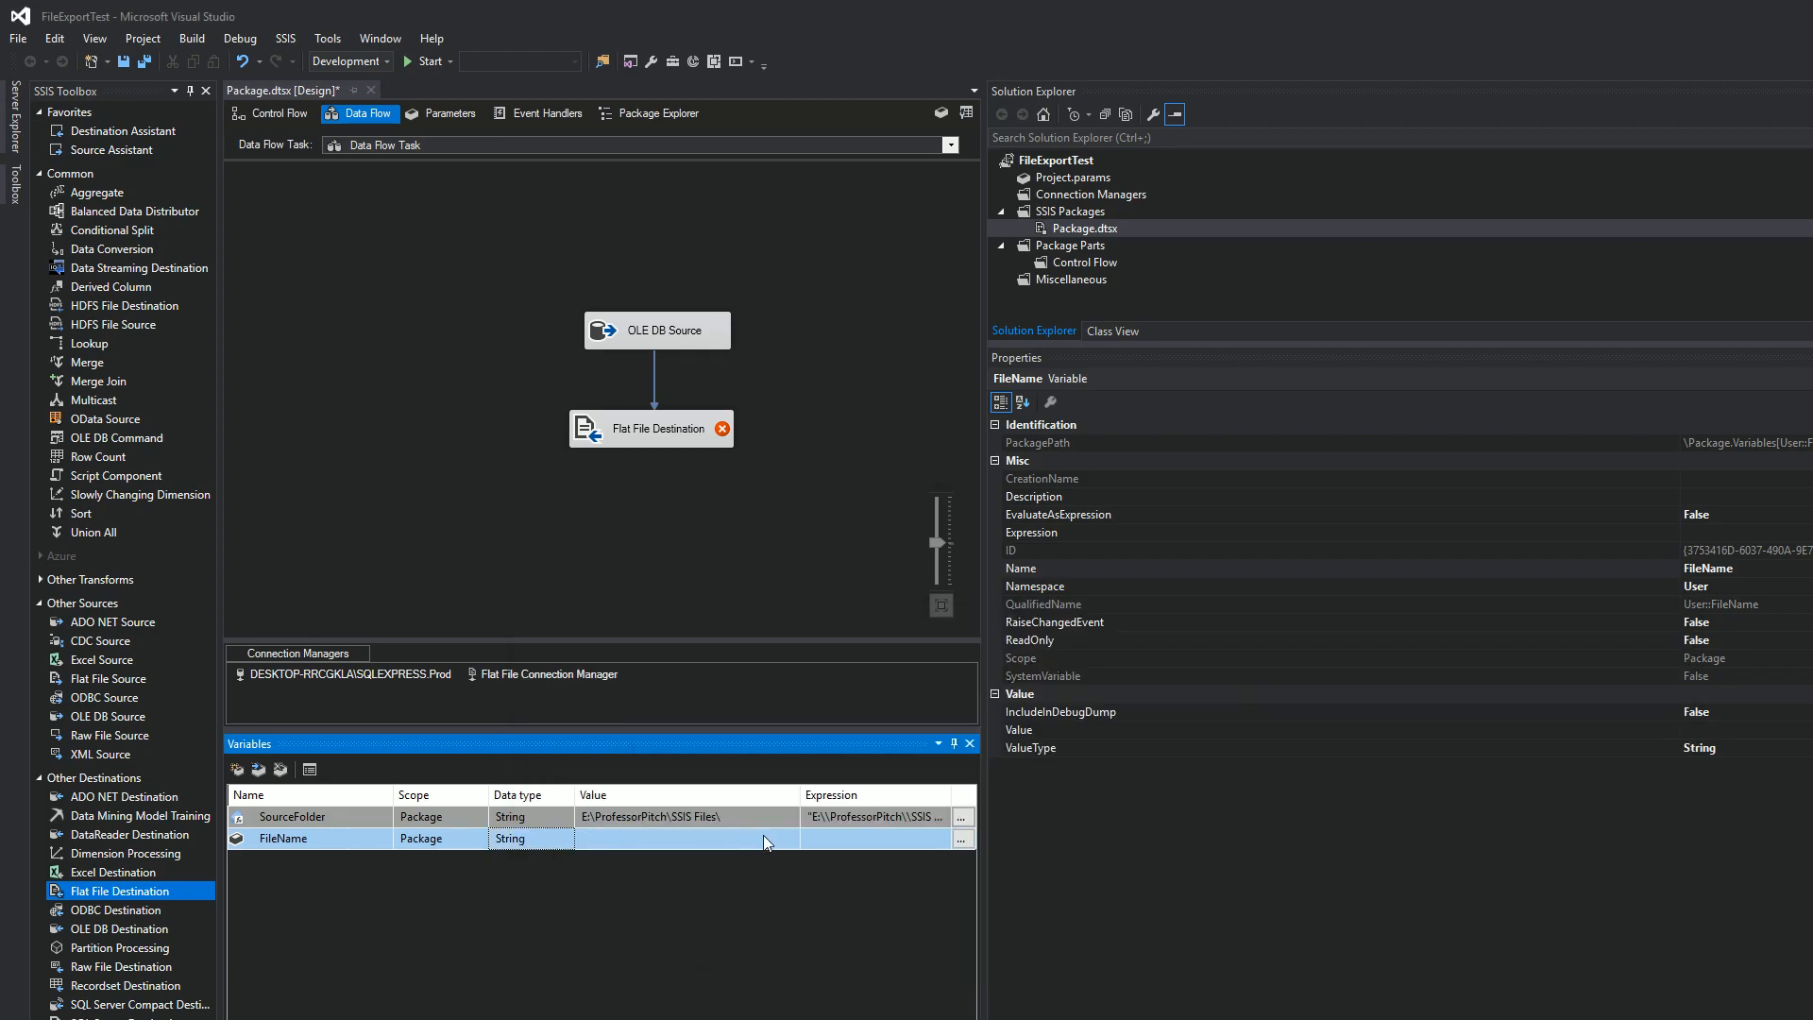
pyautogui.click(961, 839)
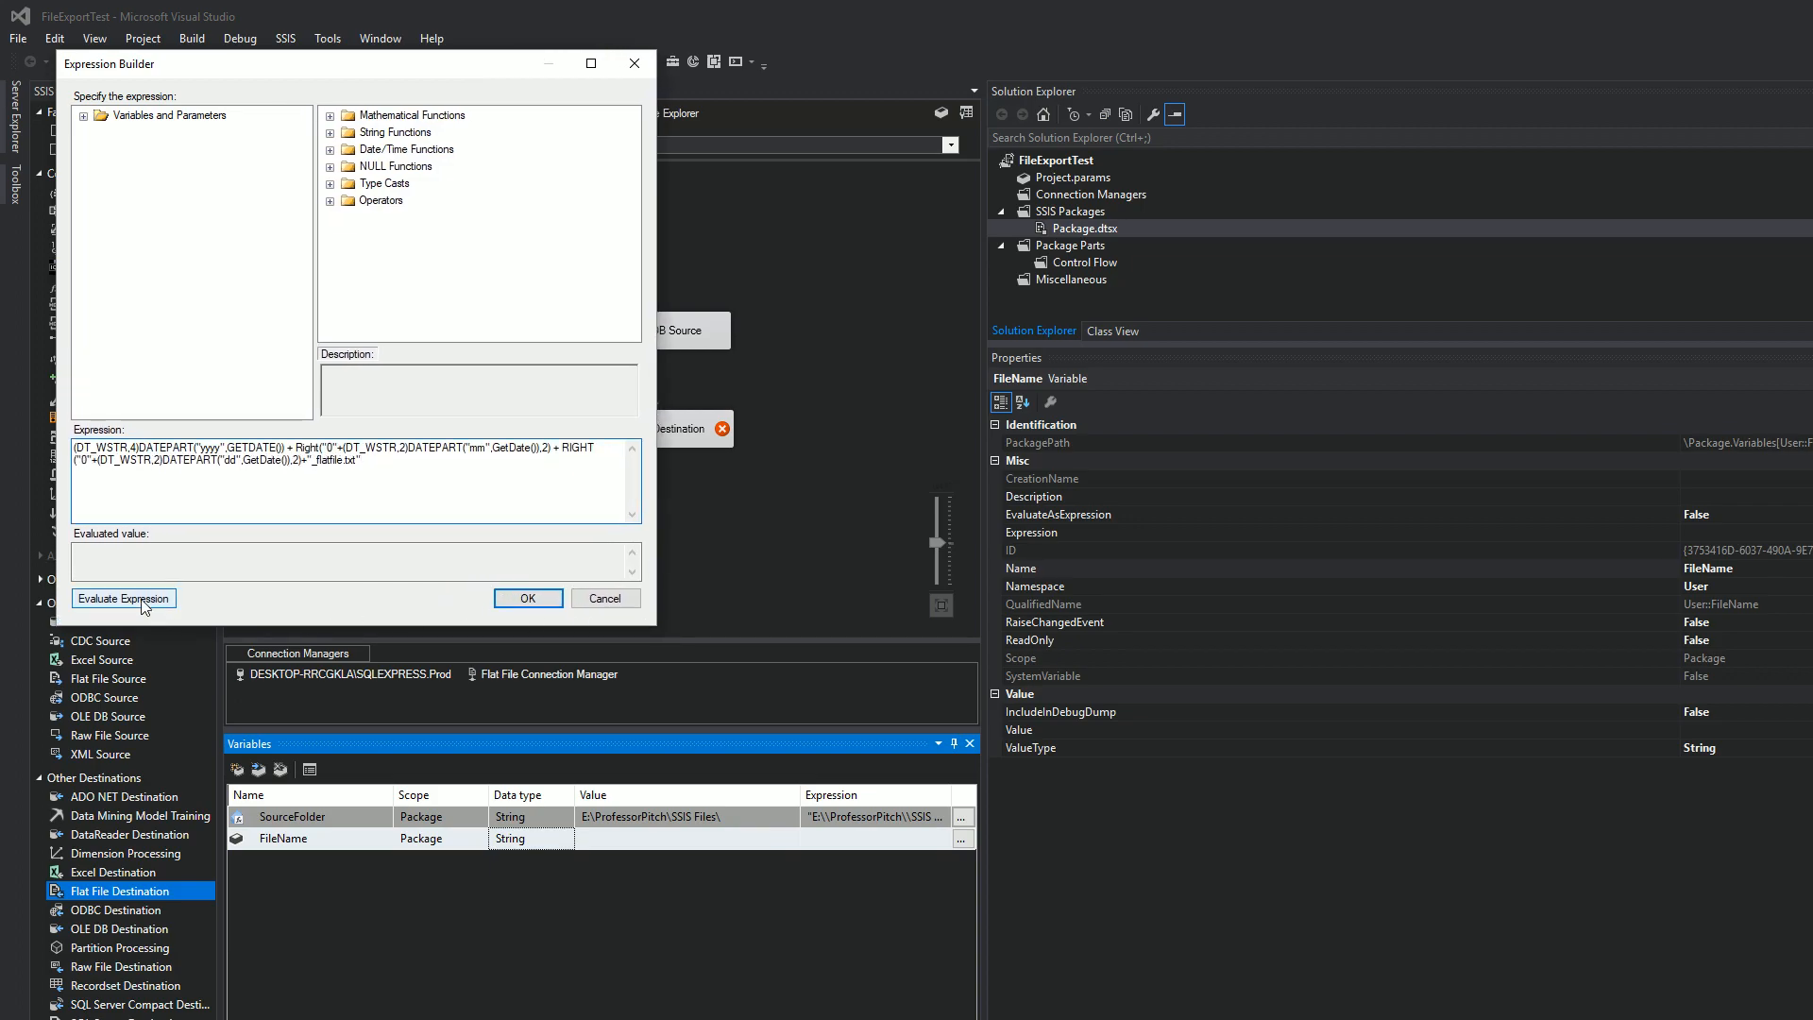
pyautogui.click(123, 599)
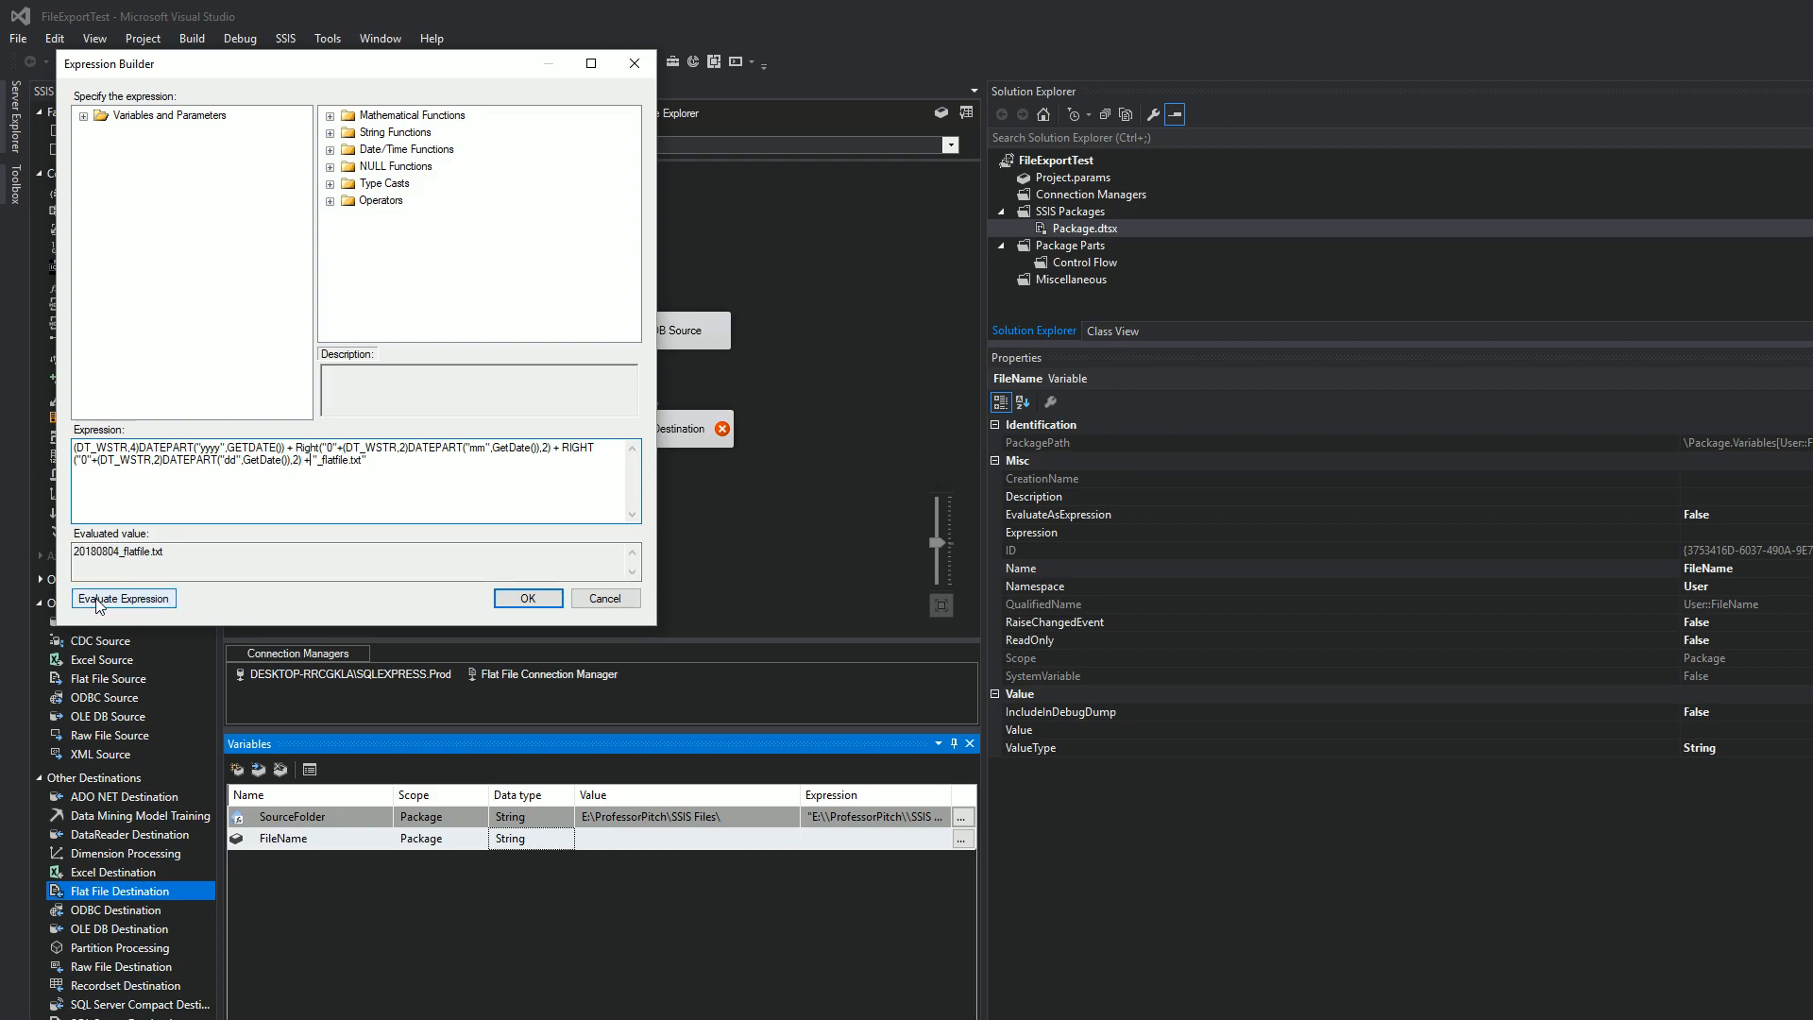
pyautogui.click(527, 598)
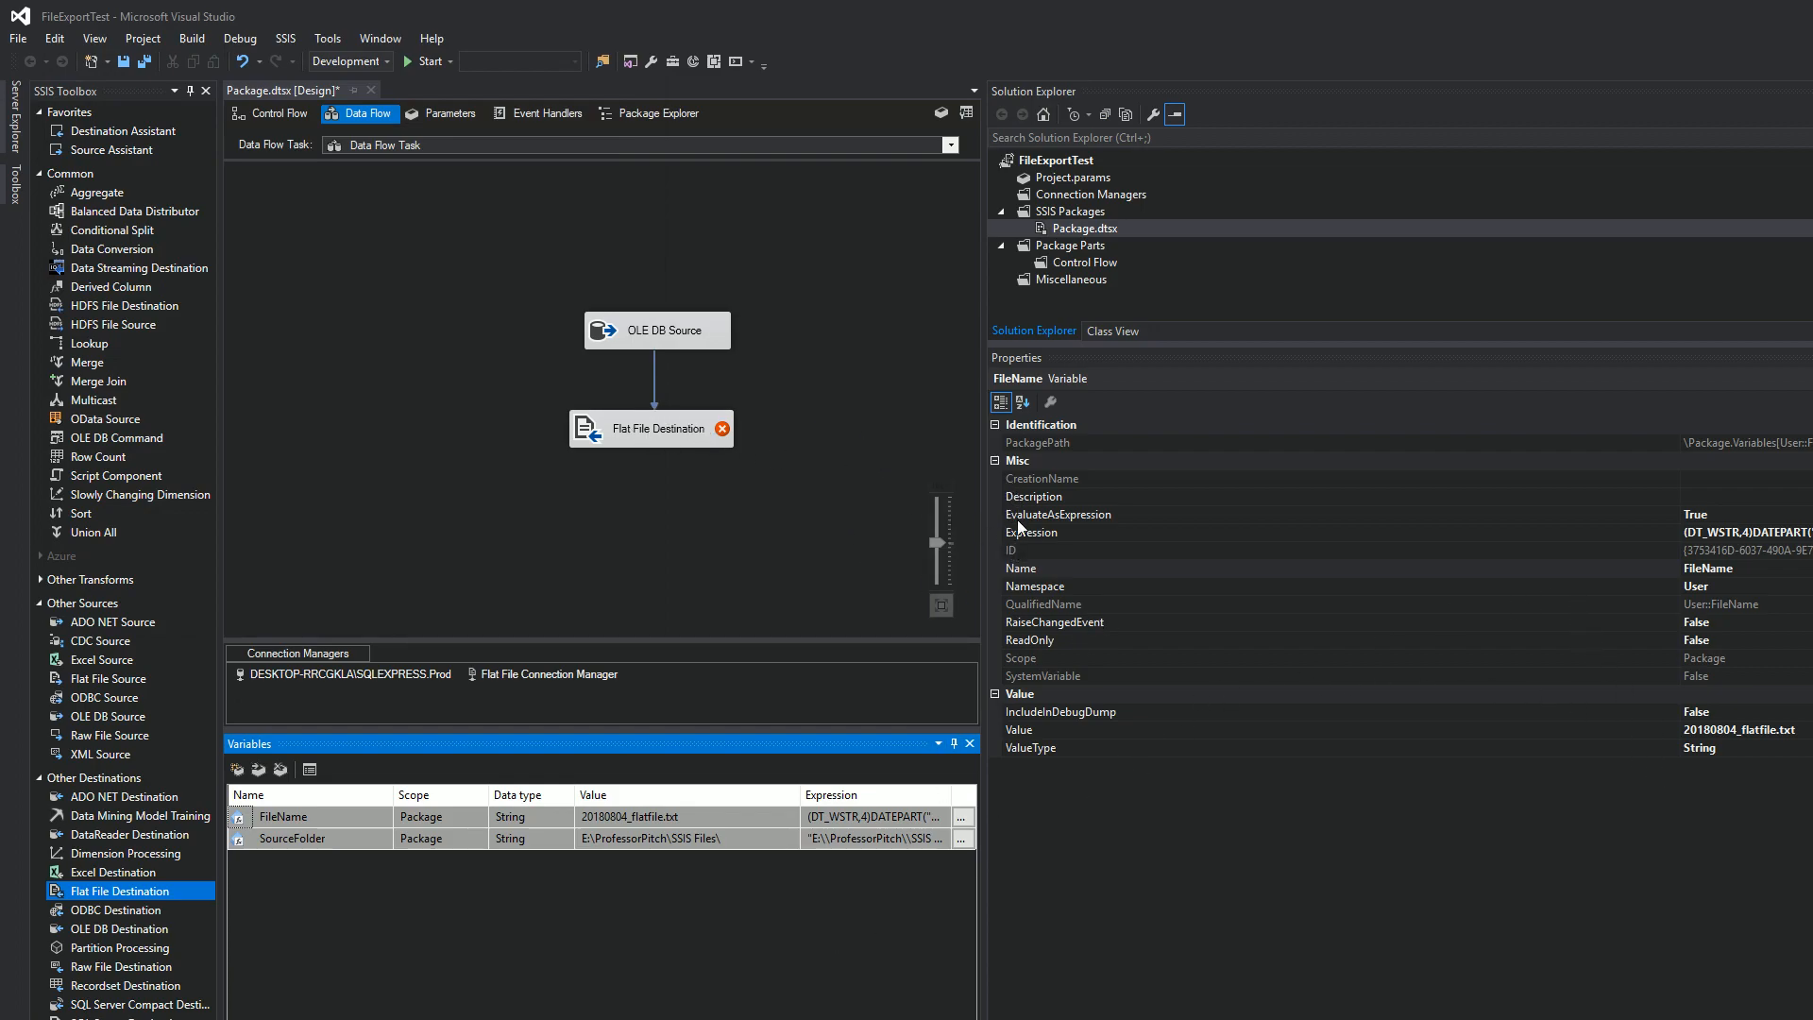
pyautogui.moveTo(1064, 546)
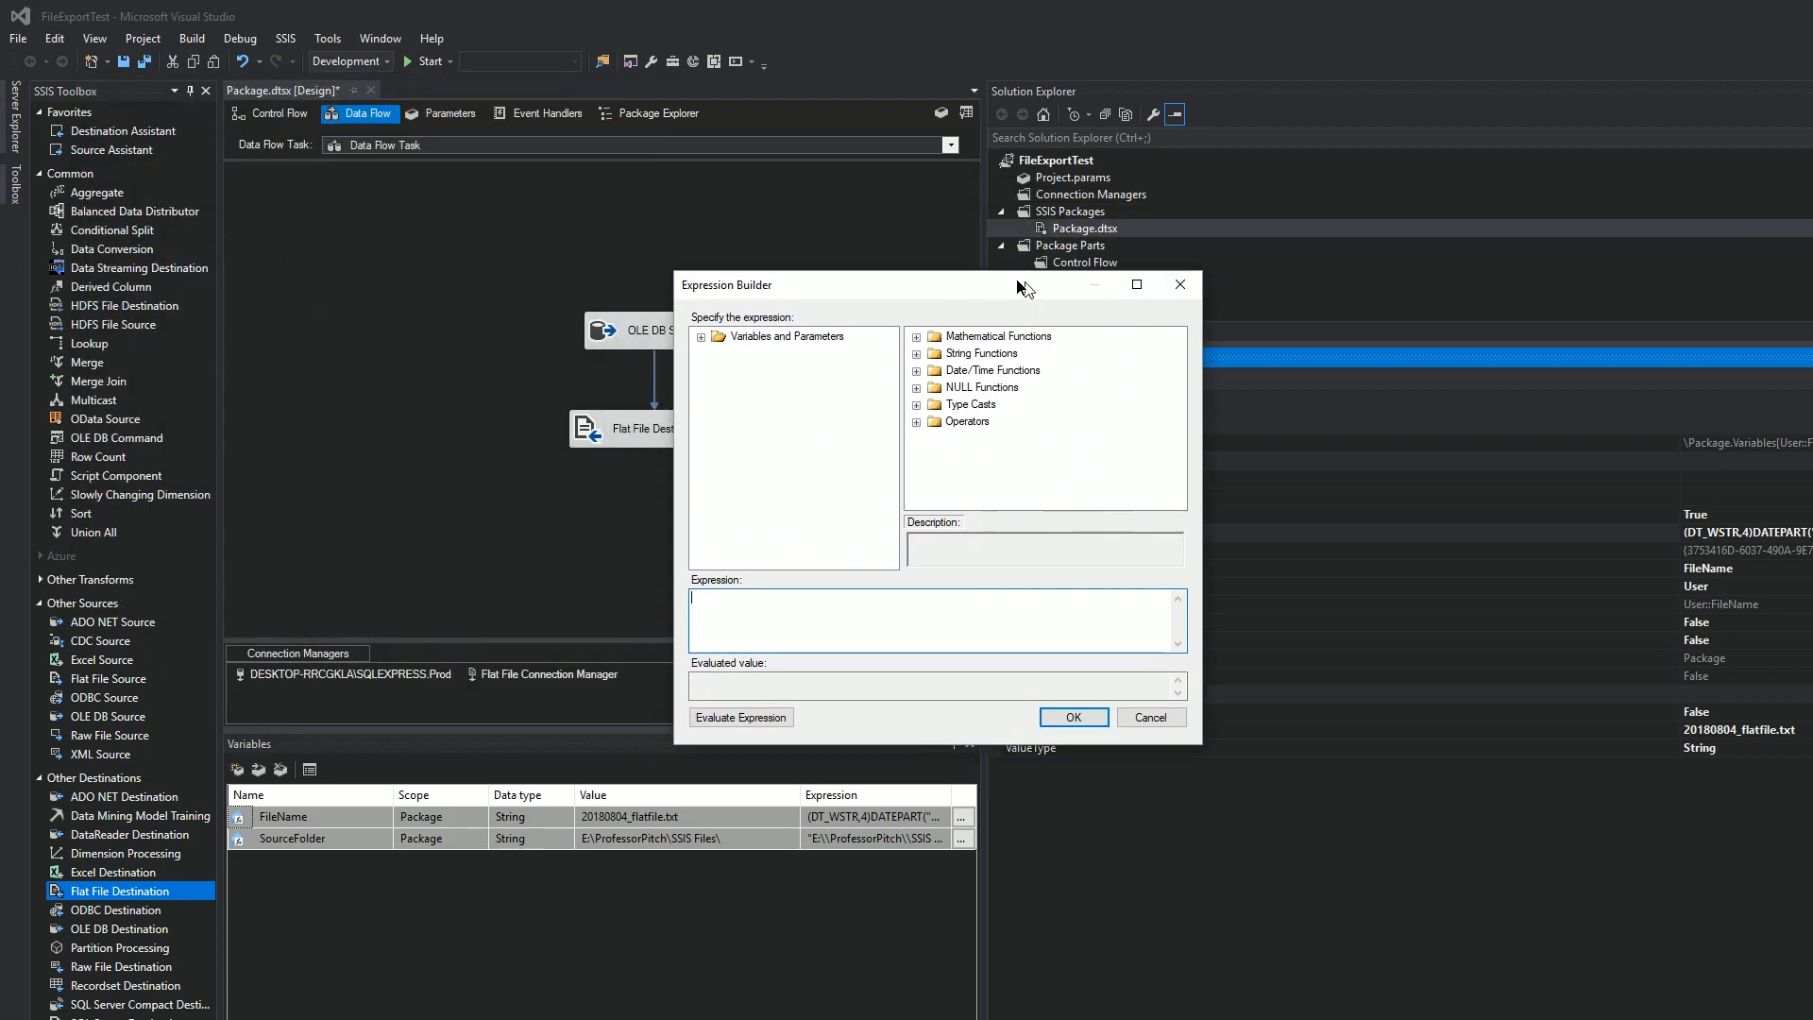
# Set FileName's expression to @[User::SourceFolder]+"\\"+@[User::FileName] and confirm the full path.
pyautogui.click(684, 336)
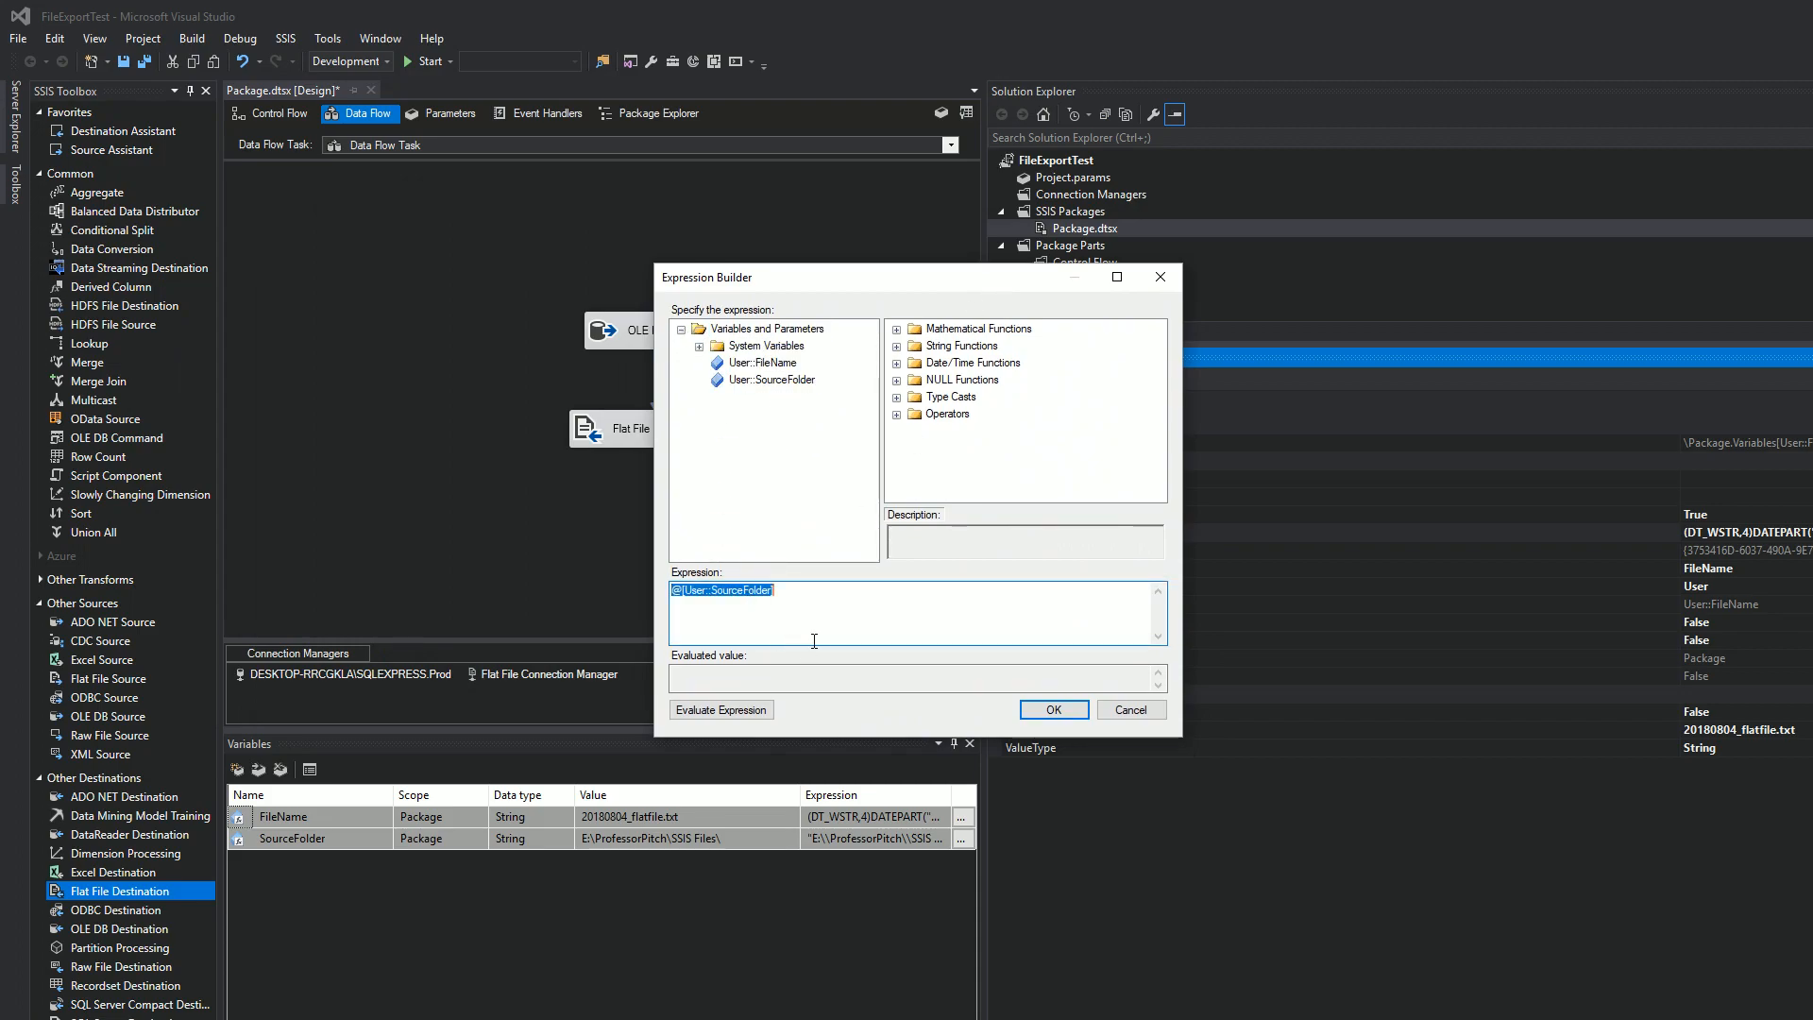
pyautogui.write('+')
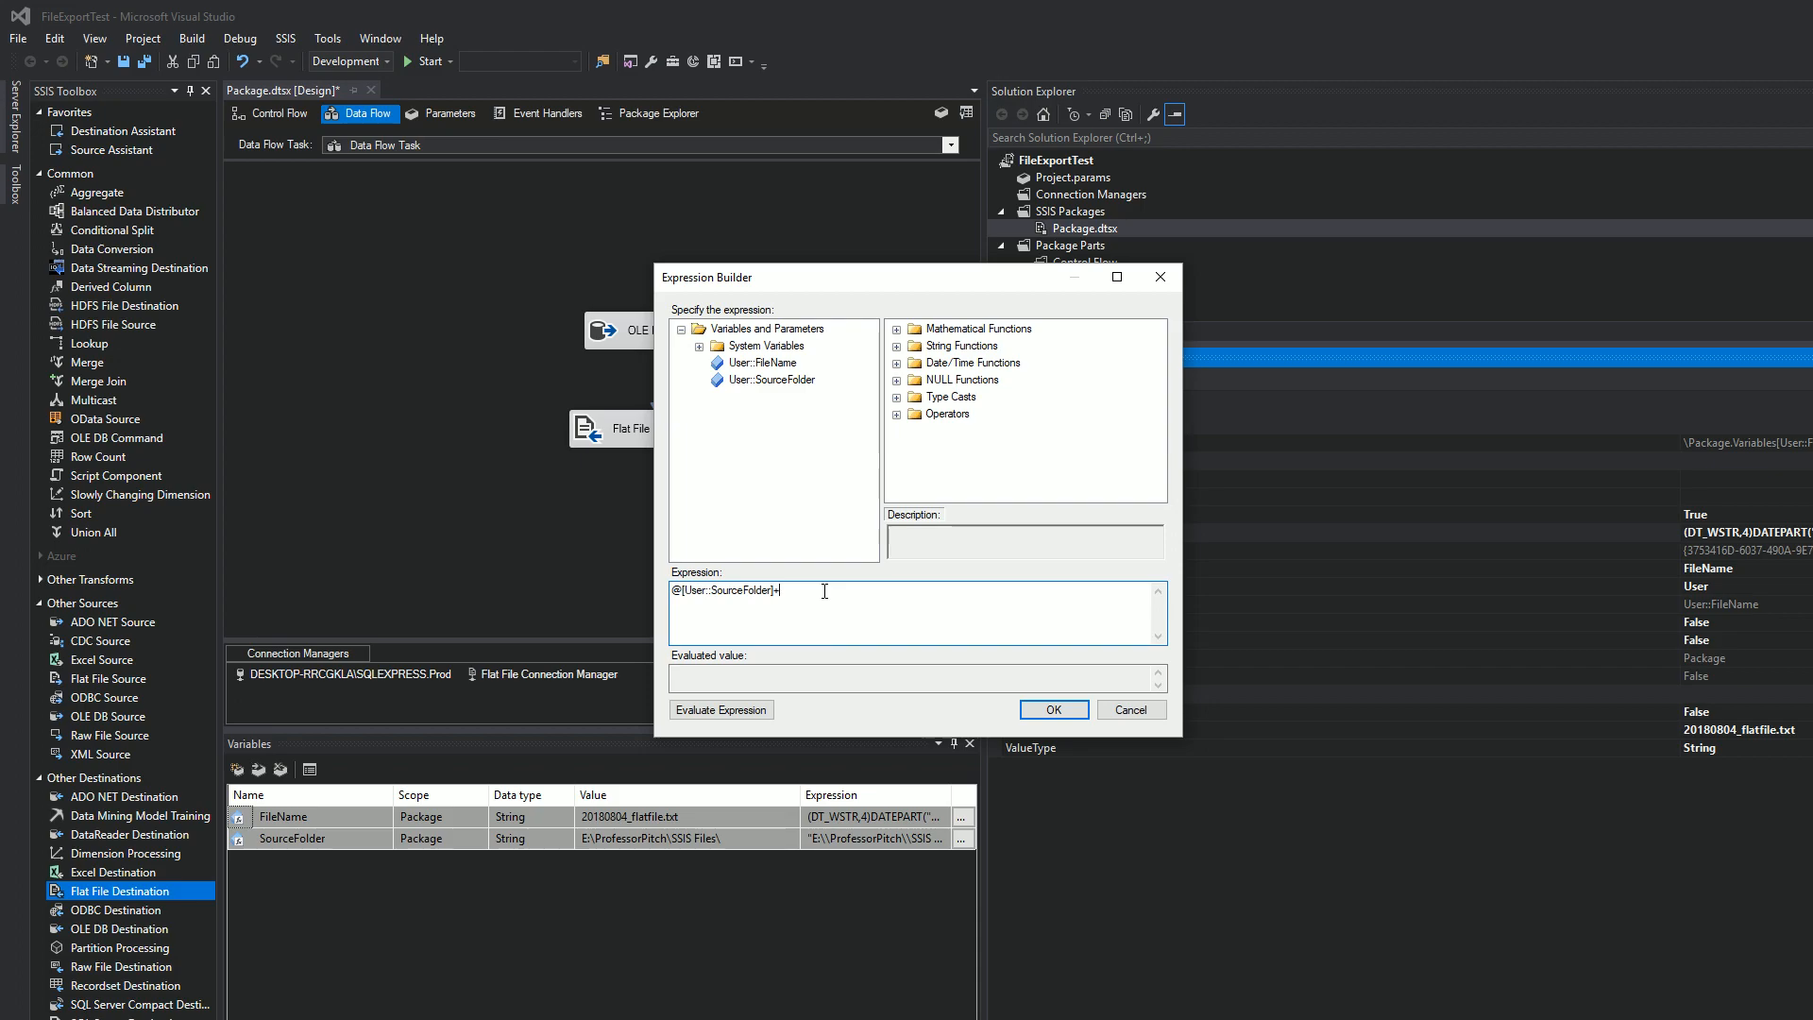
pyautogui.write('"\\\\')
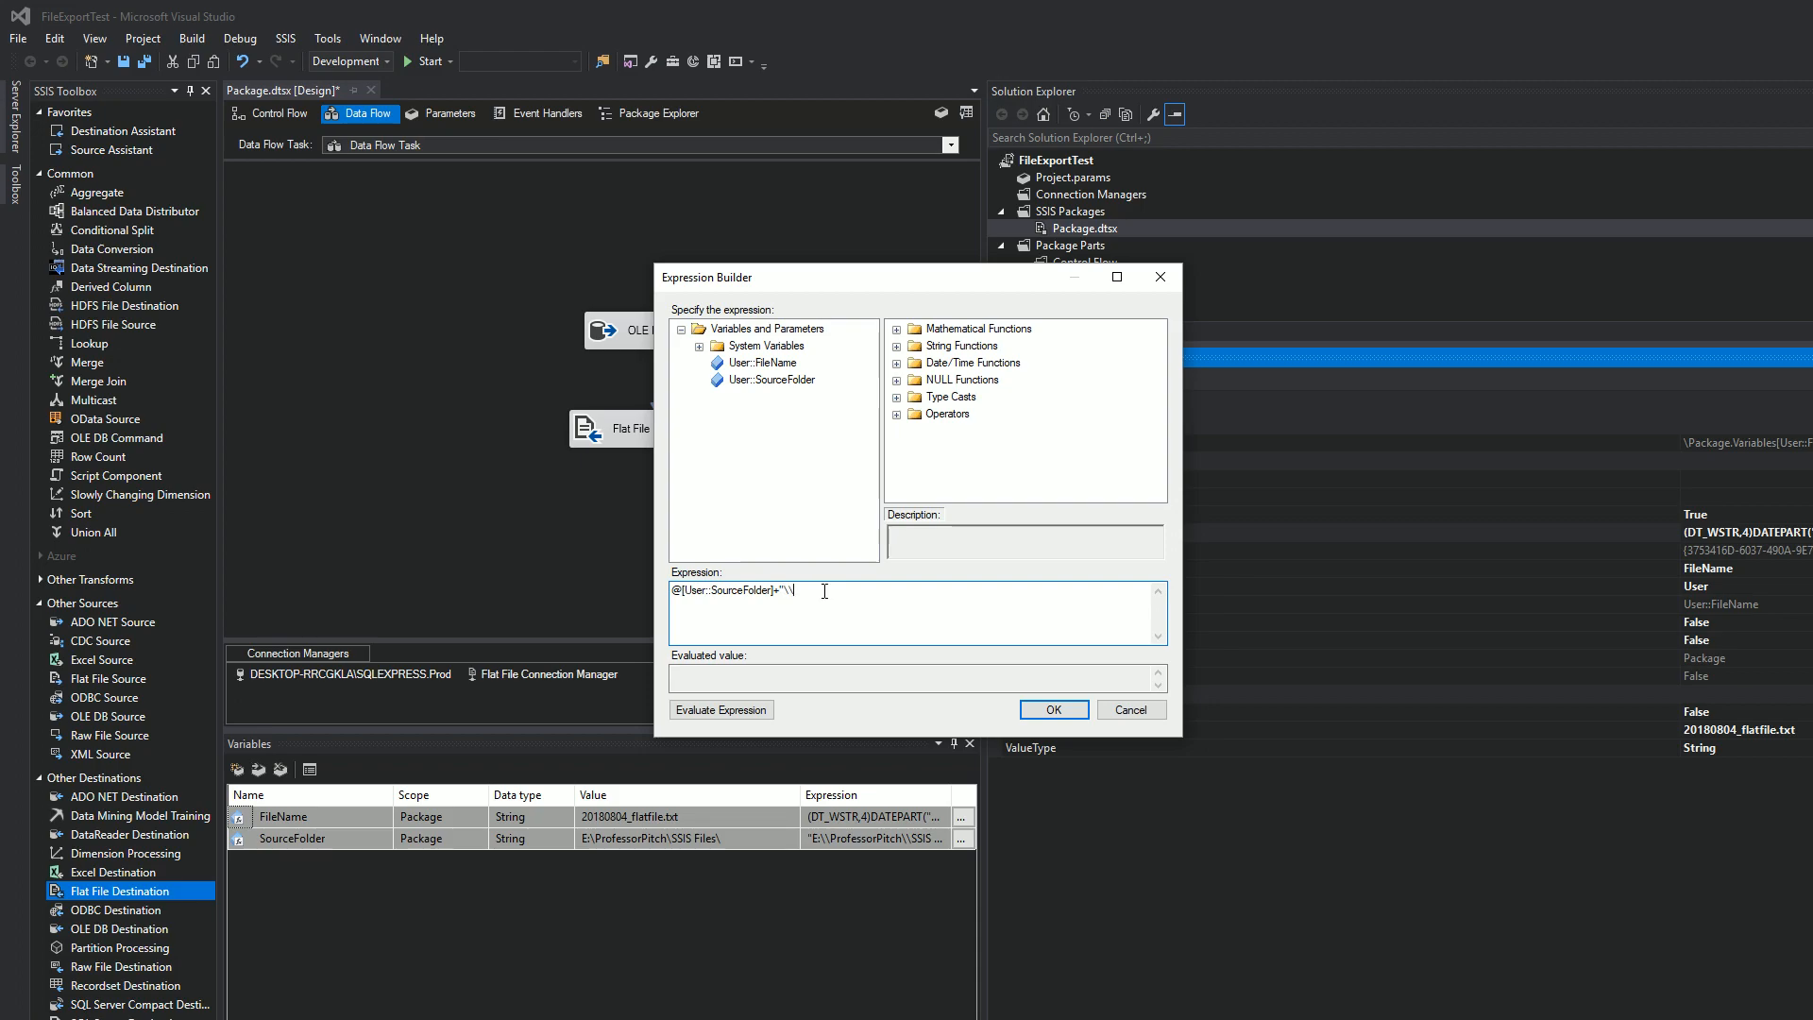
pyautogui.write('+')
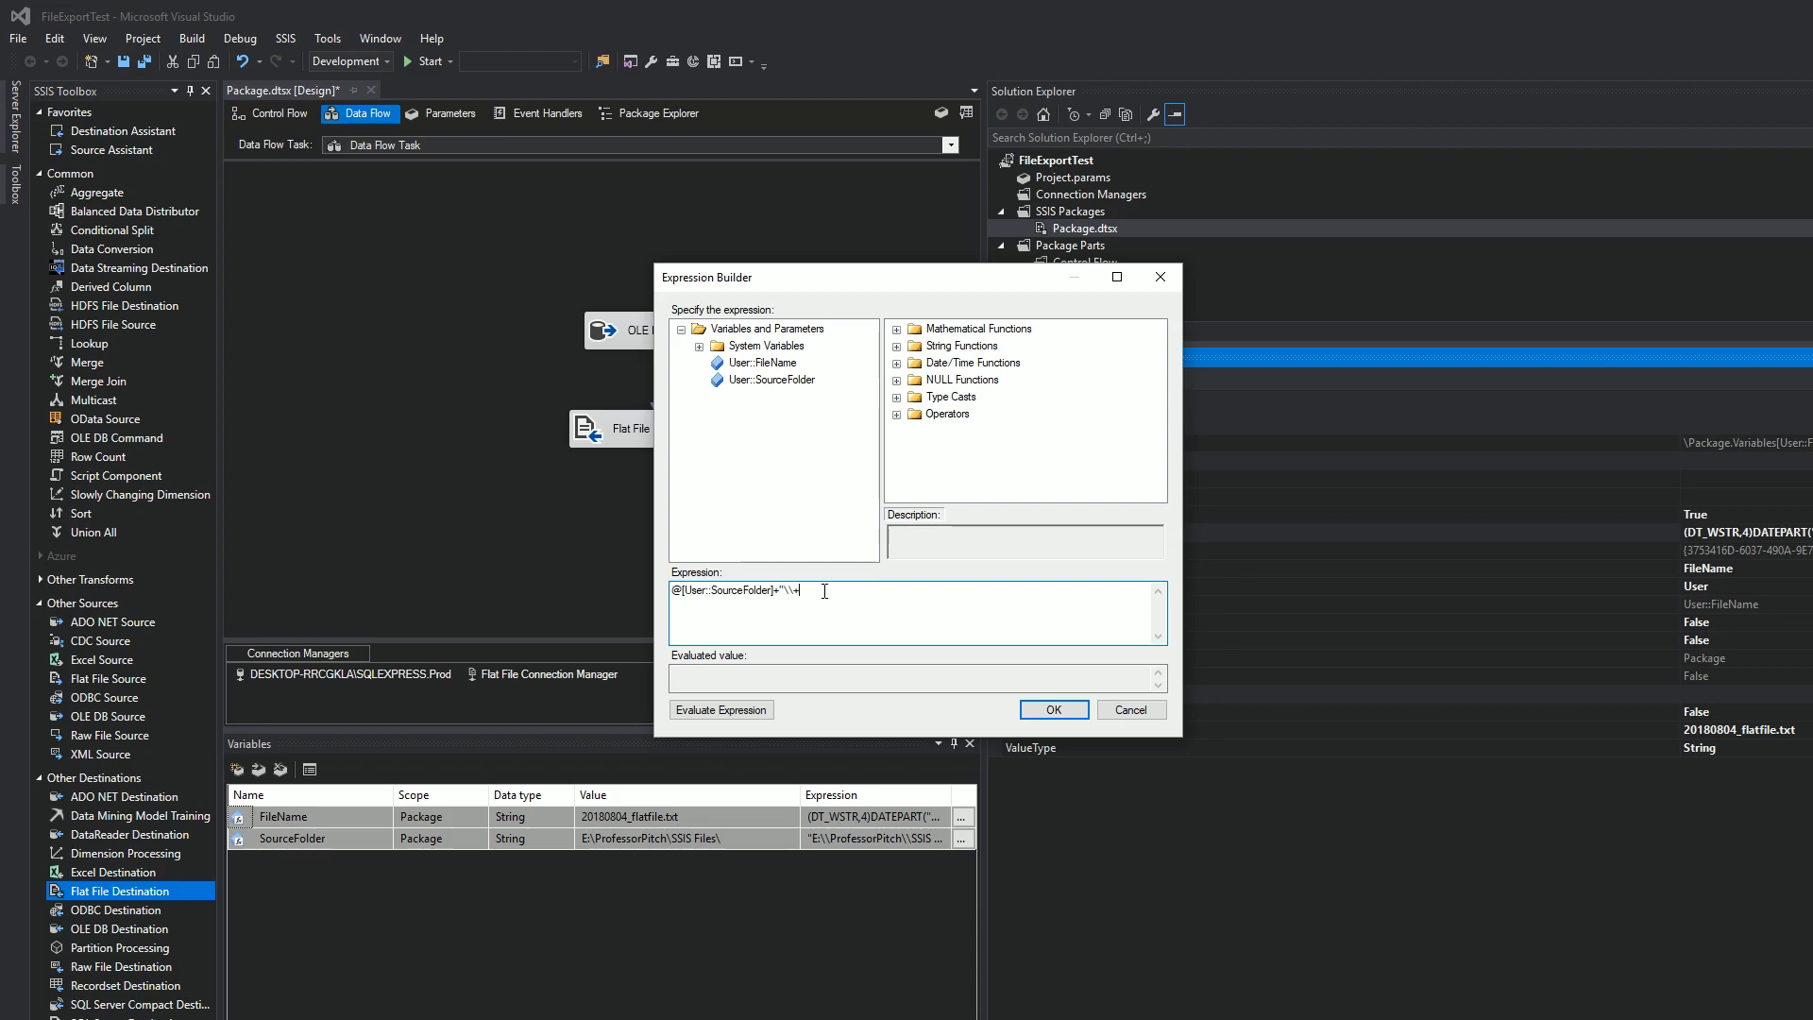
pyautogui.moveTo(810, 574)
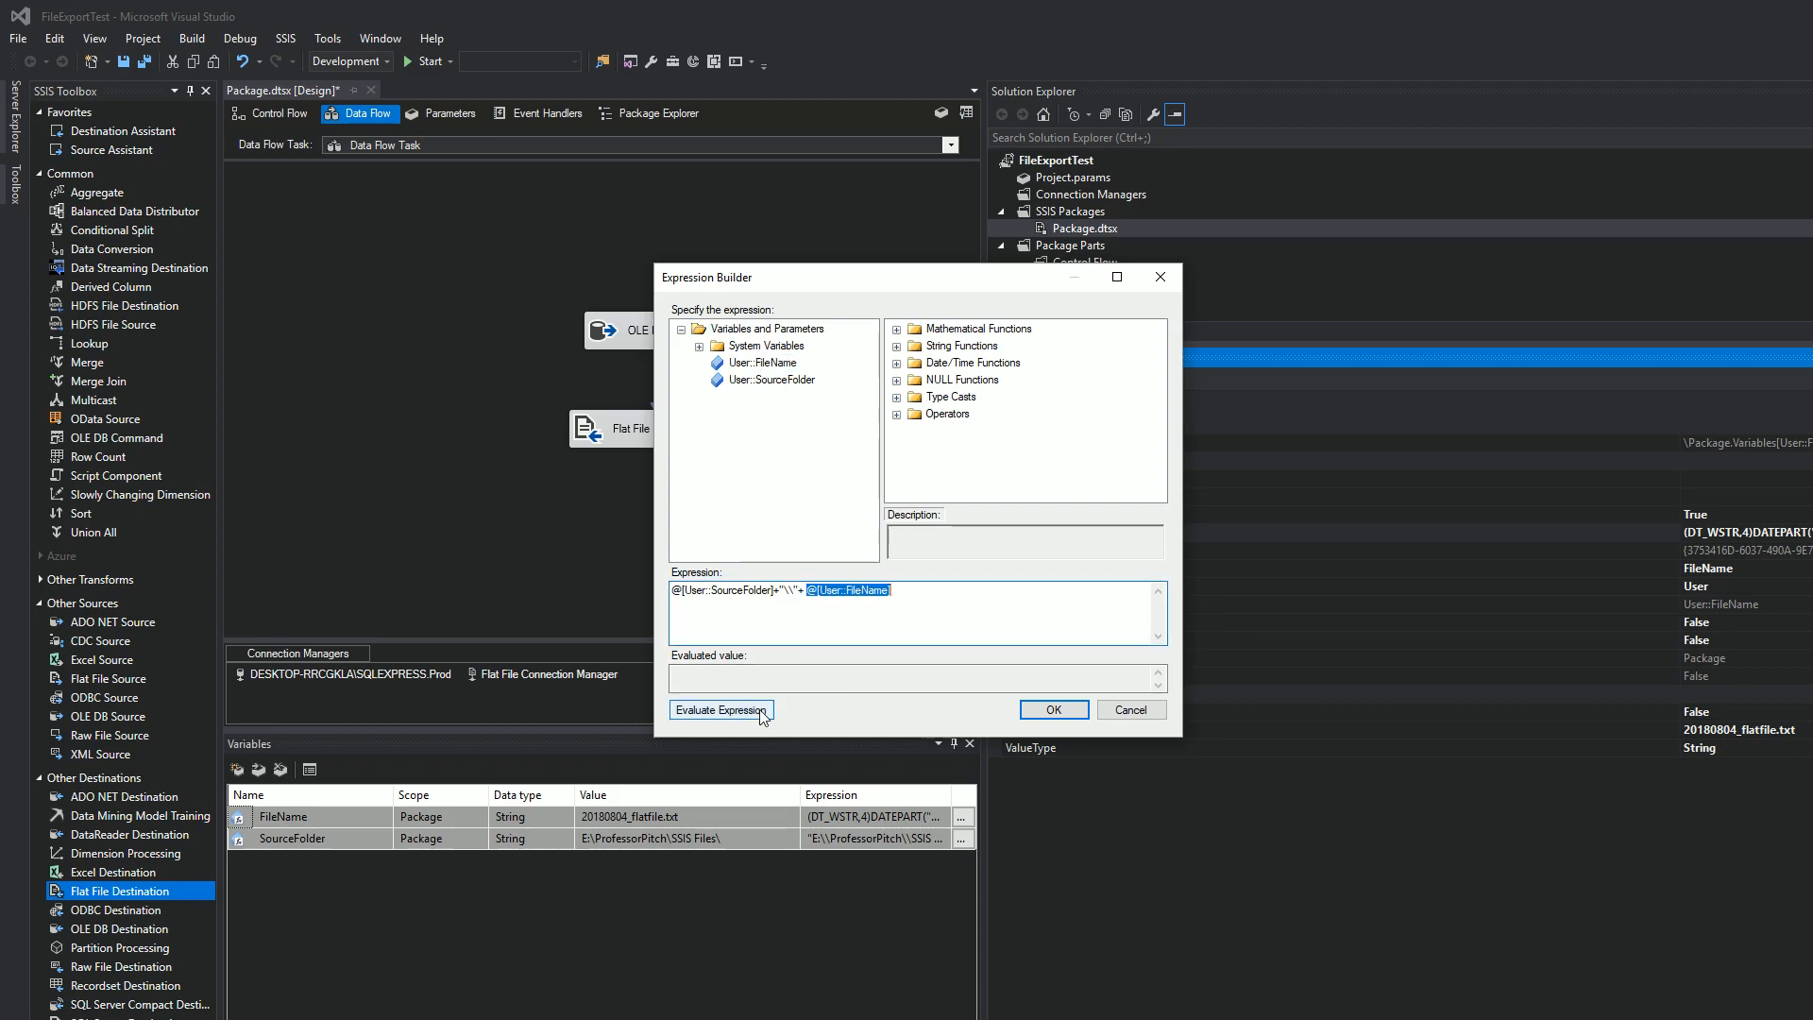
pyautogui.click(719, 708)
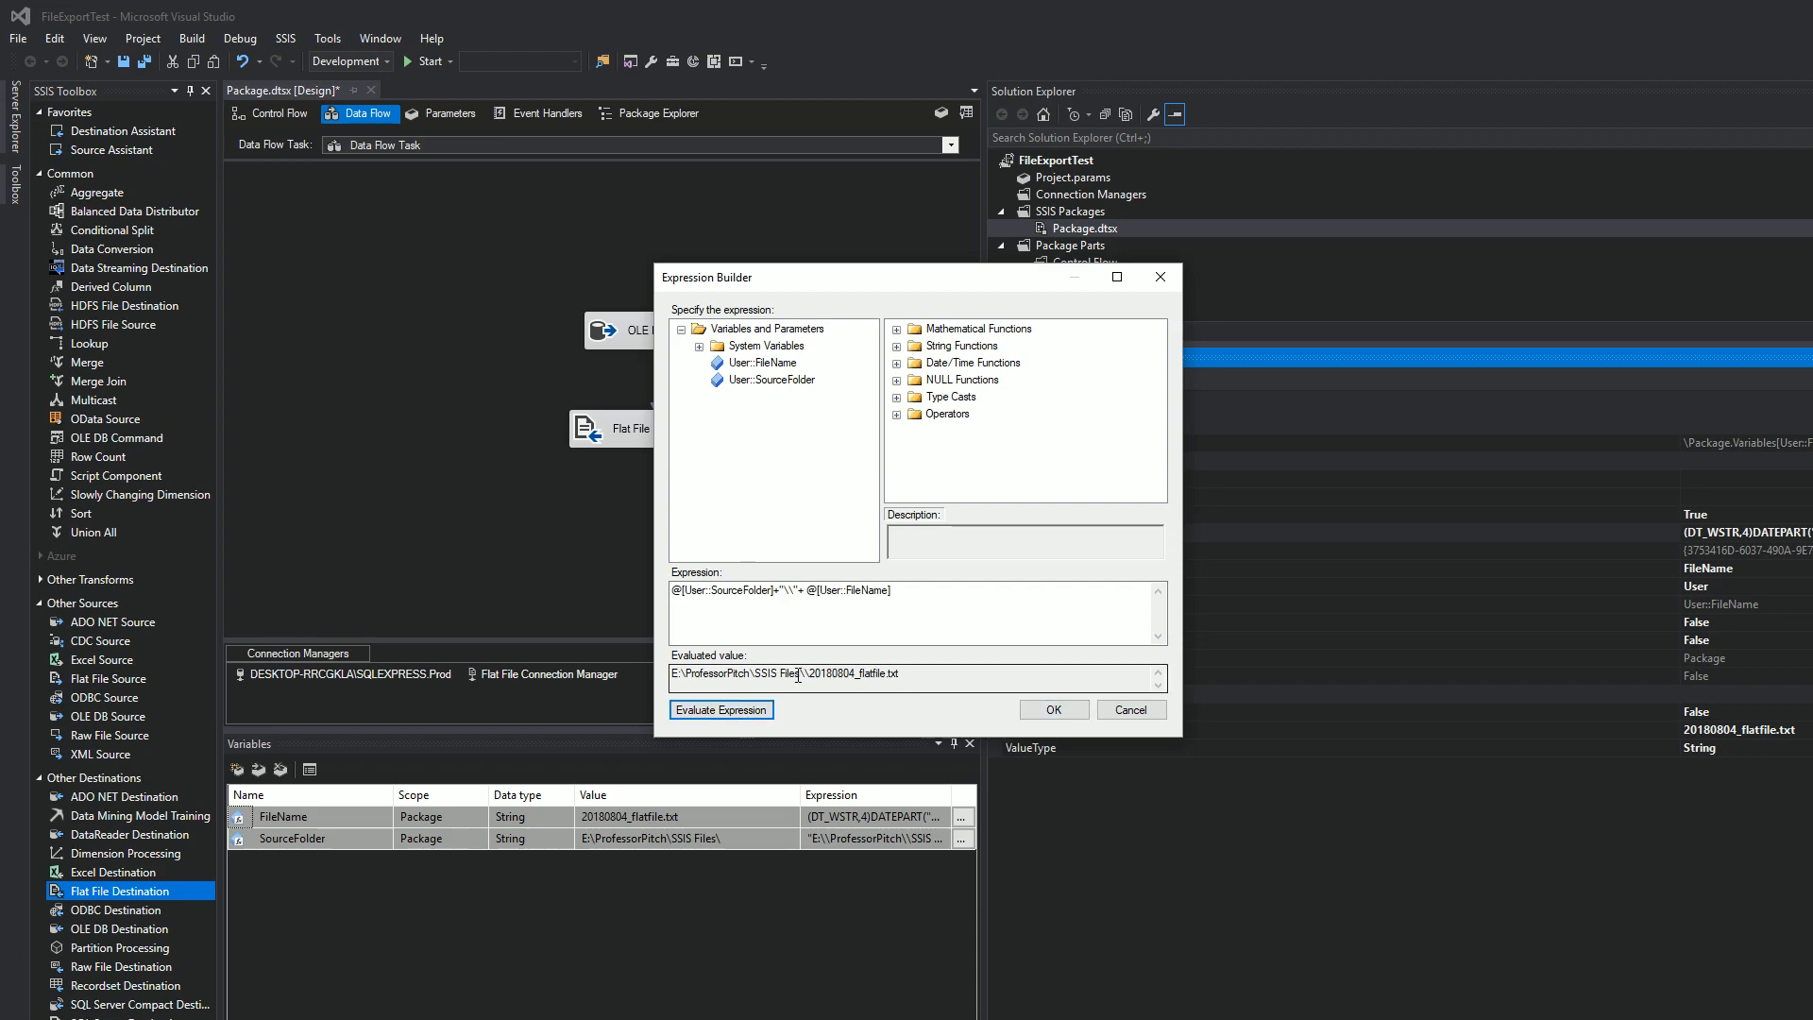
pyautogui.click(1050, 708)
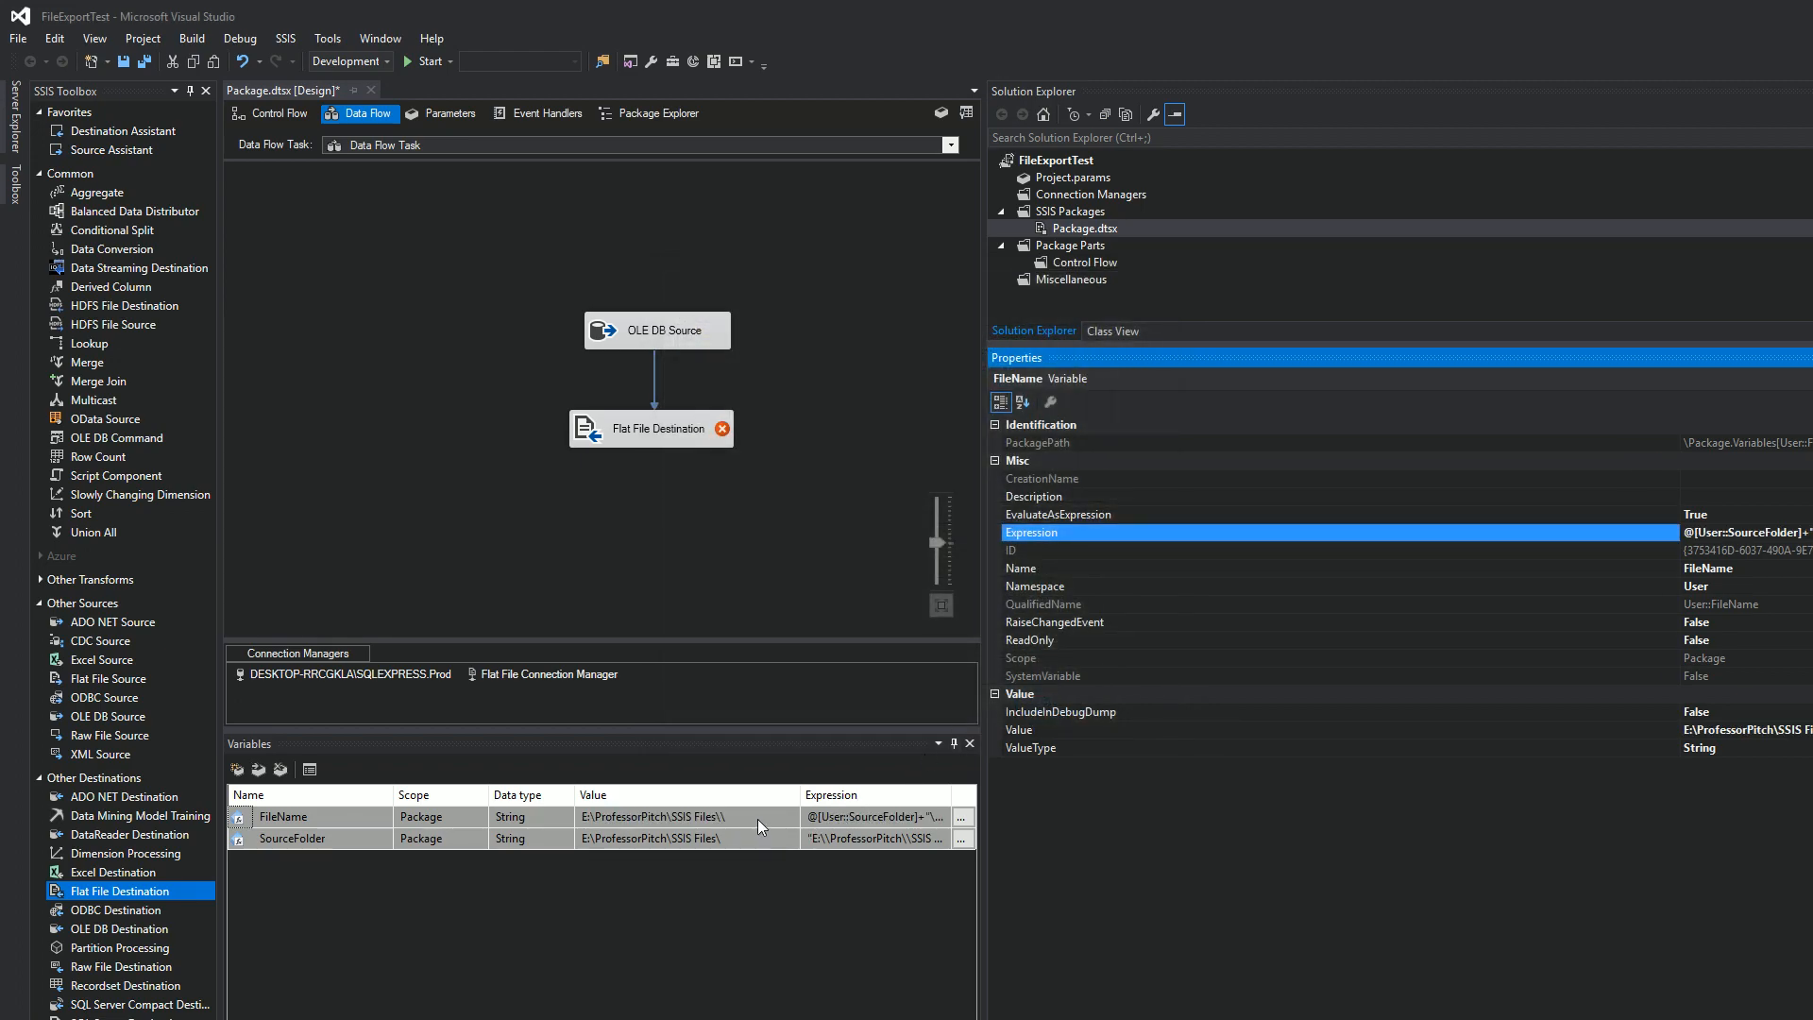
# Drop the trailing backslash from SourceFolder so it evaluates to E:\ProfessorPitch\SSIS Files.
pyautogui.click(962, 839)
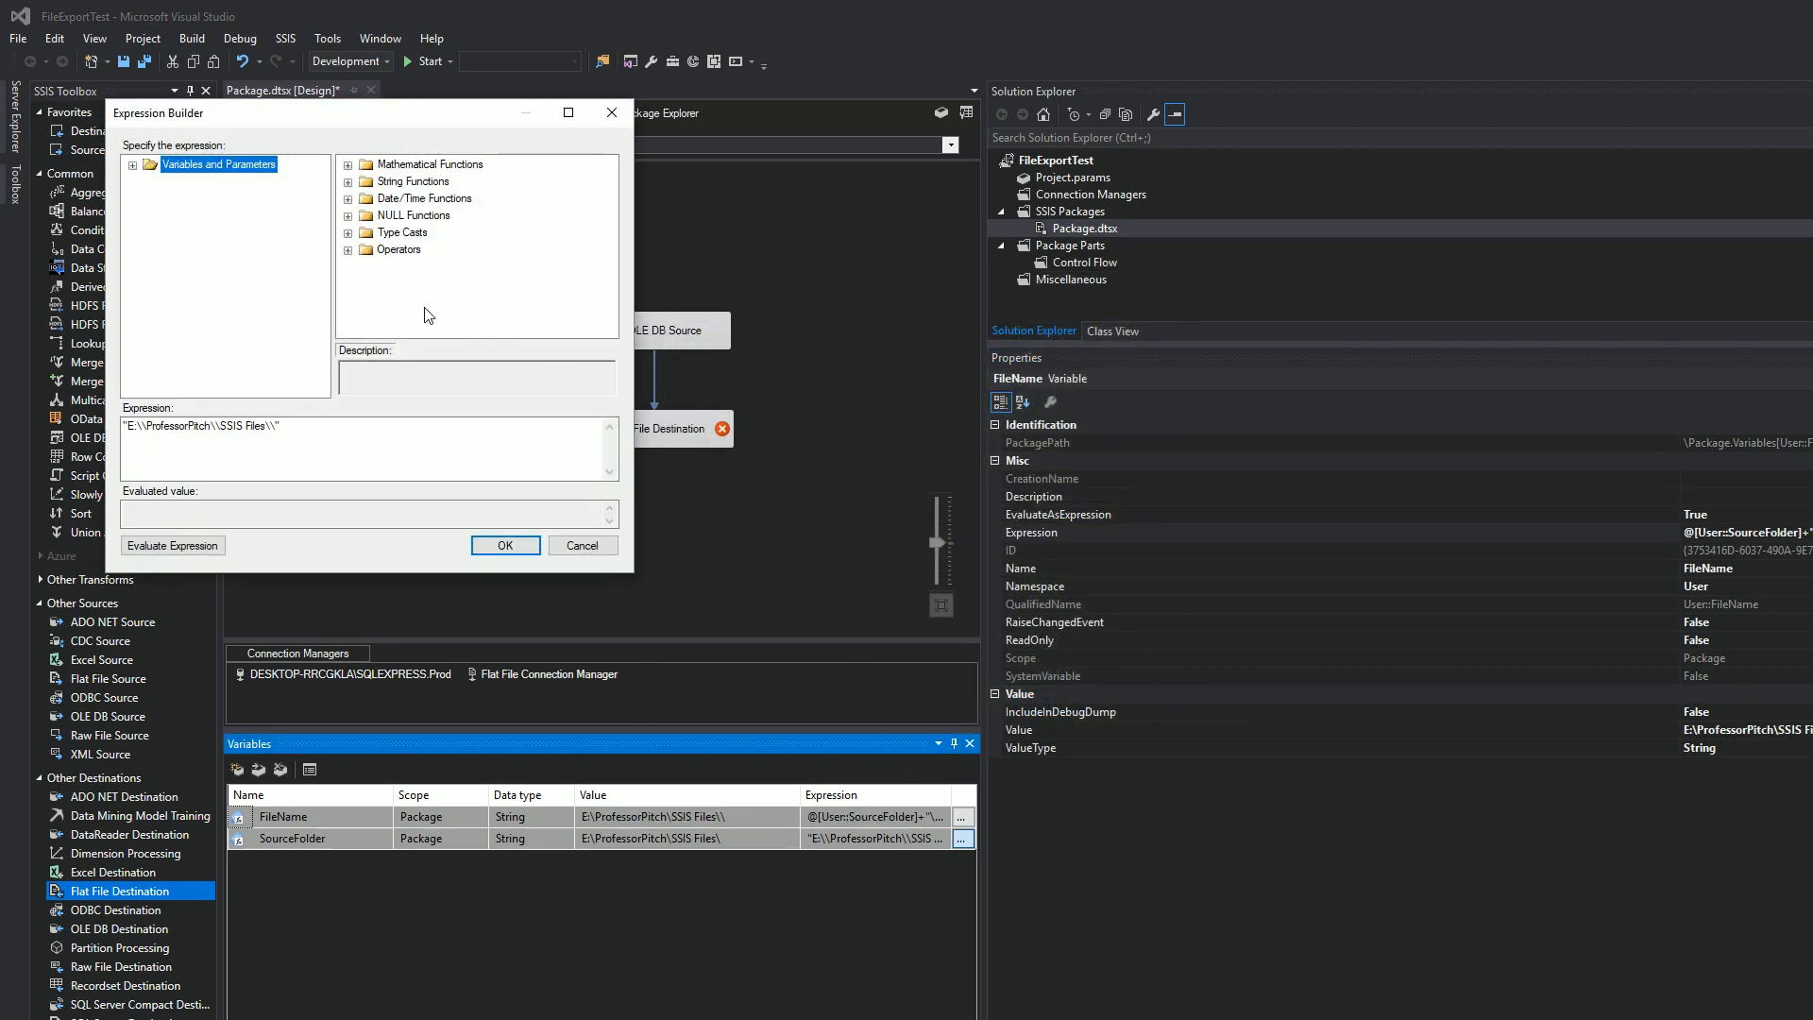
pyautogui.click(266, 425)
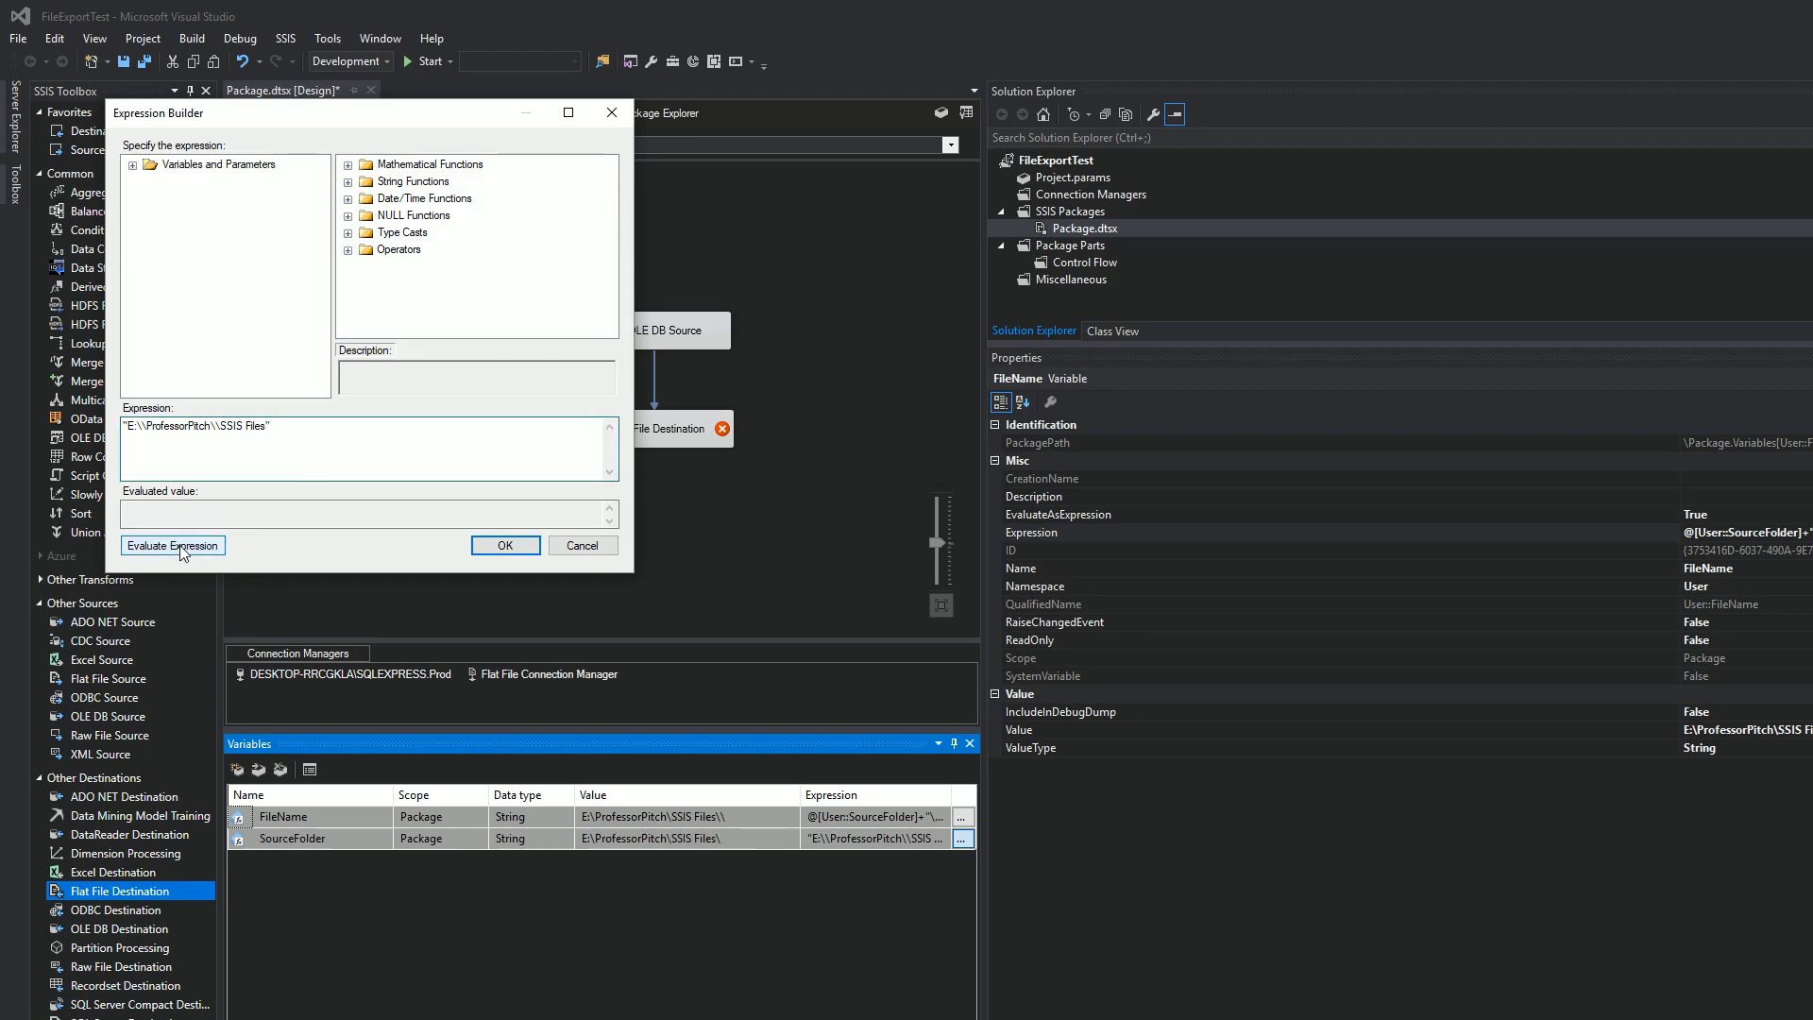
pyautogui.click(172, 543)
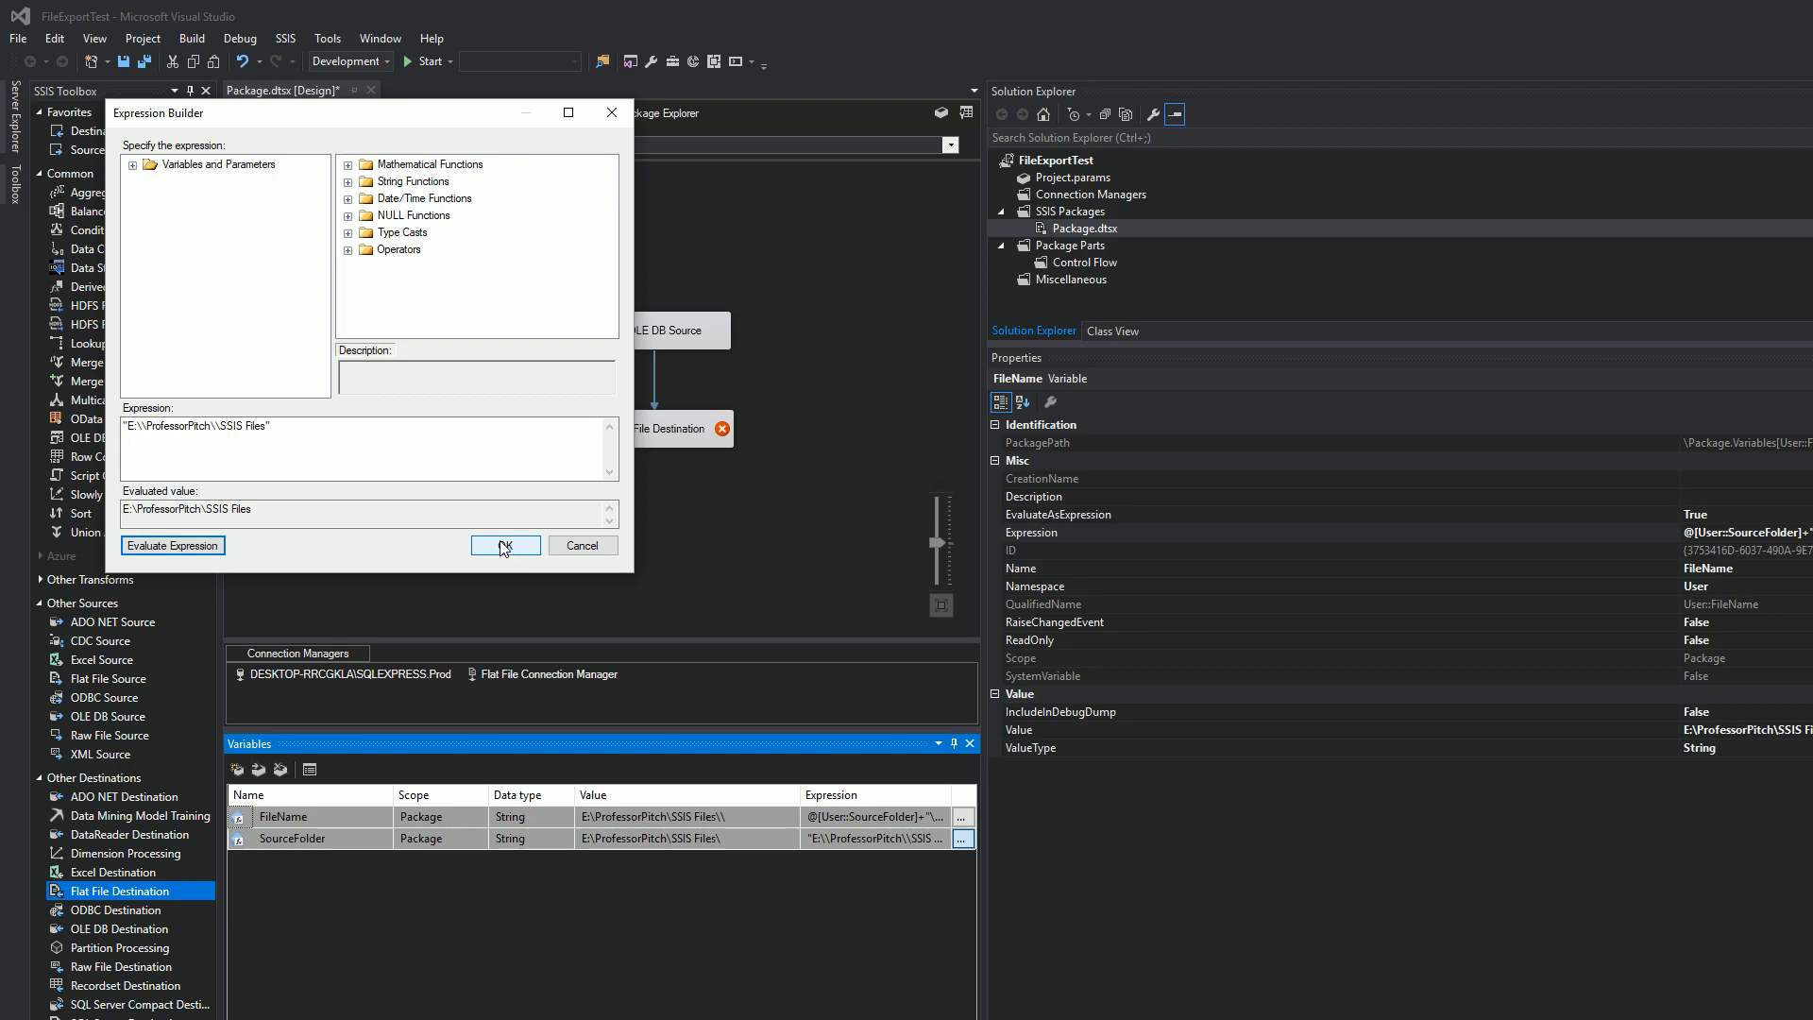
pyautogui.click(504, 544)
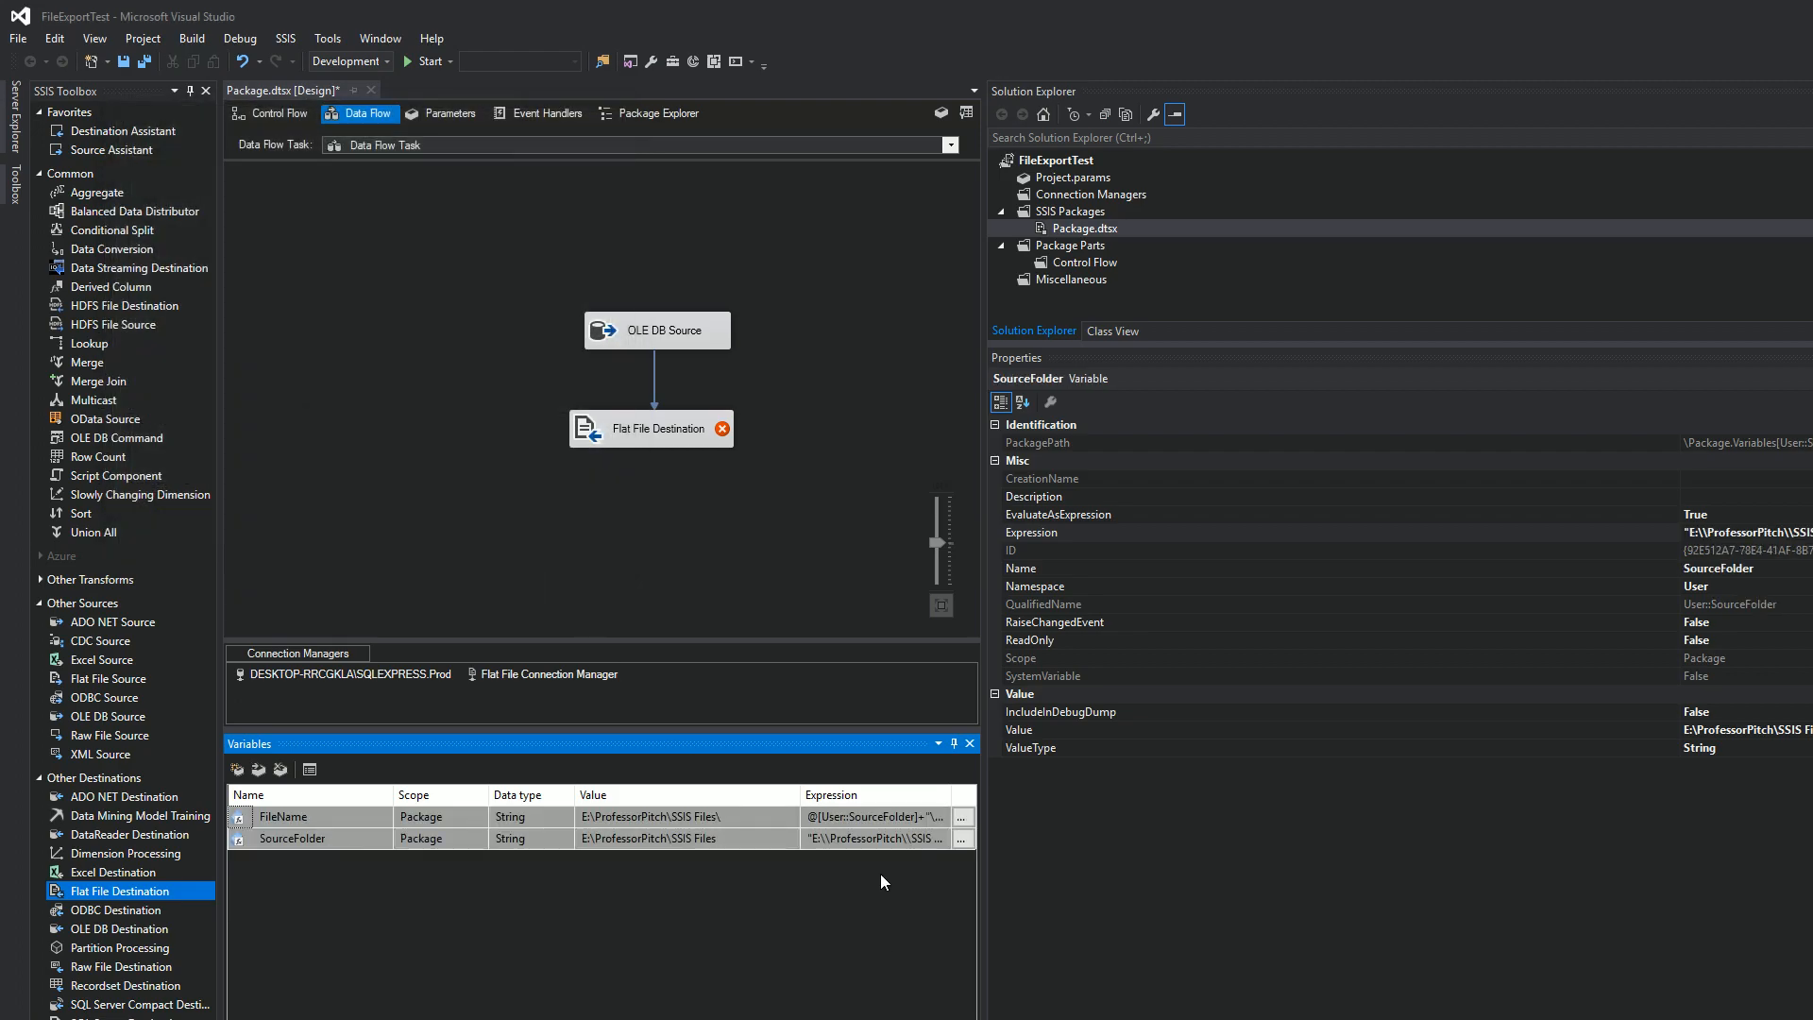
pyautogui.moveTo(1759, 610)
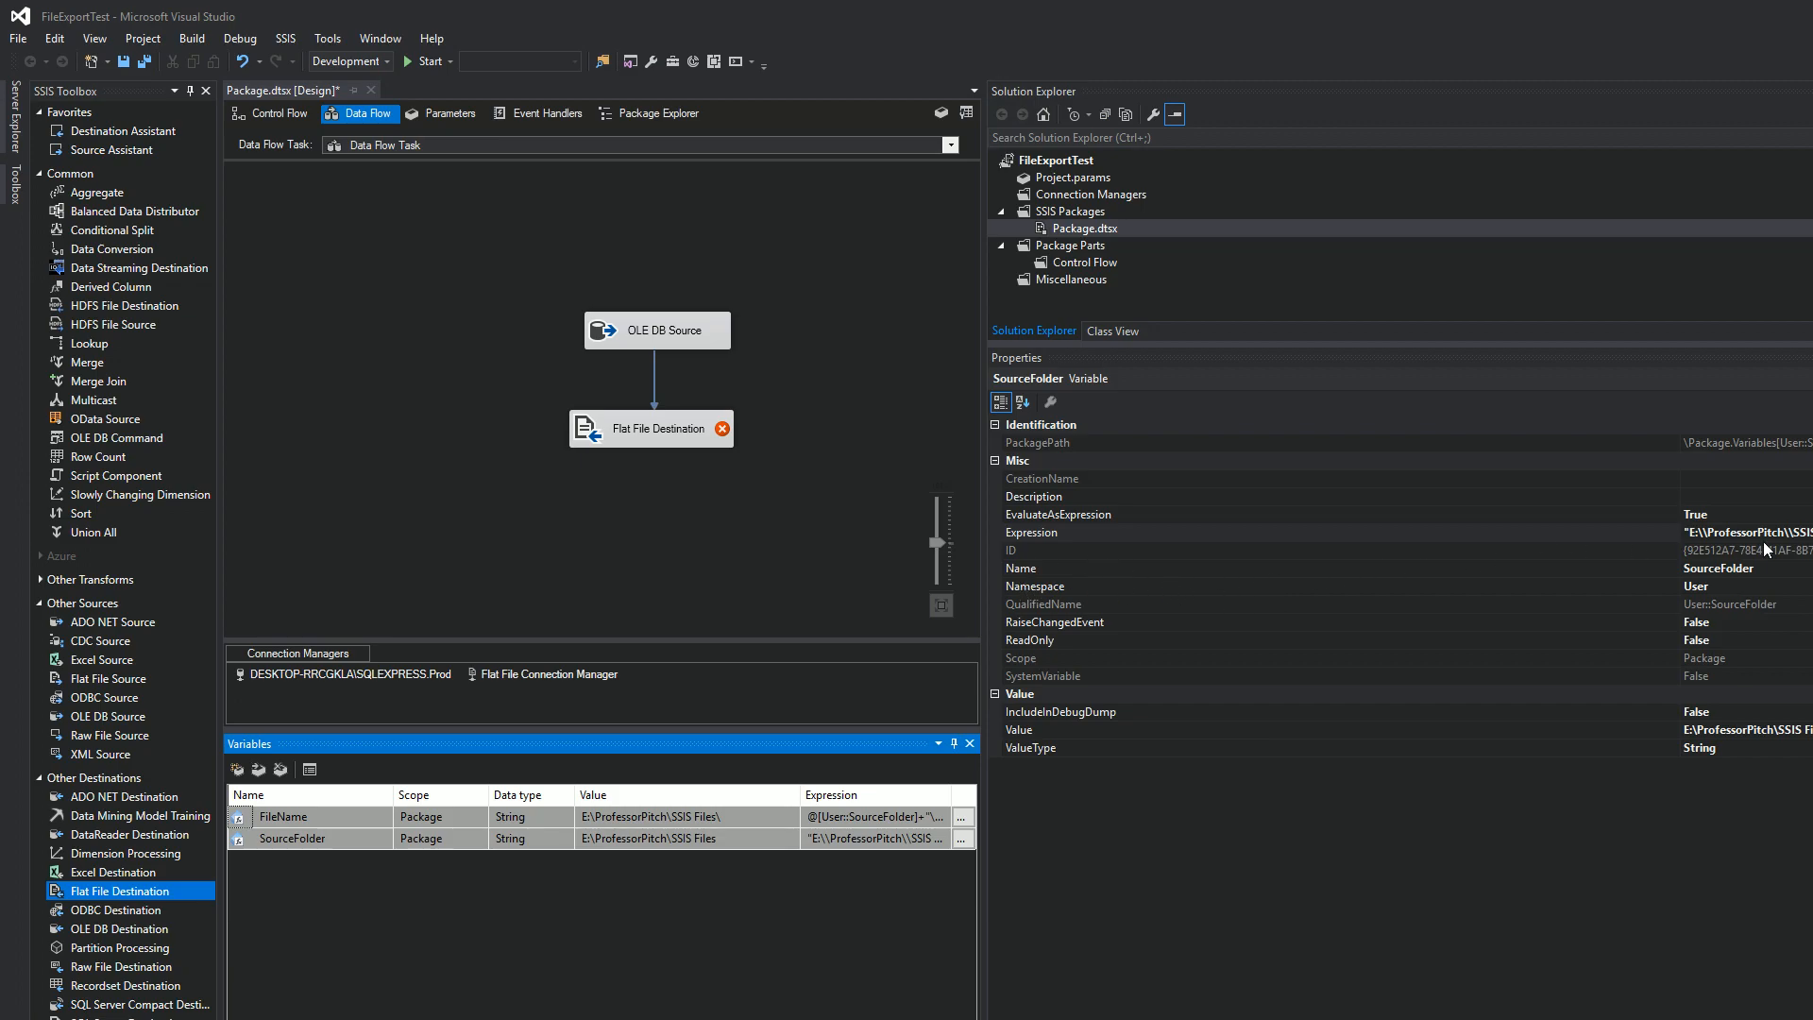
# Select the Flat File Connection Manager and reach its Expressions property.
pyautogui.click(1046, 533)
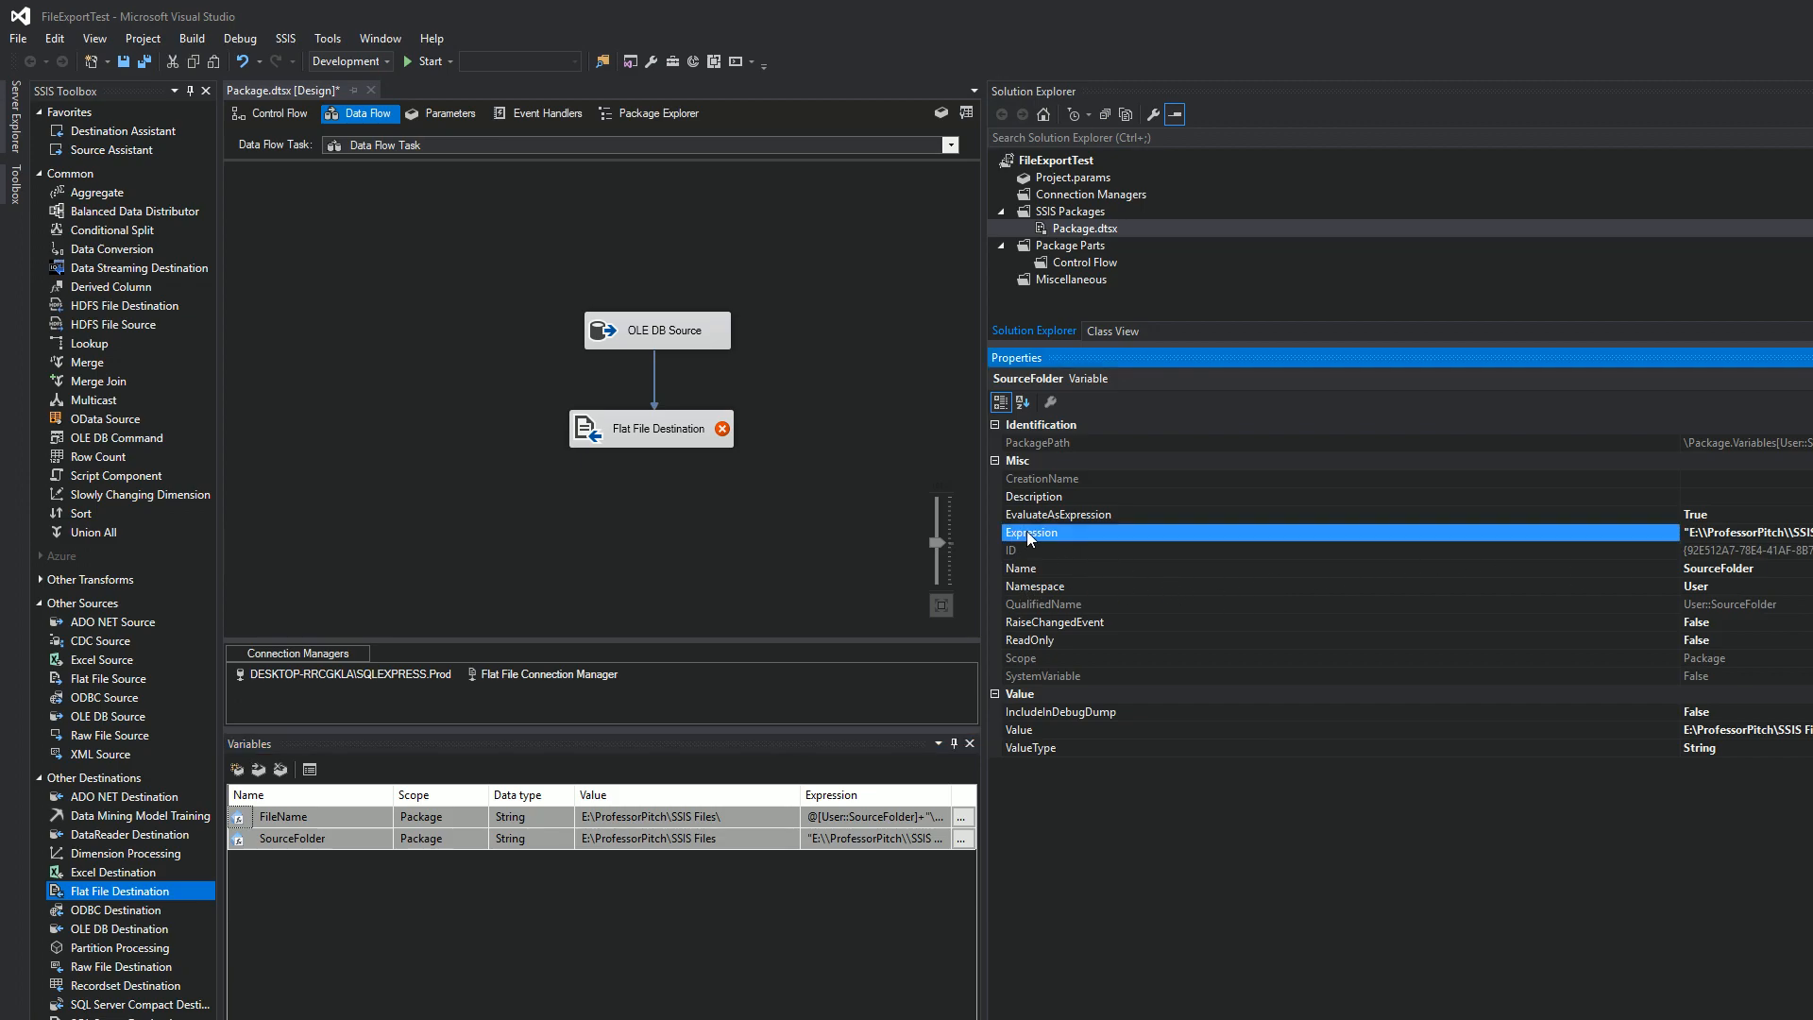
pyautogui.rightClick(543, 672)
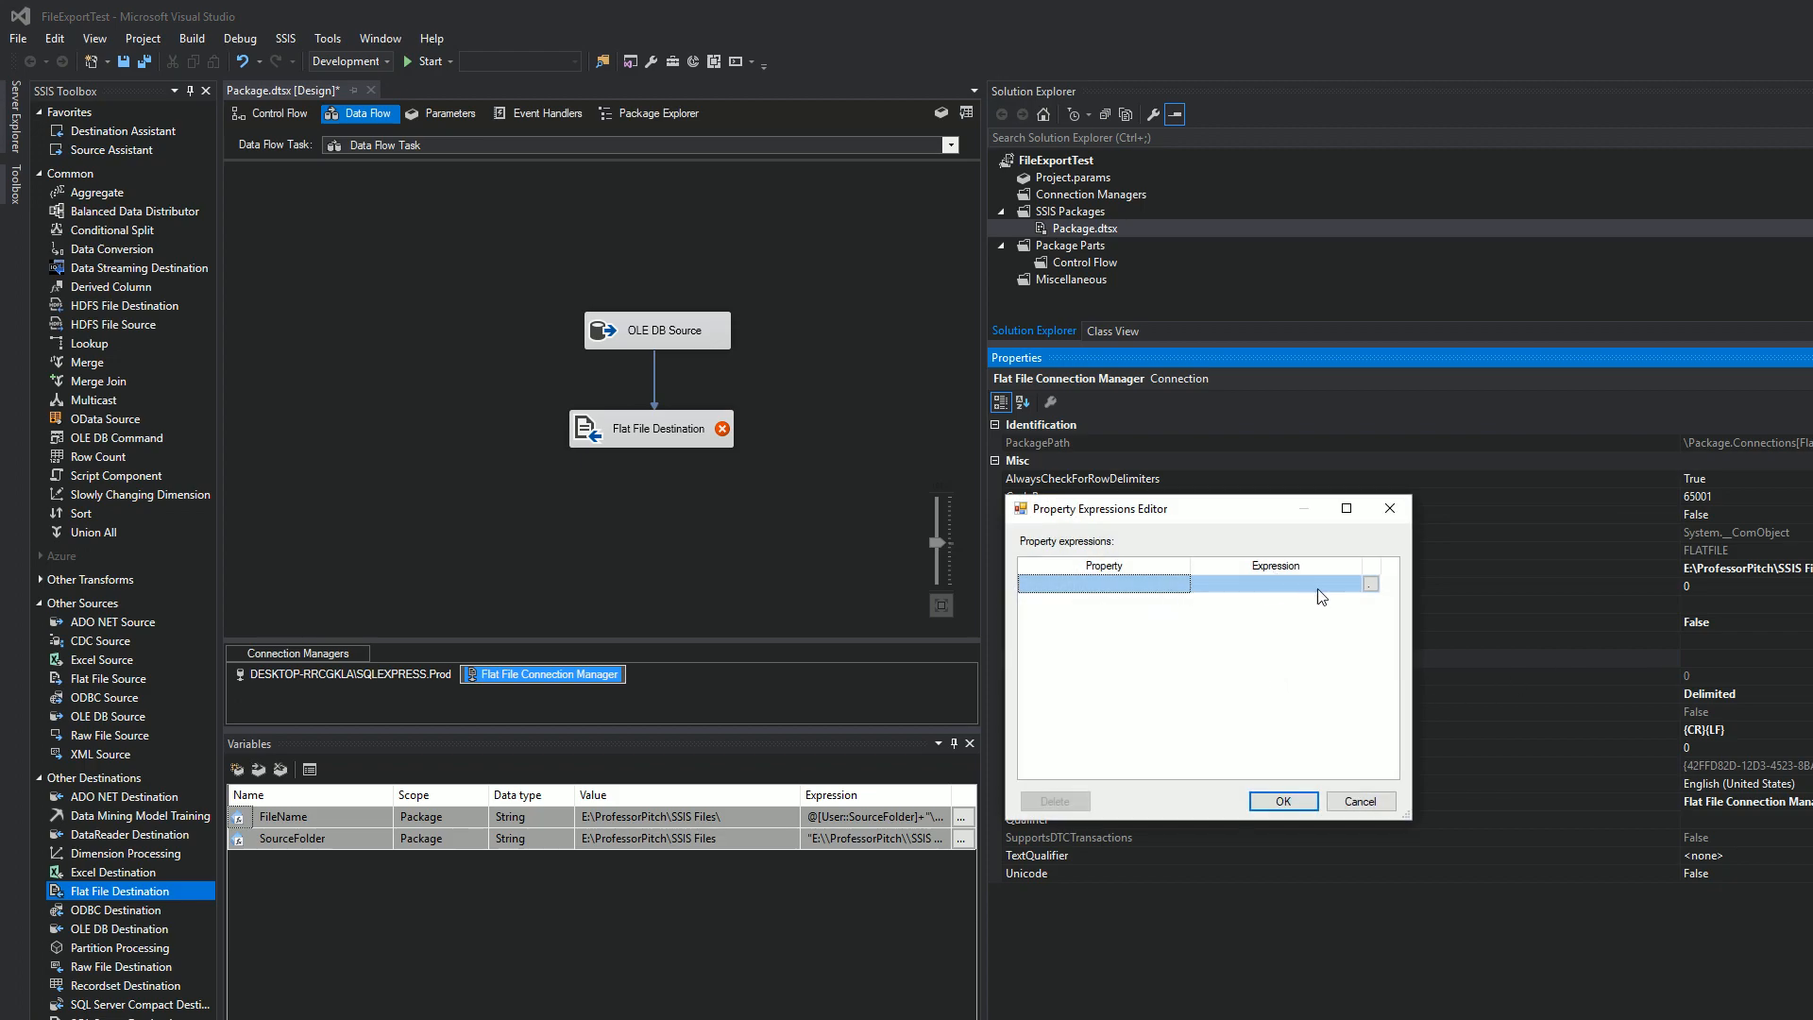
# Pick ConnectionString in the Property Expressions Editor, look at the variables, then back out unchanged.
pyautogui.click(1184, 583)
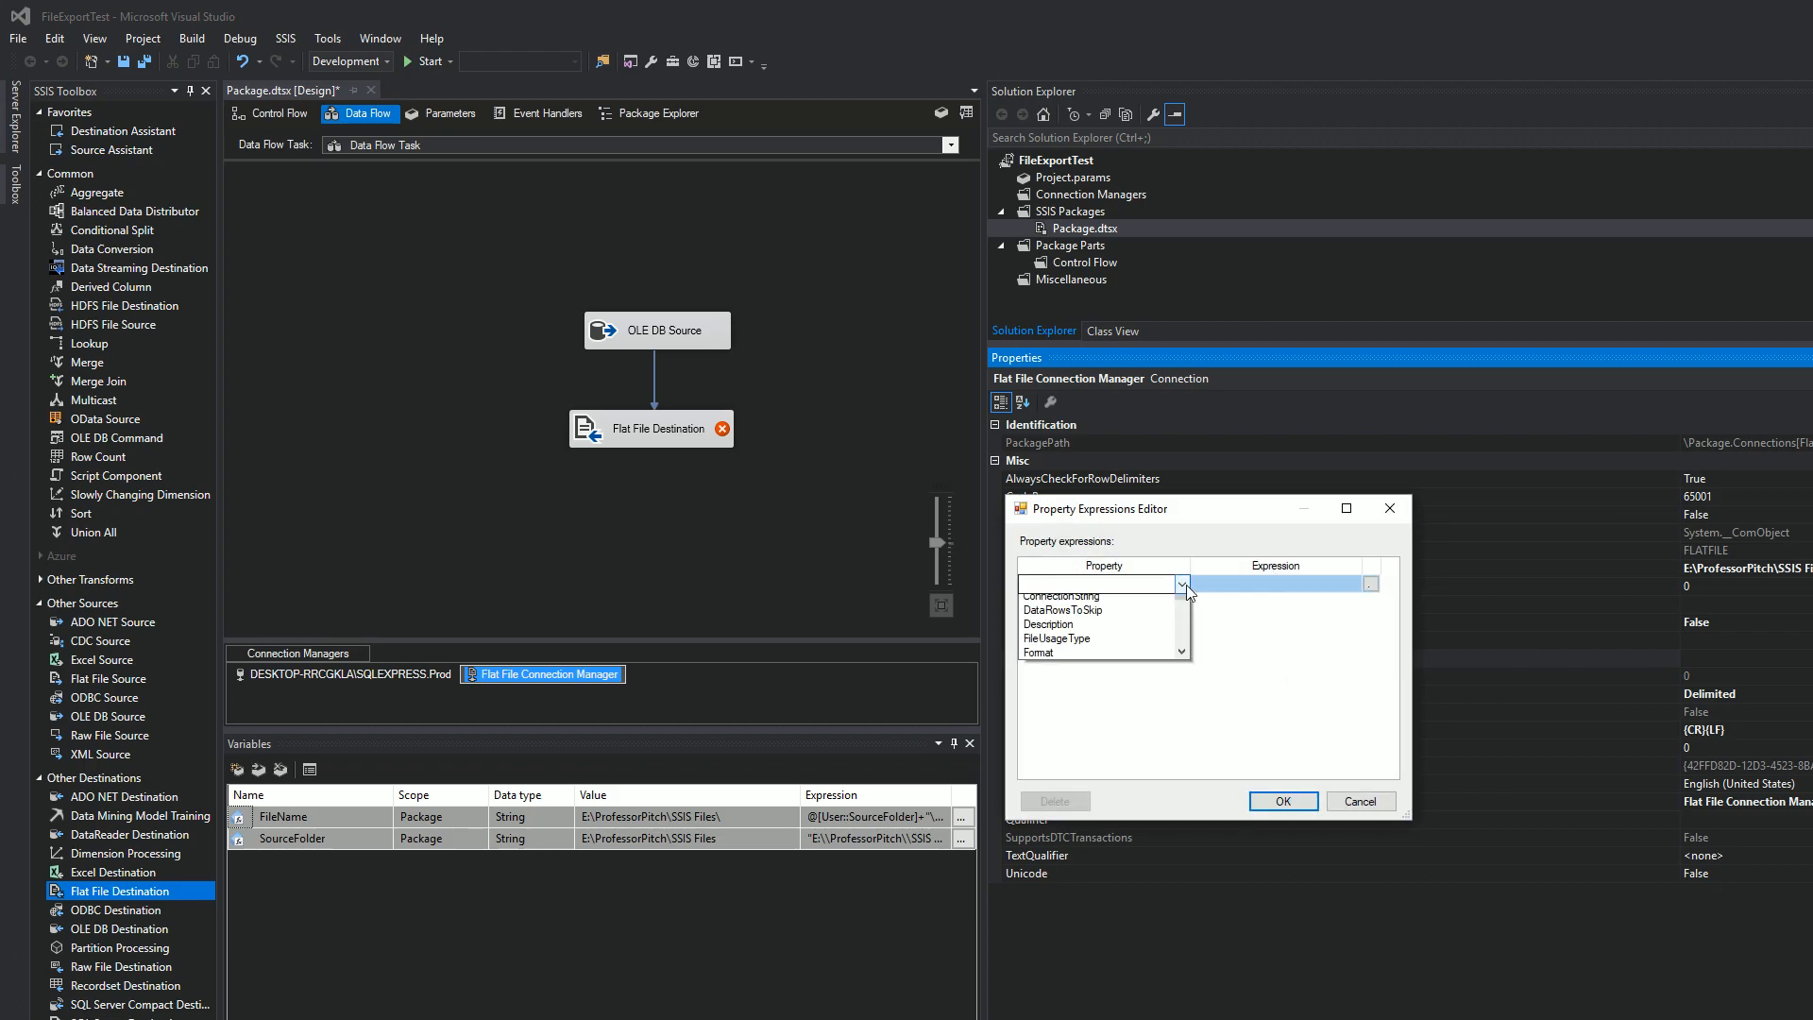
pyautogui.click(1063, 584)
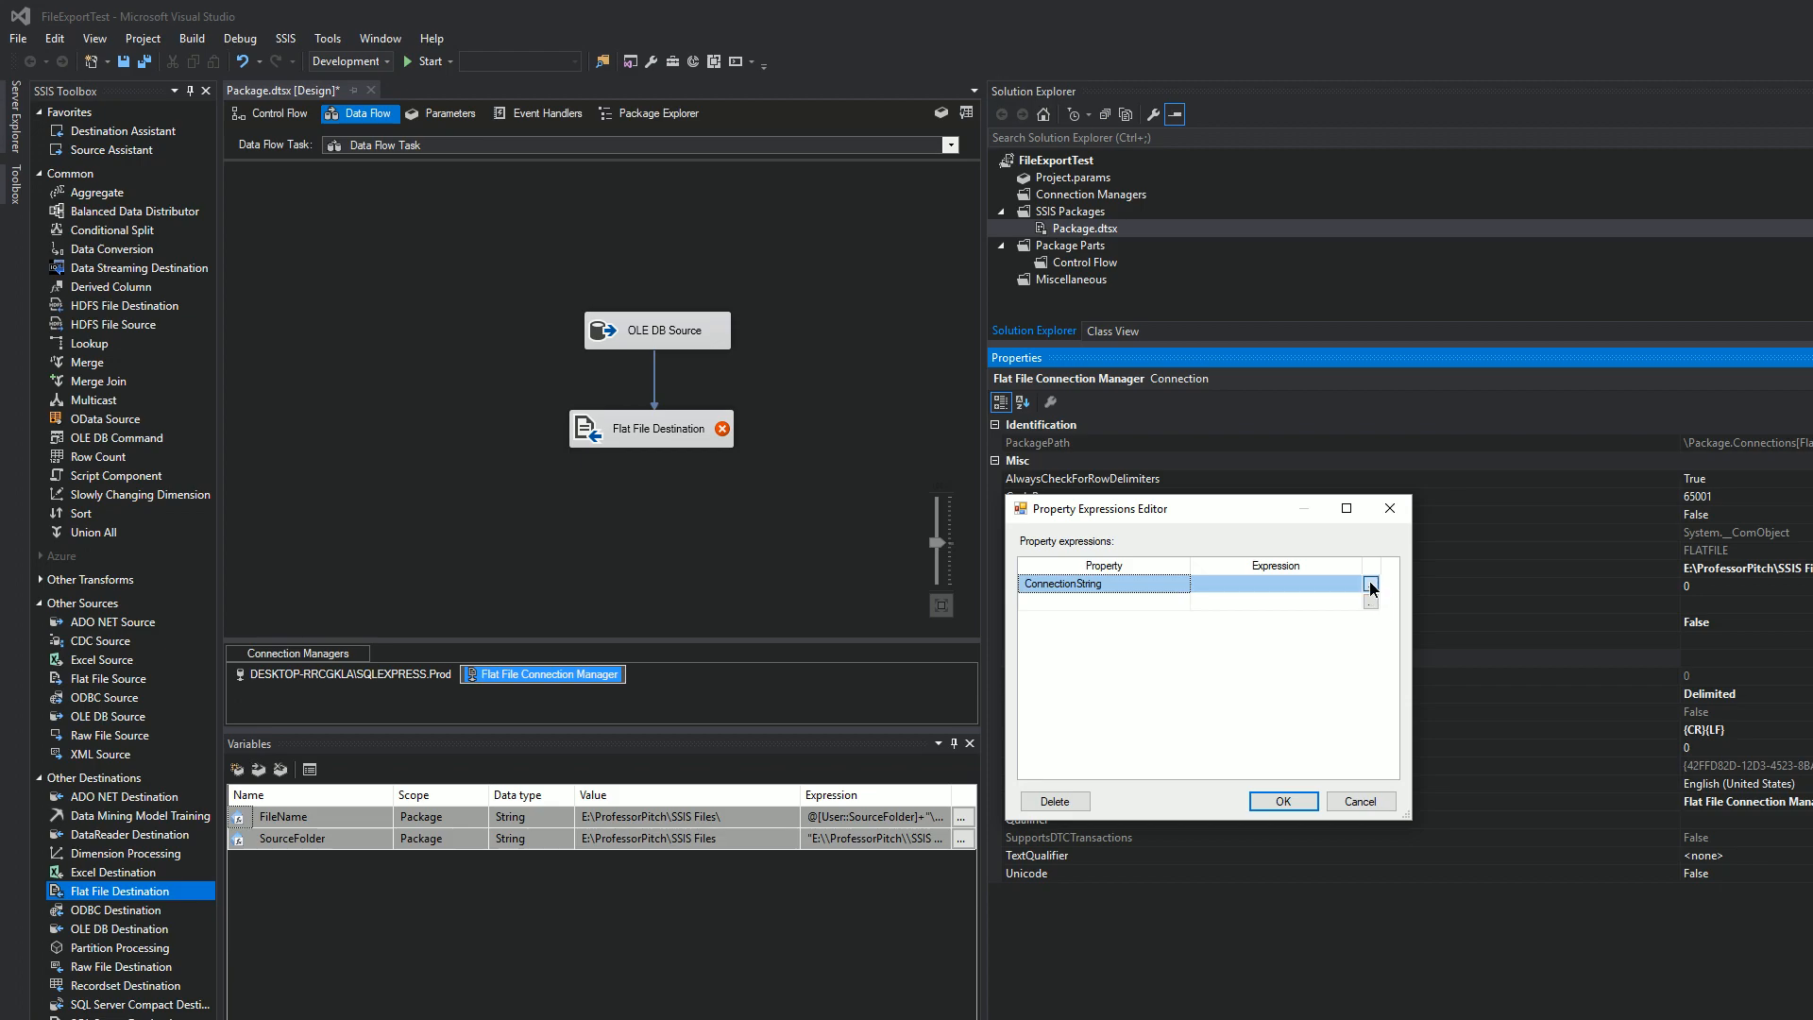
pyautogui.click(1371, 584)
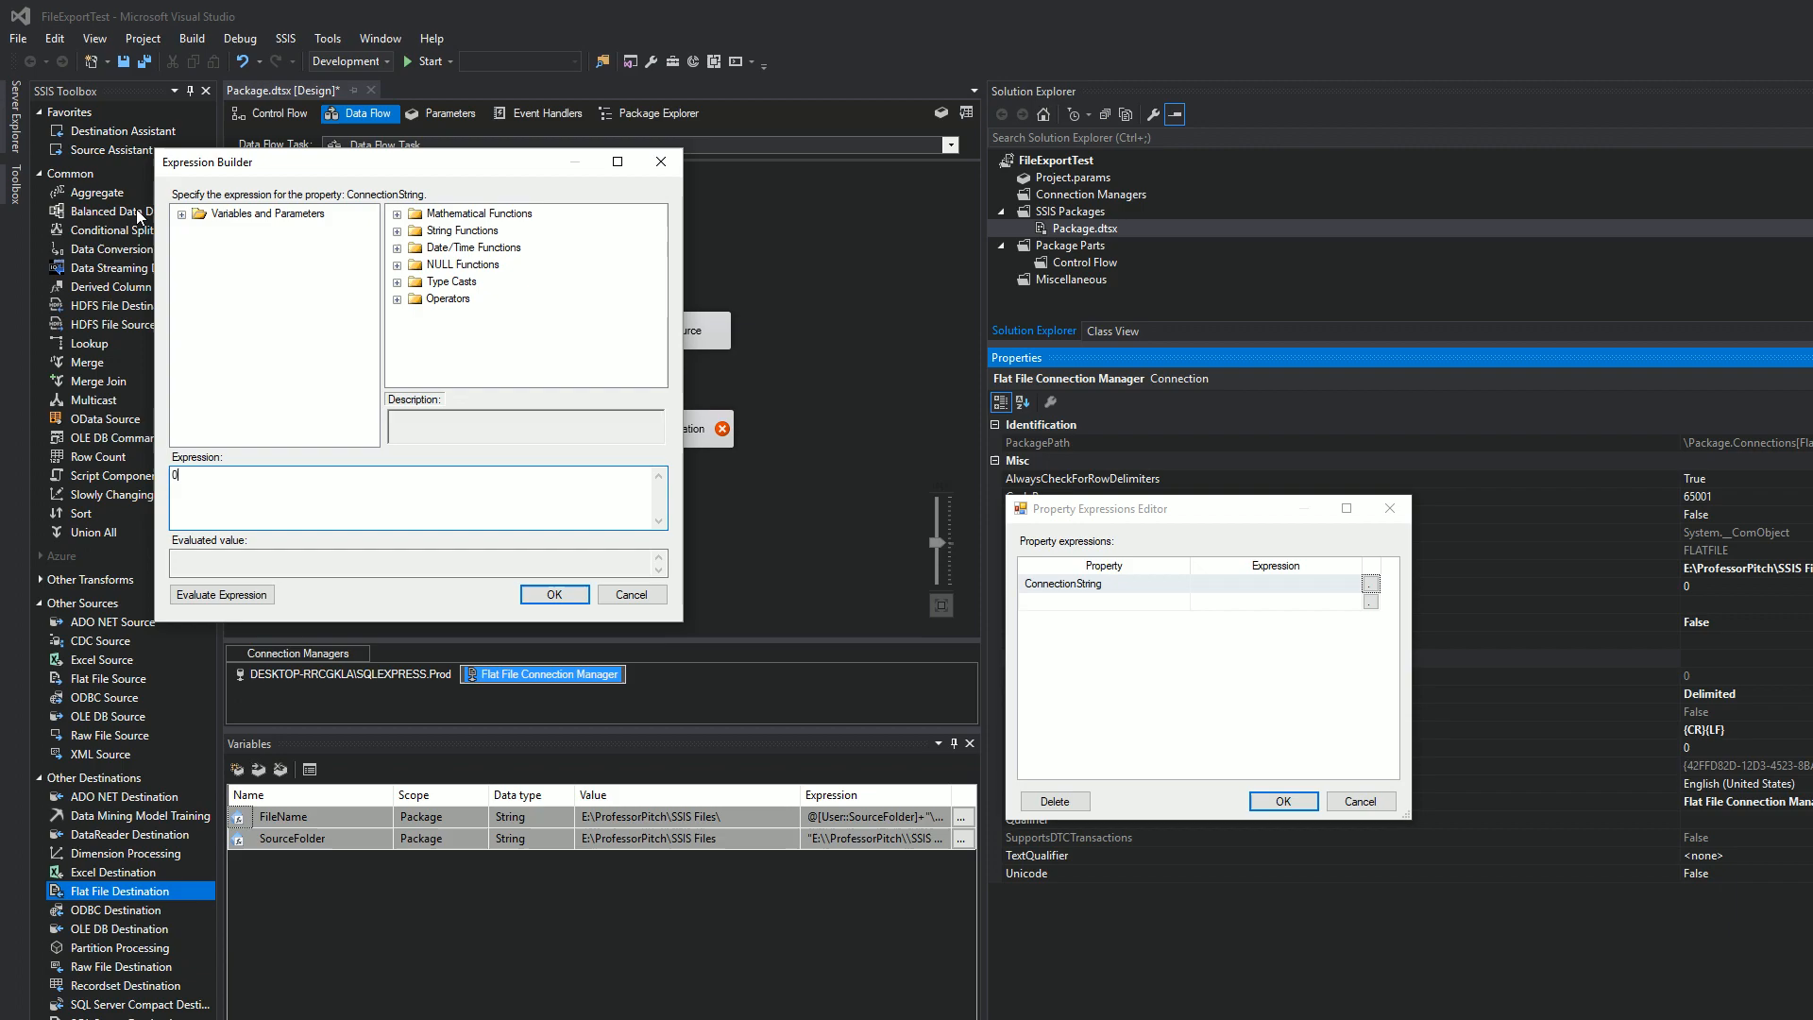
pyautogui.click(187, 213)
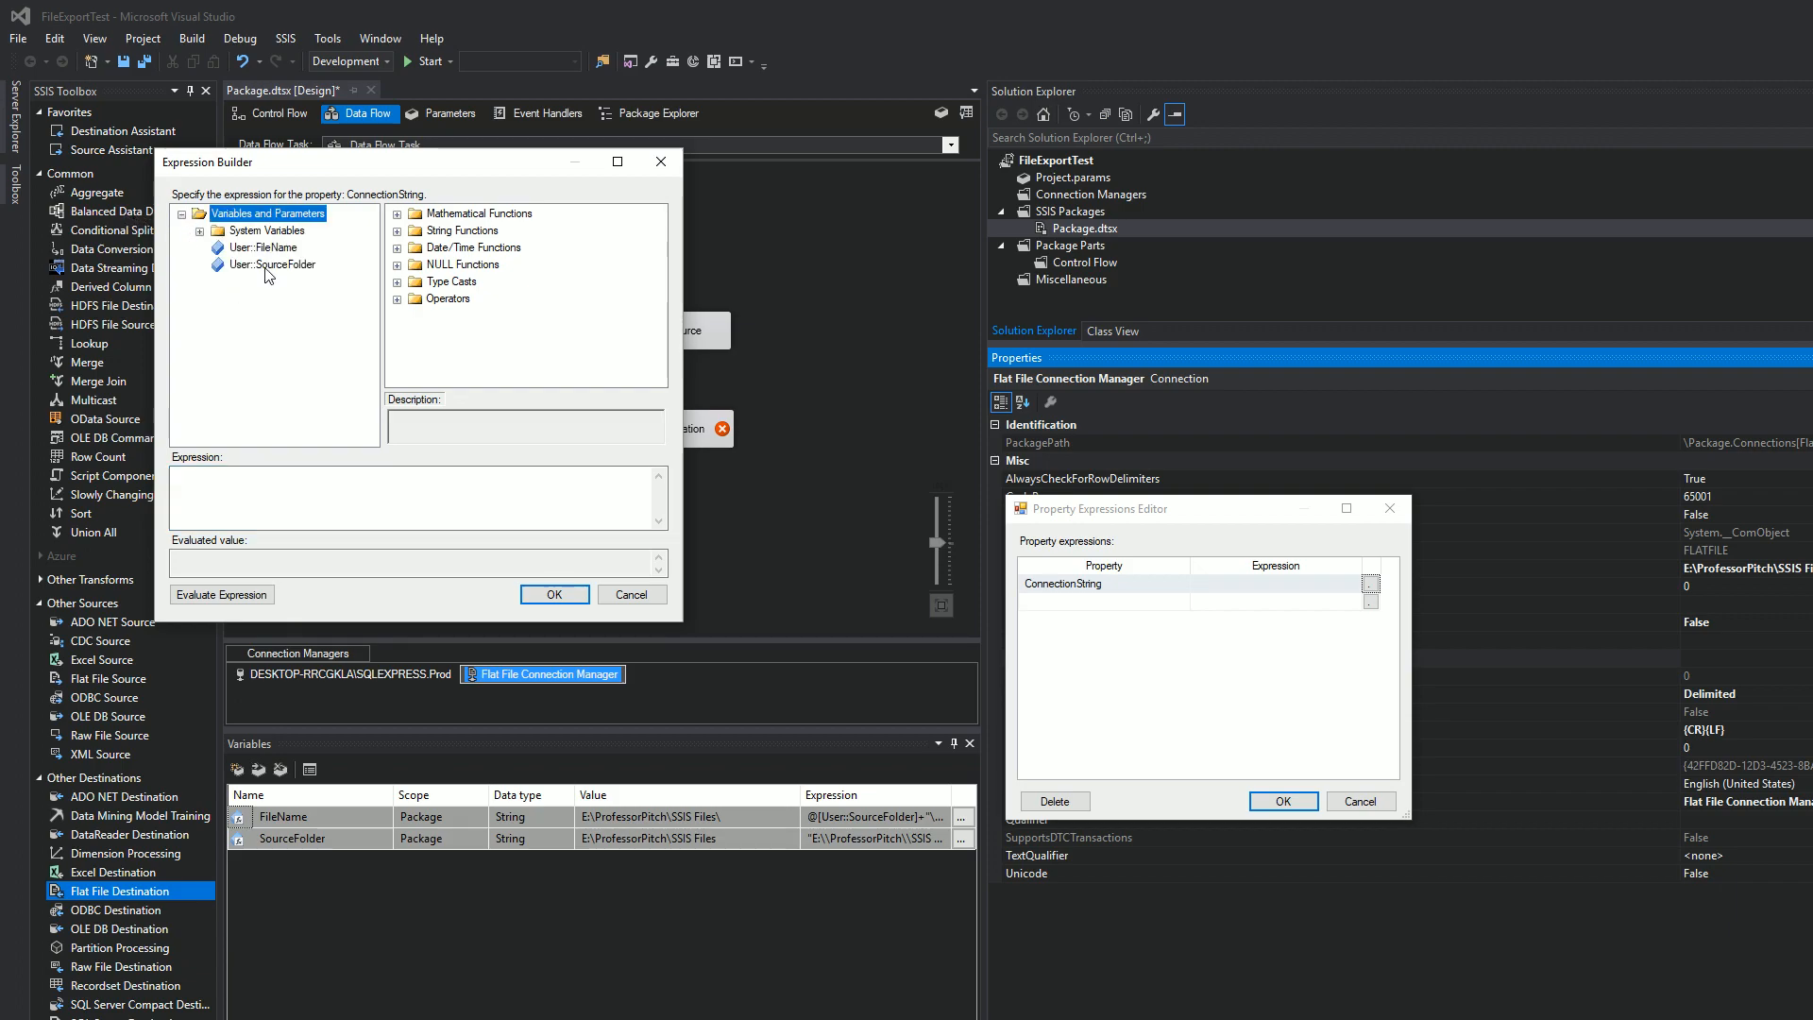
pyautogui.click(554, 593)
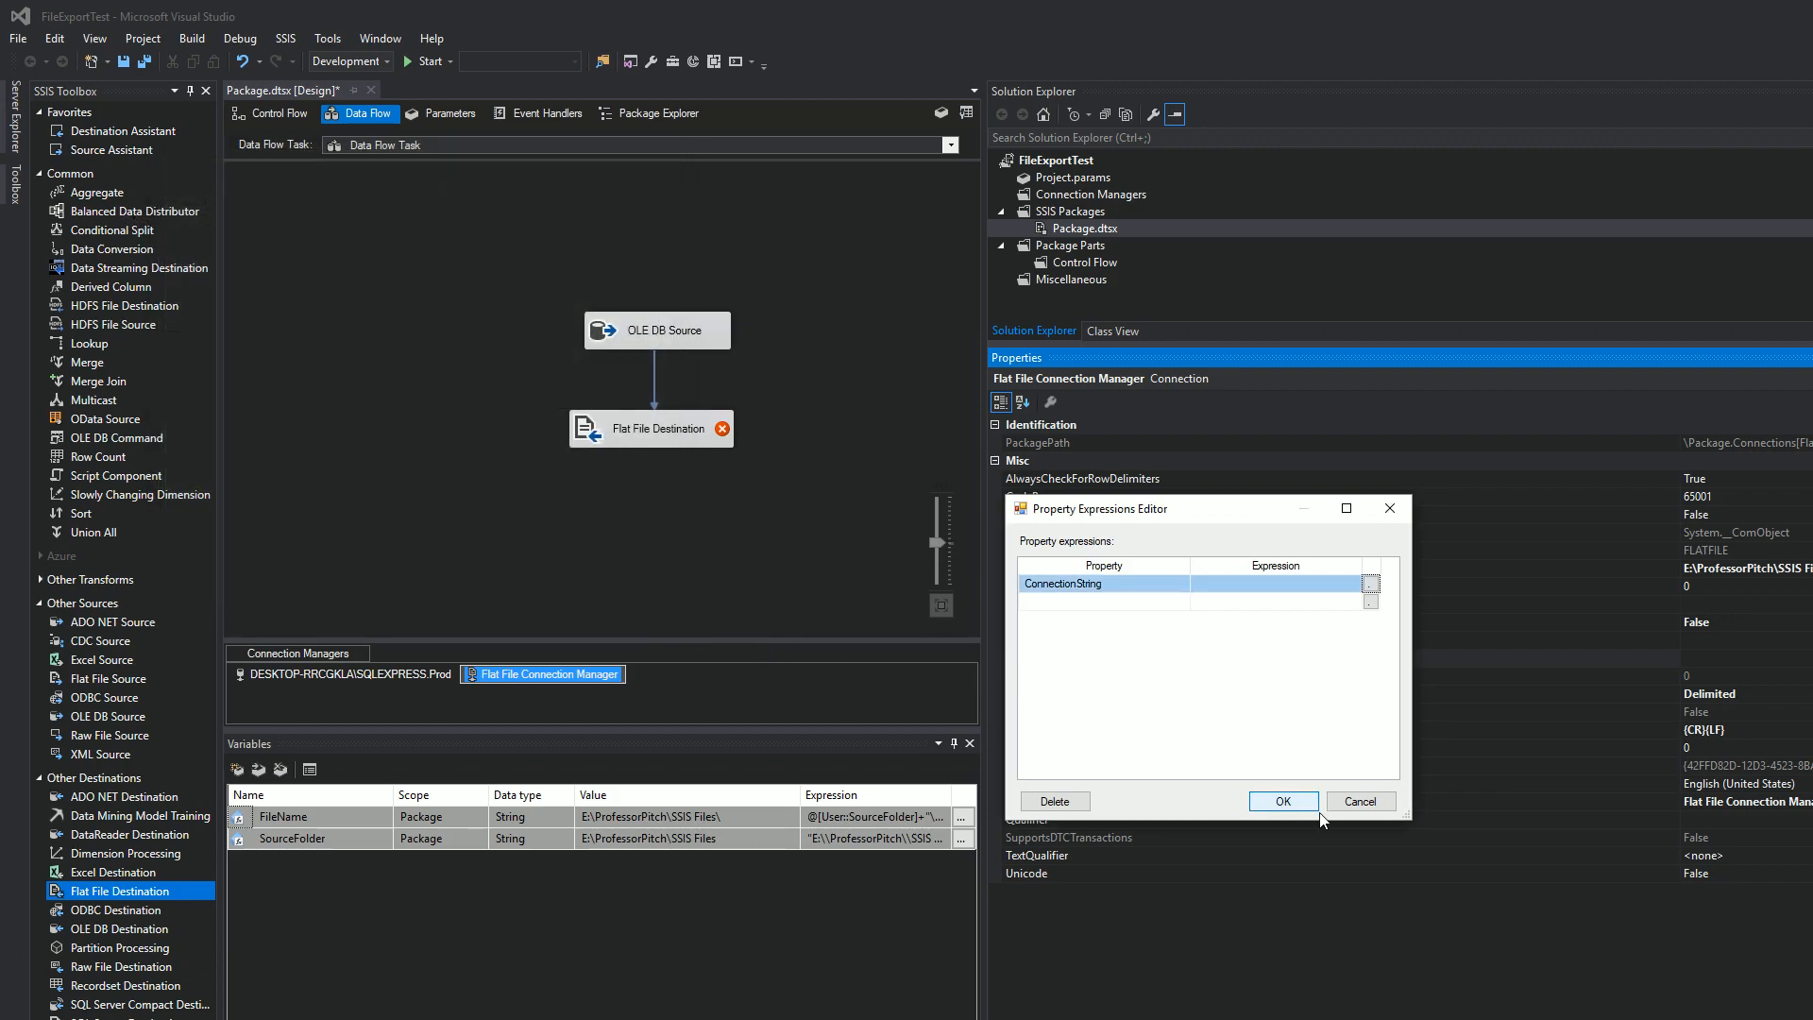
pyautogui.click(1280, 801)
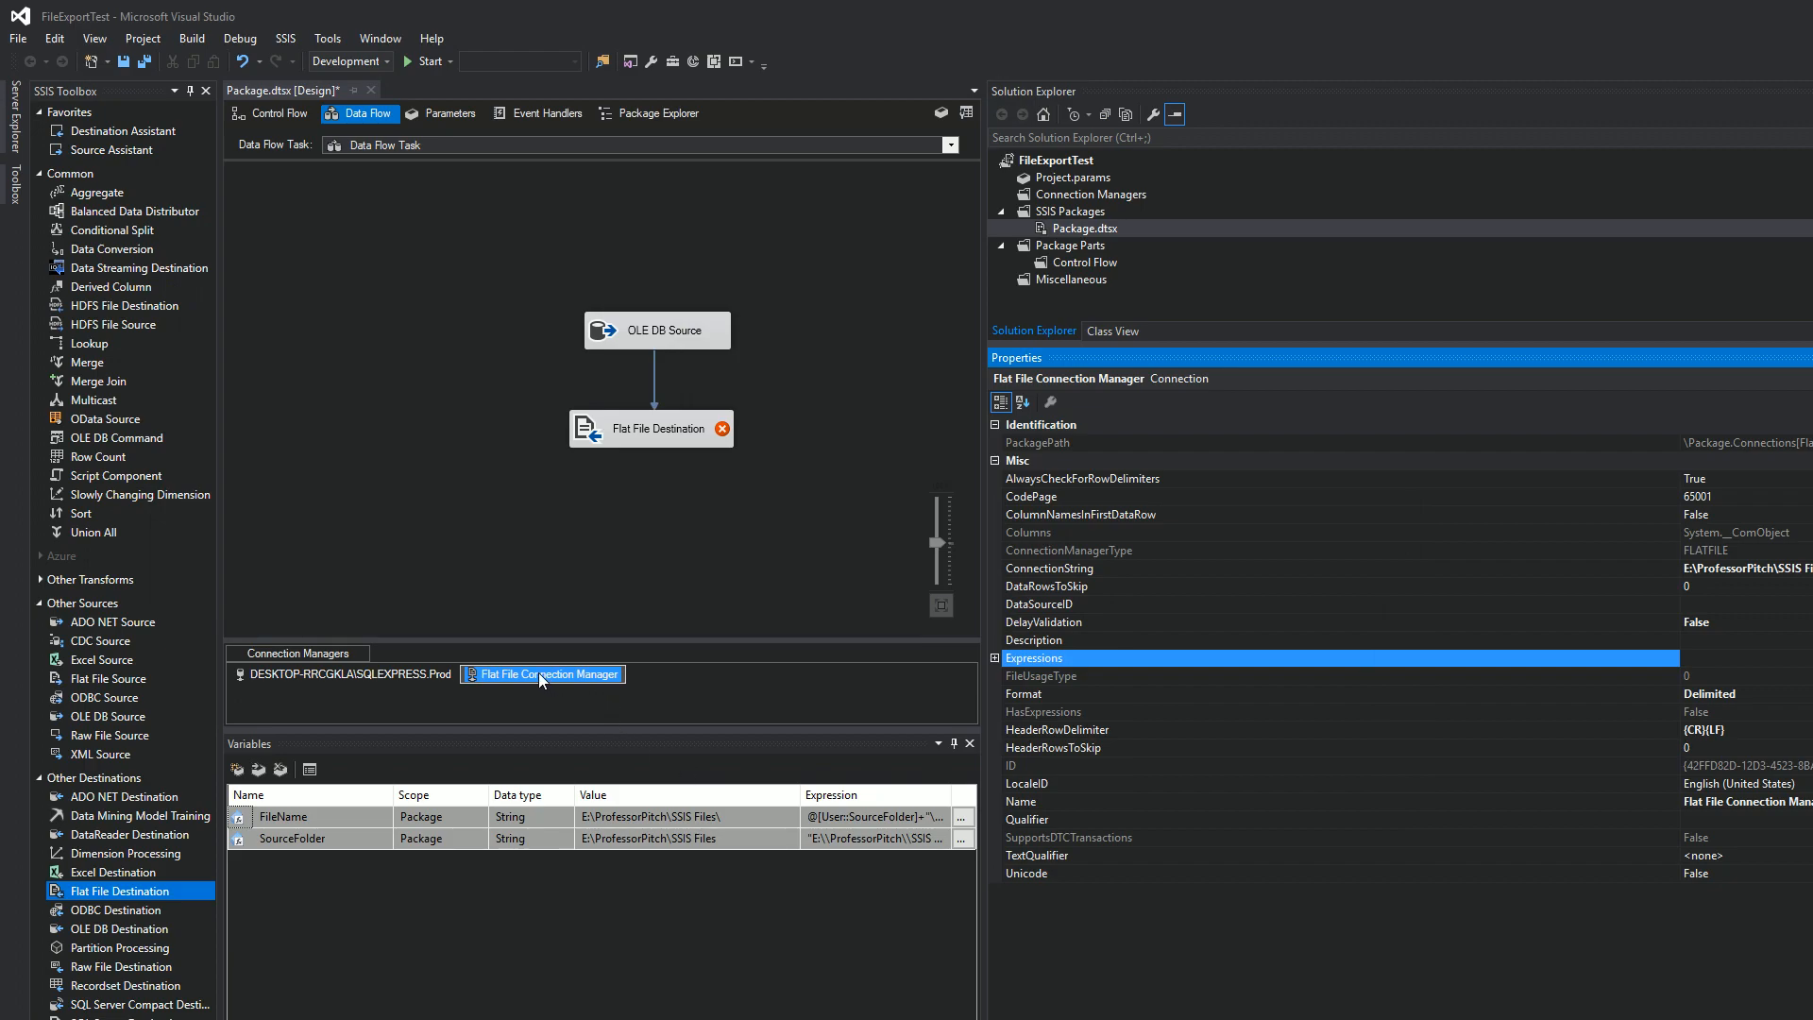
pyautogui.moveTo(564, 504)
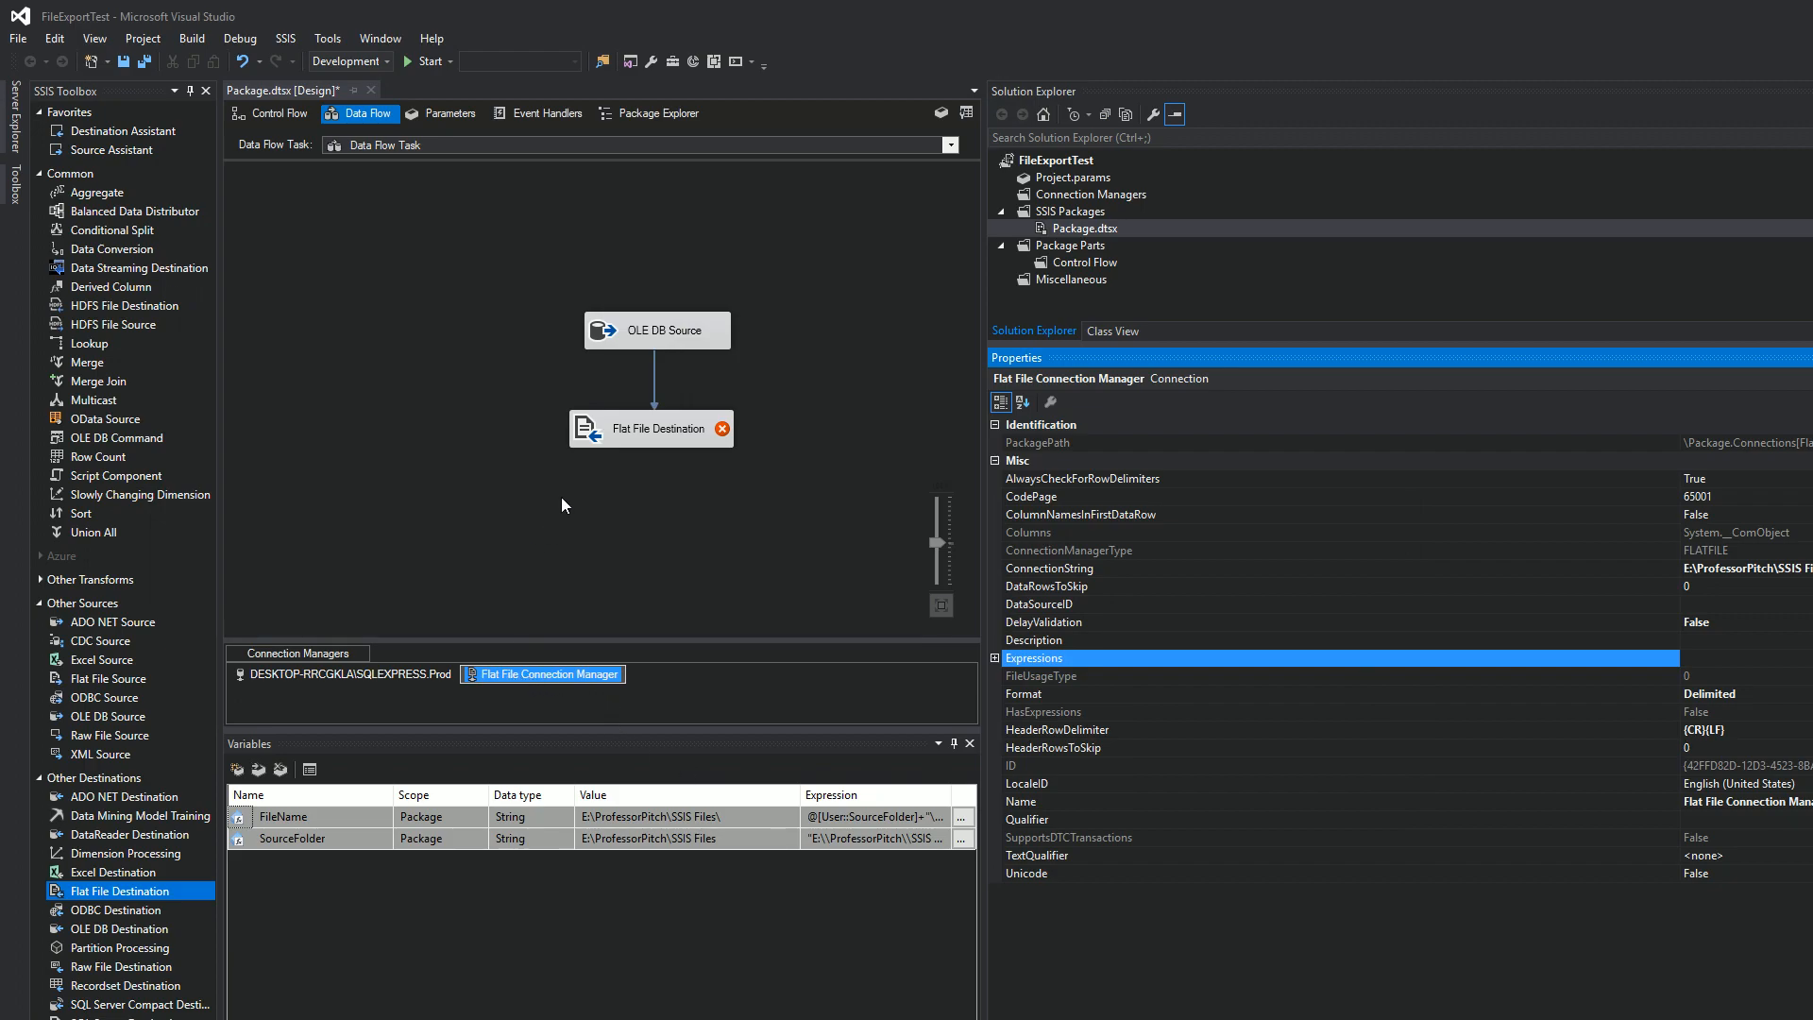
# Reselect the flat file connection and reopen the expression builder for ConnectionString.
pyautogui.click(650, 429)
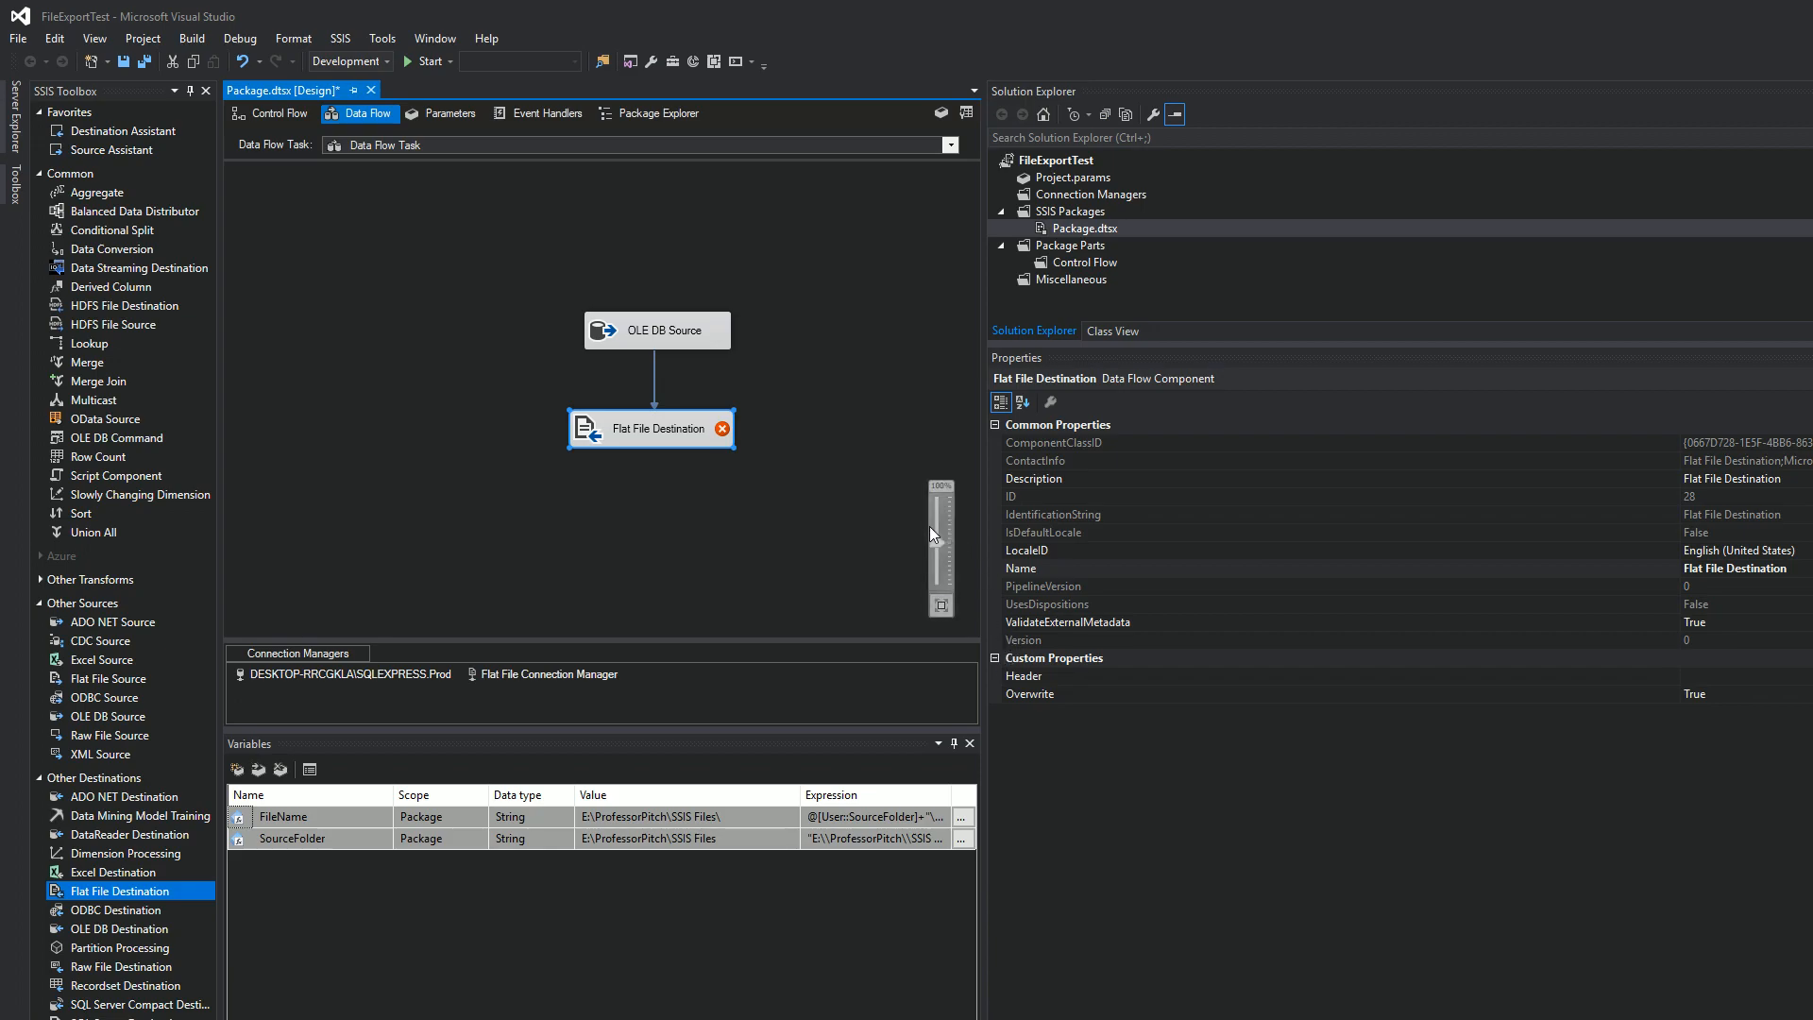
pyautogui.click(549, 674)
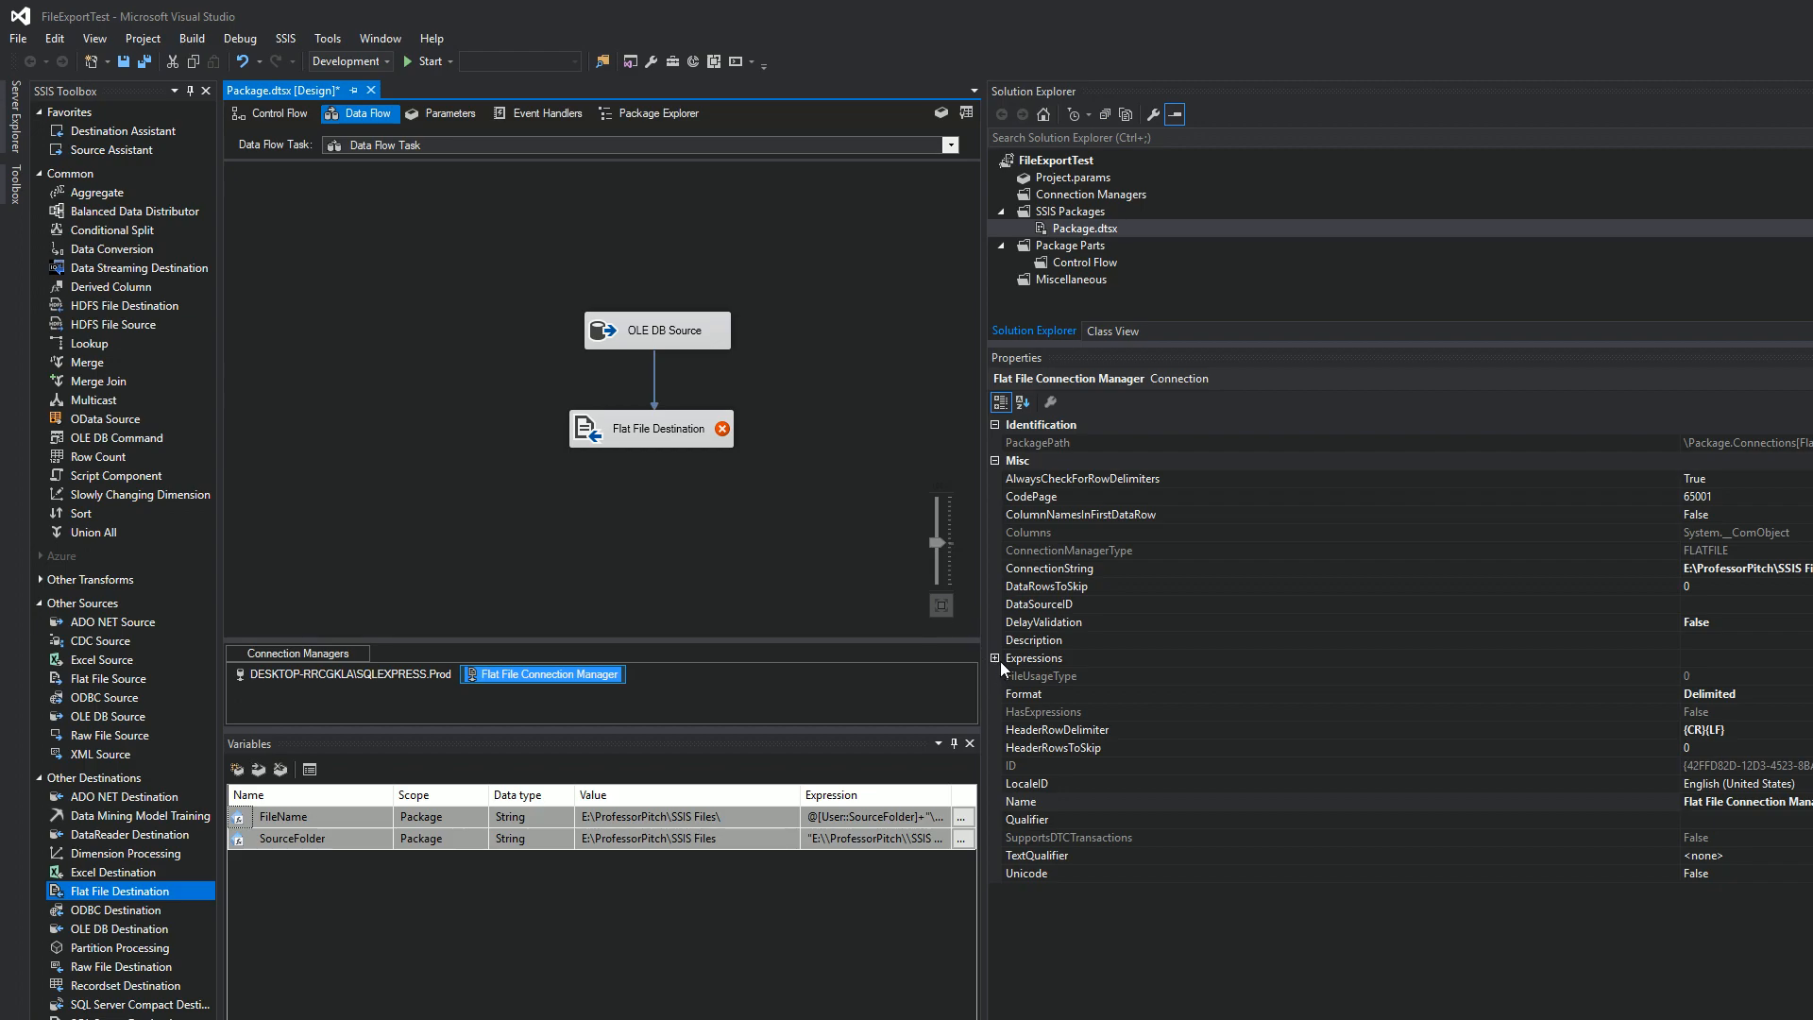
pyautogui.click(1035, 657)
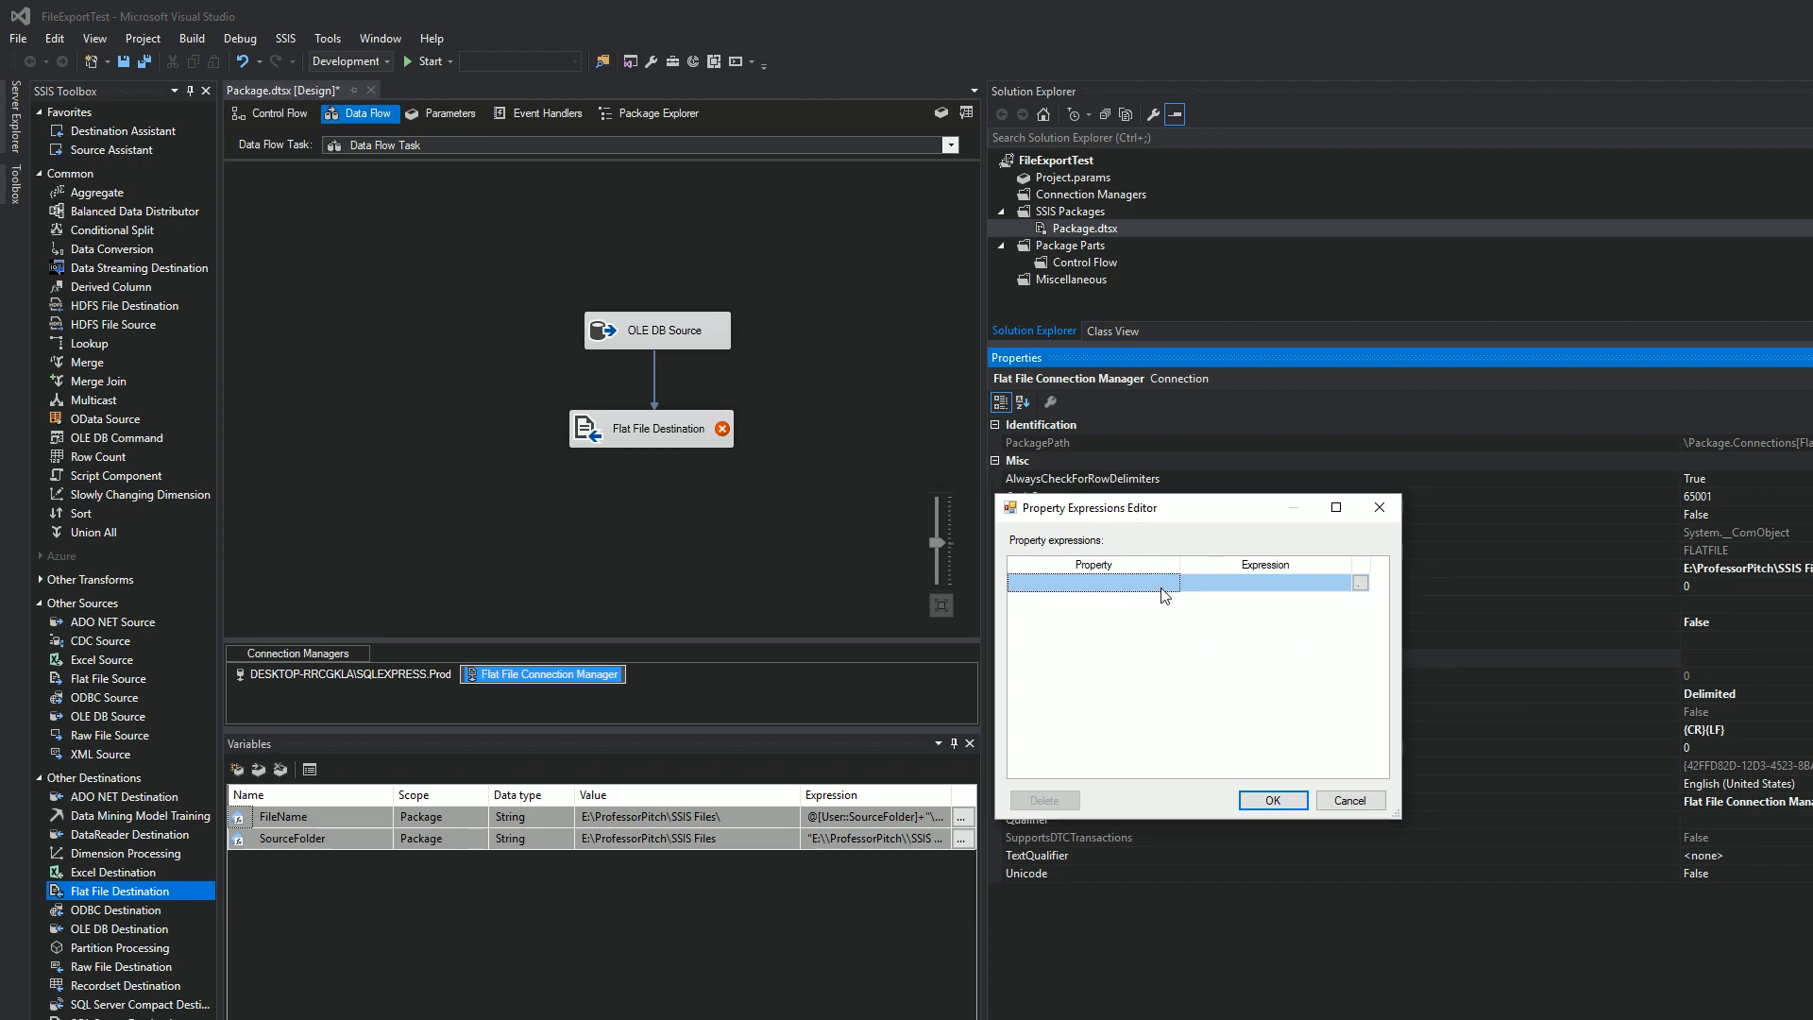
pyautogui.click(1092, 582)
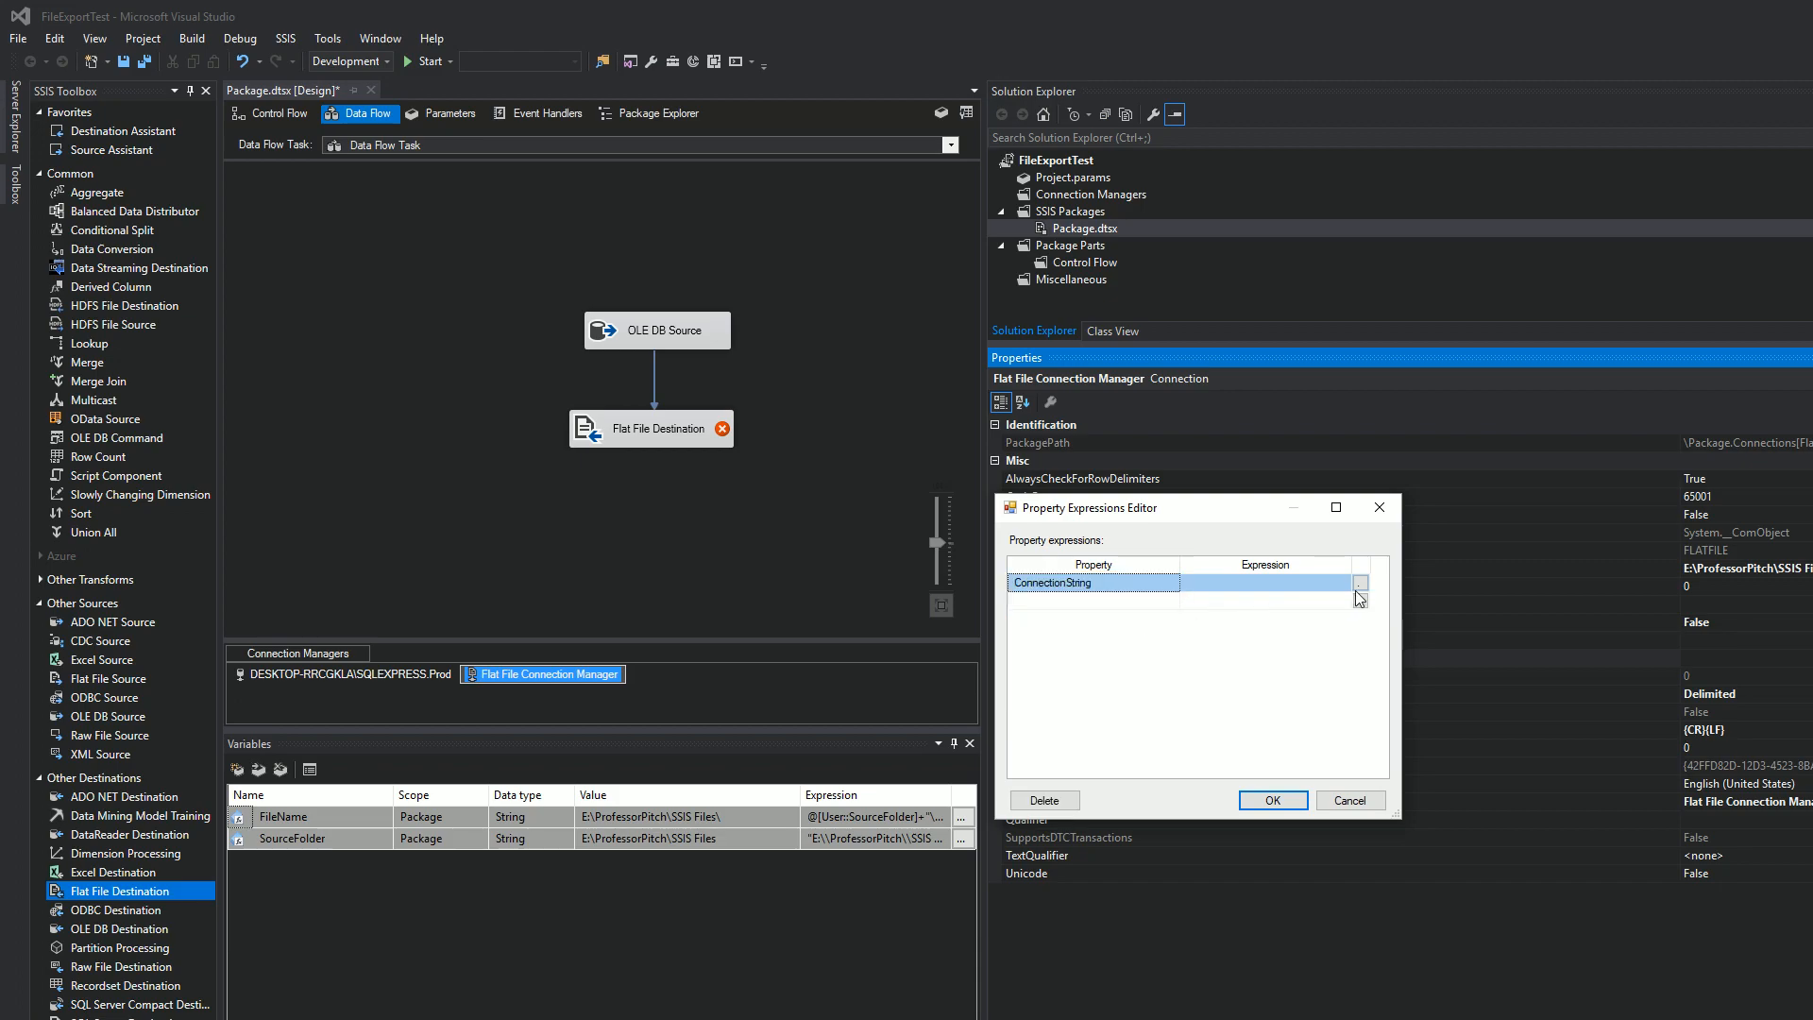
pyautogui.click(1359, 582)
pyautogui.write('@[User::SourceFolder')
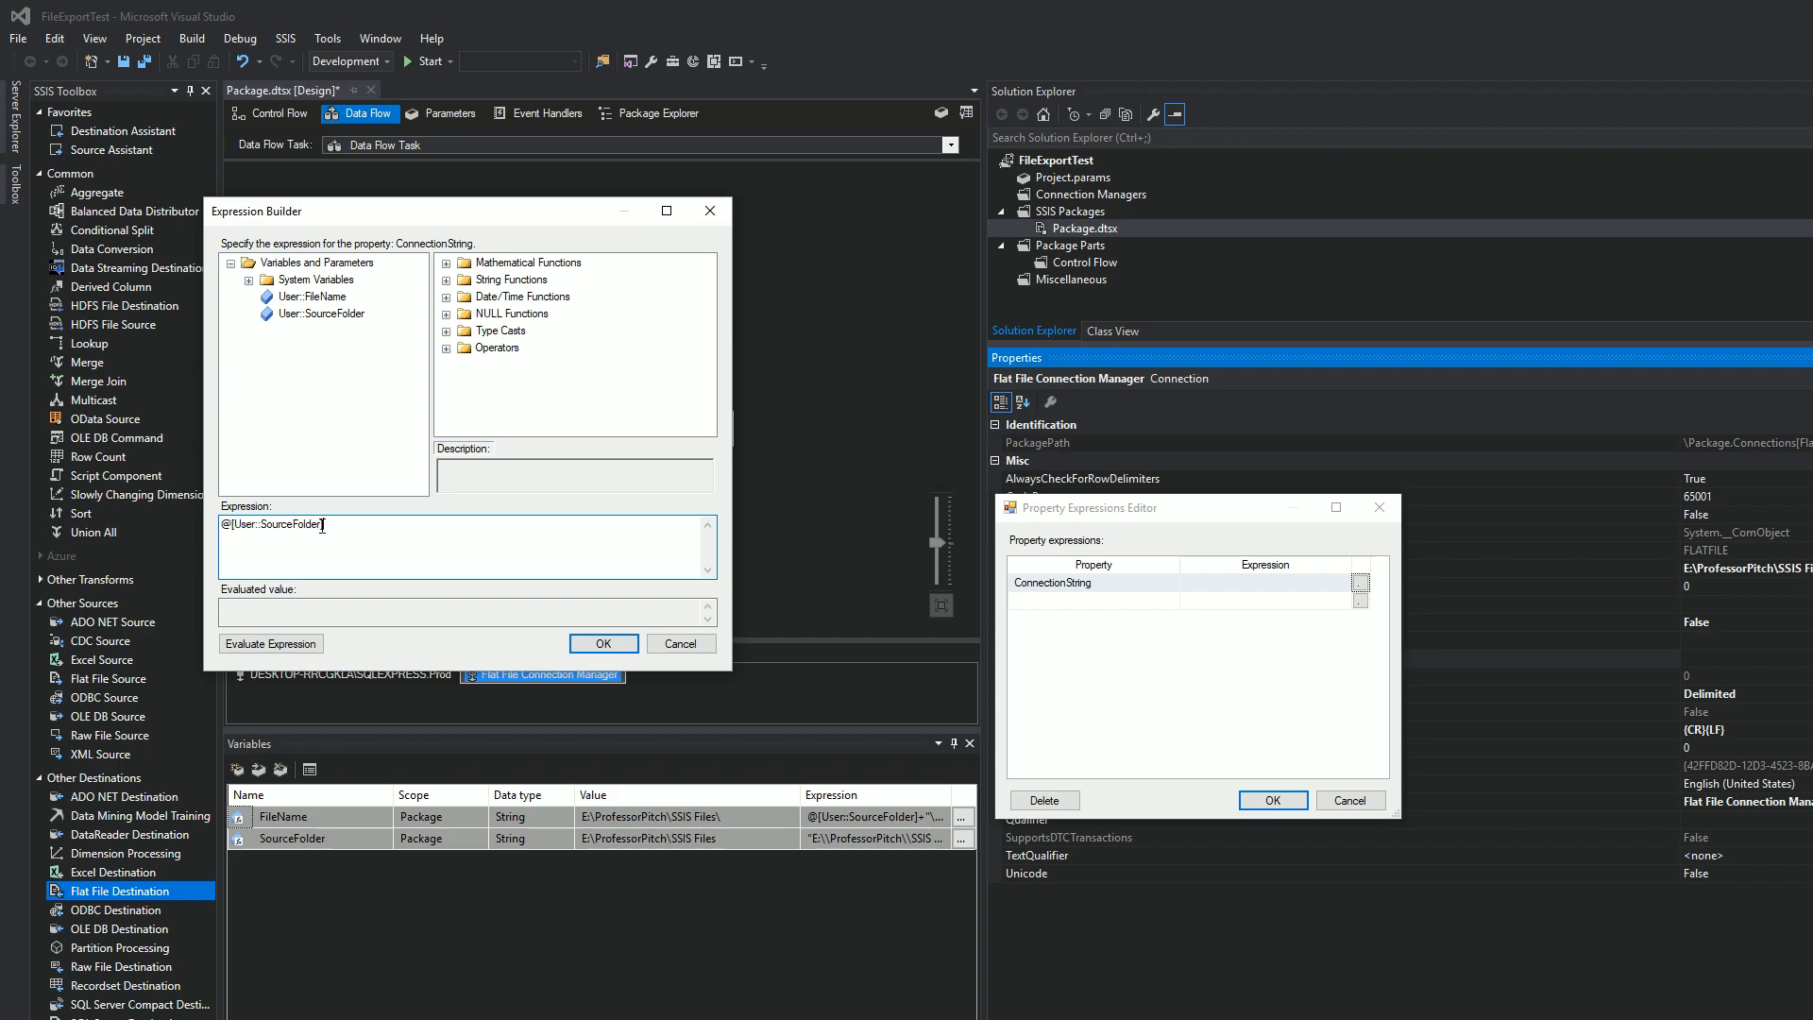
# Build @[User::SourceFolder]+"\\"+@[User::FileName] as the ConnectionString expression and accept it.
pyautogui.write('+"')
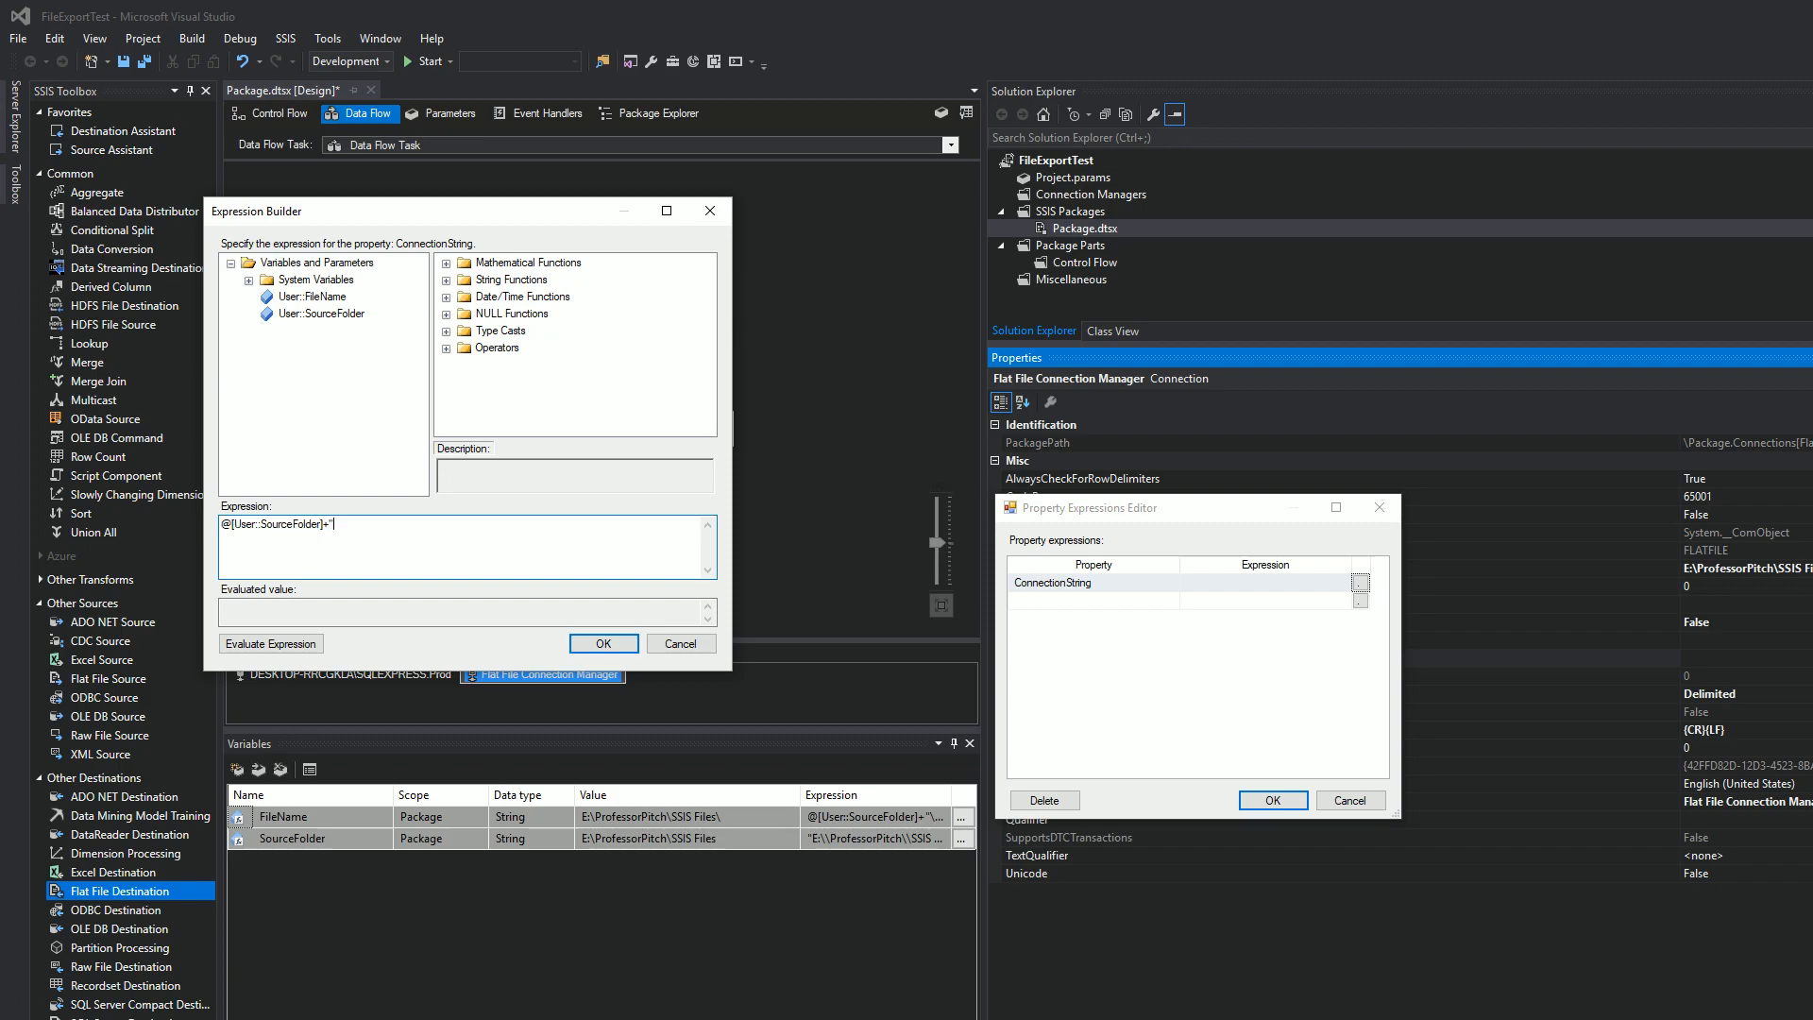
pyautogui.write('\\\\"+')
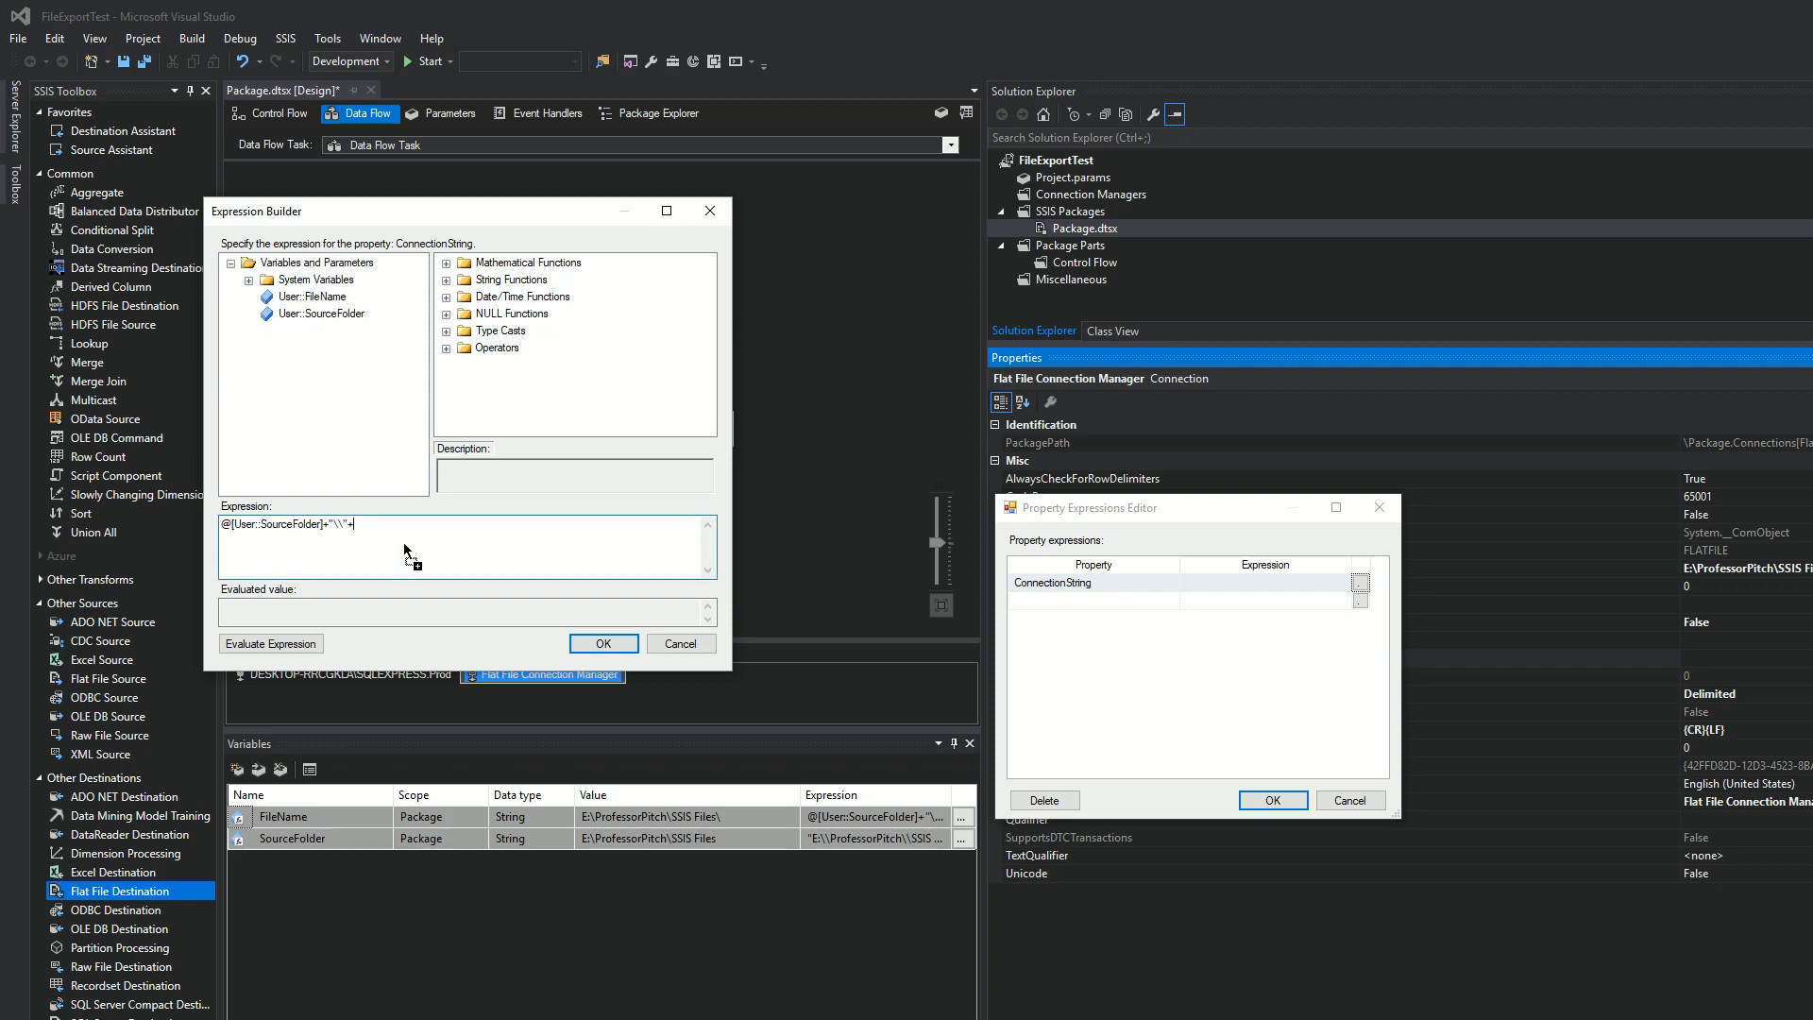
pyautogui.click(270, 642)
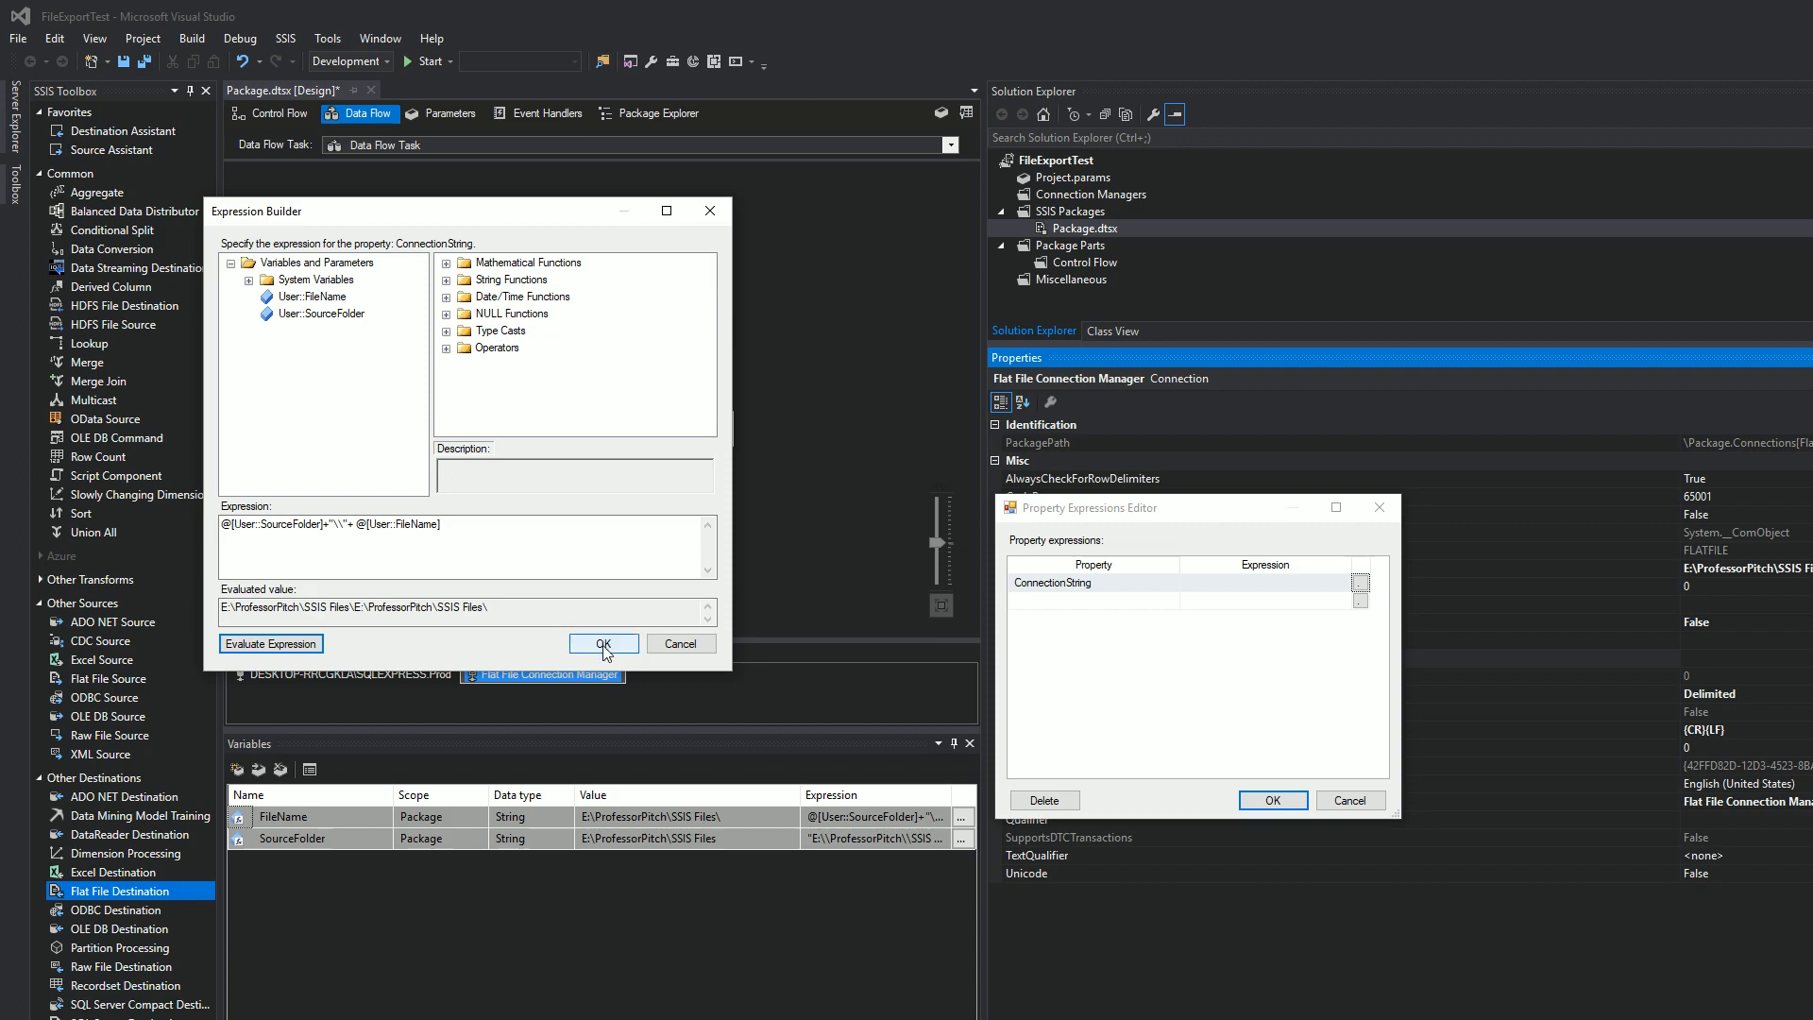
pyautogui.click(603, 642)
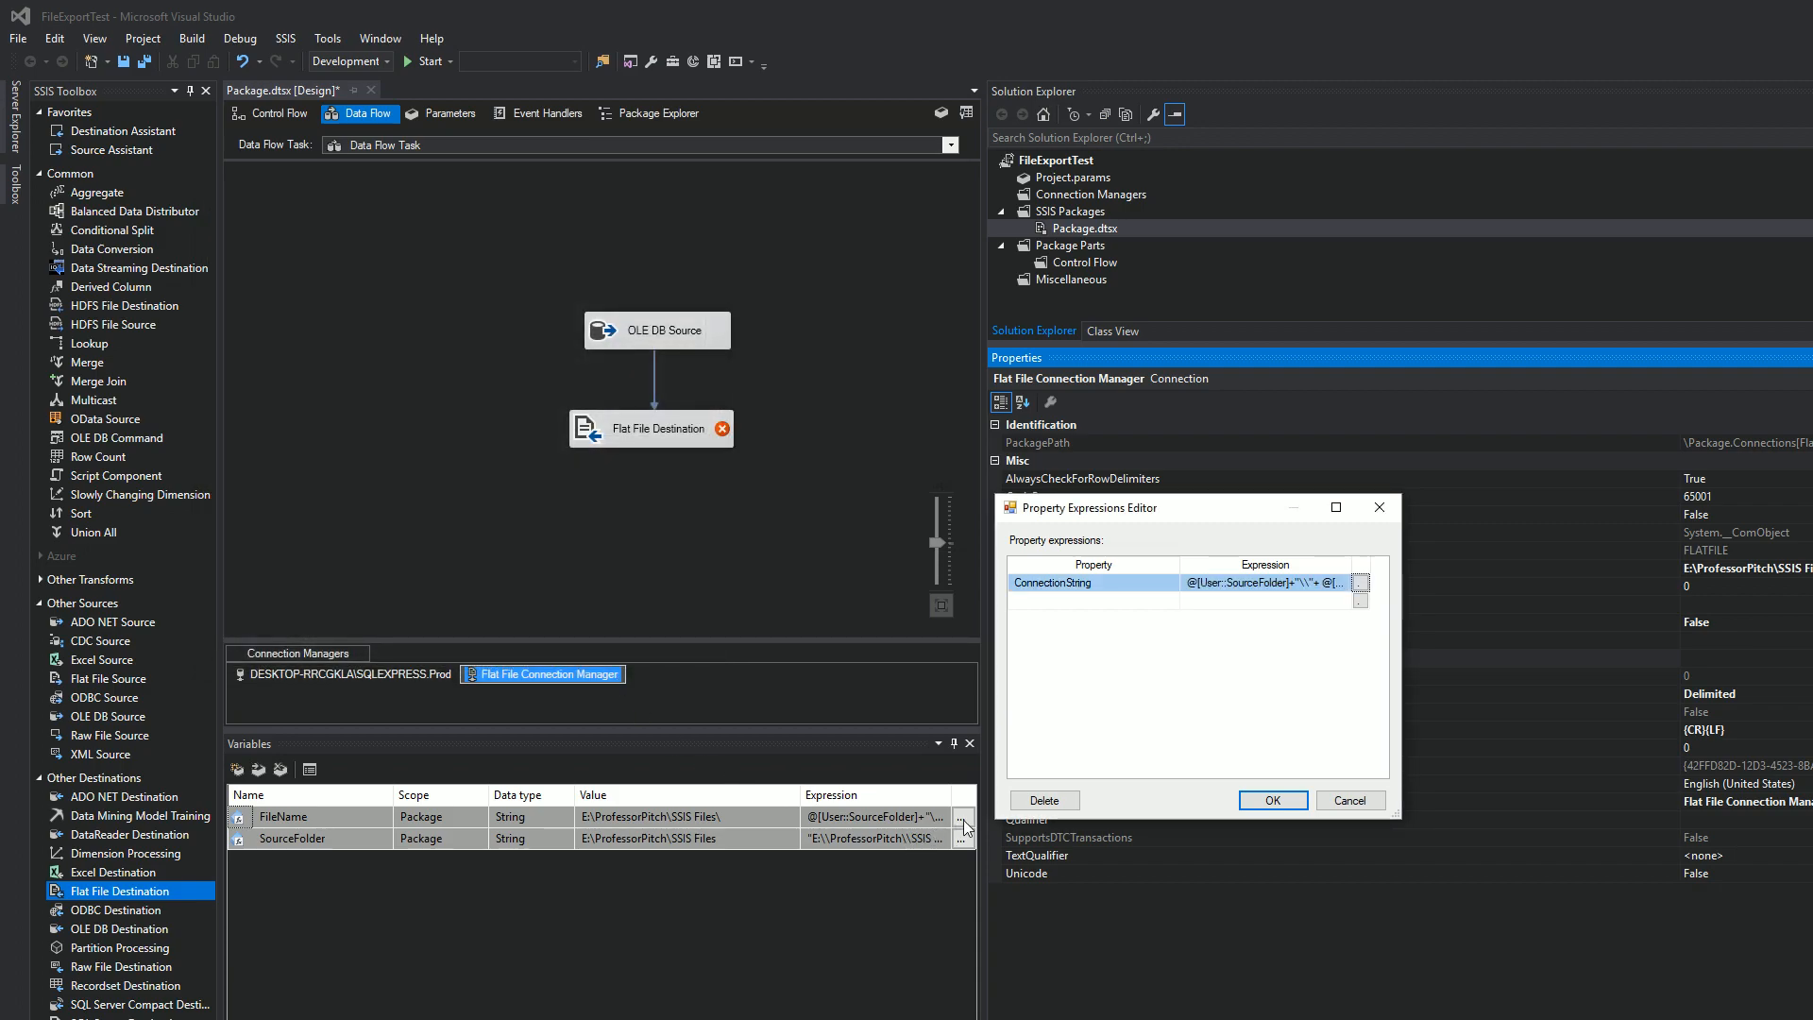
# Review FileName's date-stamped expression (20180804_flatfile.txt), then select the Flat File Connection Manager.
pyautogui.click(1360, 582)
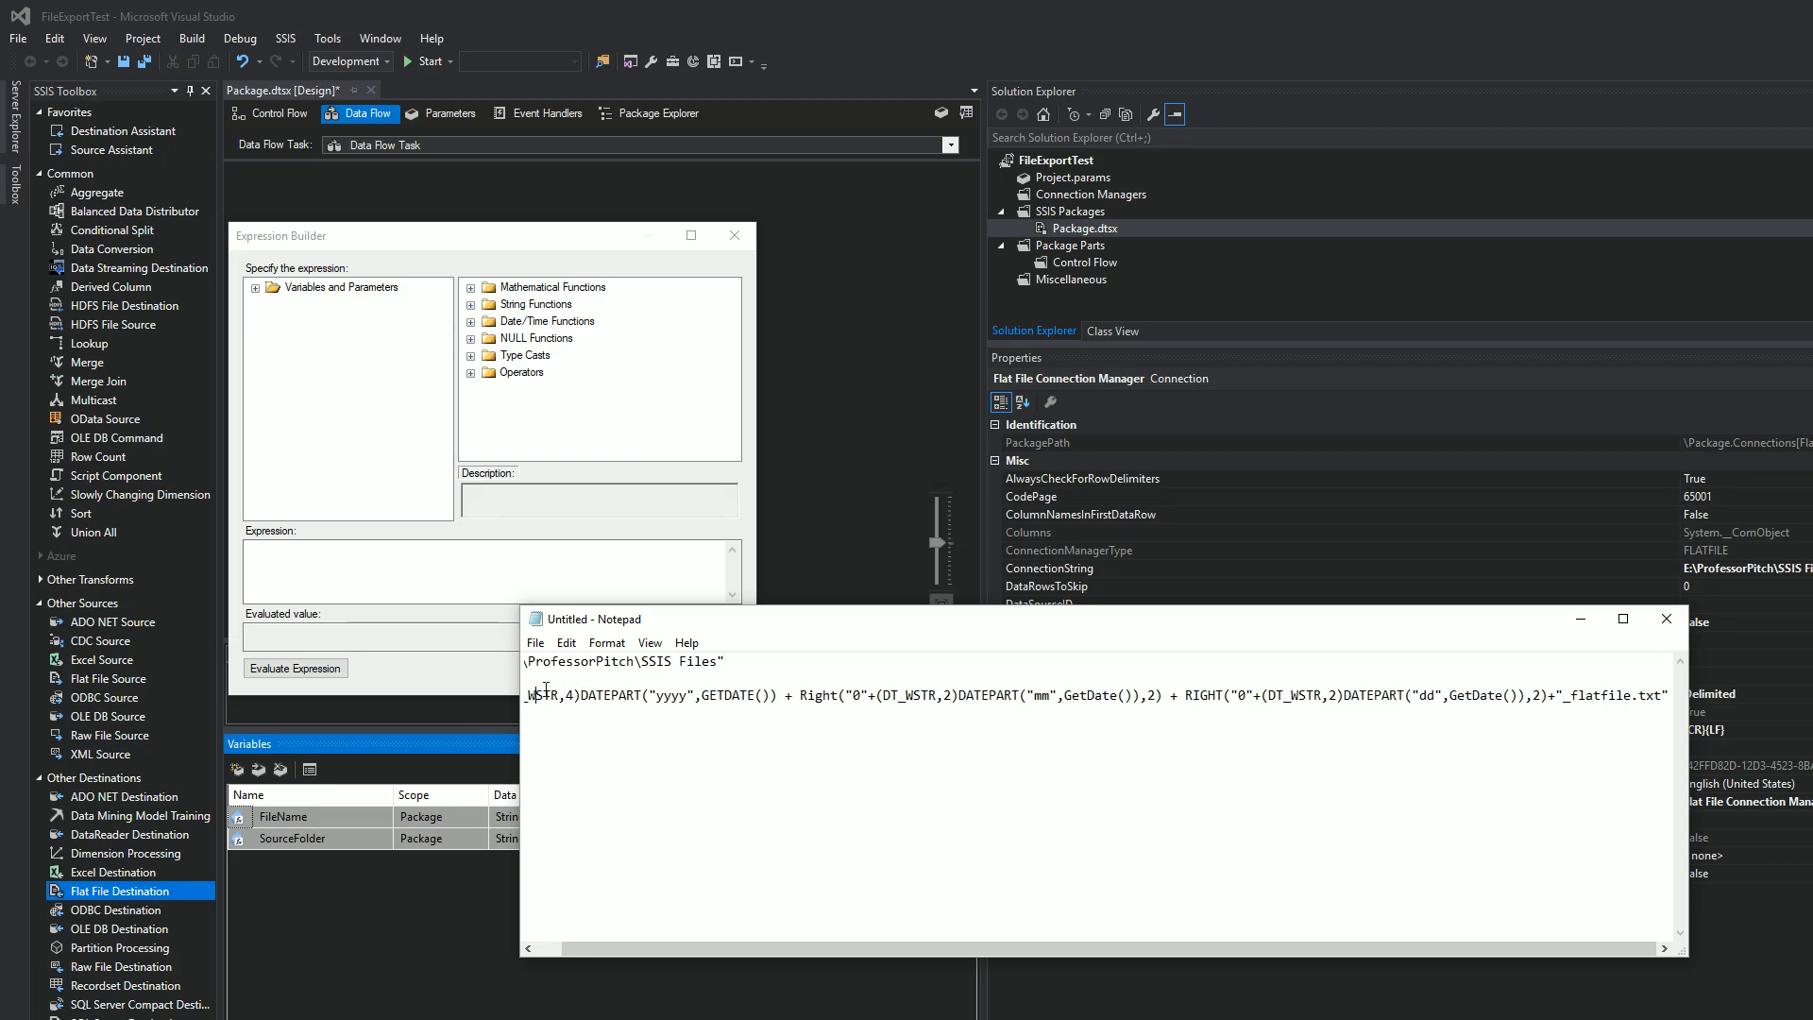
pyautogui.tripleClick(1041, 695)
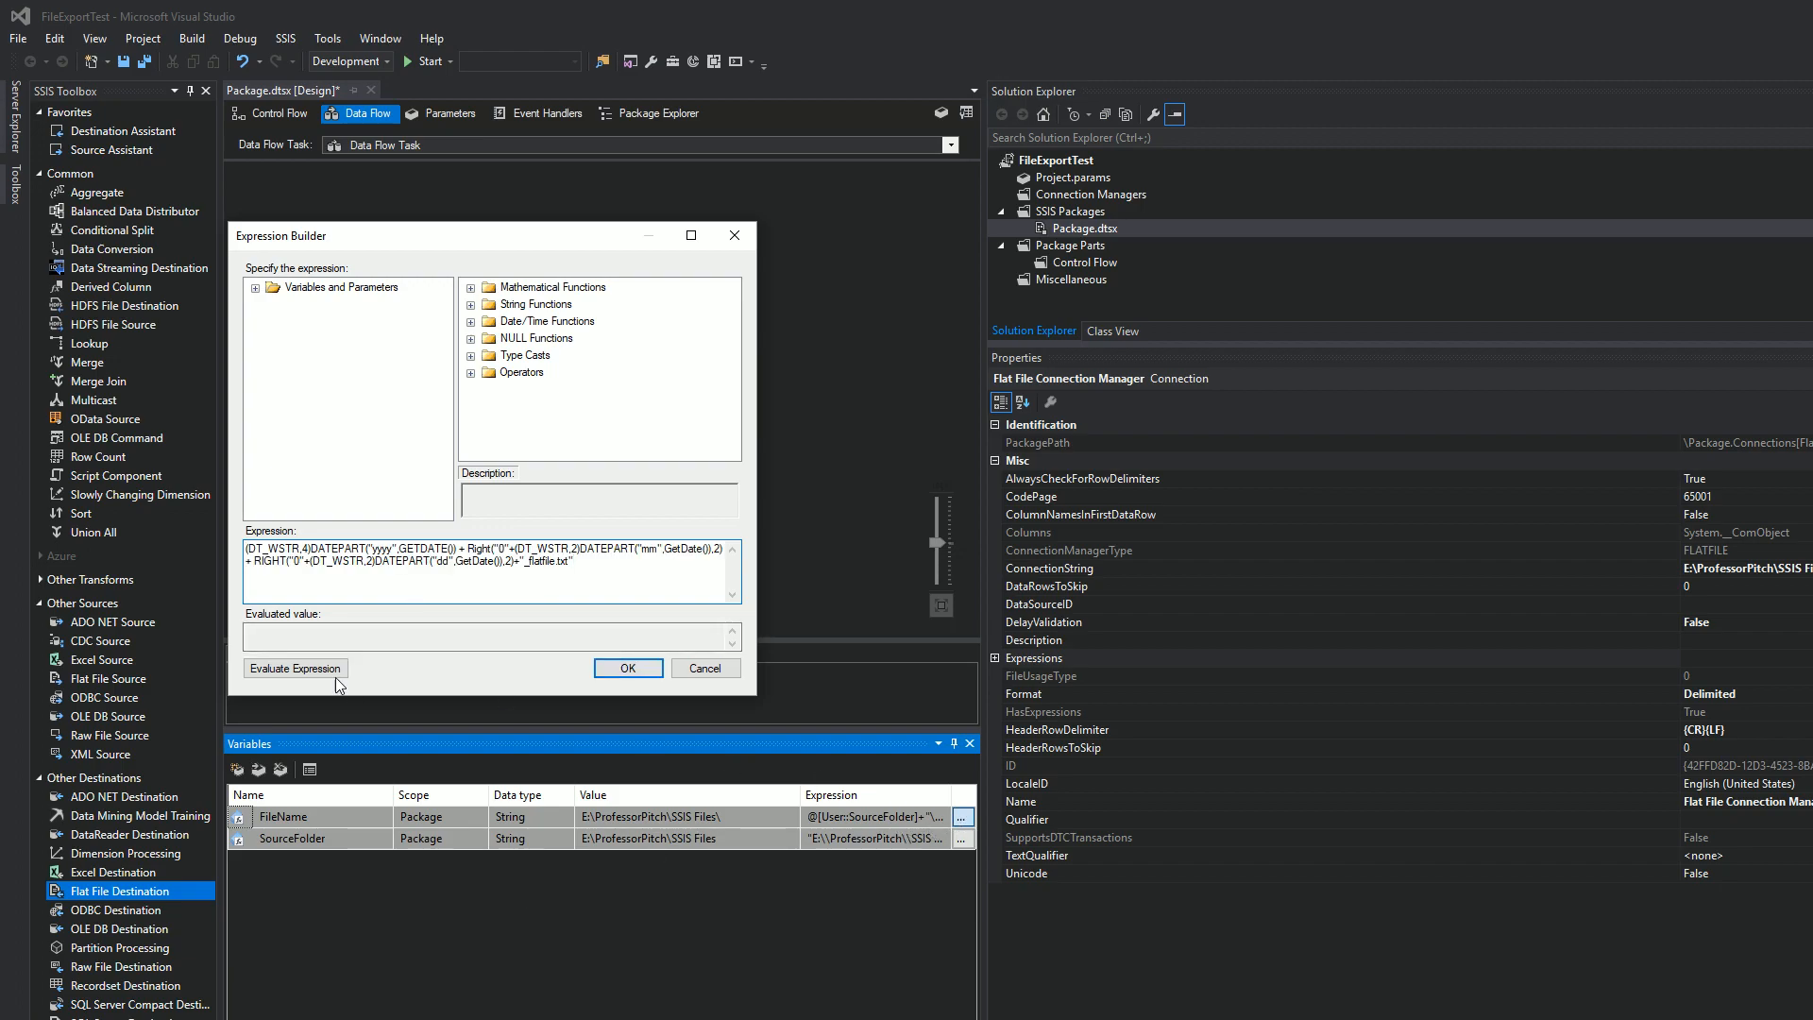
pyautogui.click(627, 667)
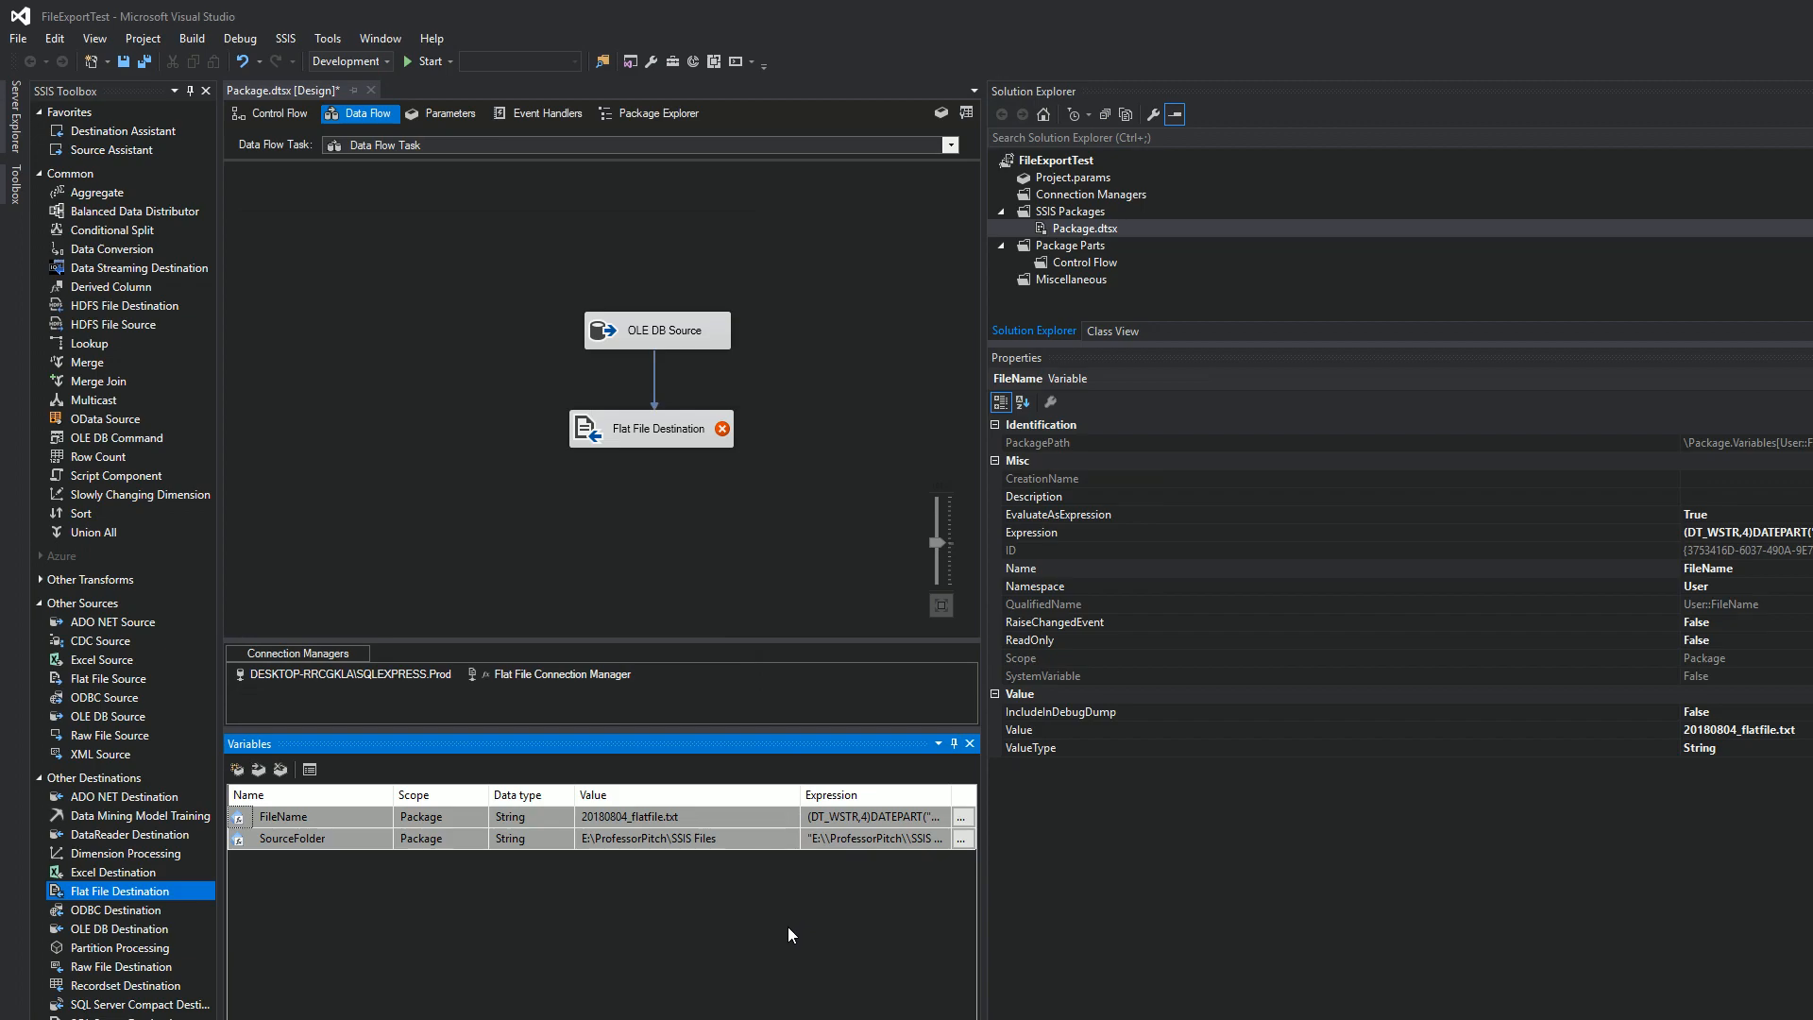
pyautogui.click(561, 674)
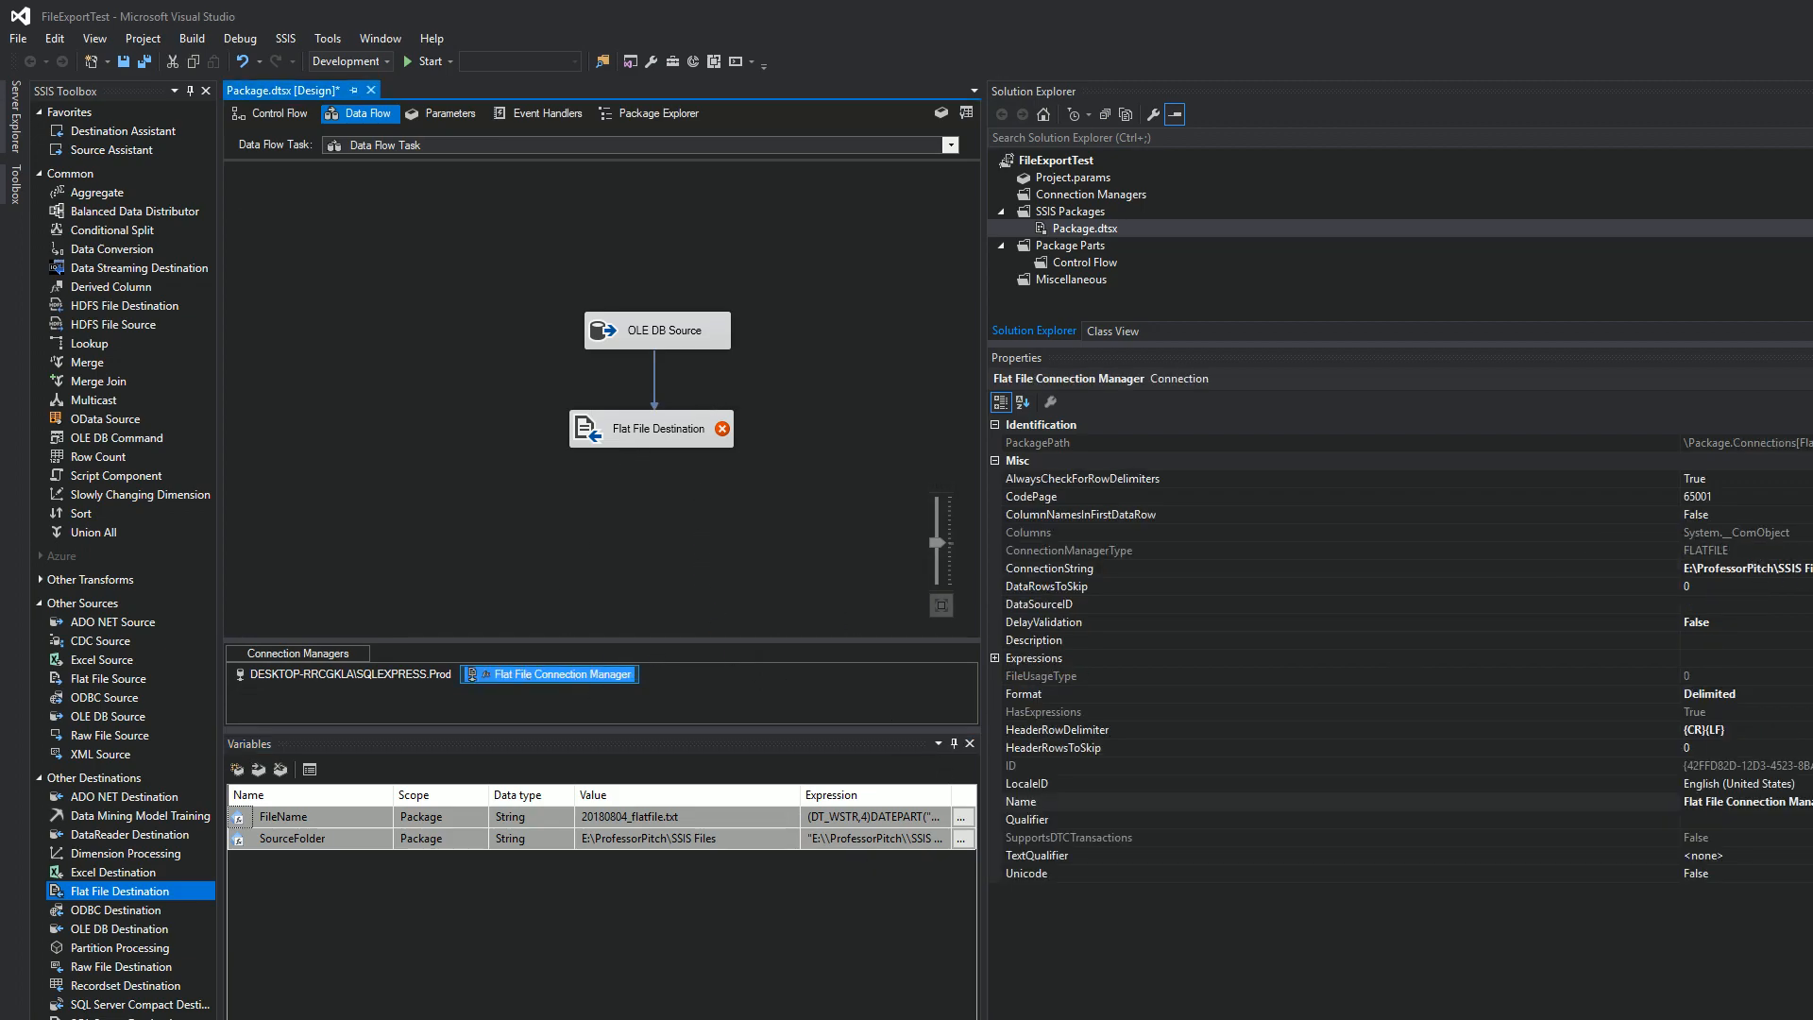
# Cancel out of the connection editor, review the ConnectionString expression, and go to the Flat File Destination editor.
pyautogui.click(1047, 568)
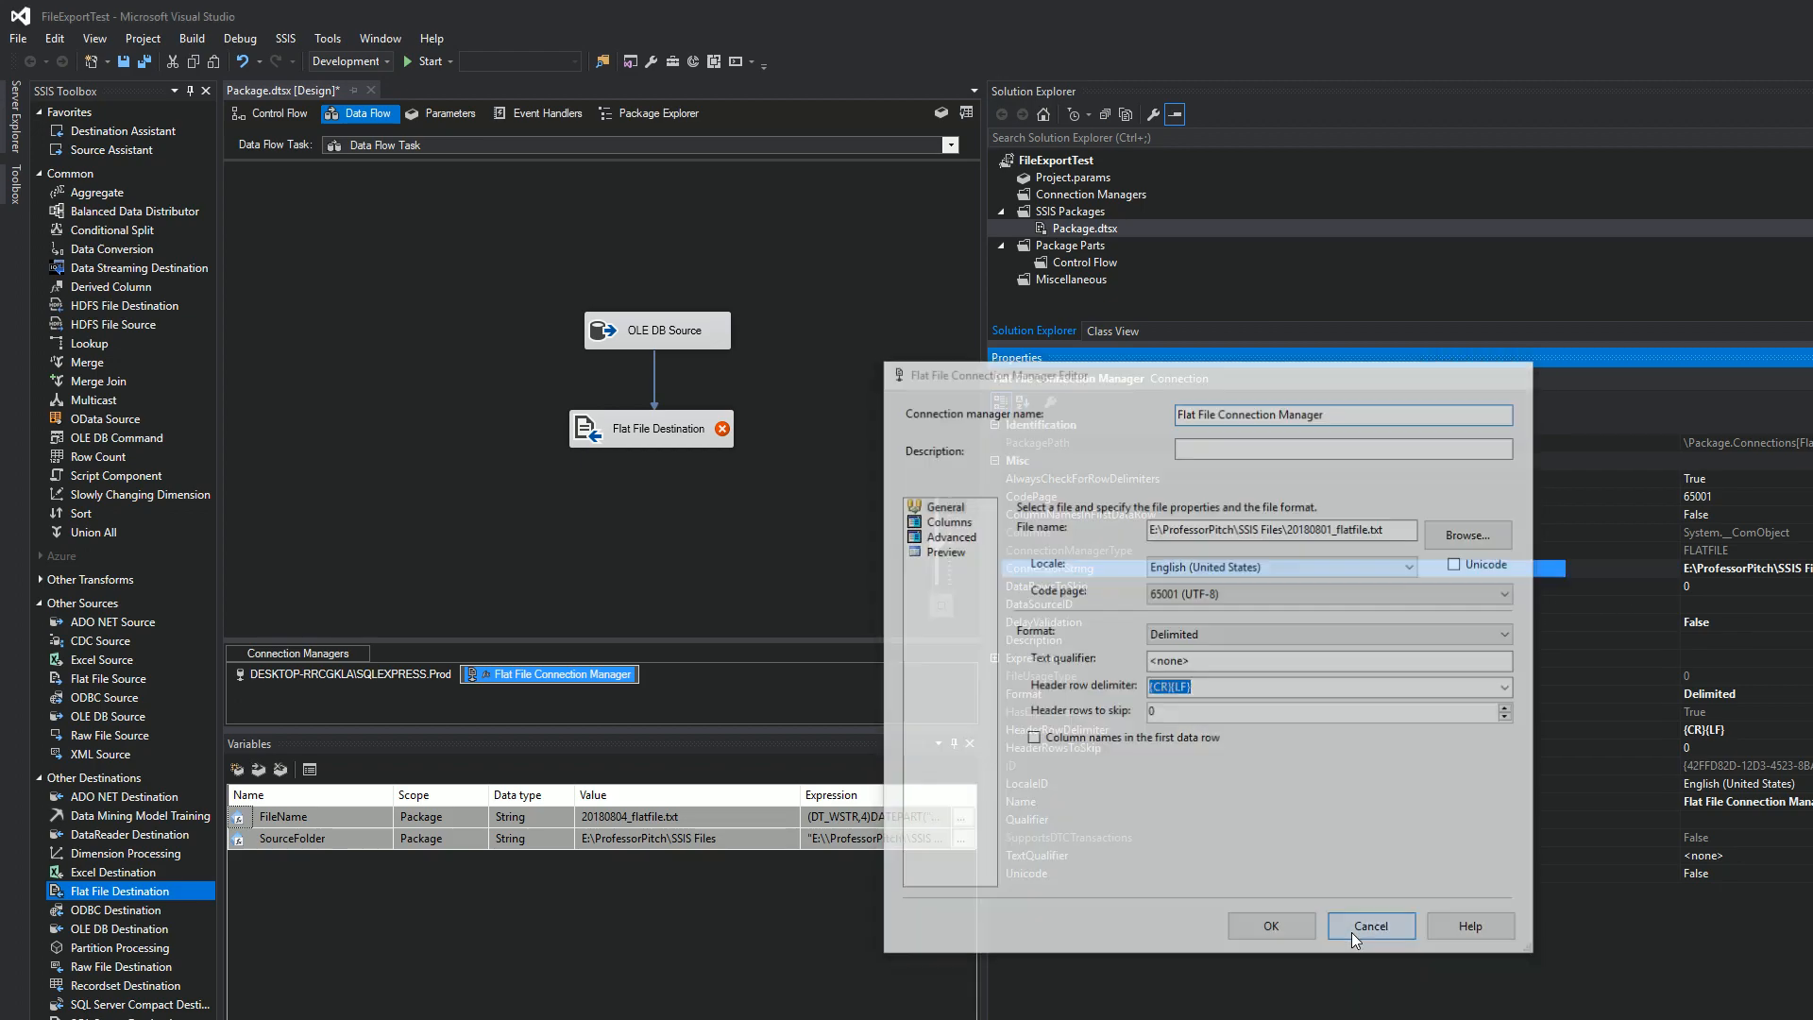
pyautogui.click(1371, 925)
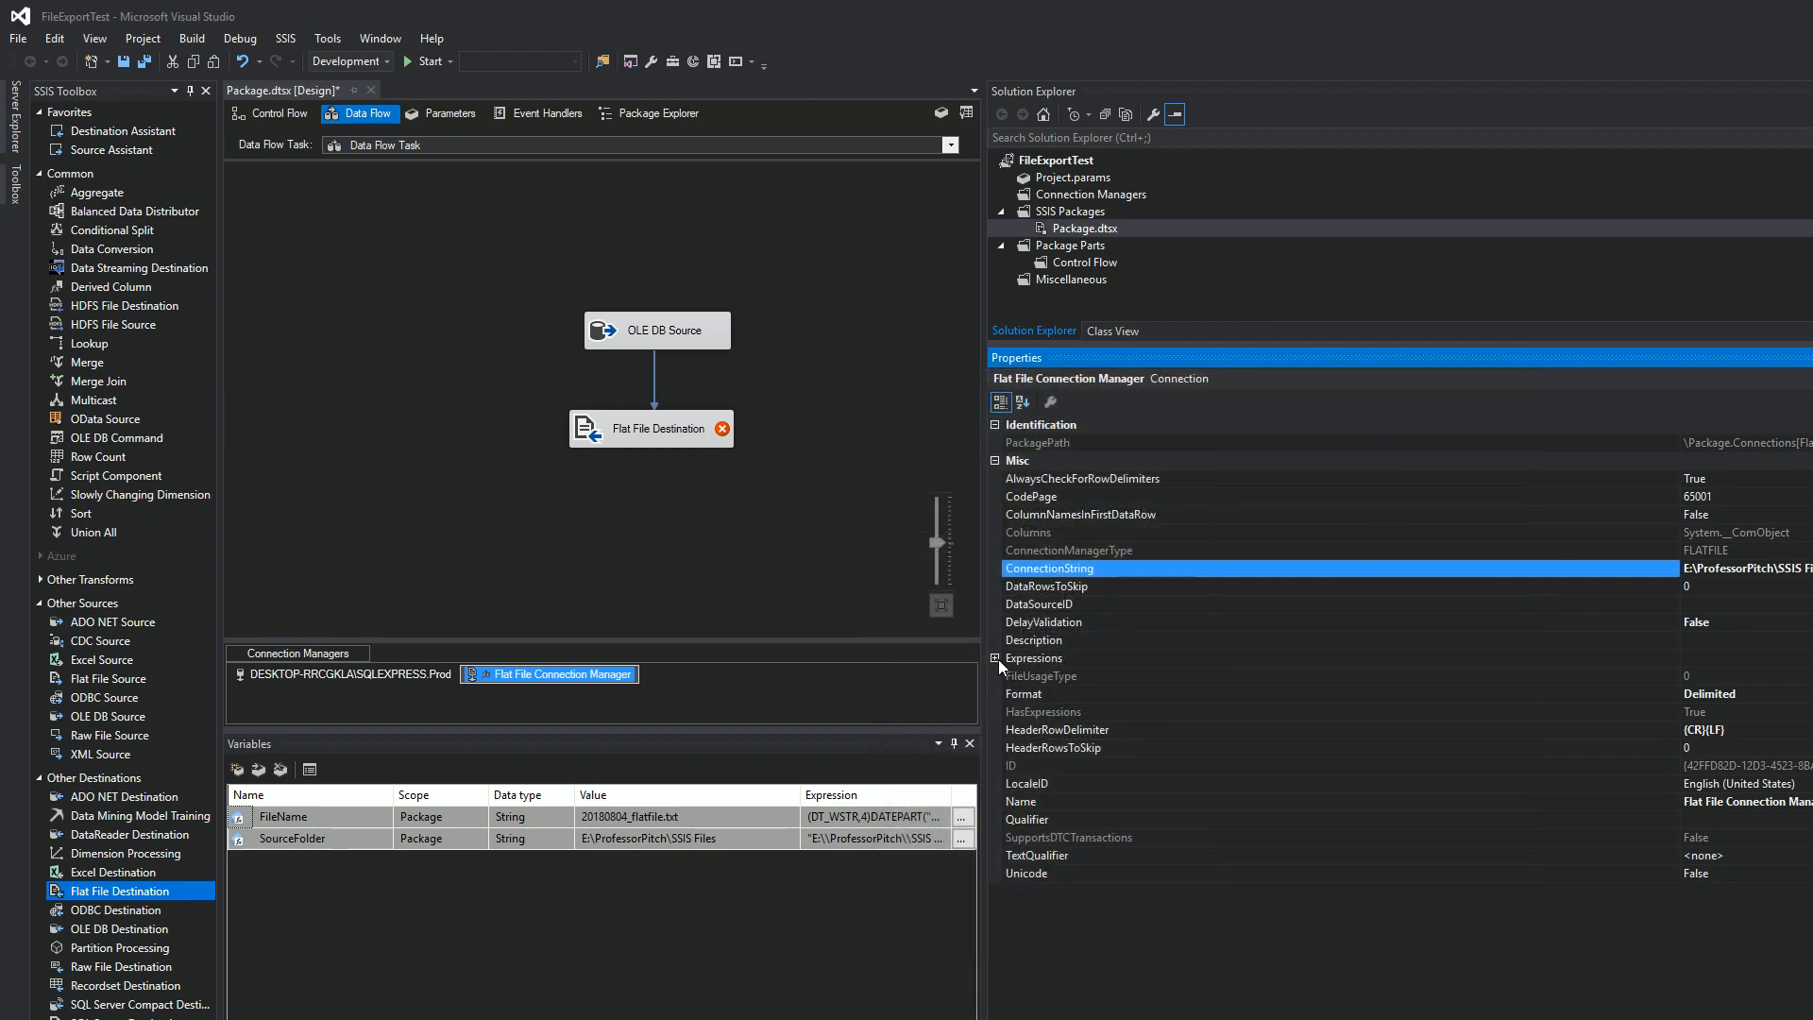
pyautogui.click(995, 657)
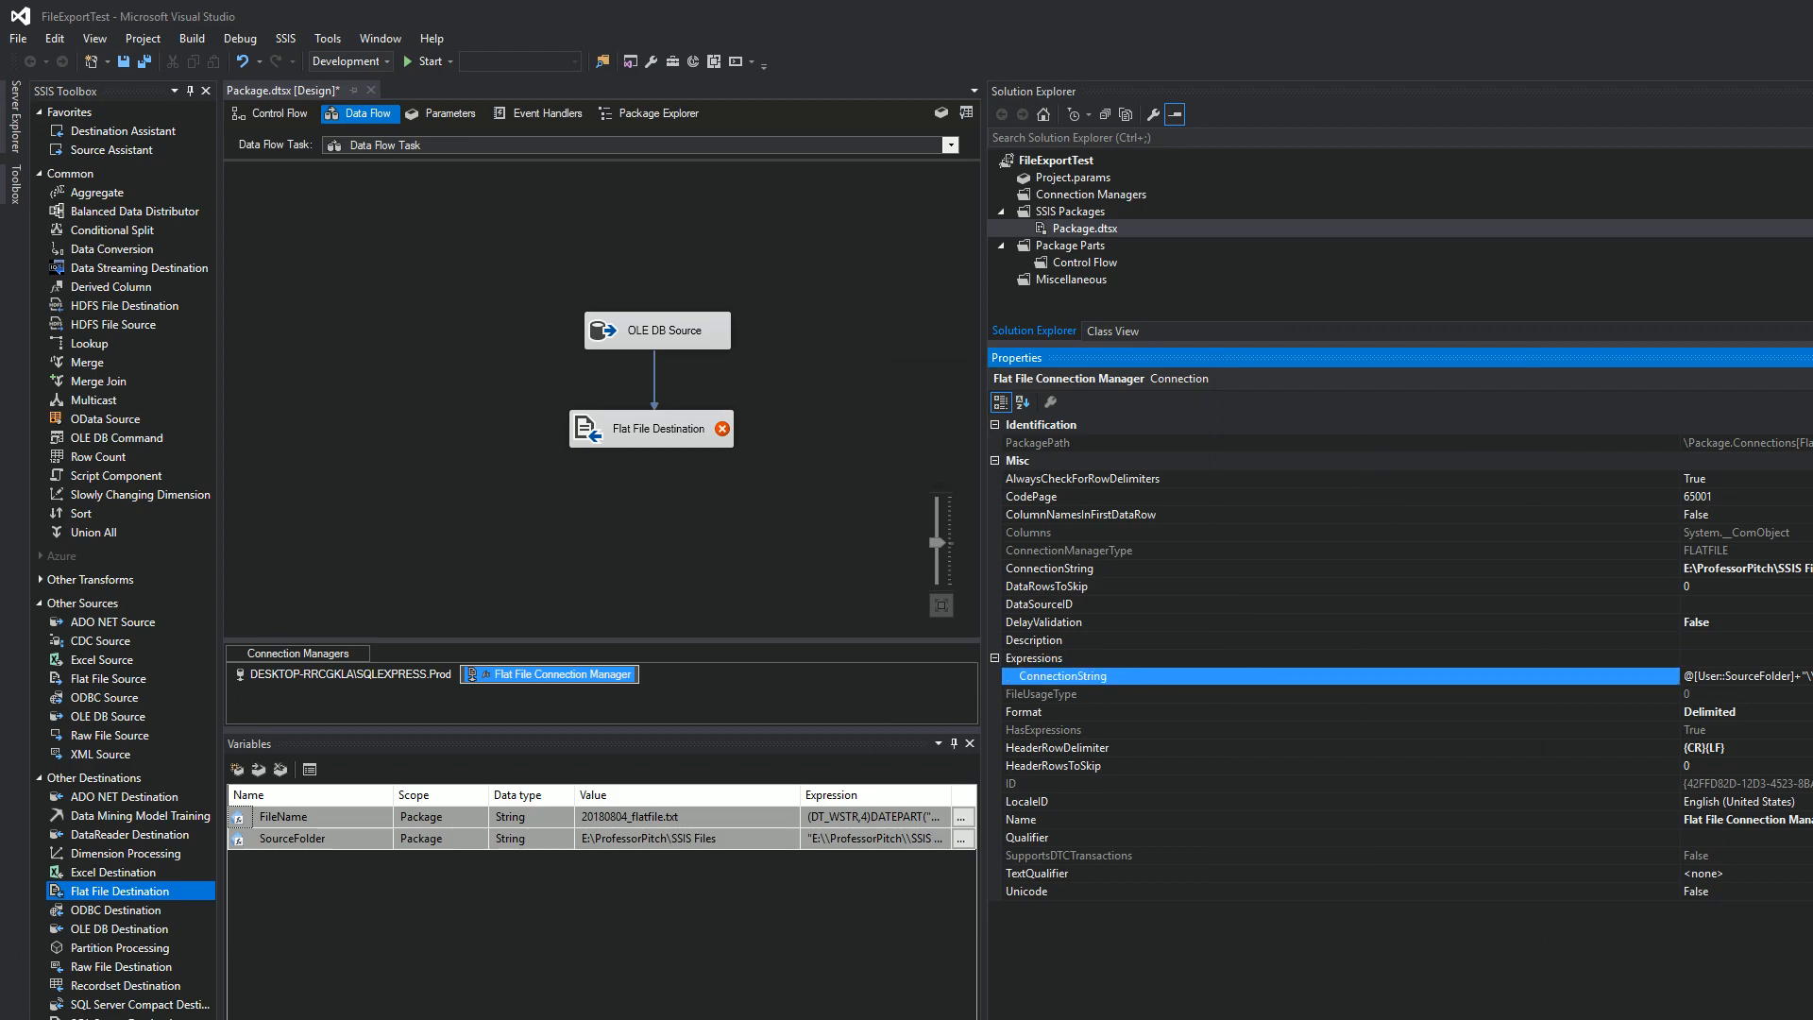
pyautogui.click(1799, 676)
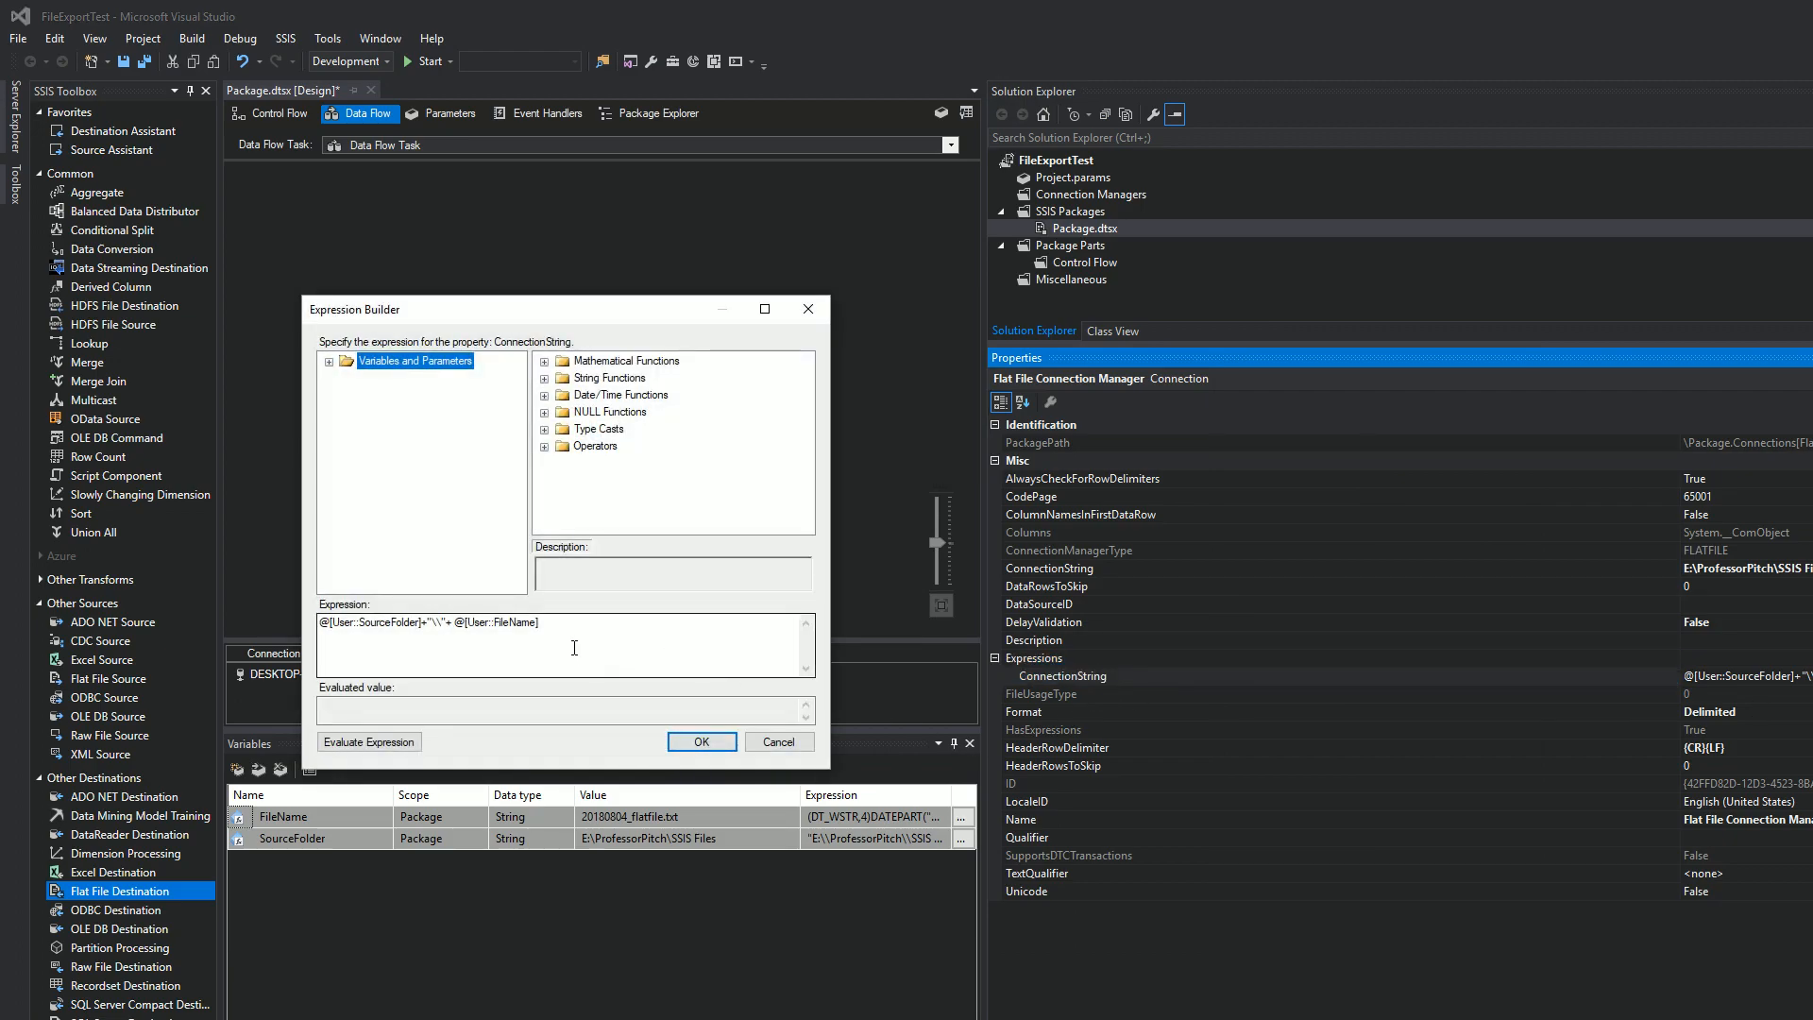
pyautogui.click(368, 740)
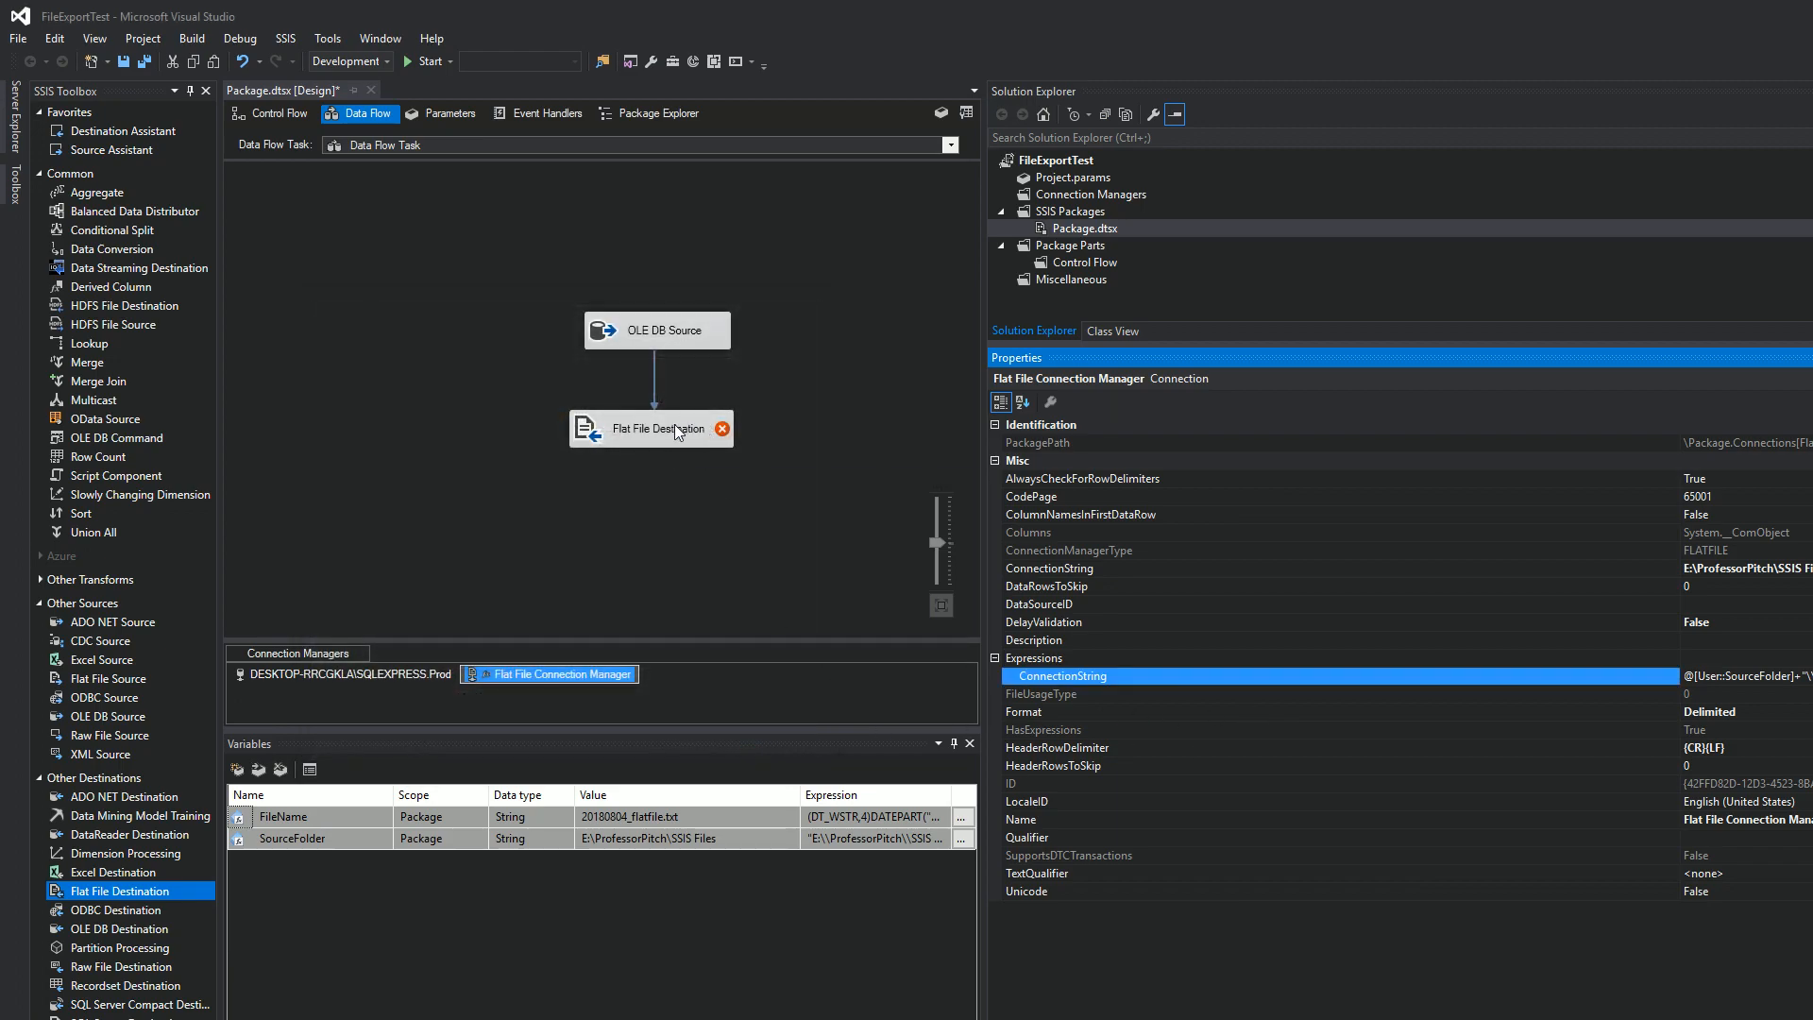
pyautogui.doubleClick(651, 429)
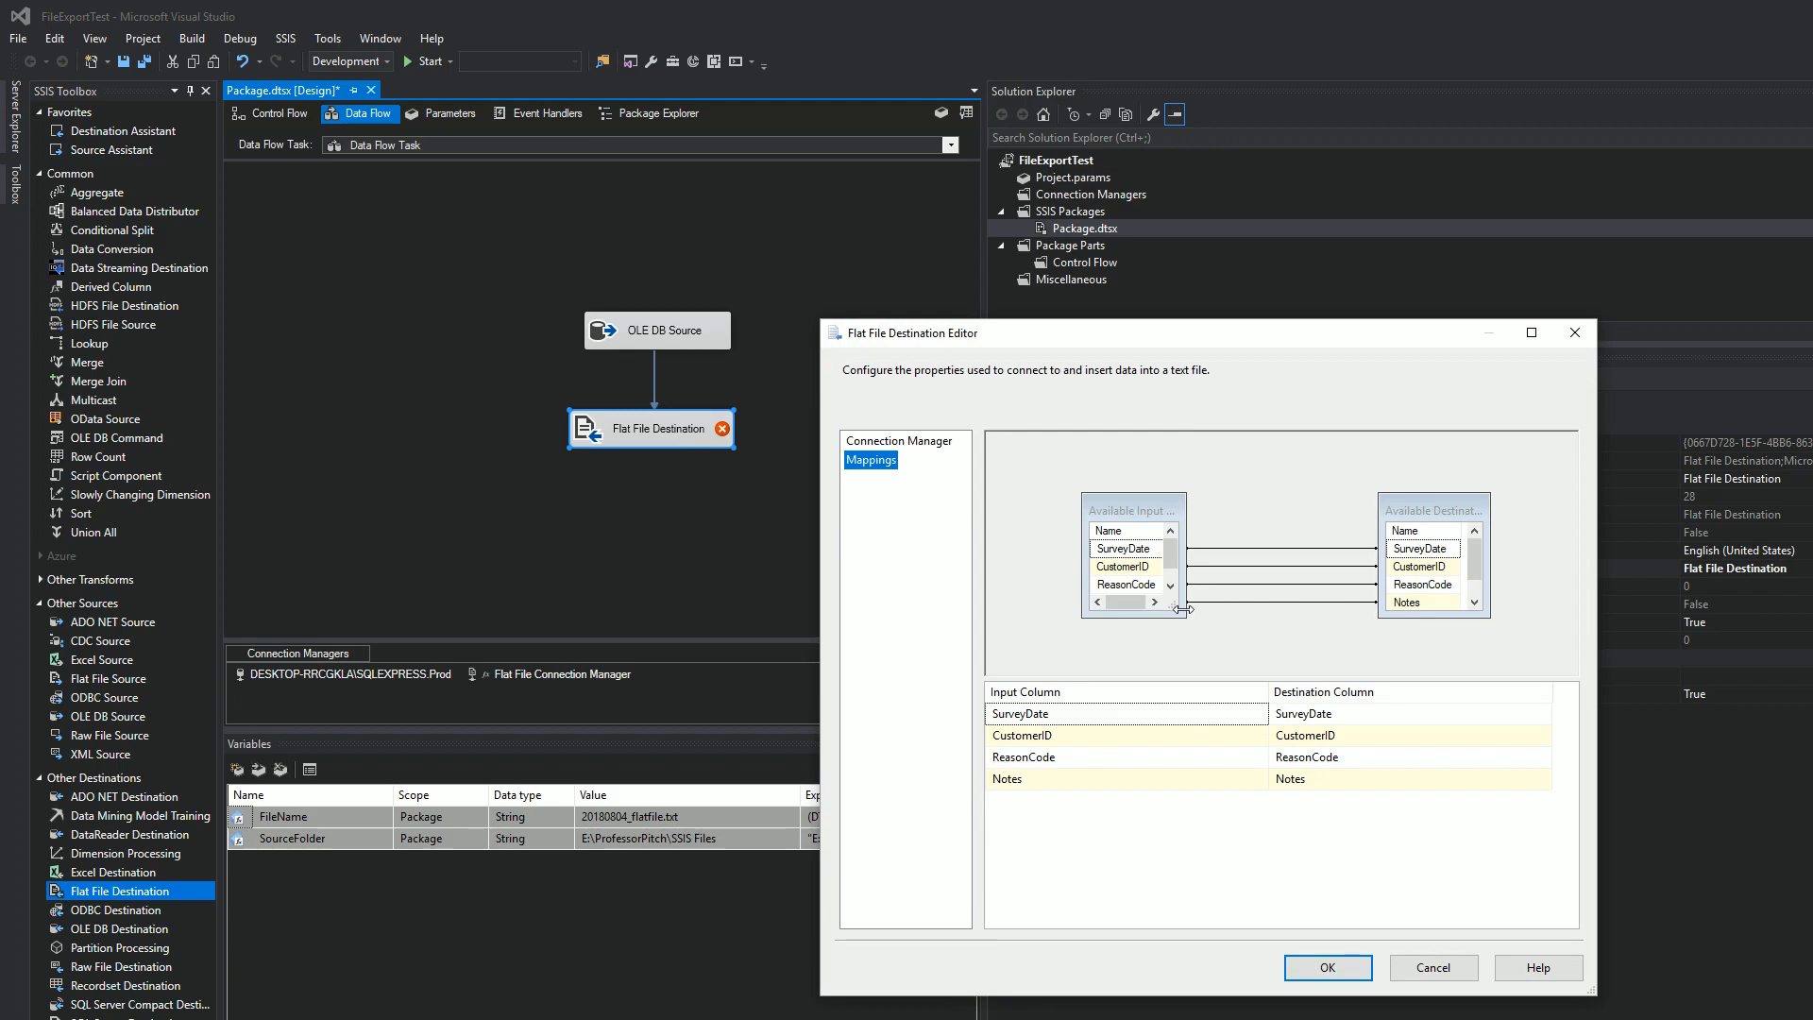
pyautogui.click(1326, 967)
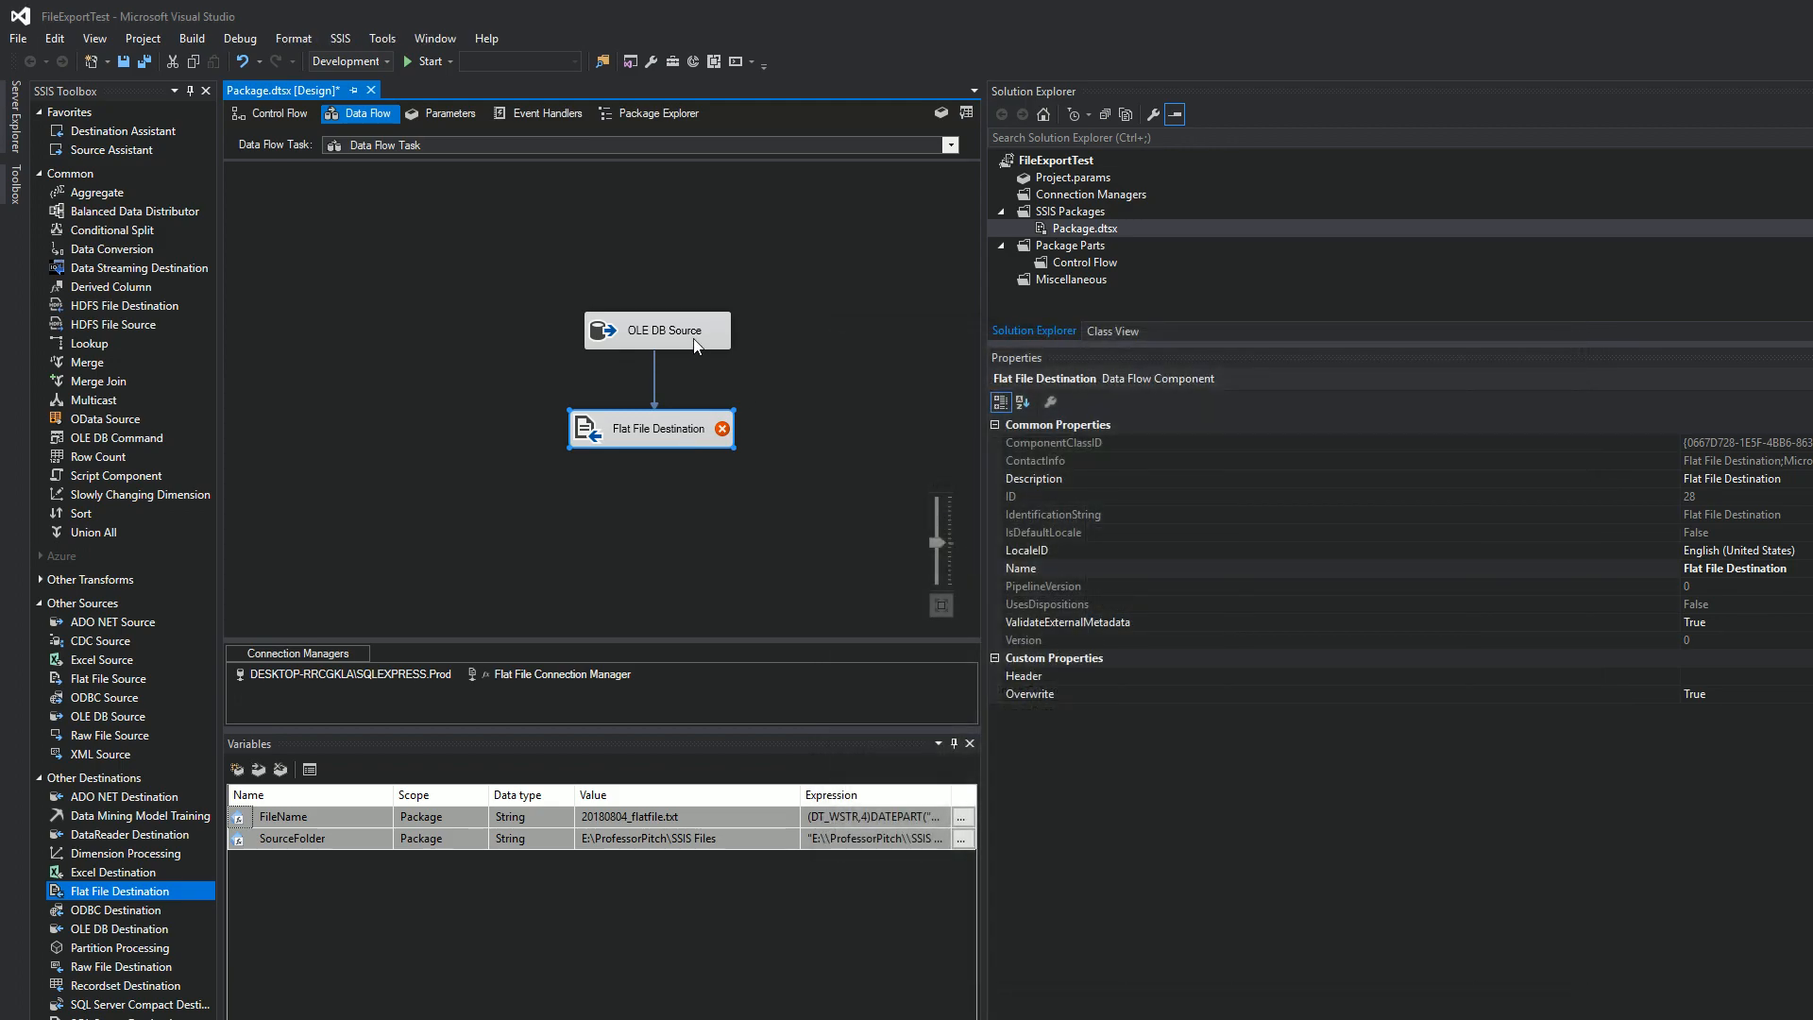
pyautogui.moveTo(720, 440)
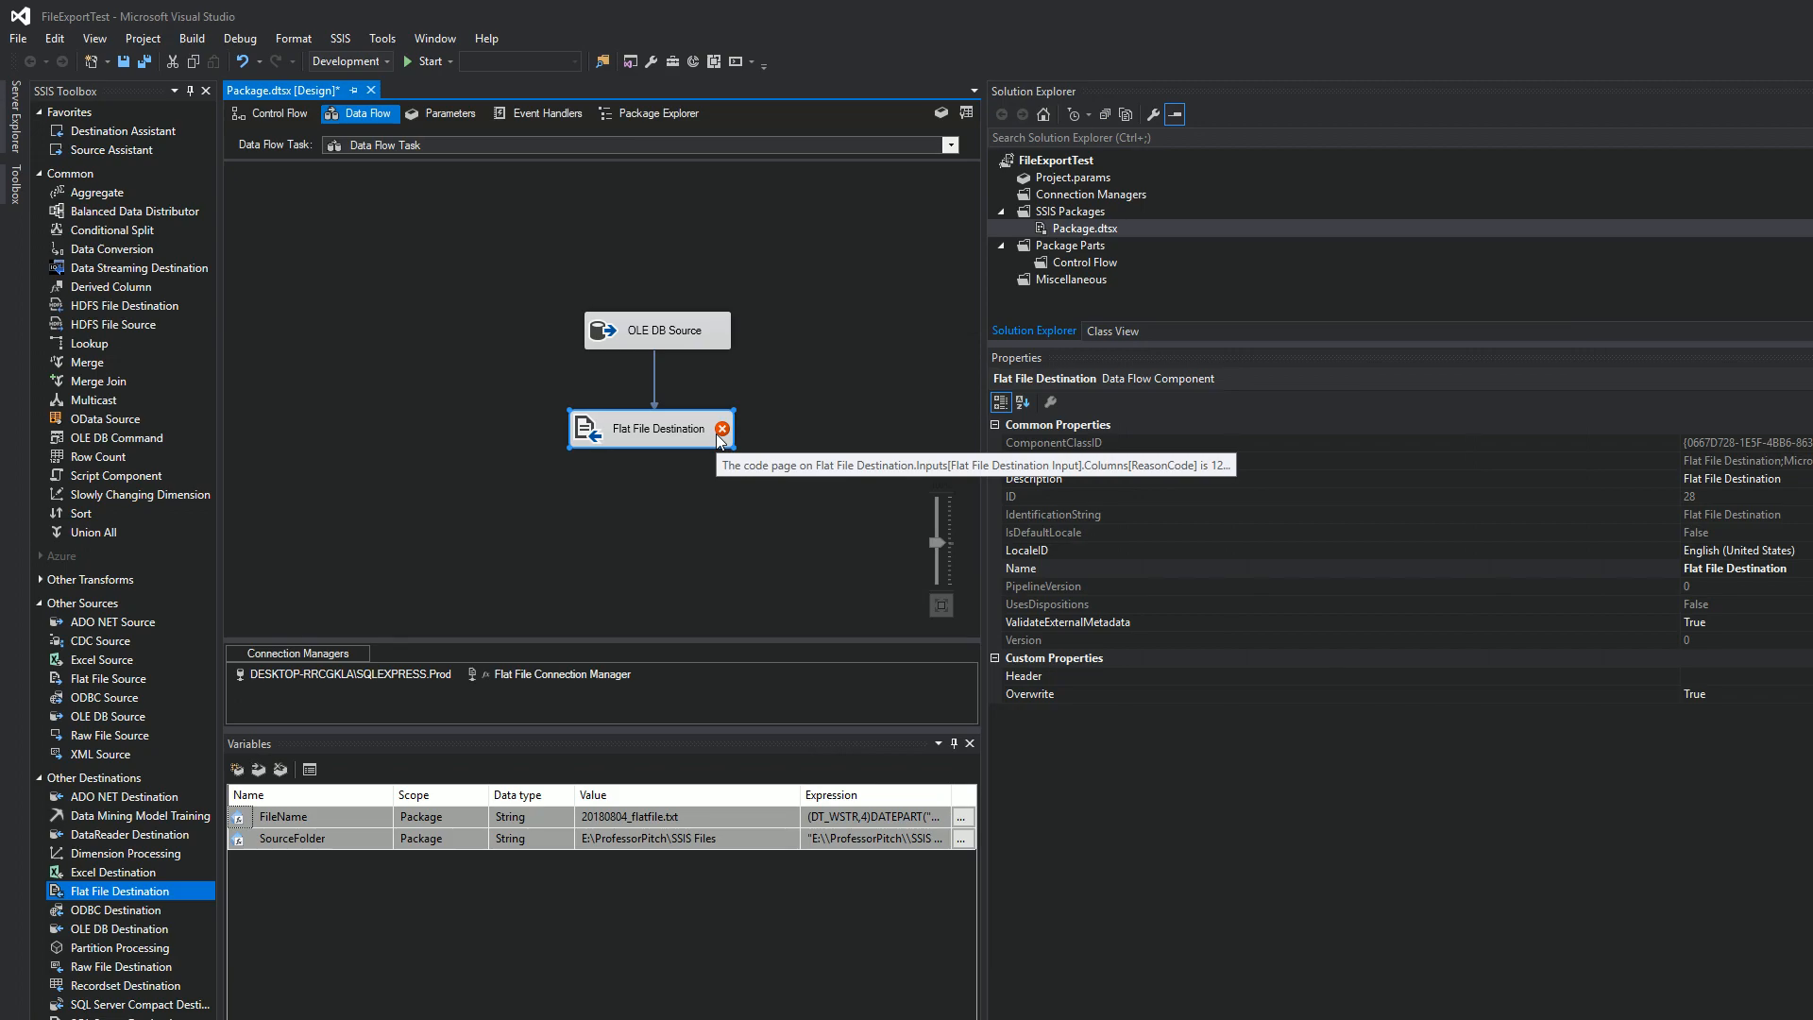
pyautogui.click(574, 265)
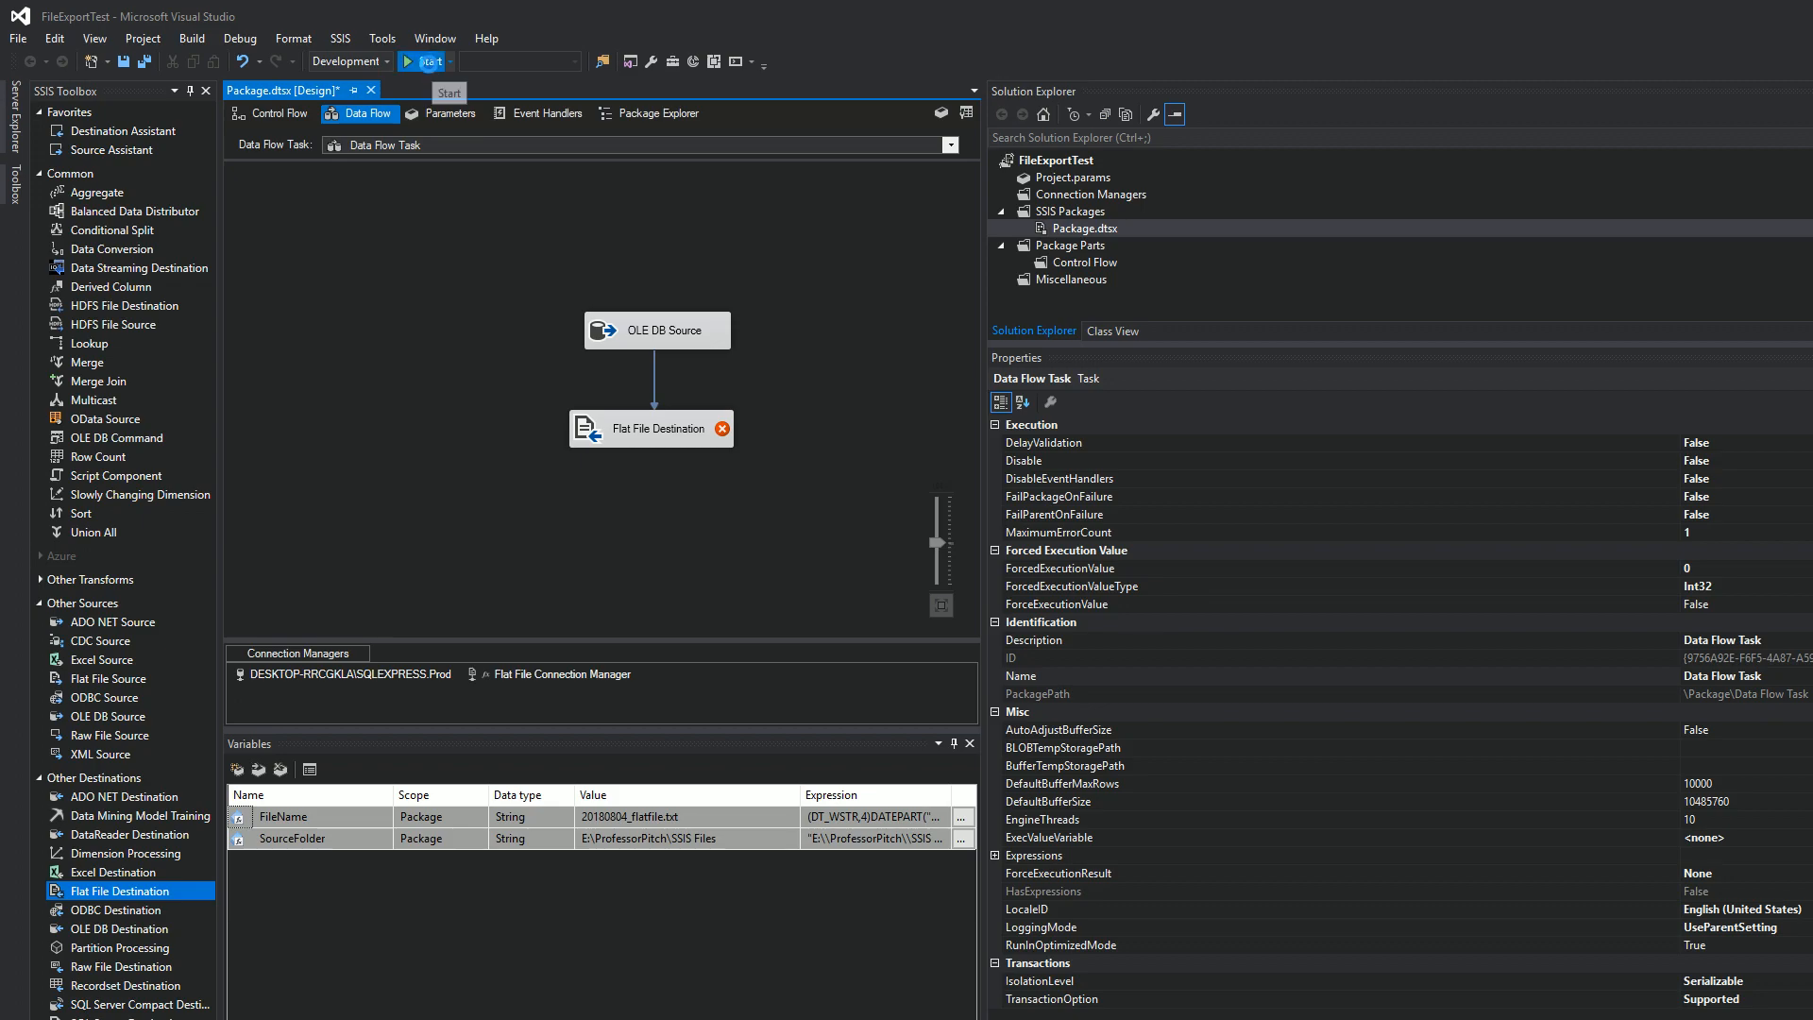
pyautogui.click(421, 60)
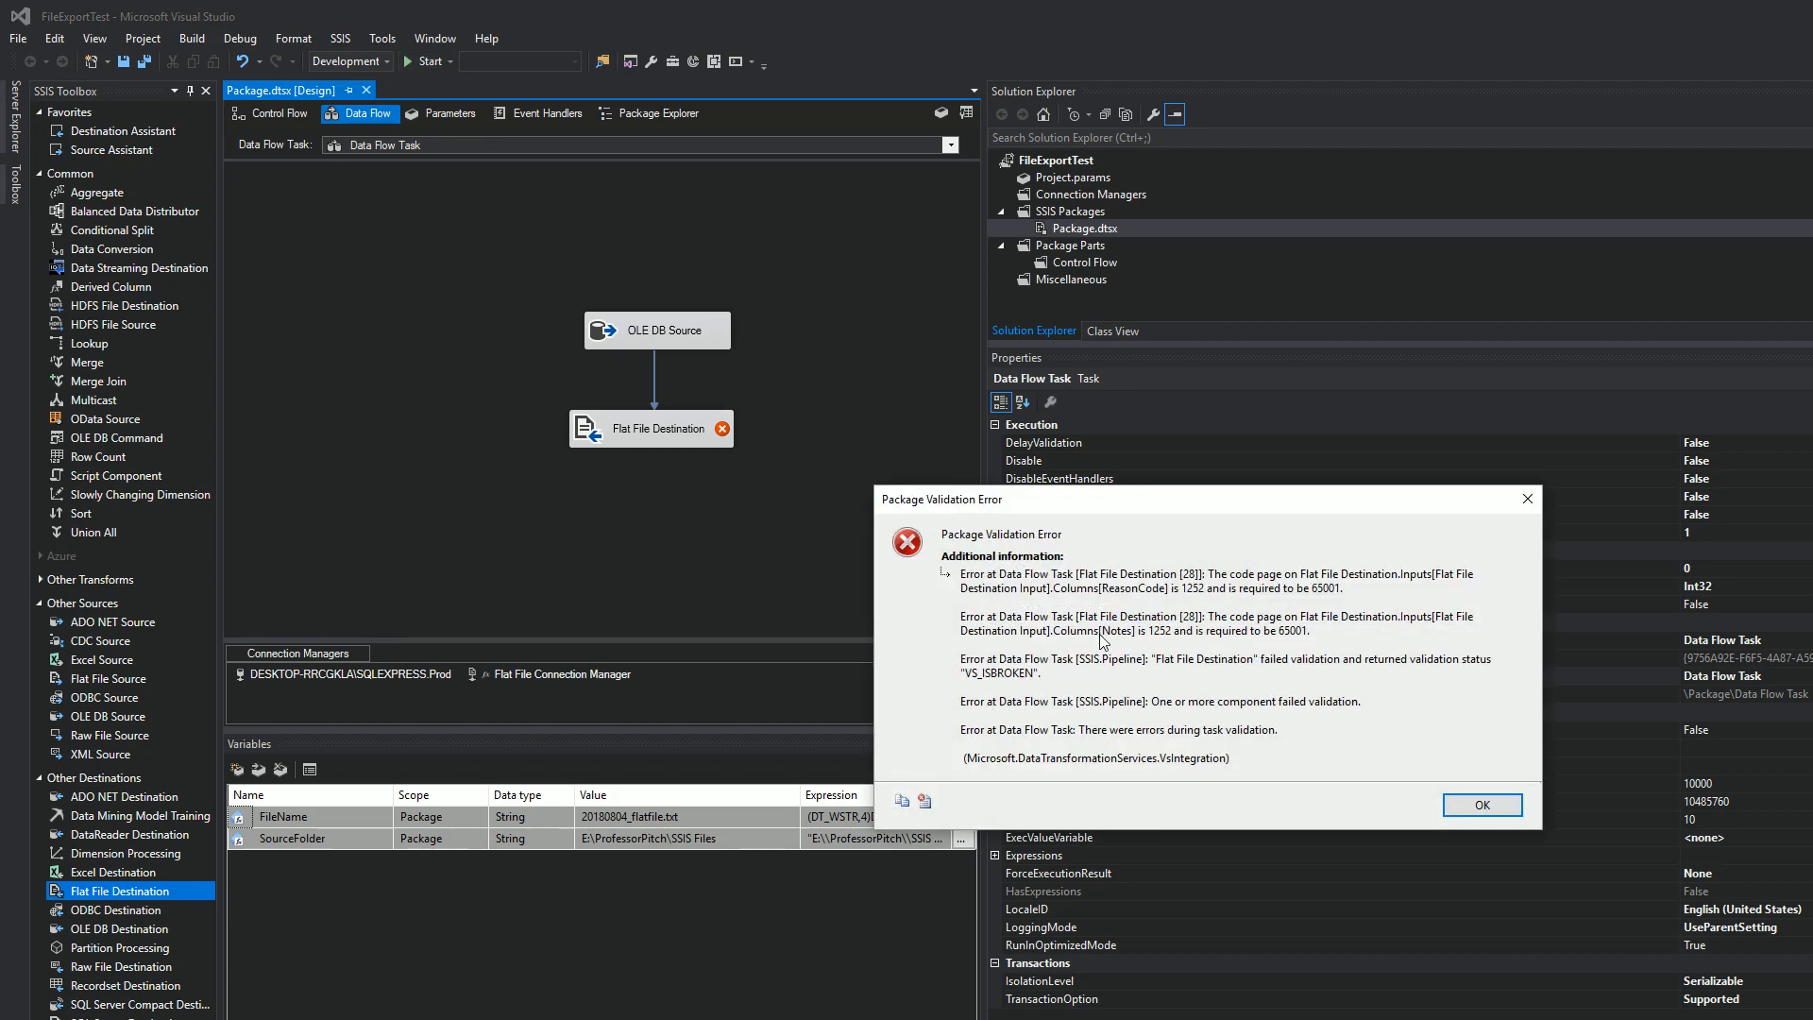
pyautogui.moveTo(1337, 714)
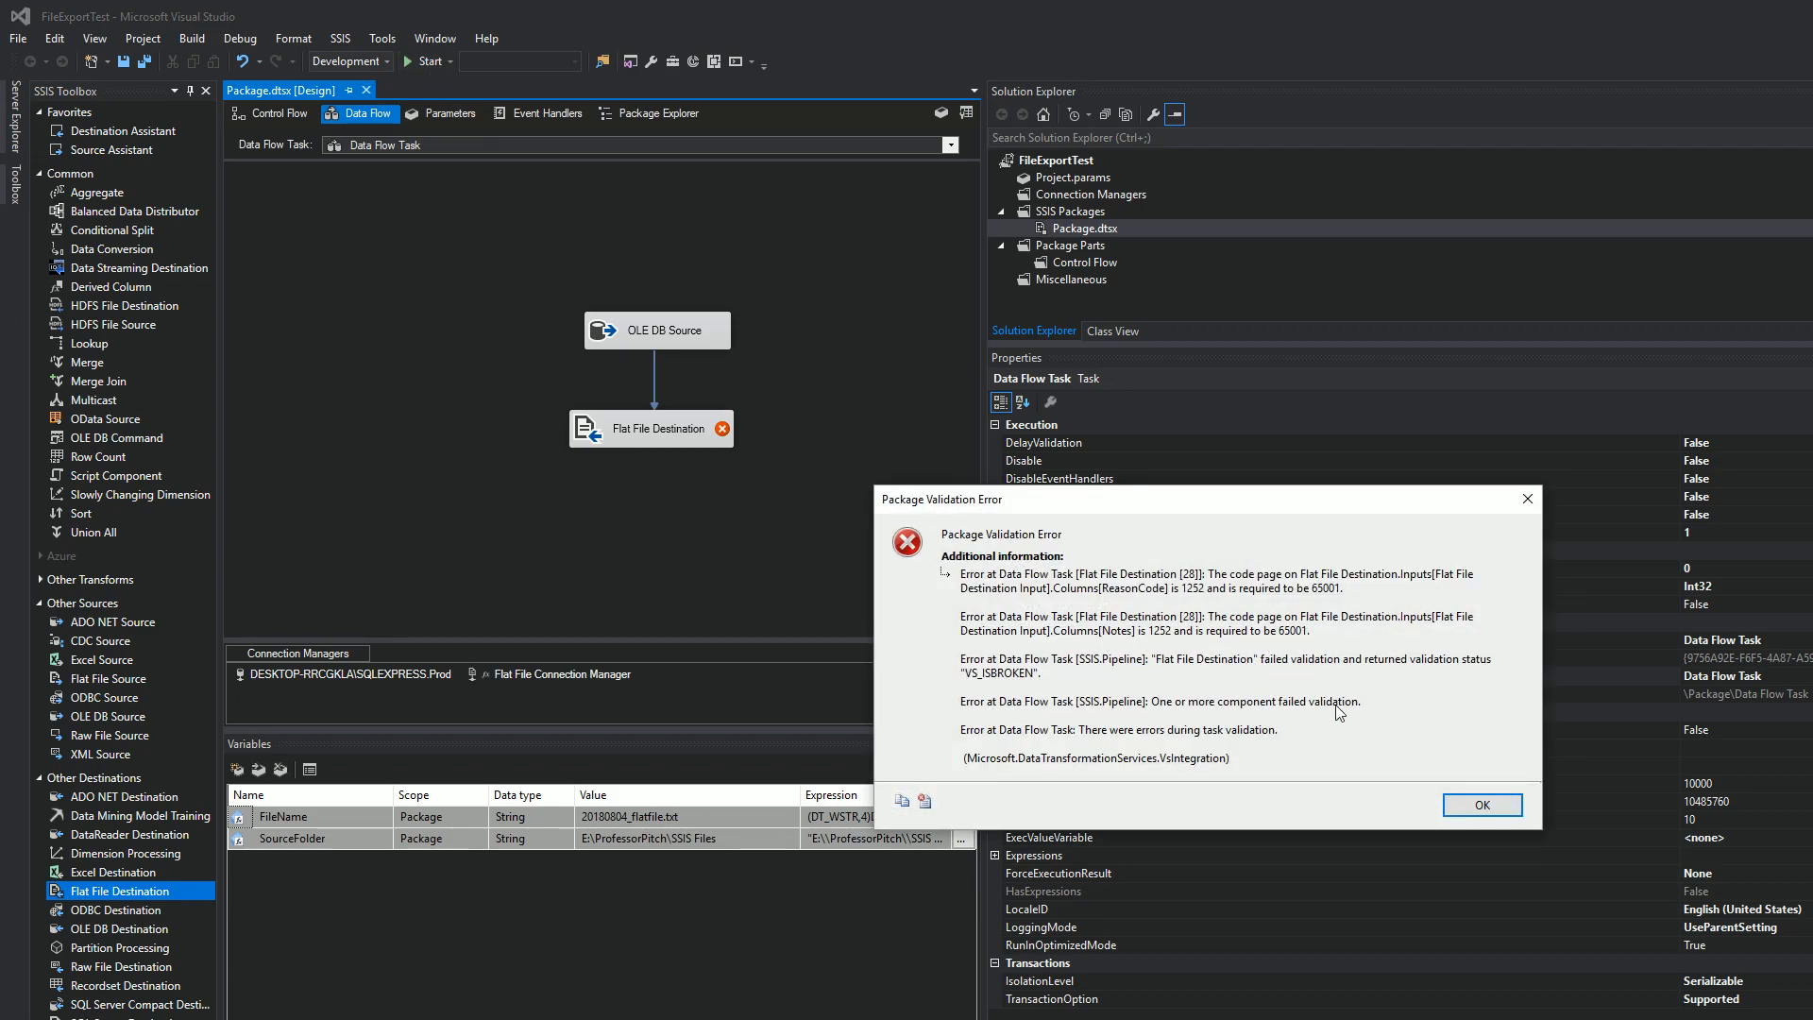
pyautogui.click(1481, 805)
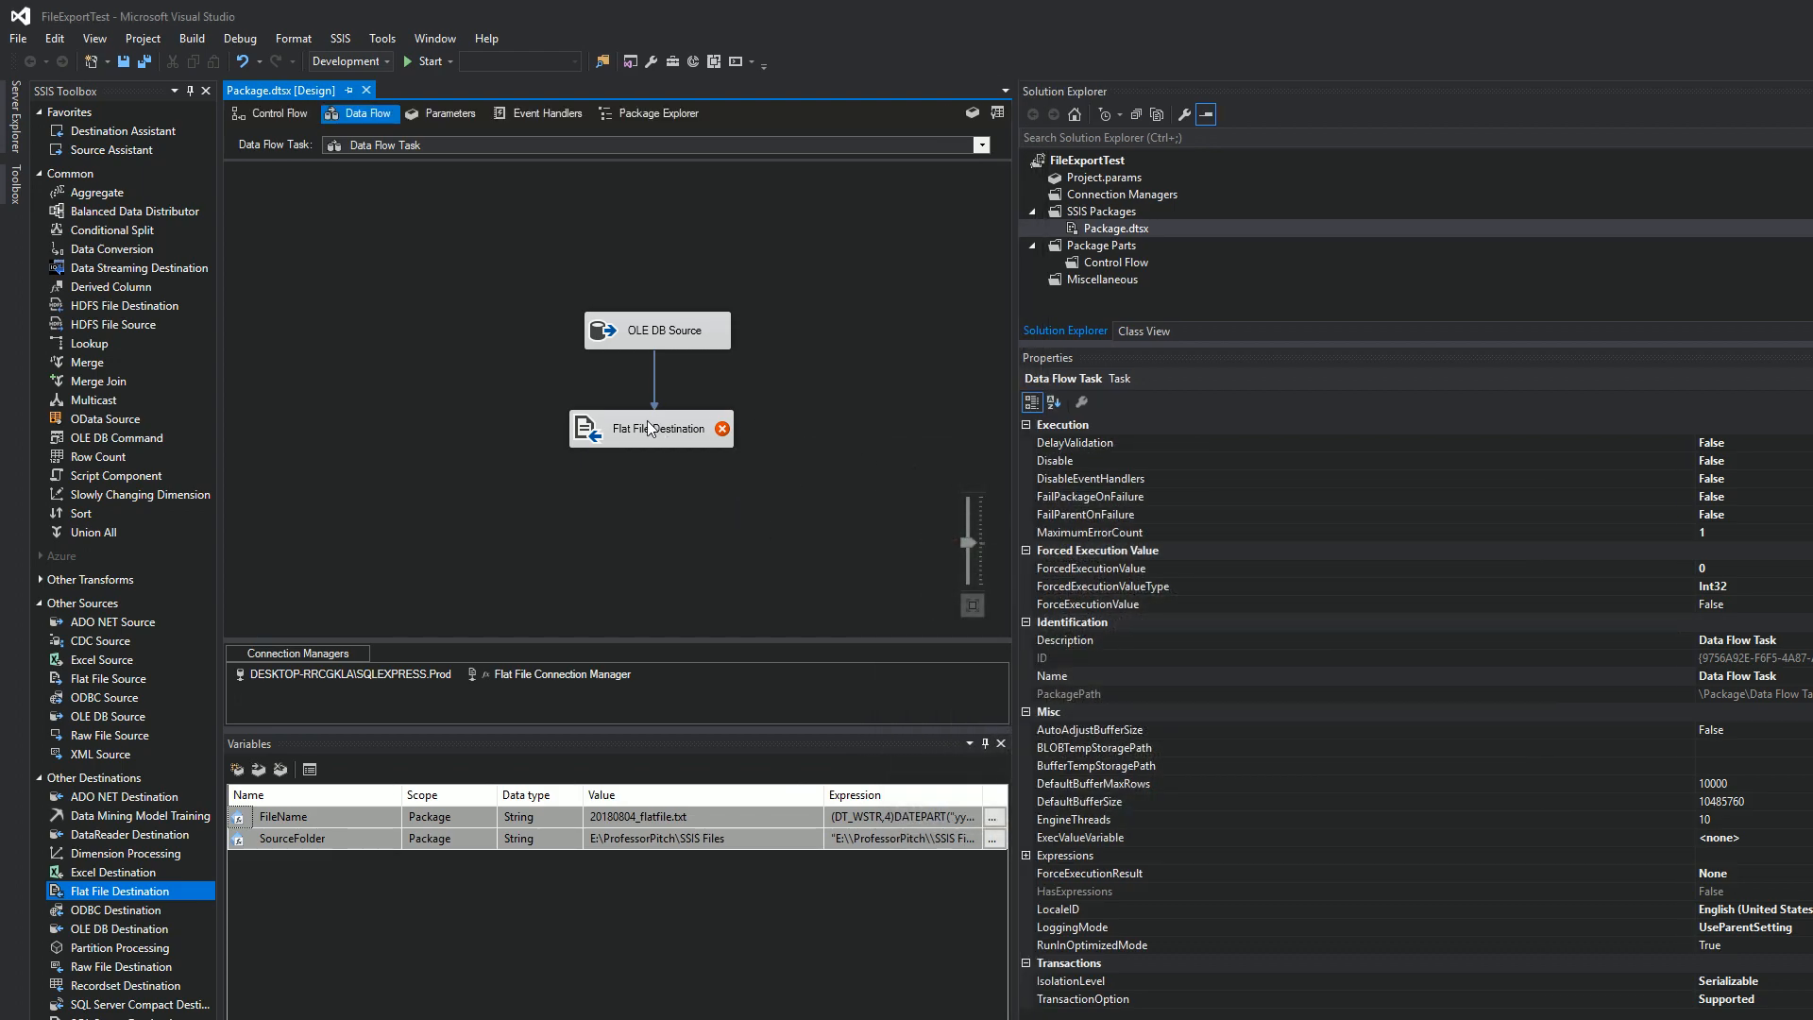
pyautogui.doubleClick(650, 429)
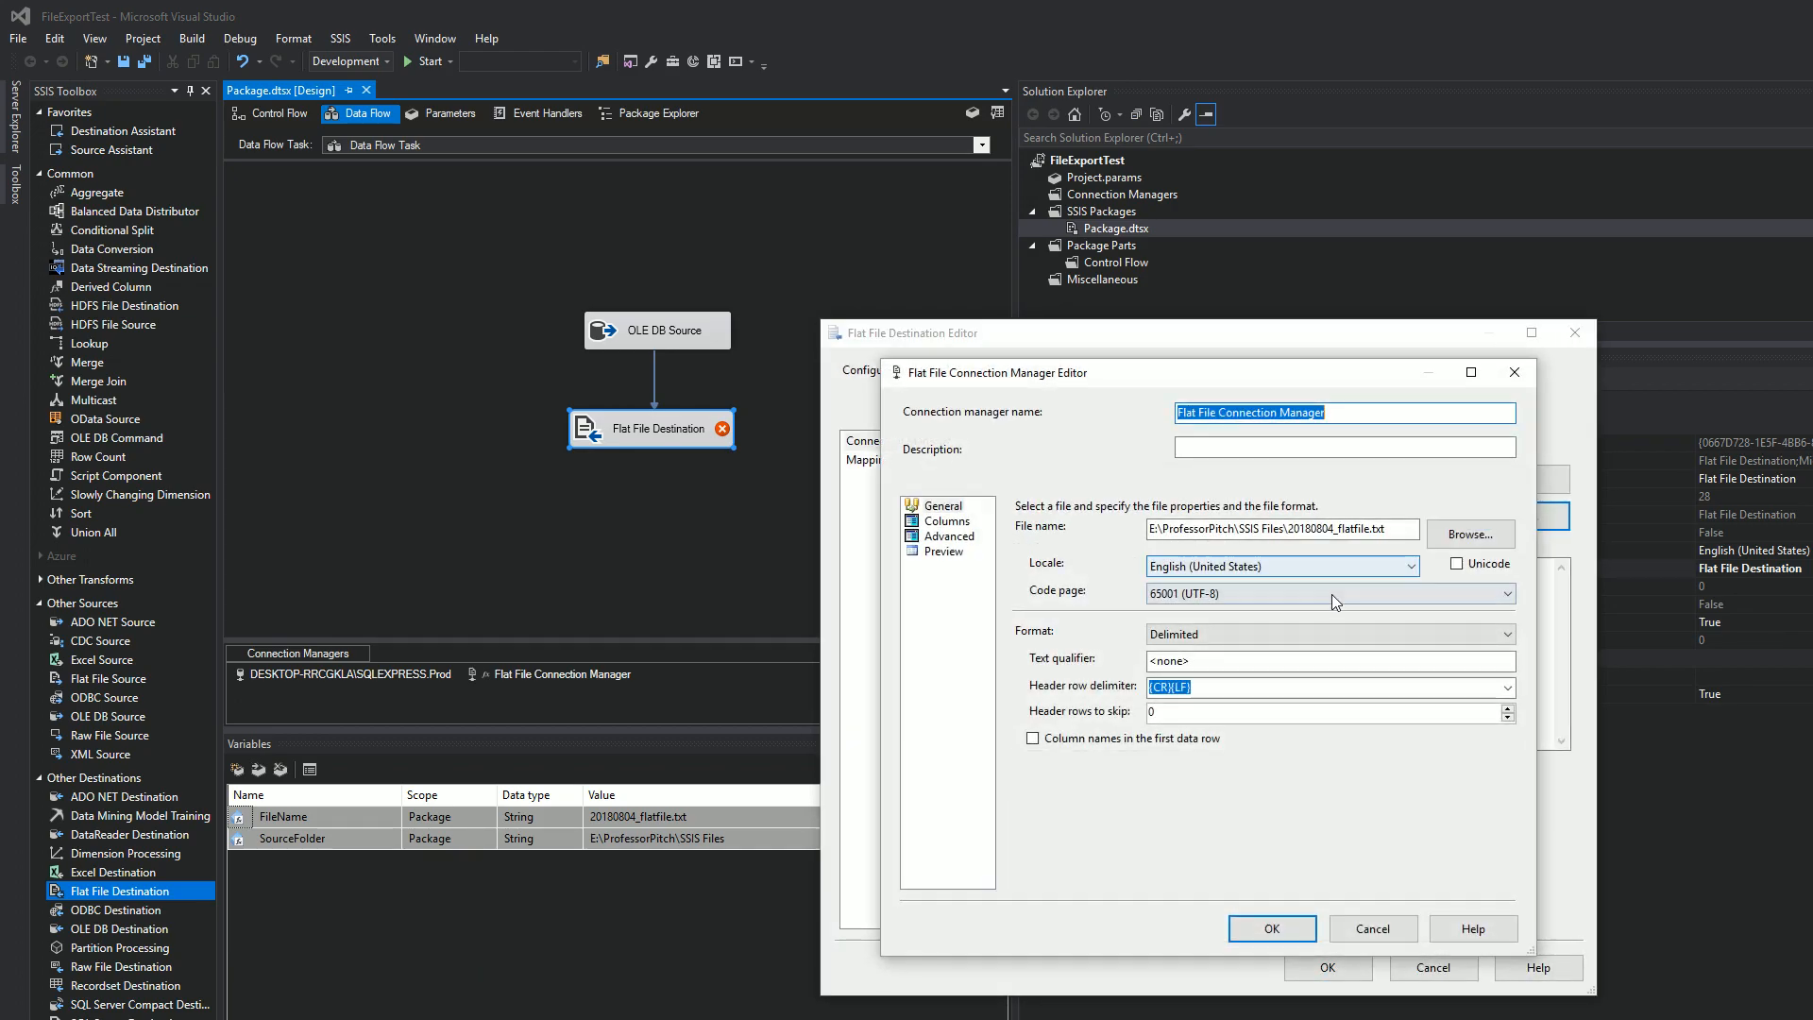
# Set the flat file connection's code page to 1252 and confirm the destination settings.
pyautogui.click(1506, 593)
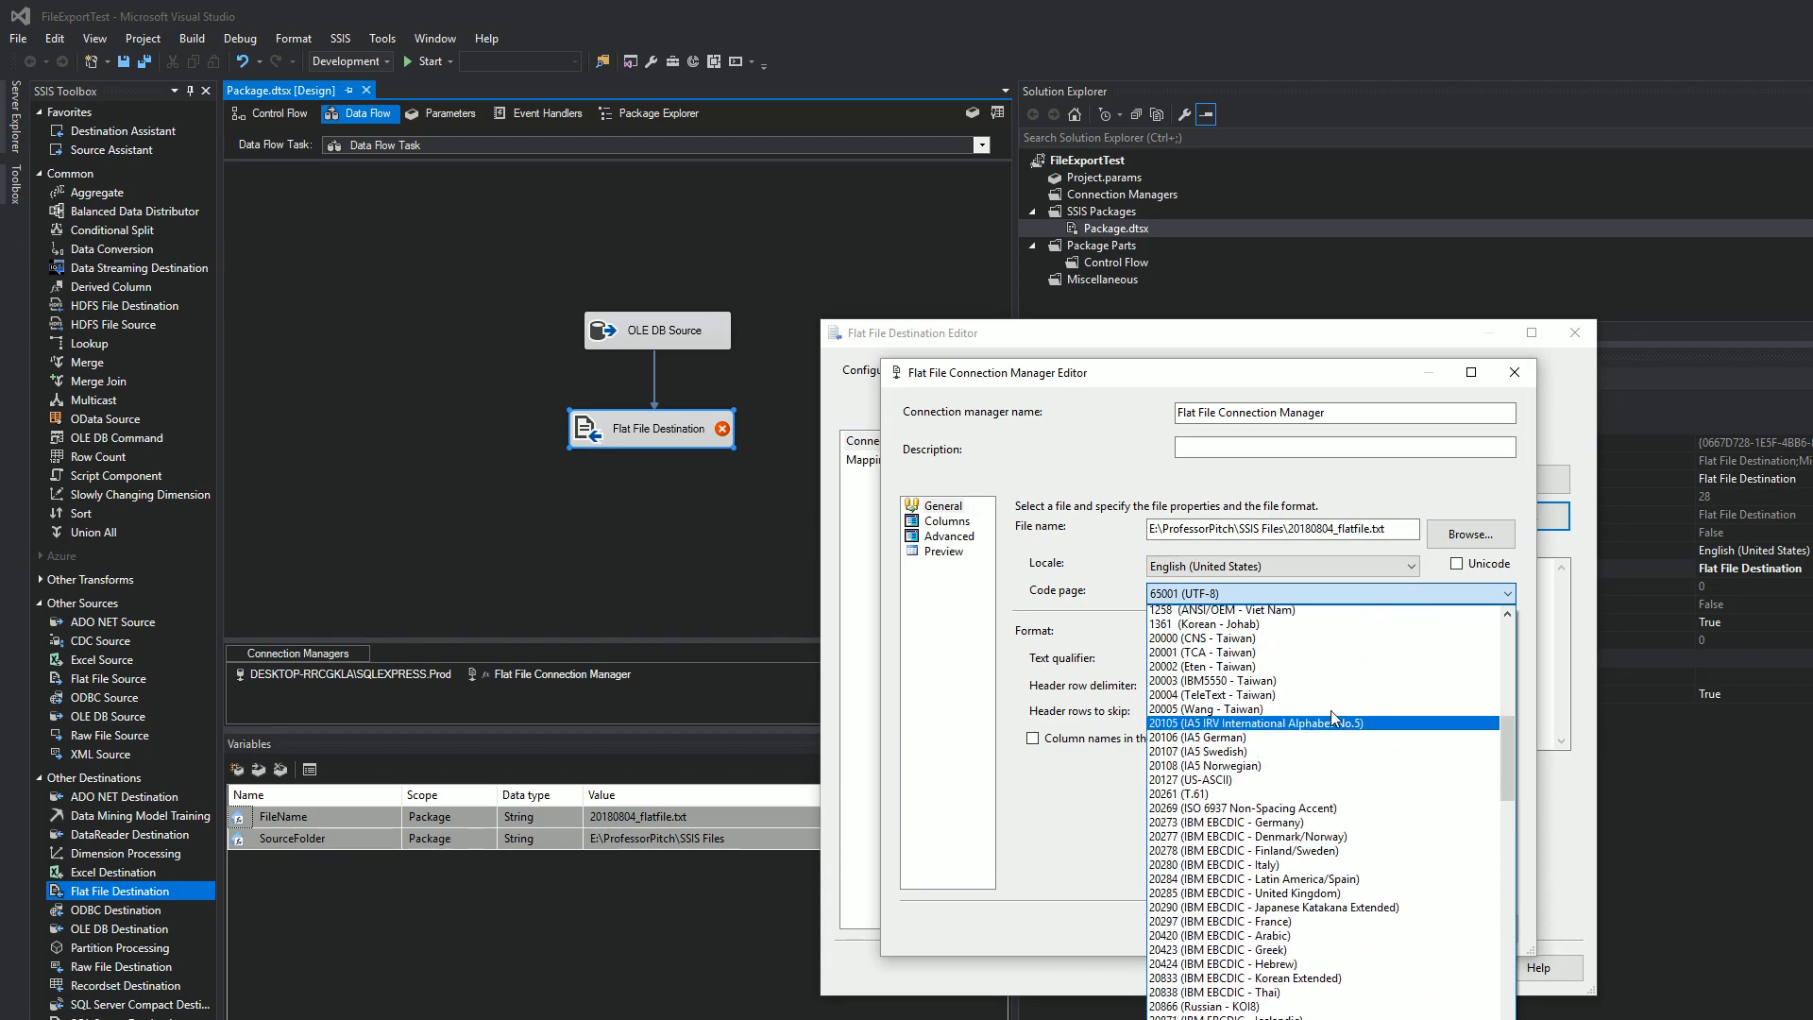
pyautogui.scroll(3)
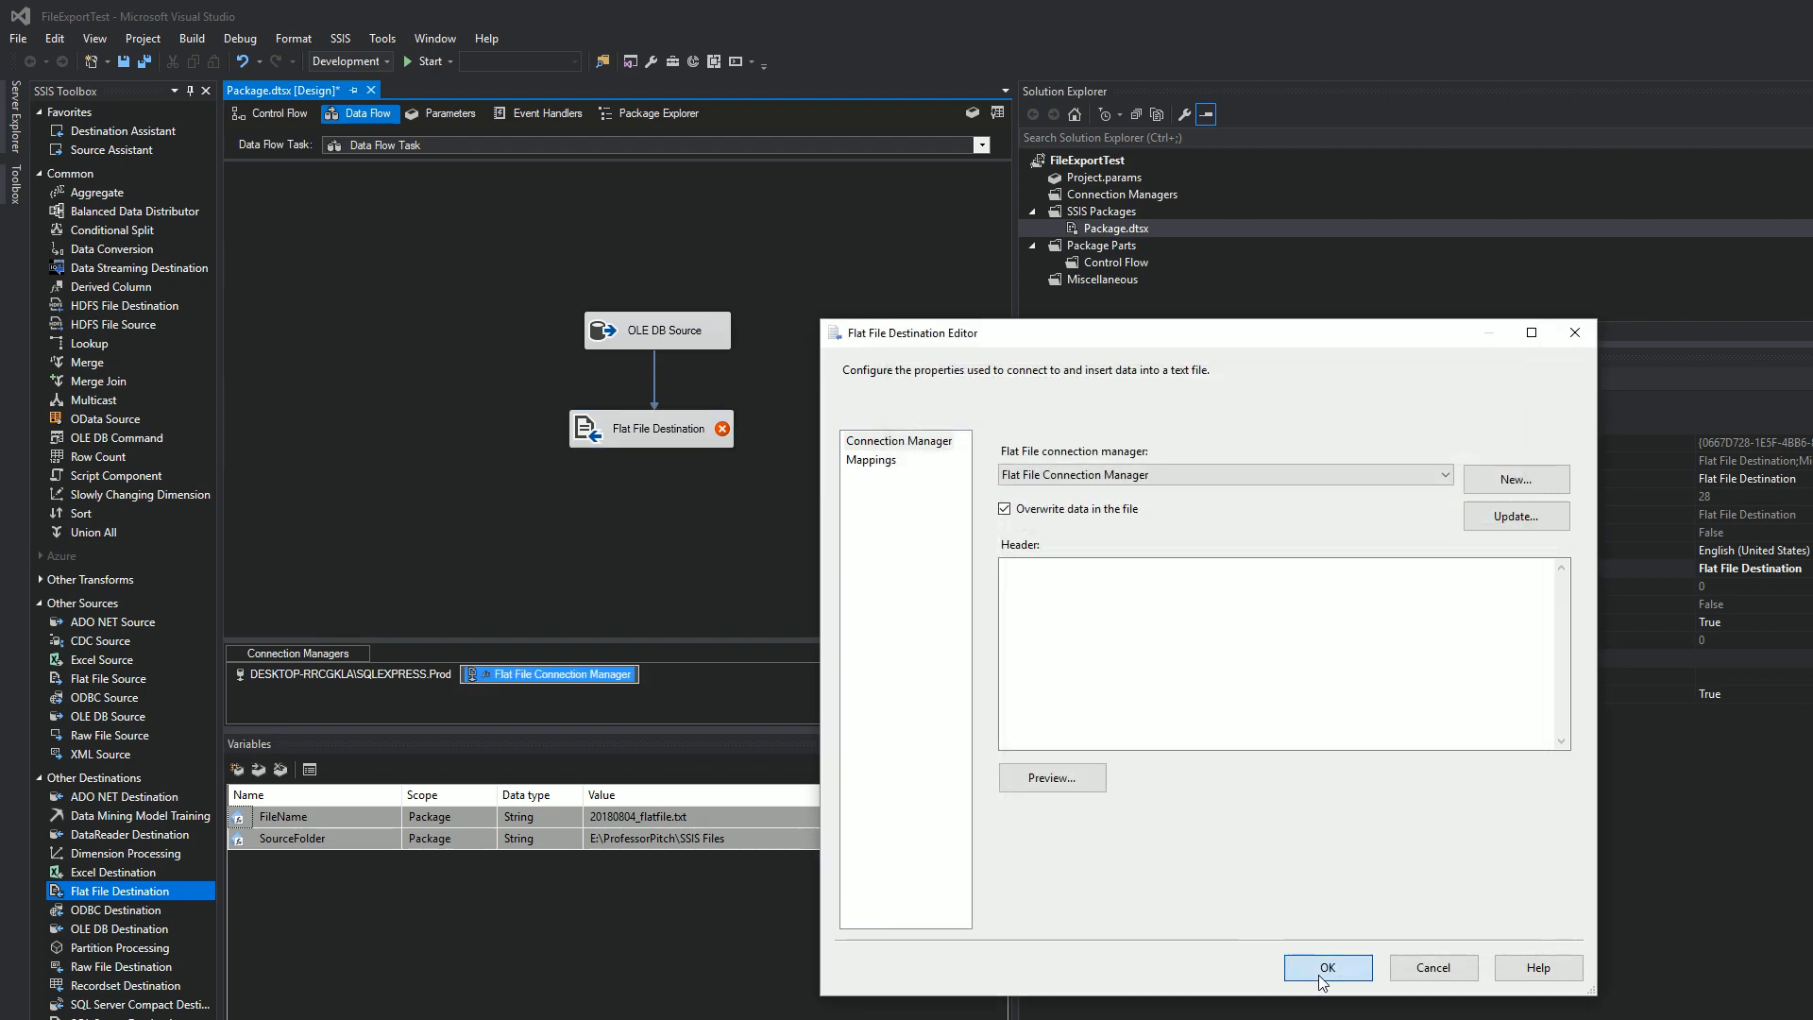
pyautogui.click(1325, 967)
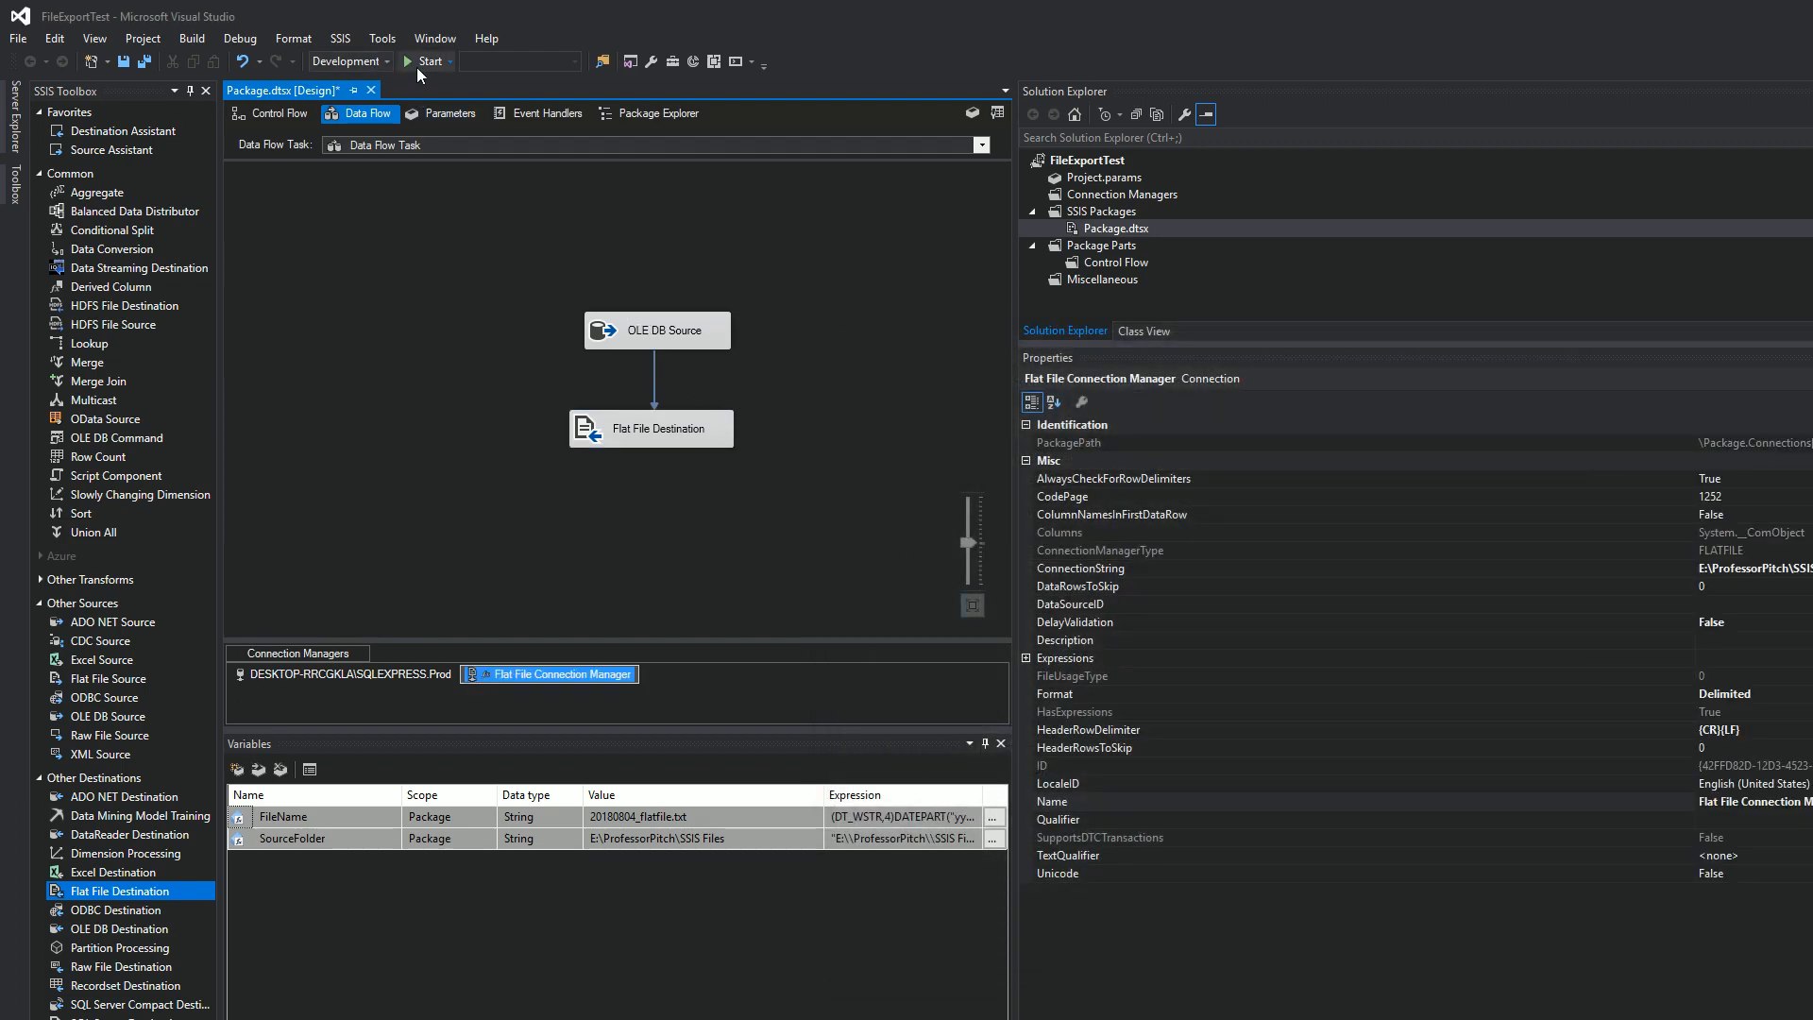
# Run the package and view the exported 20180804_flatfile in E:\ProfessorPitch\SSIS Files.
pyautogui.click(408, 60)
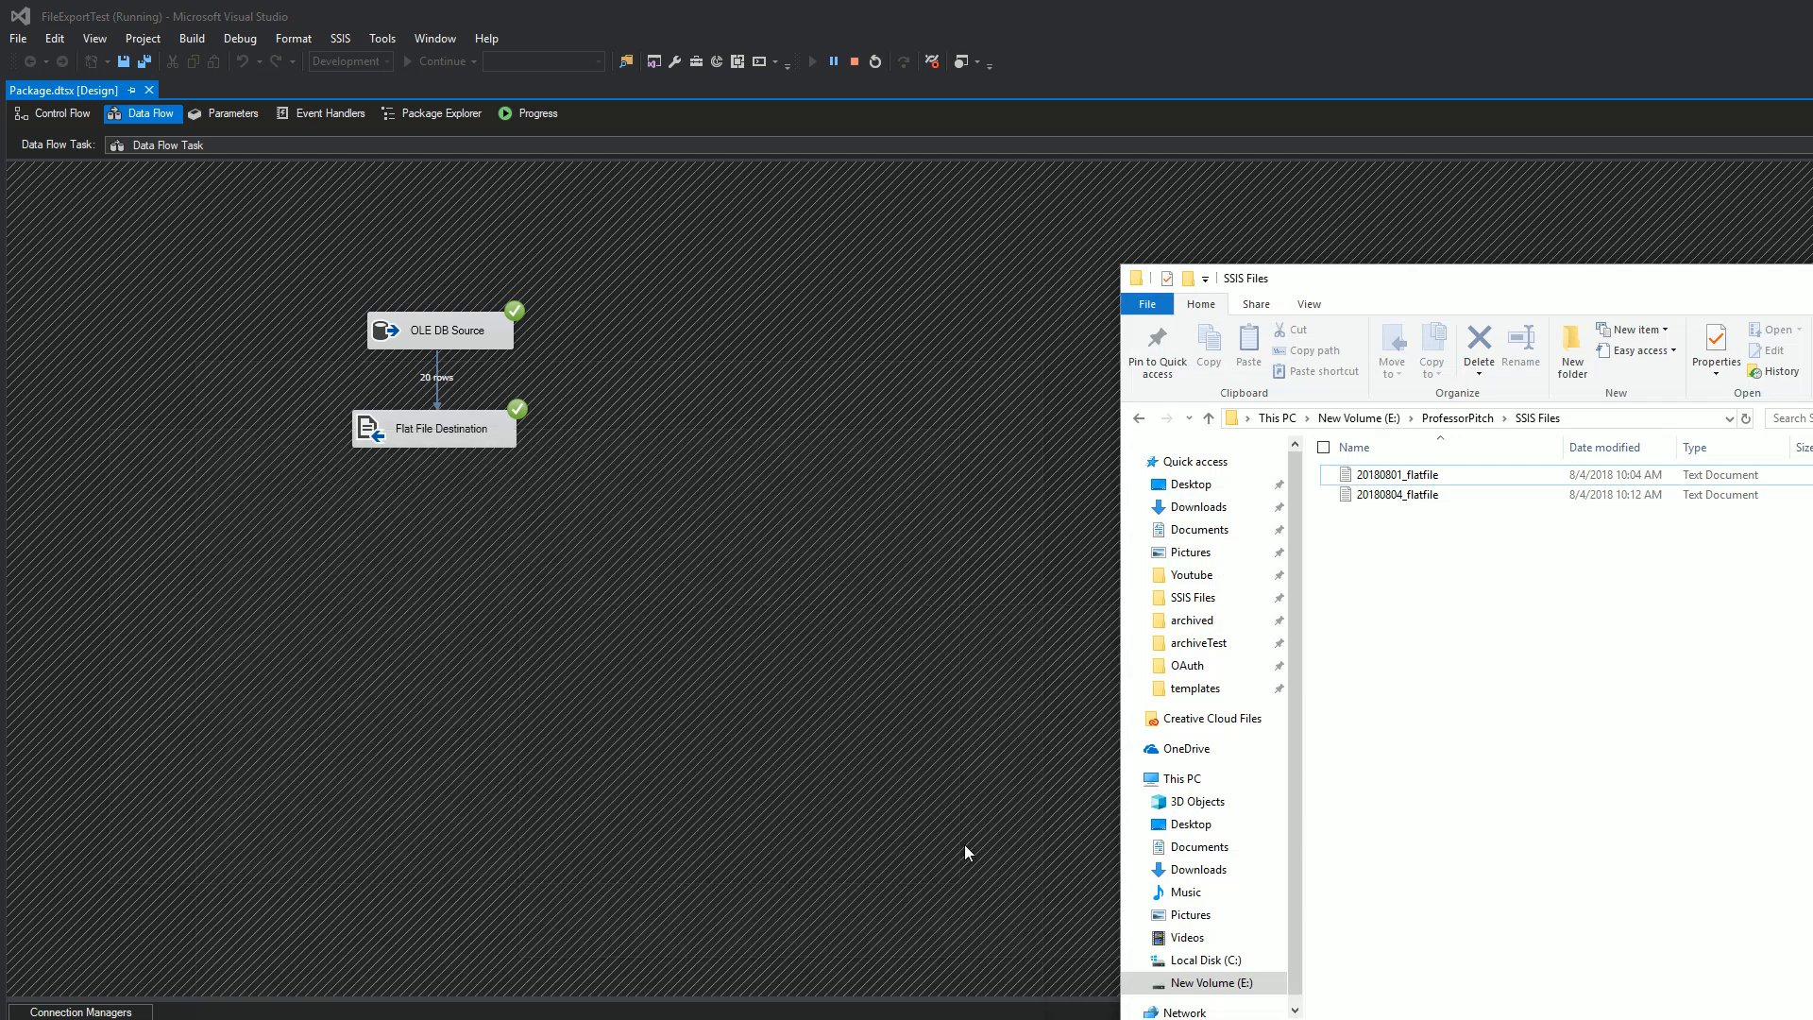
pyautogui.moveTo(1305, 300)
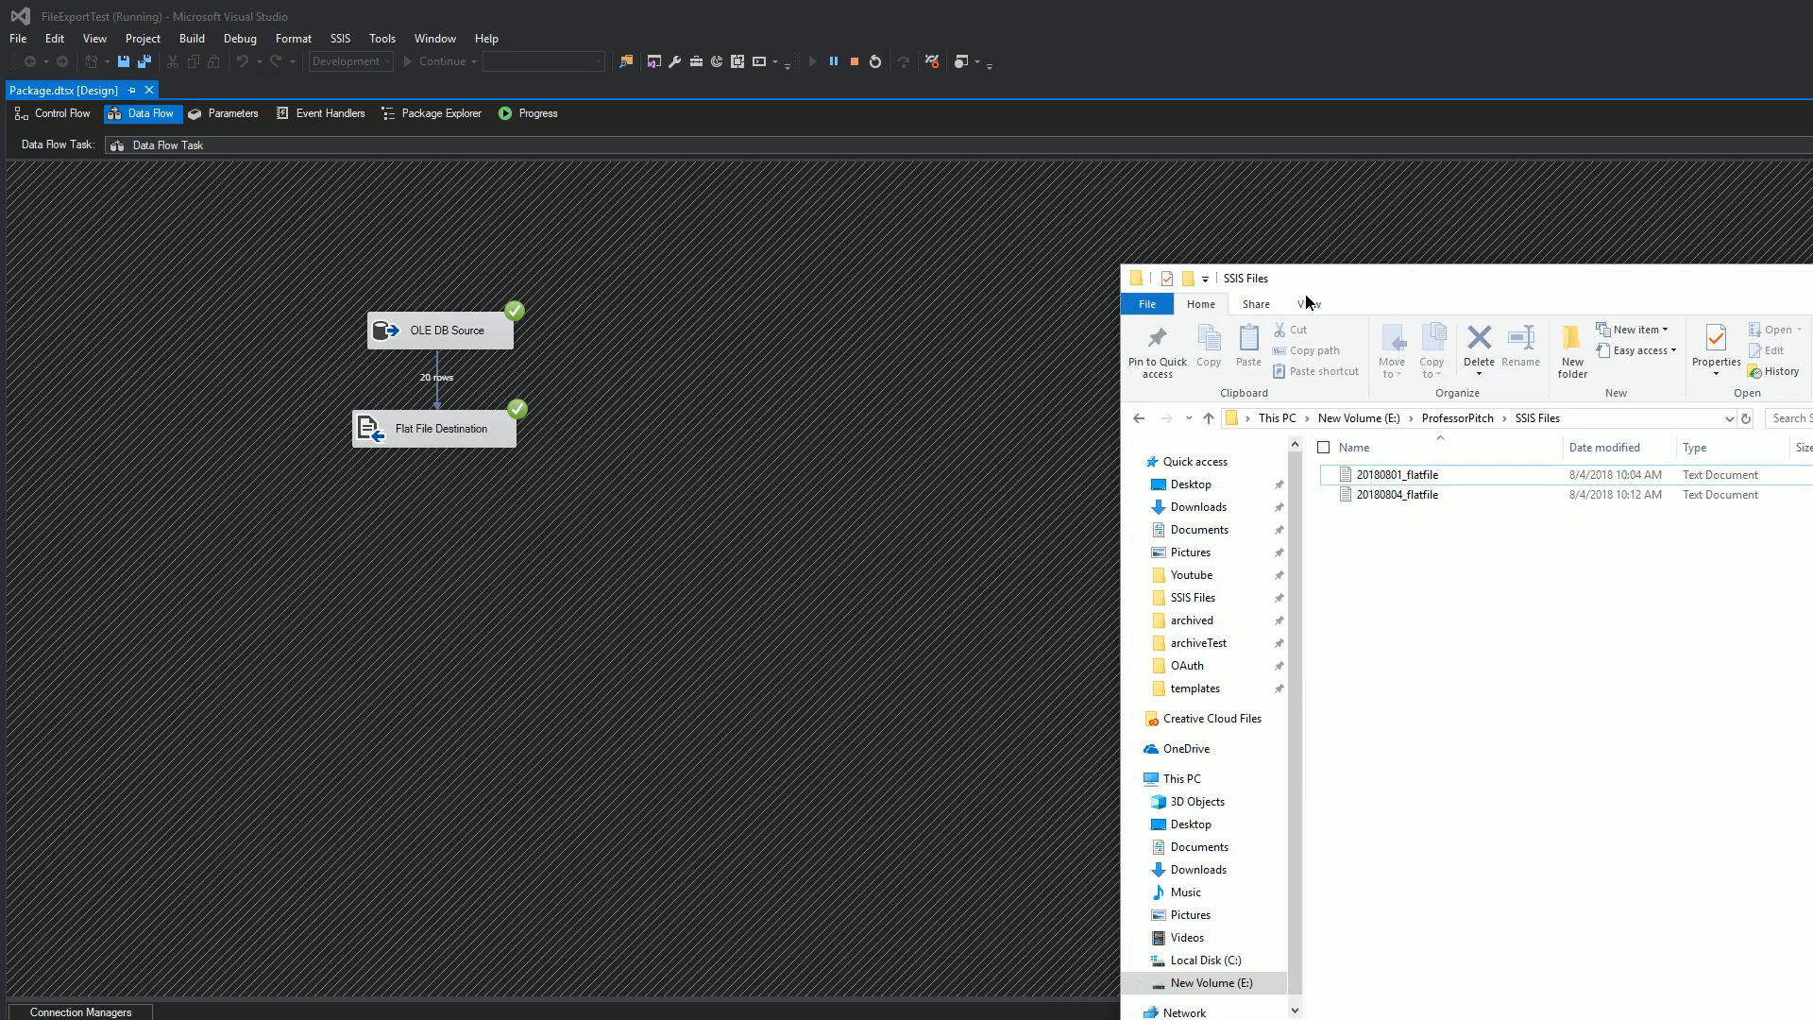
pyautogui.moveTo(1396, 493)
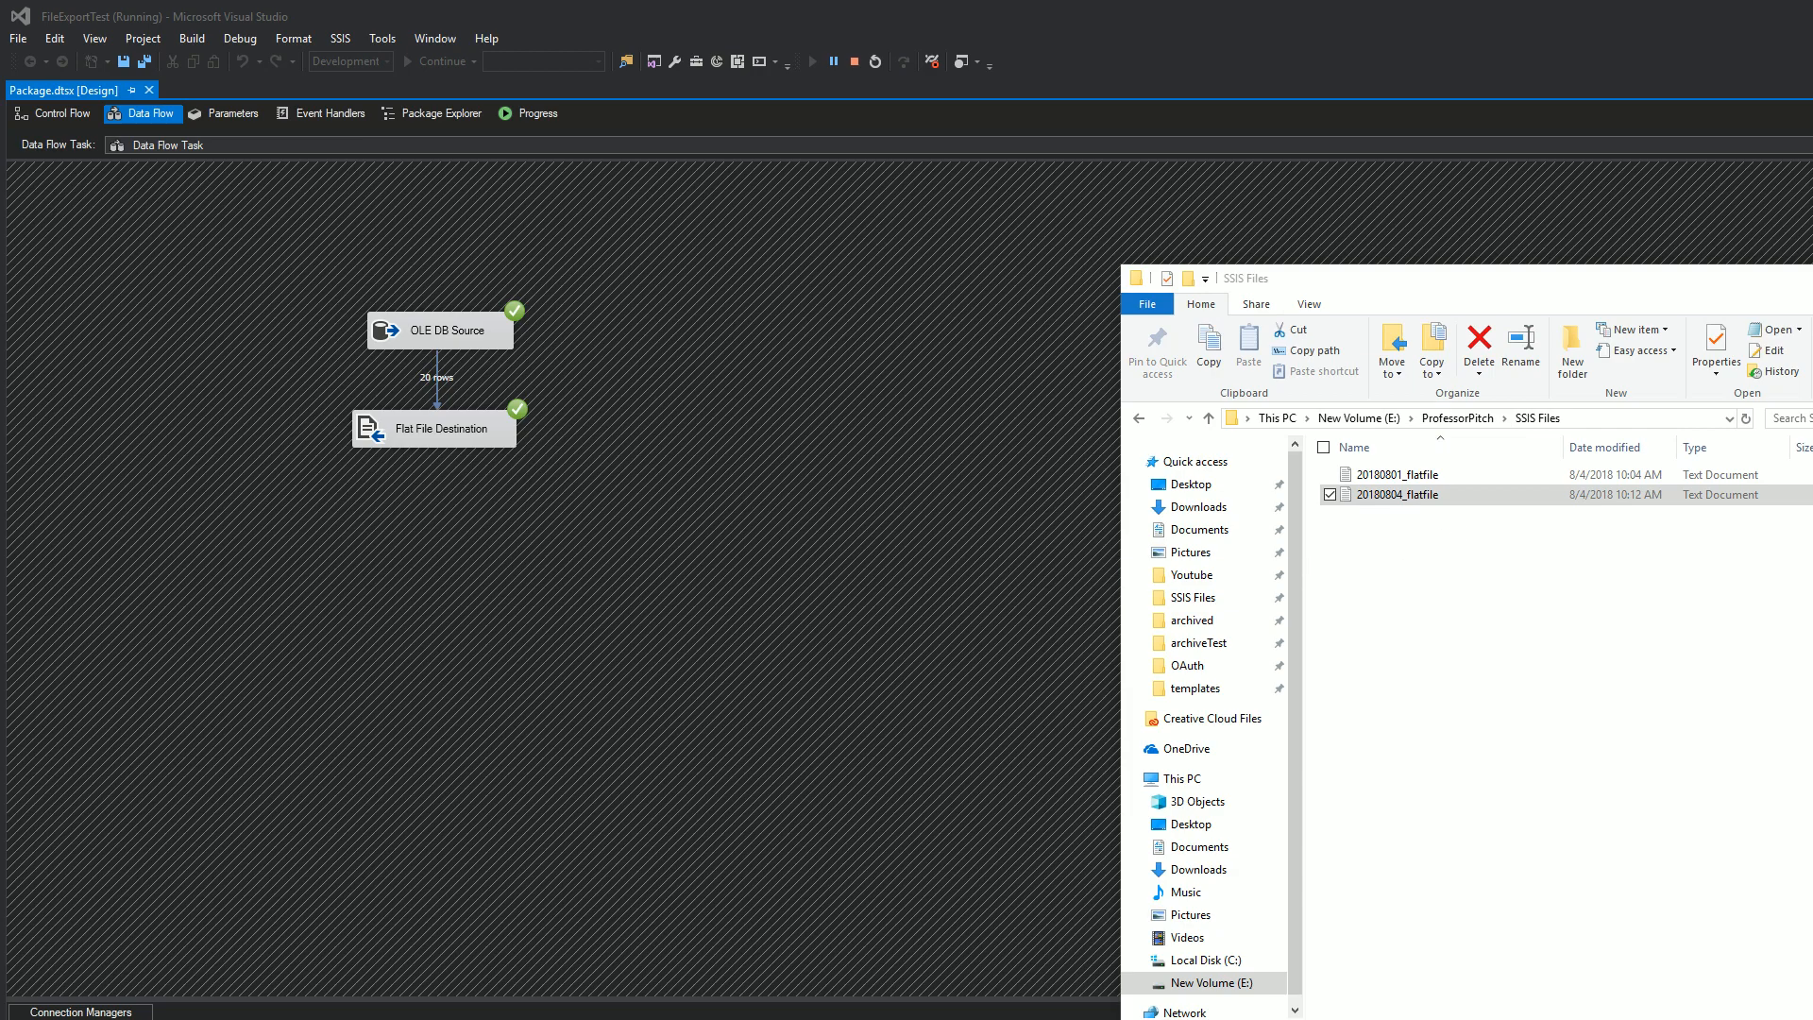
pyautogui.doubleClick(1400, 493)
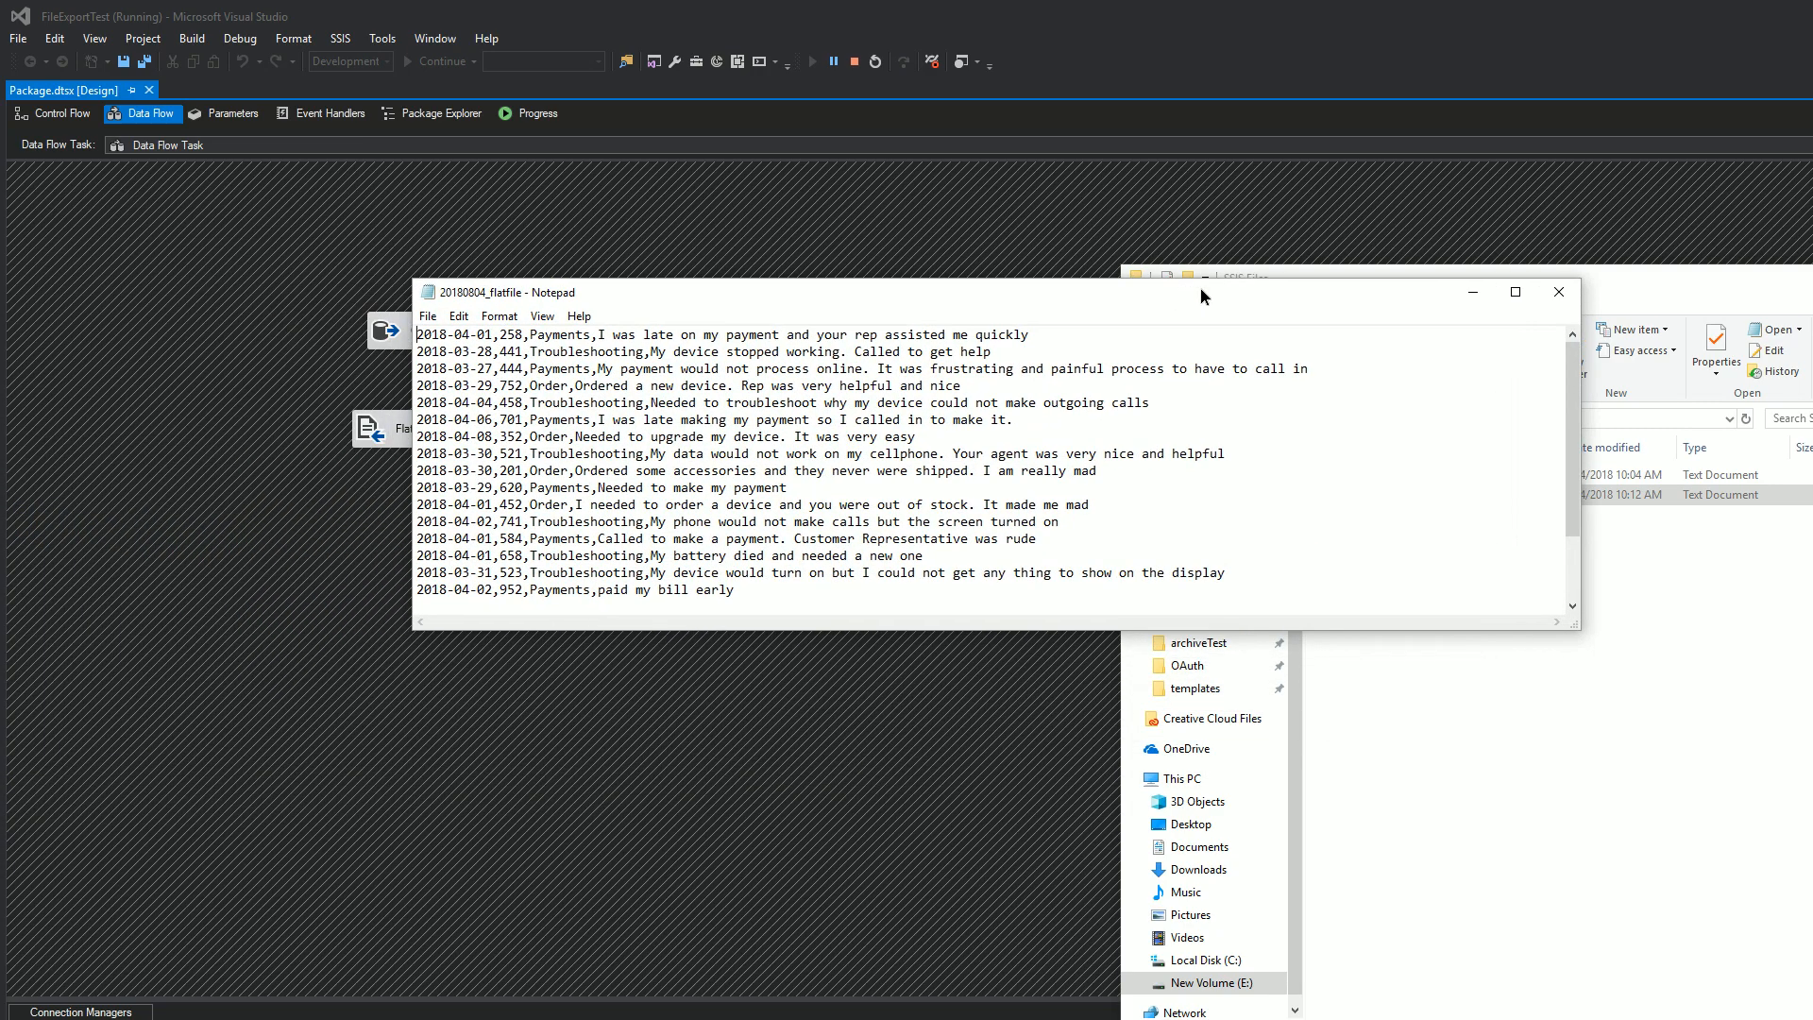
pyautogui.moveTo(622, 319)
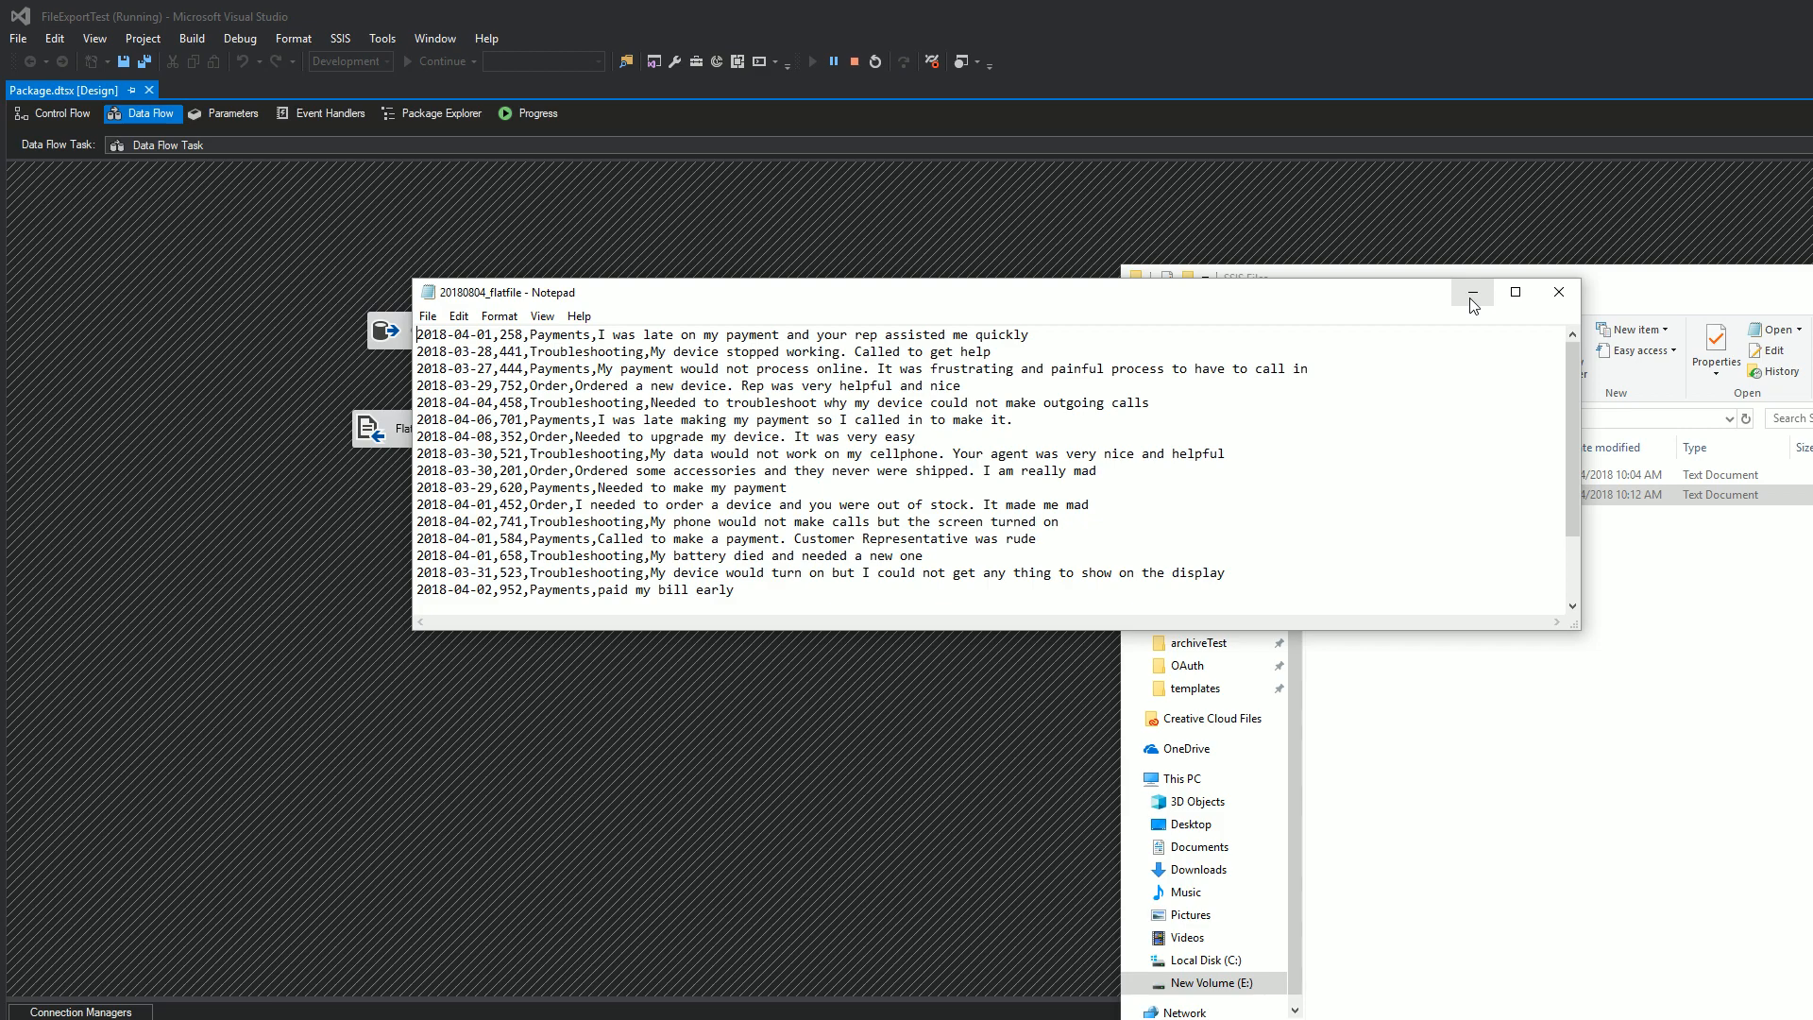
pyautogui.moveTo(1457, 319)
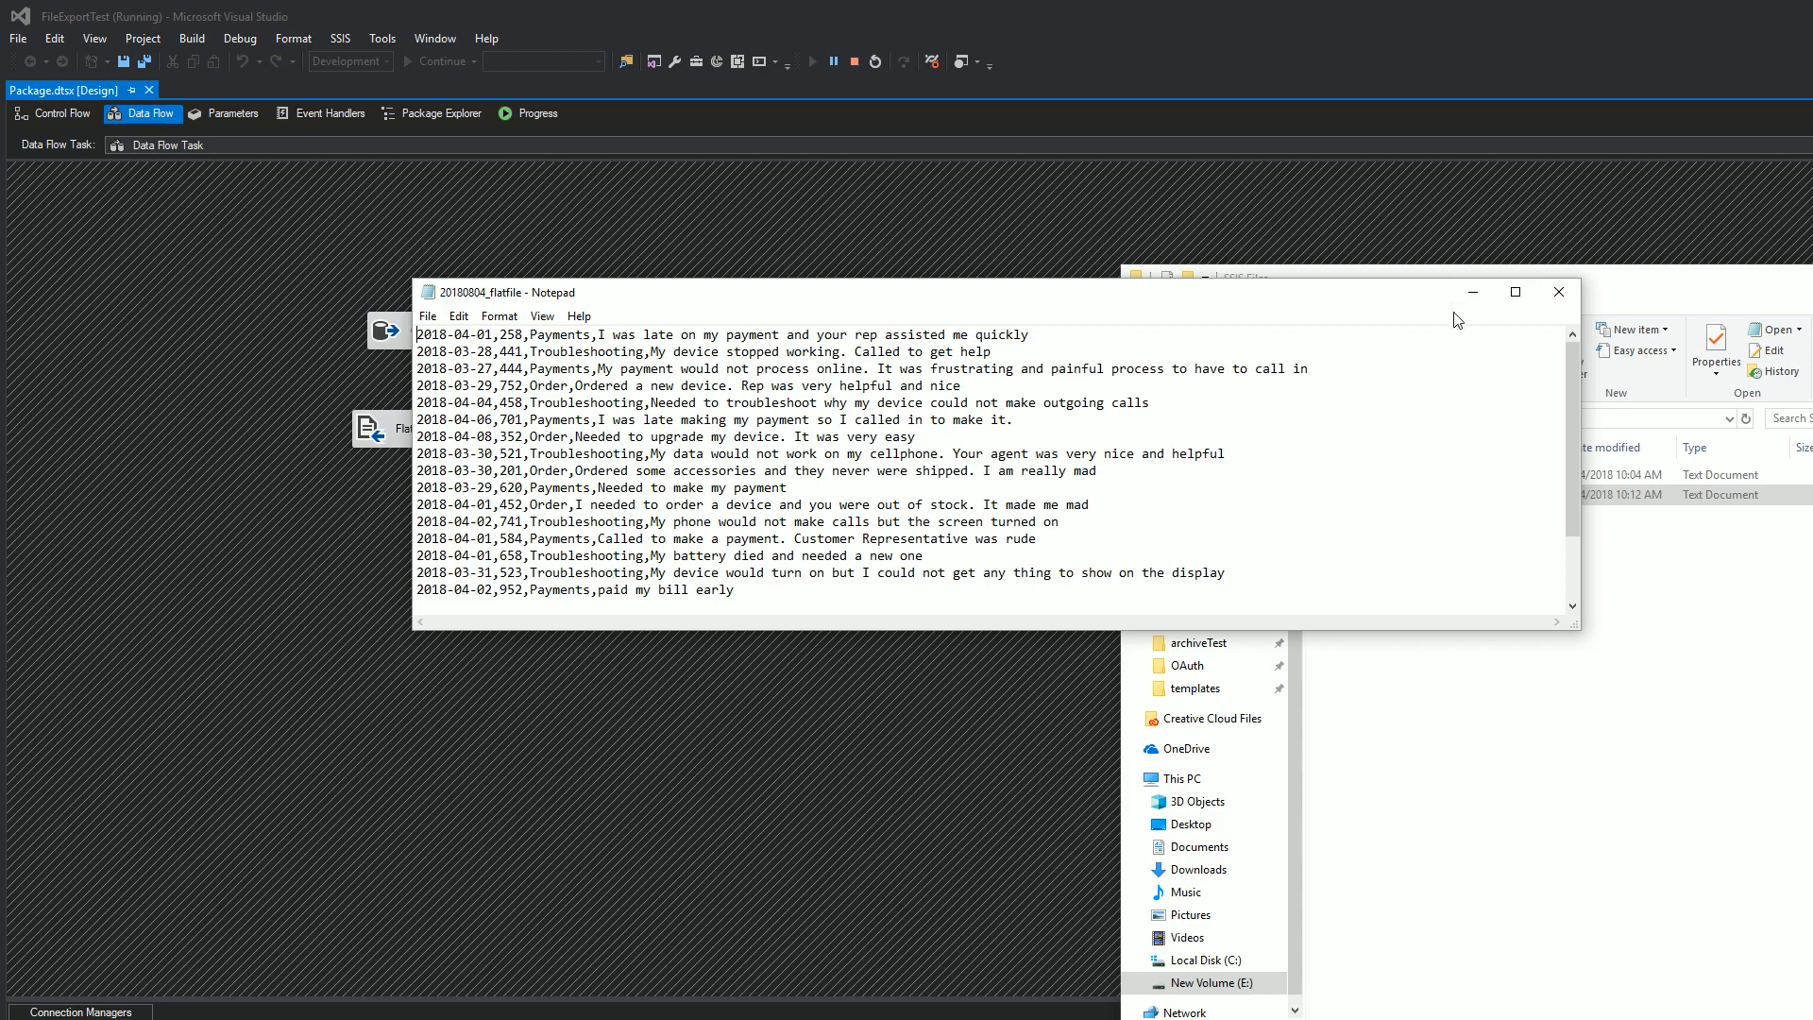